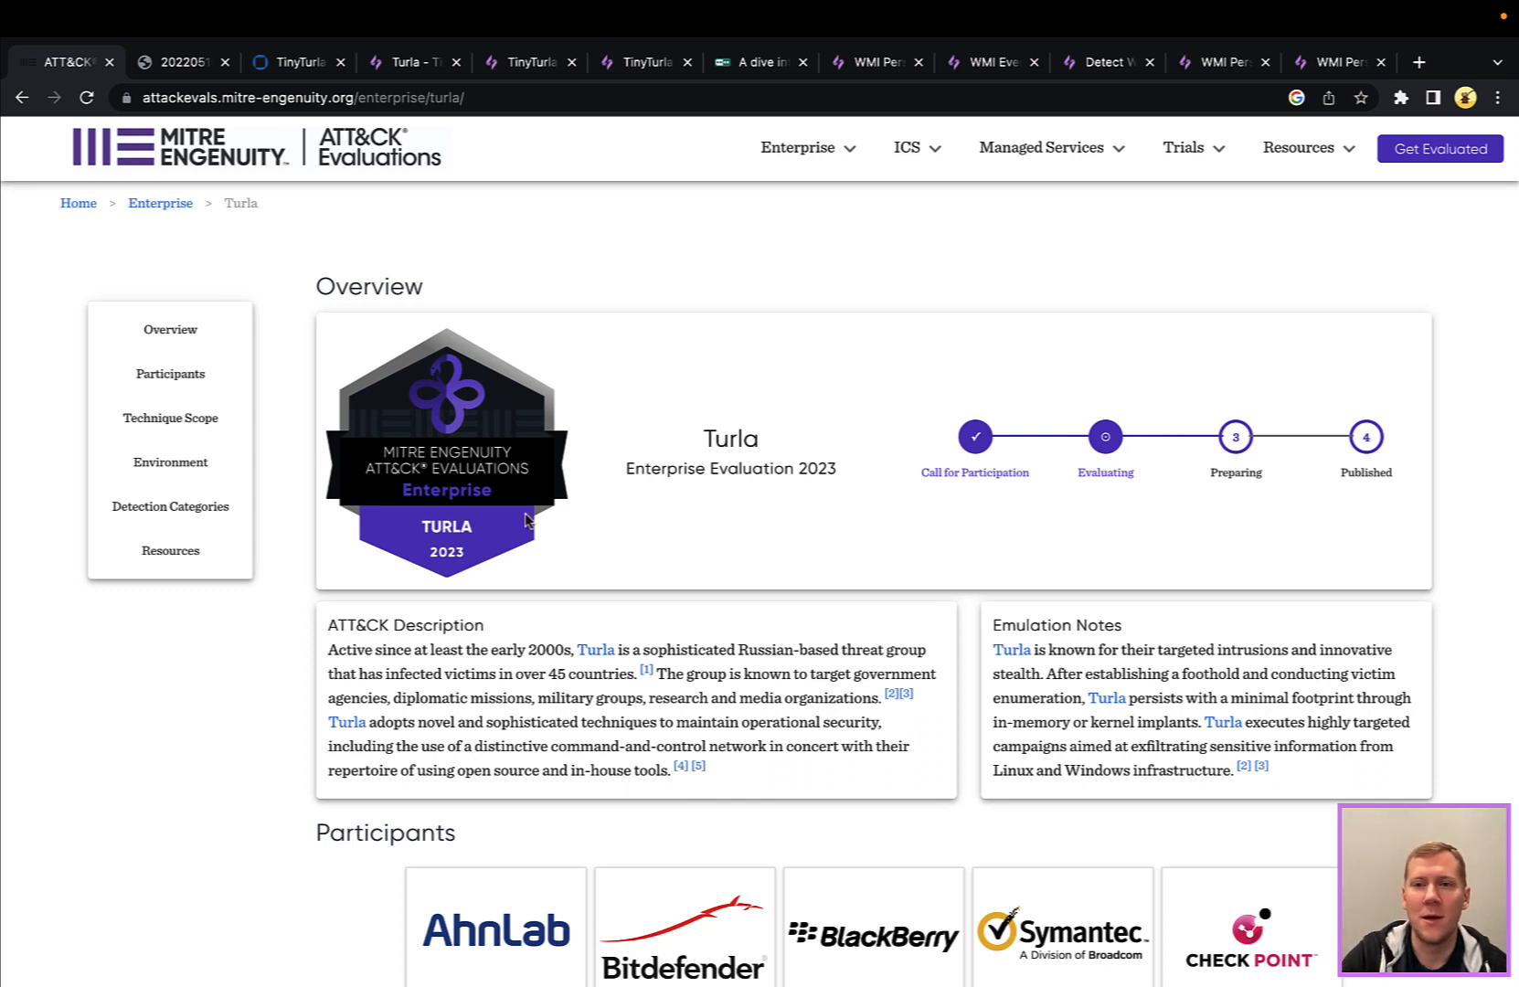
From the enterprise evaluations list, review the Turla evaluation's participants and technique scope
{"action": "left_click", "coordinate": [796, 148]}
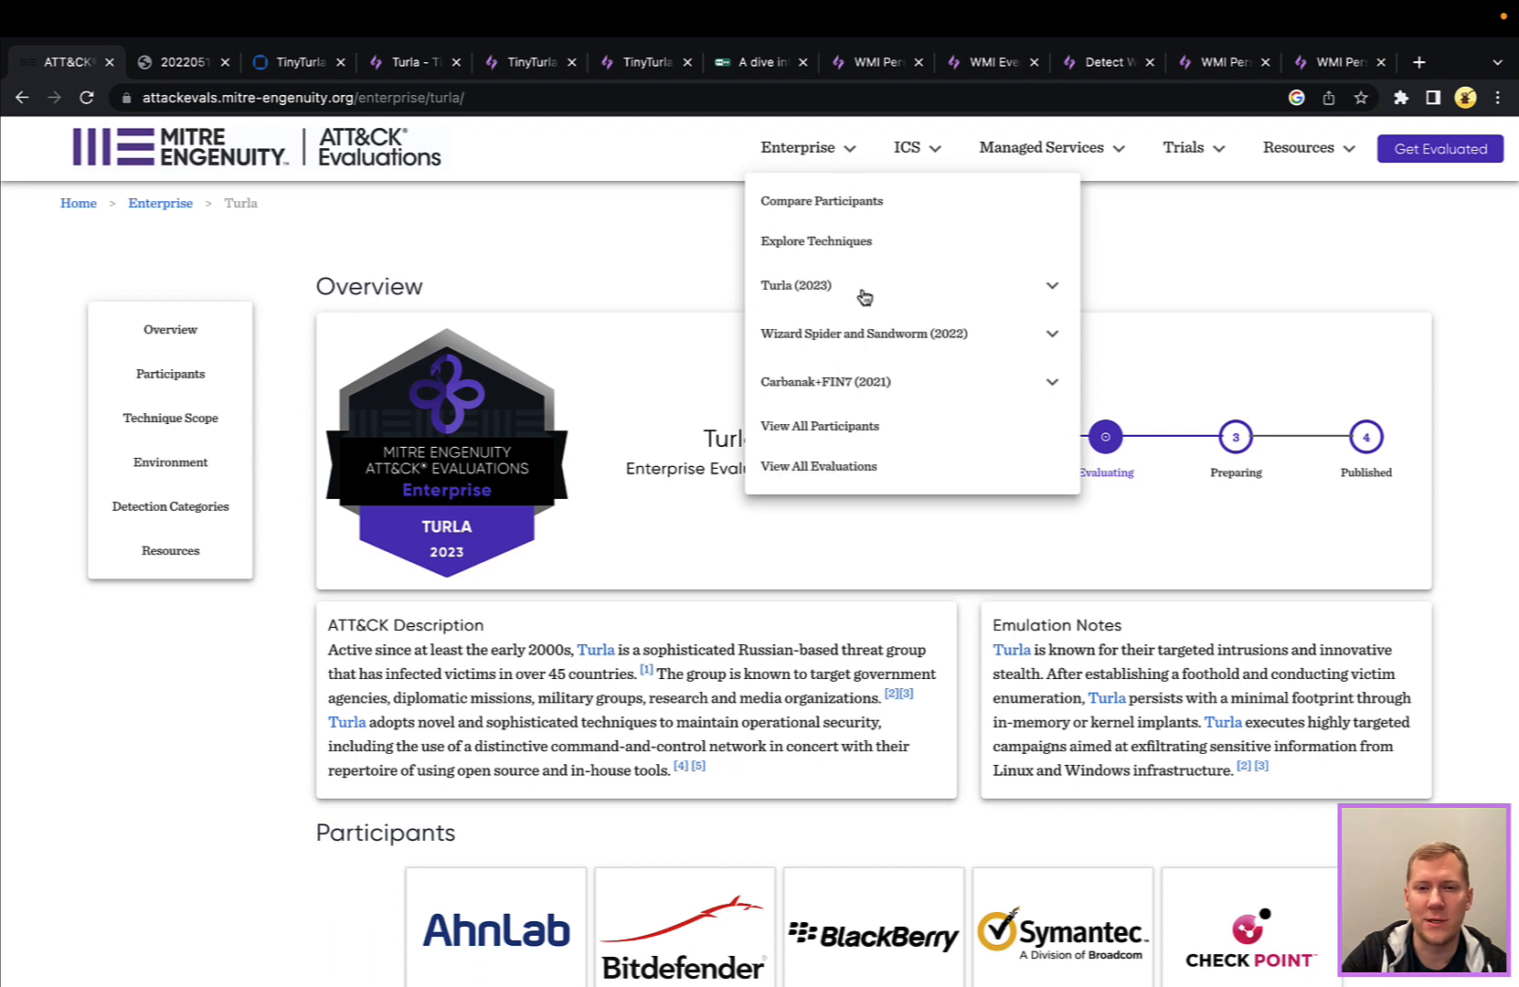
{"action": "mouse_move", "coordinate": [868, 322]}
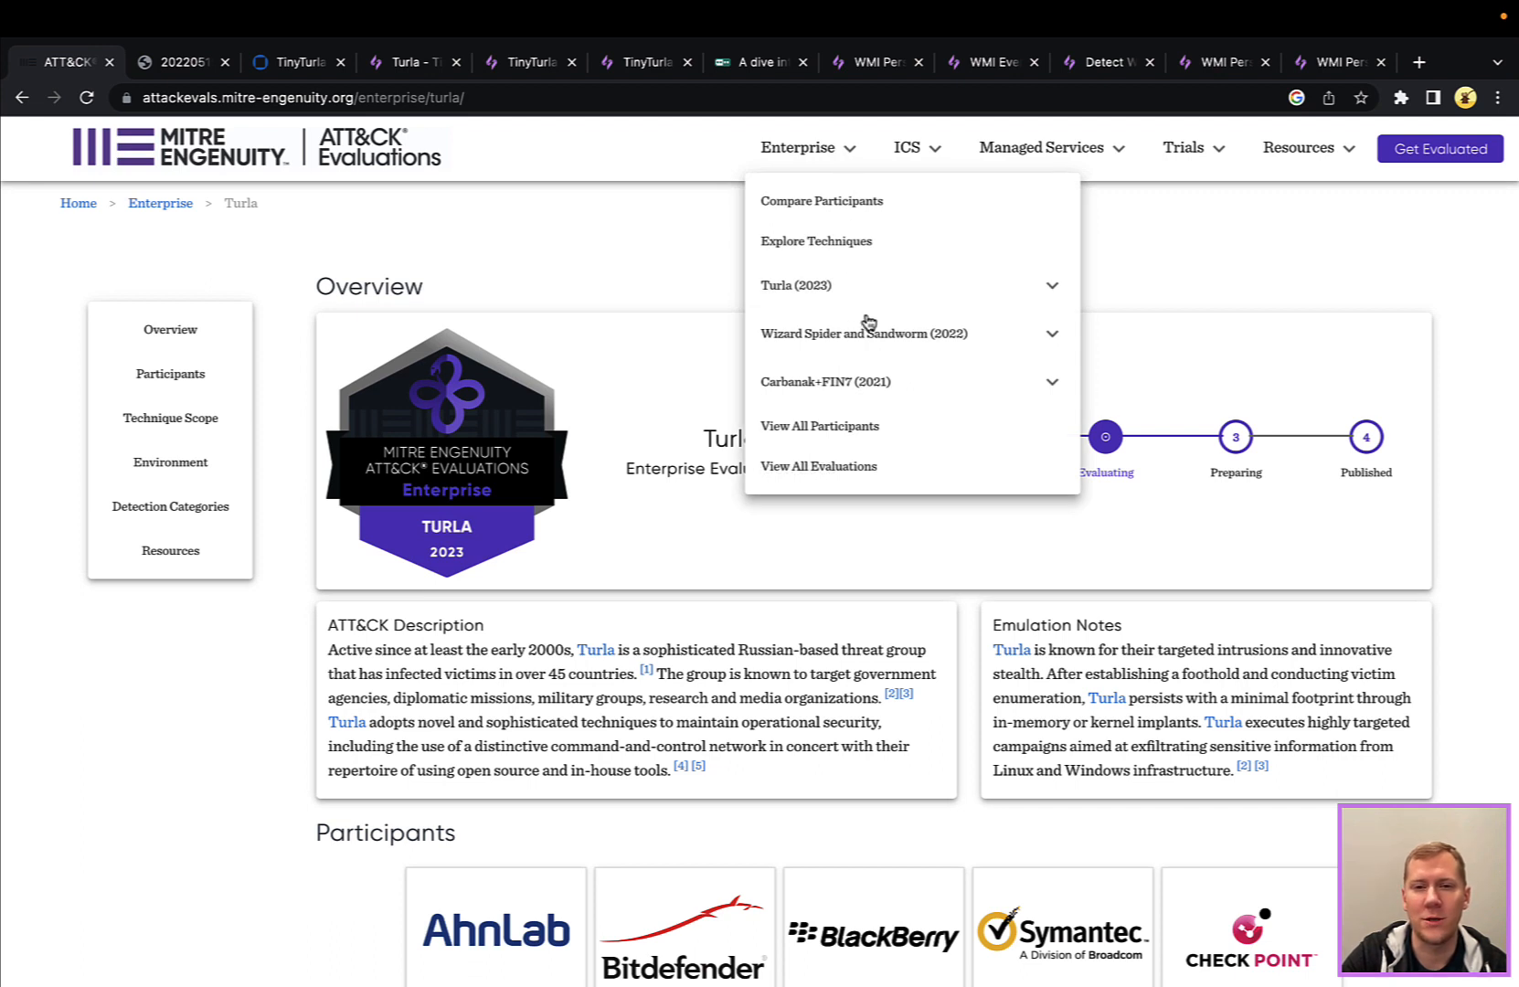
{"action": "mouse_move", "coordinate": [899, 349]}
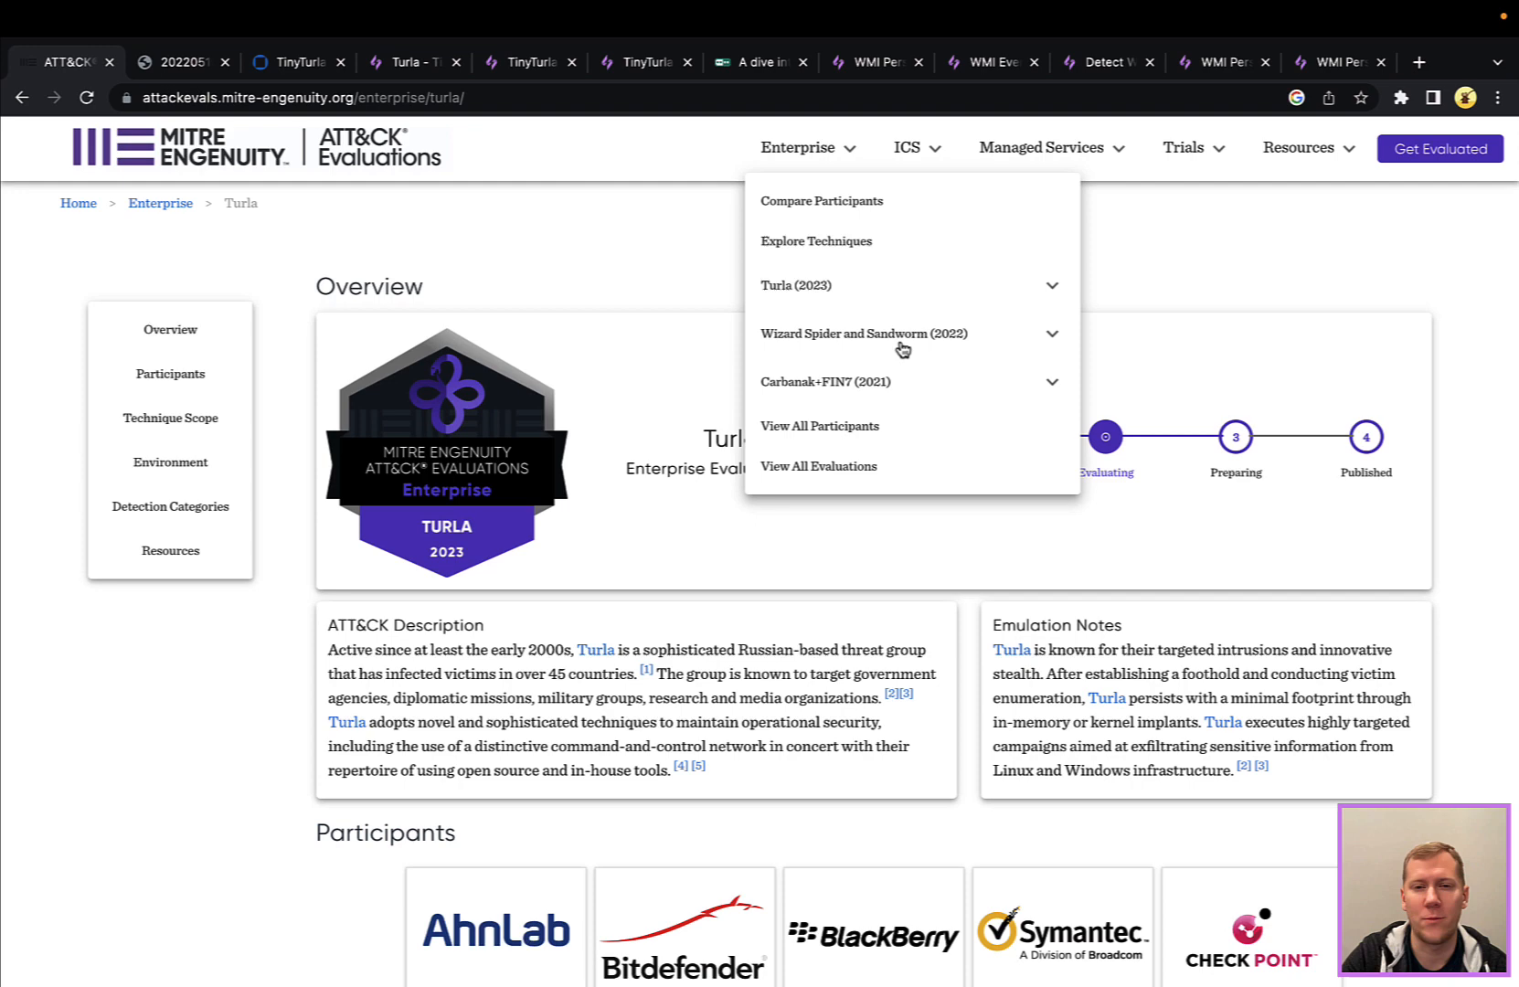
{"action": "mouse_move", "coordinate": [815, 363]}
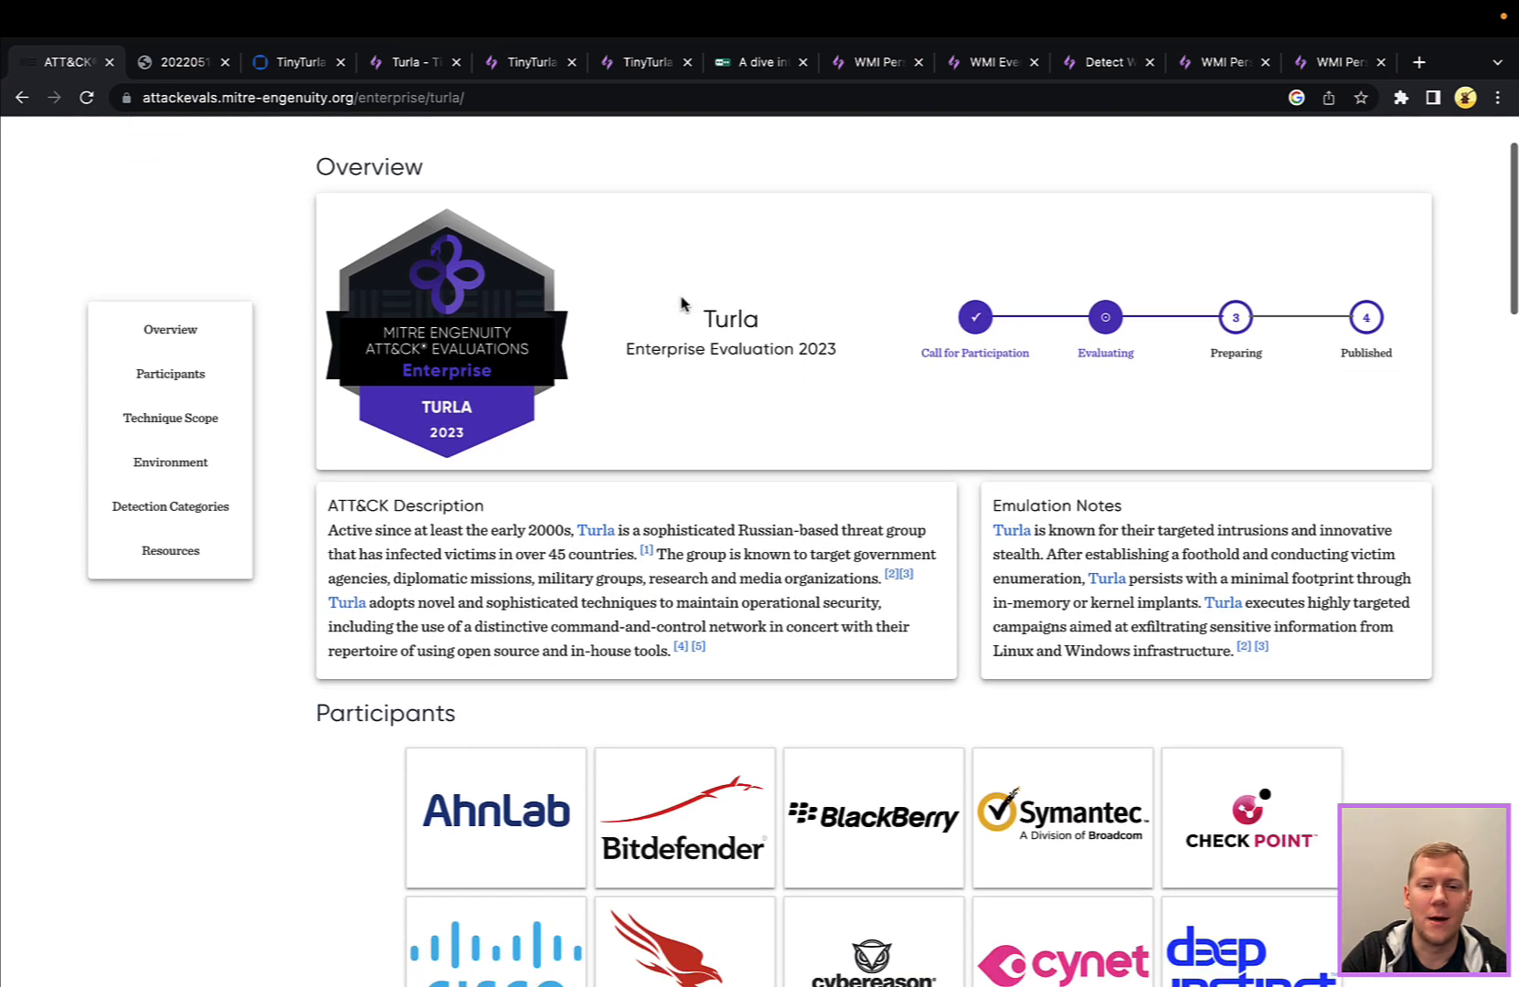
{"action": "scroll", "scroll_direction": "down", "scroll_amount": 3}
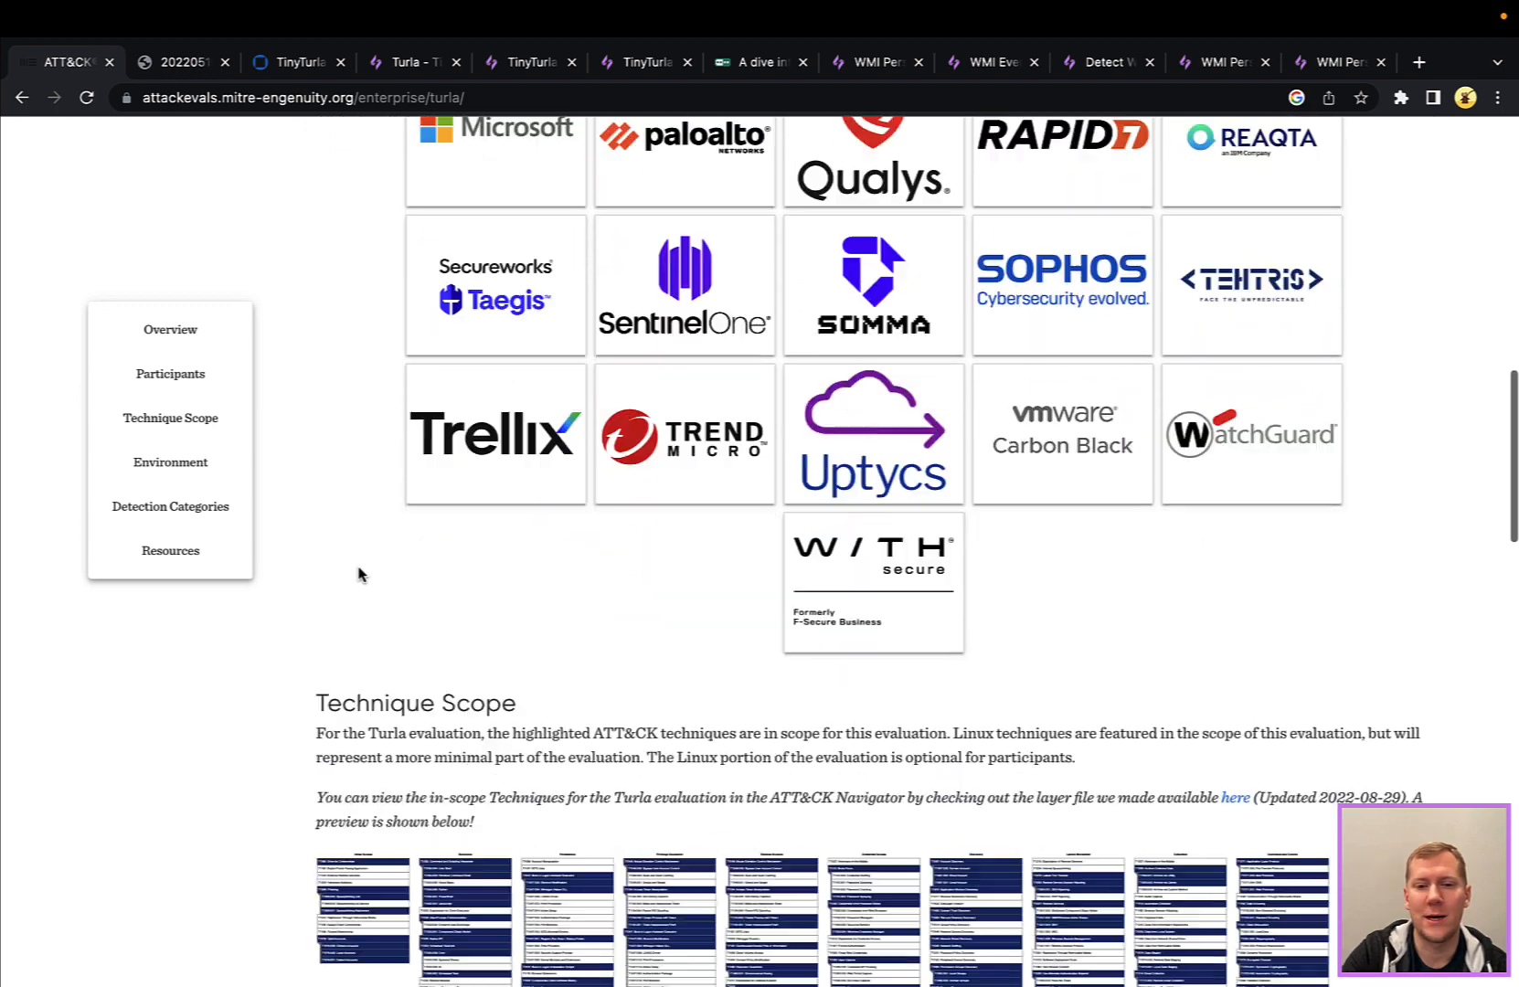
{"action": "scroll", "scroll_direction": "down", "scroll_amount": 3}
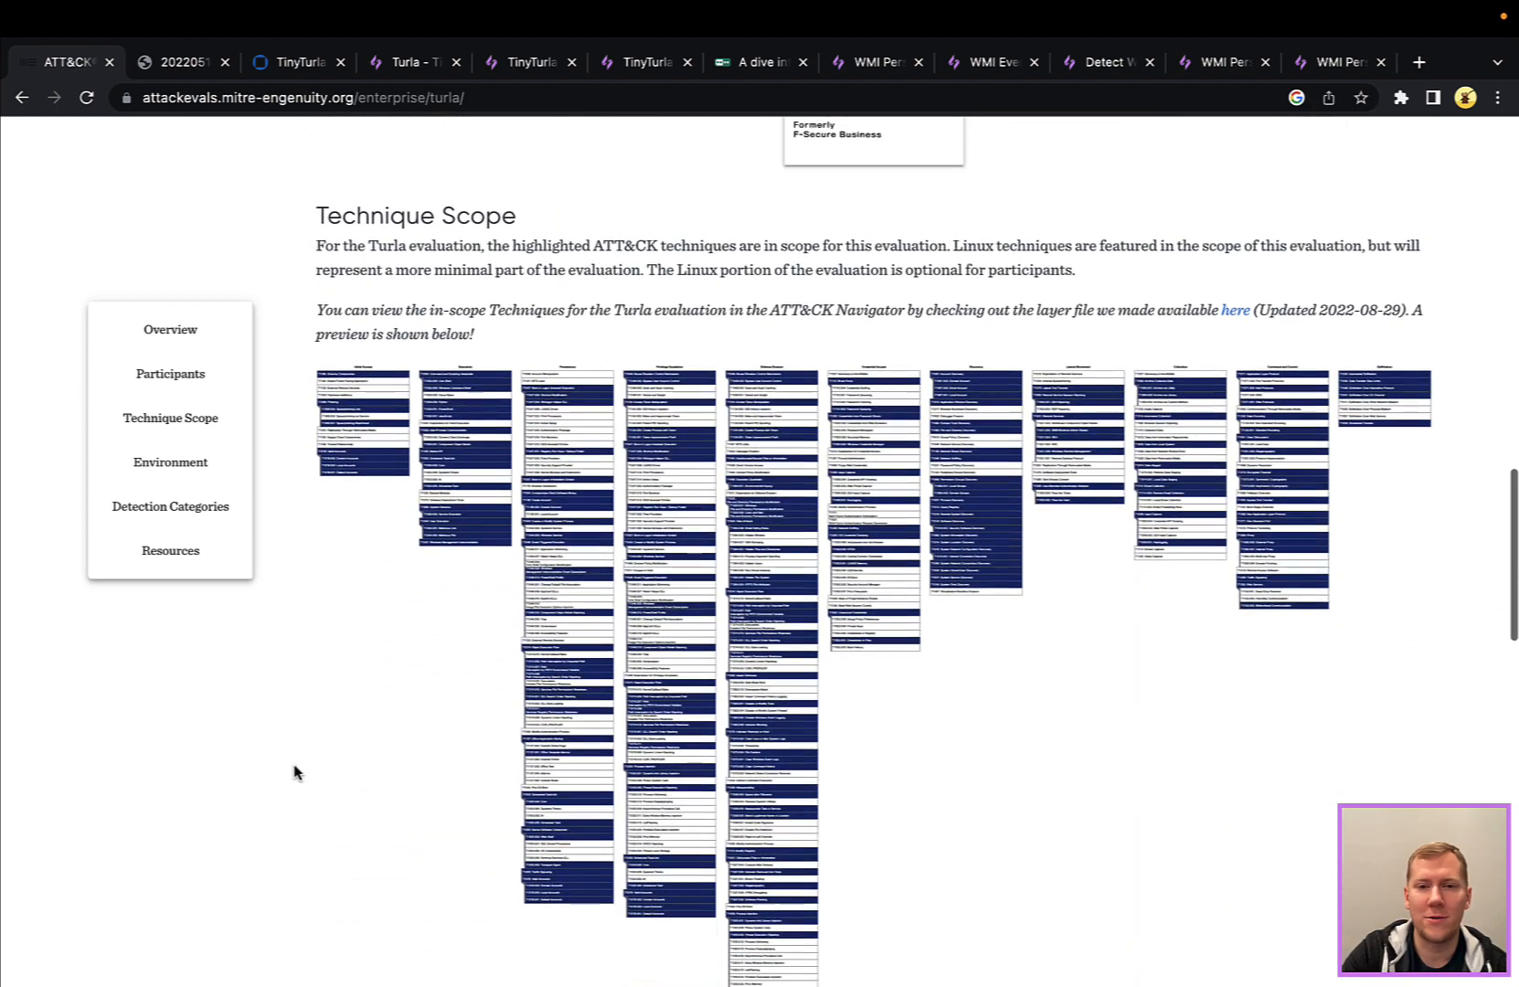
{"action": "scroll", "scroll_direction": "down", "scroll_amount": 3}
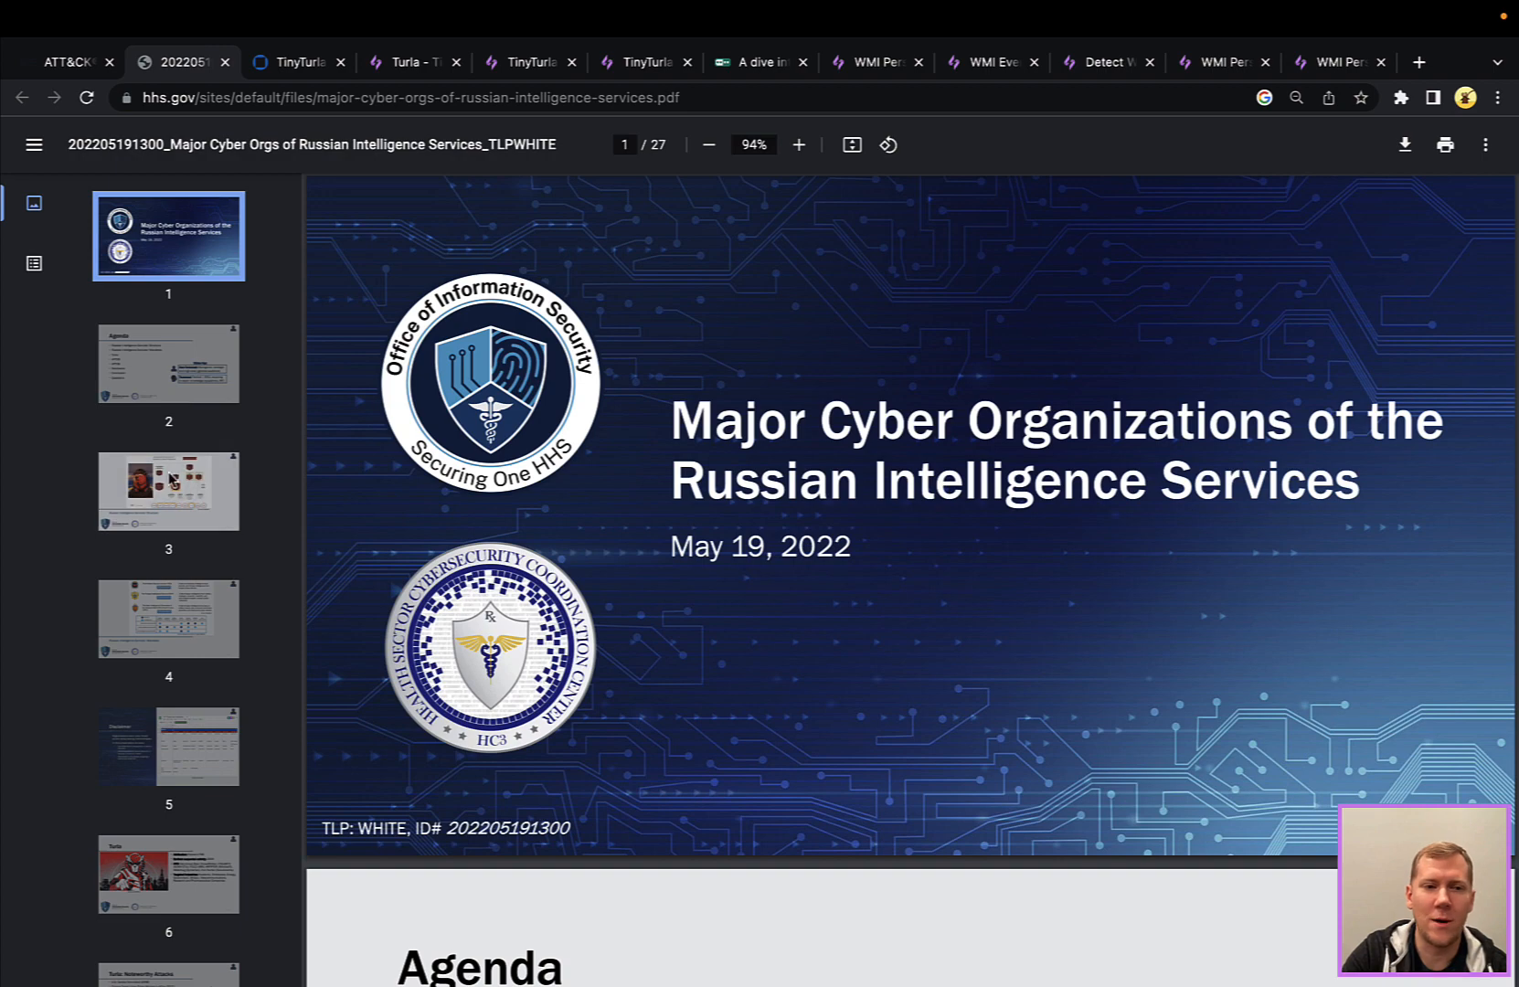
View page 3's Russian cyber programs structure chart at 150% zoom, then page 4's FSB/SVR/GRU role comparison
{"action": "left_click", "coordinate": [168, 490]}
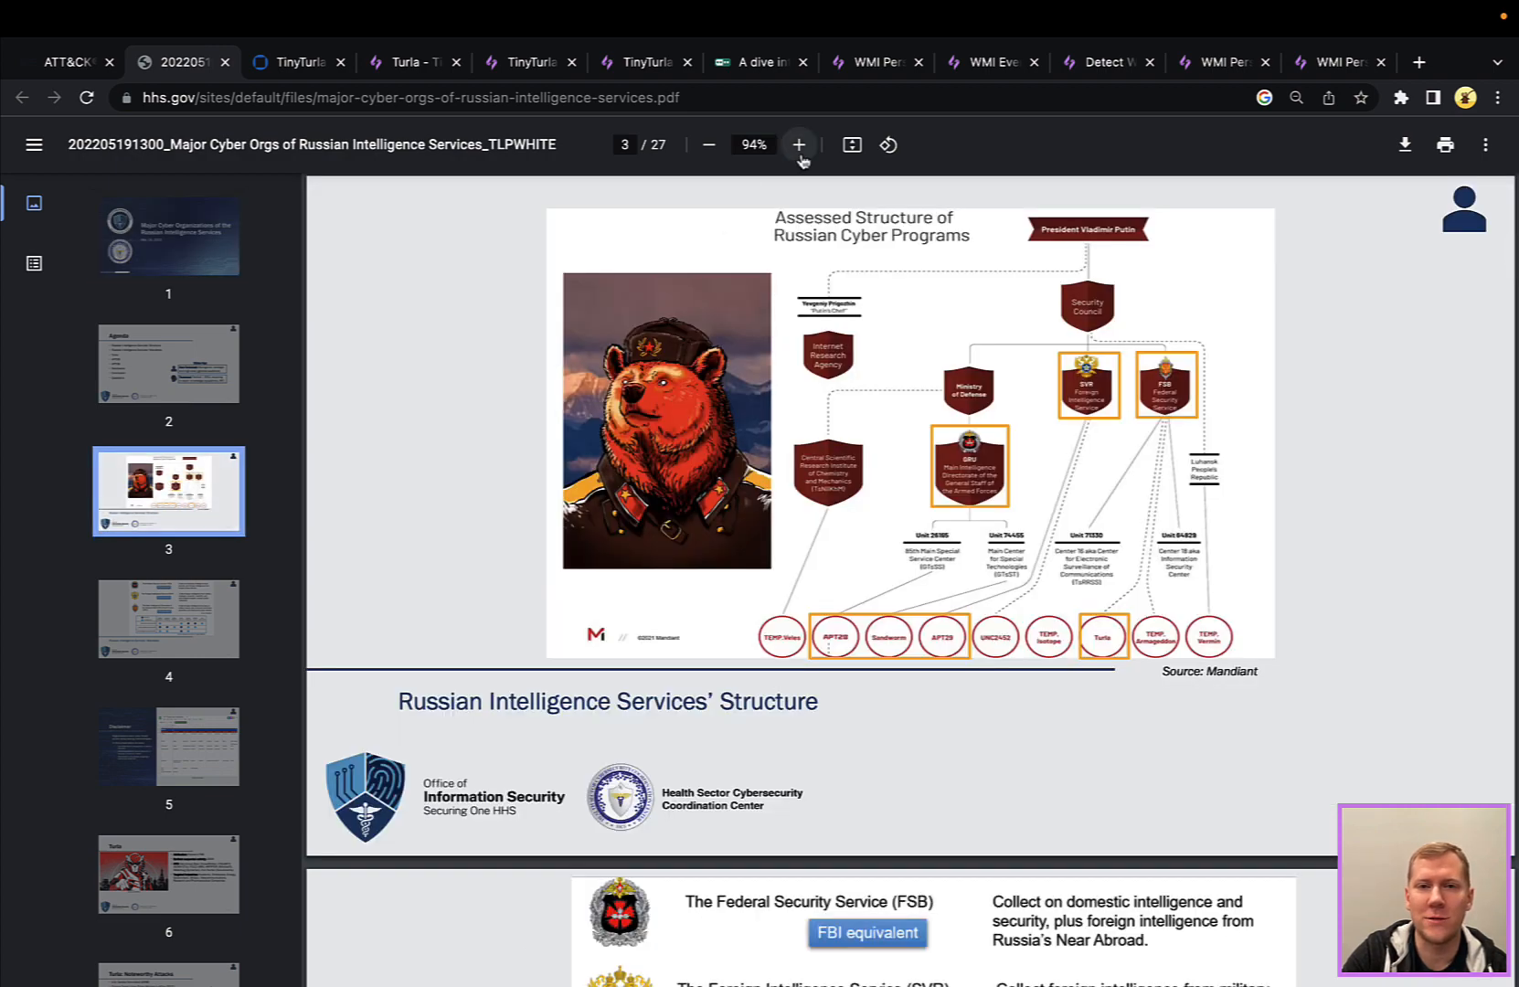
{"action": "left_click", "coordinate": [799, 145]}
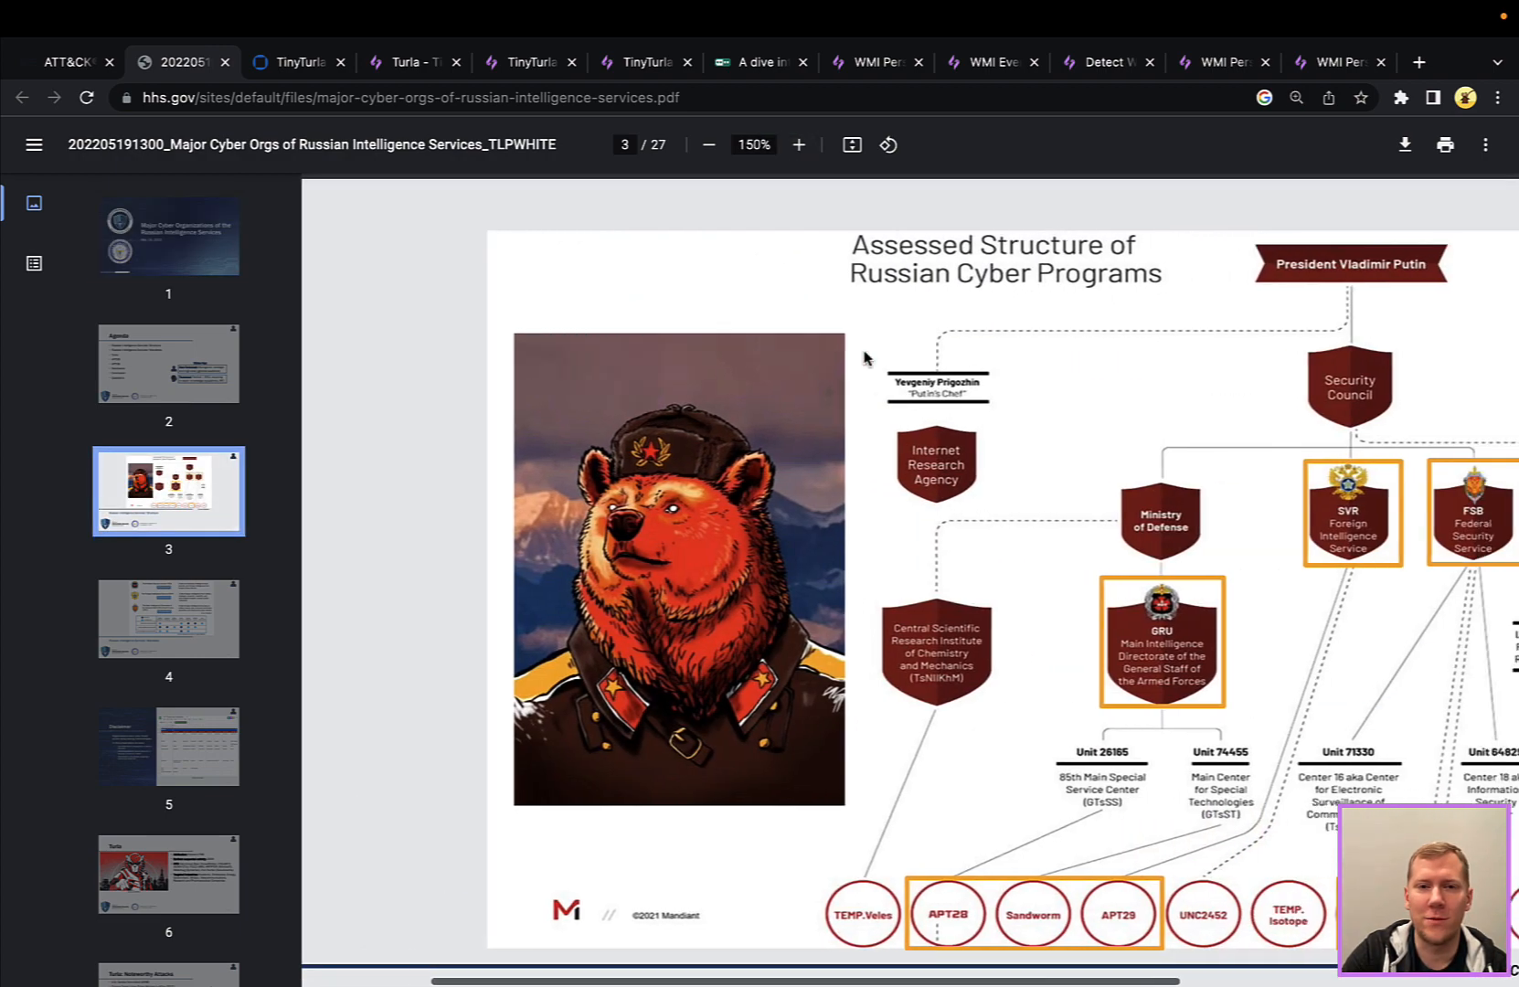
{"action": "scroll", "scroll_direction": "down", "scroll_amount": 3}
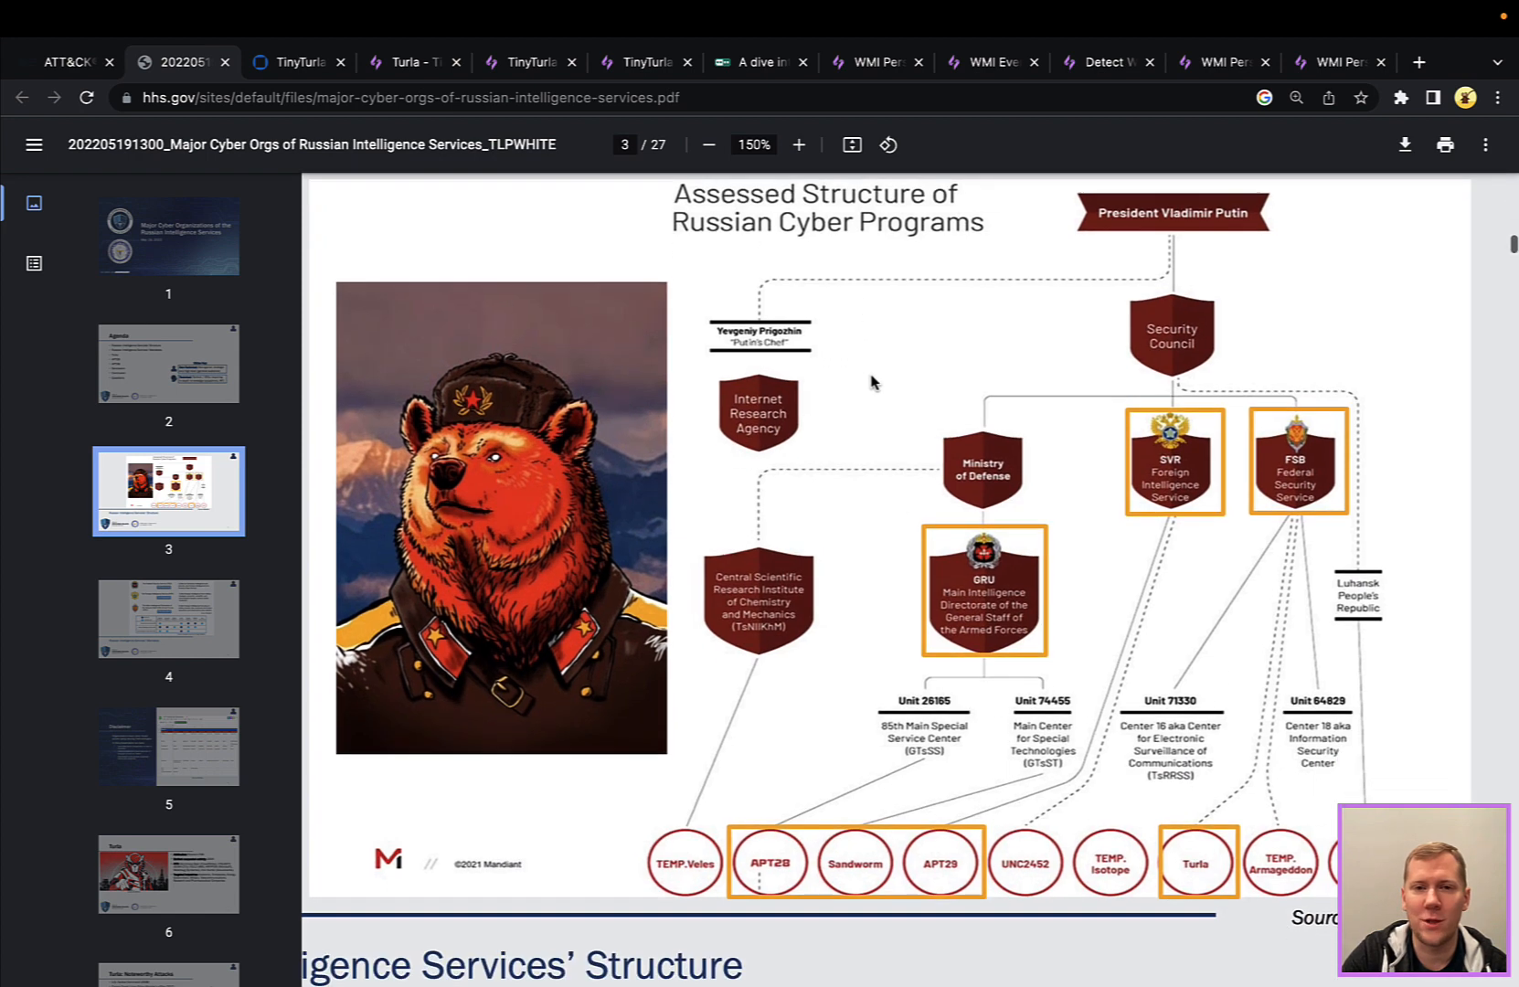
{"action": "scroll", "scroll_direction": "down", "scroll_amount": 3}
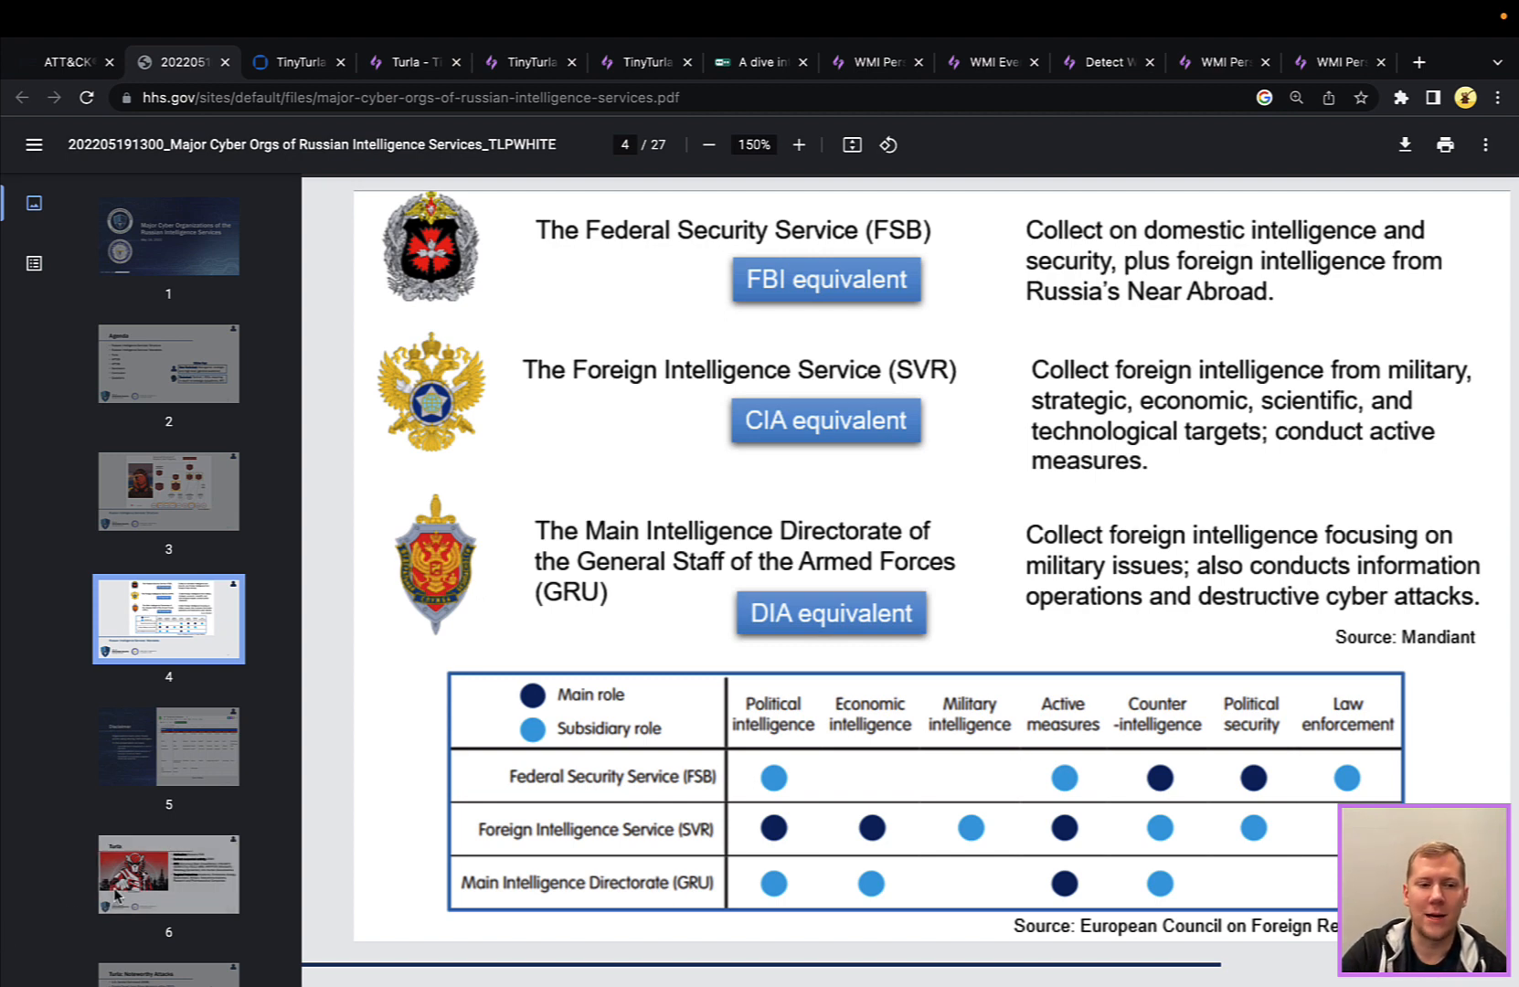
Review the page 6 Turla overview and page 7 noteworthy attacks slides, then switch to the Talos TinyTurla post
{"action": "left_click", "coordinate": [168, 874]}
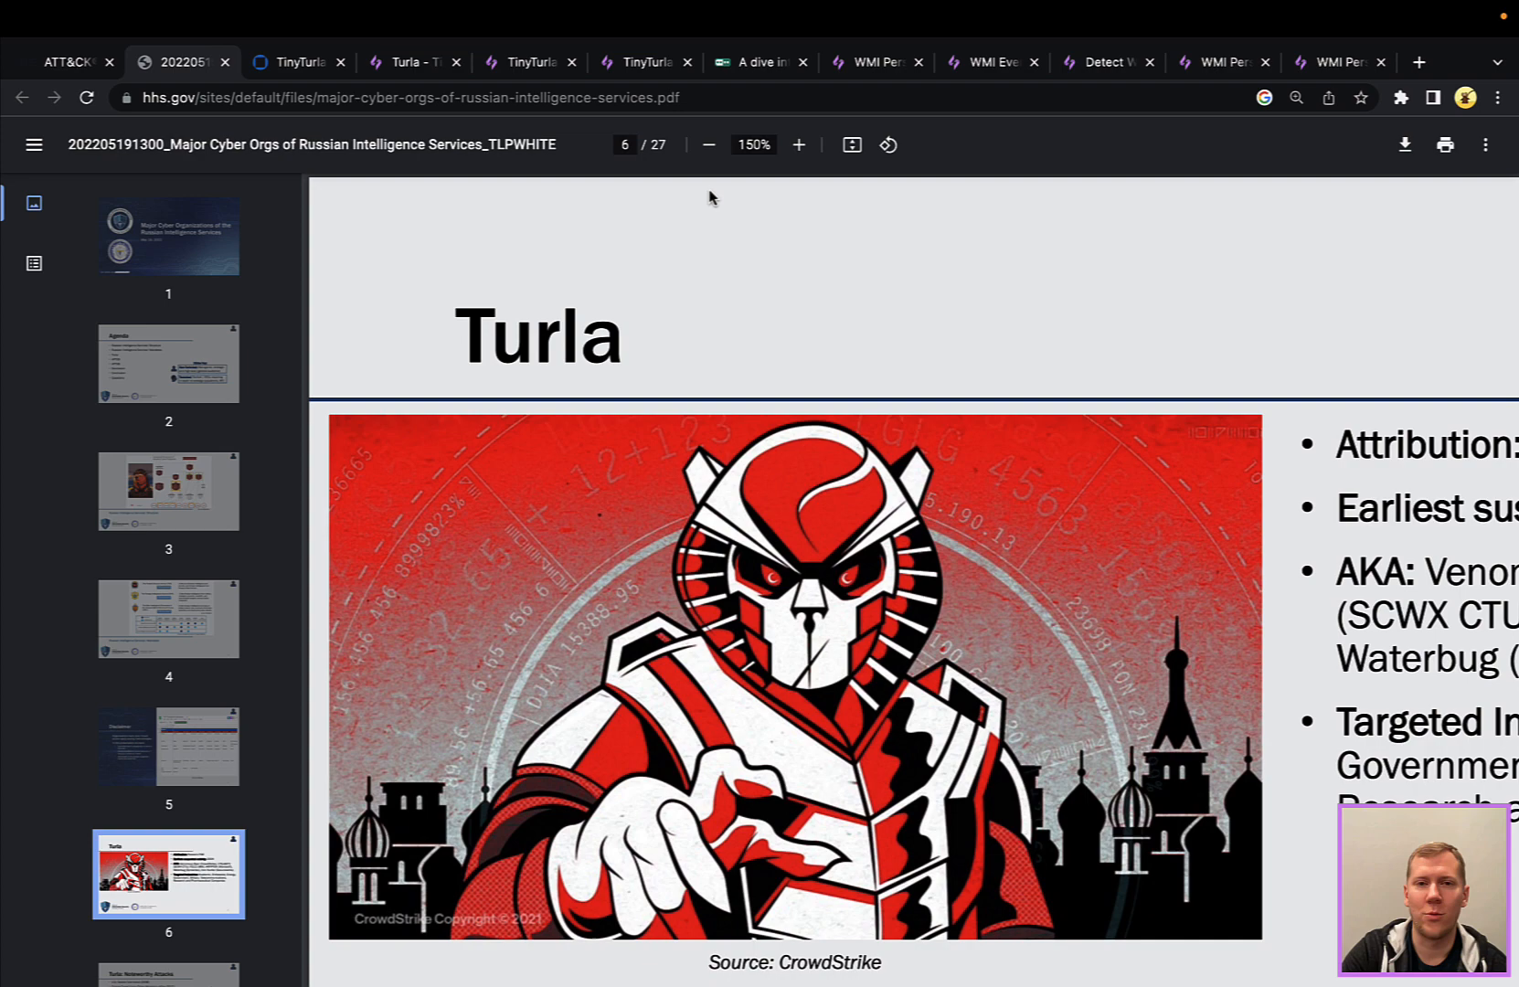
{"action": "left_click", "coordinate": [707, 145]}
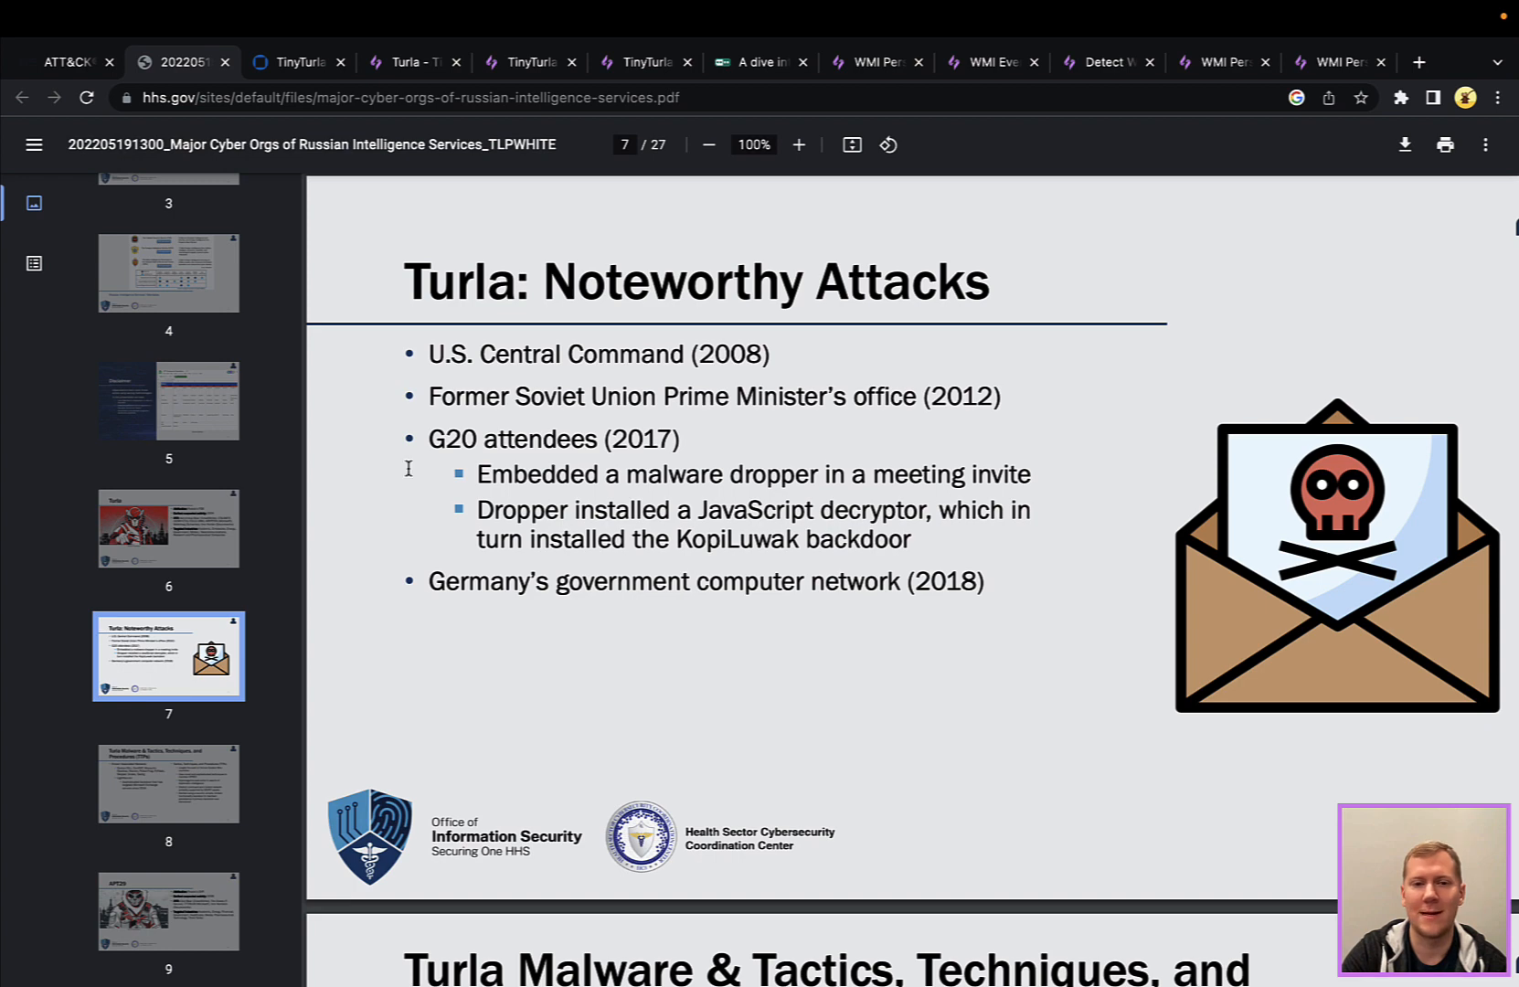
{"action": "mouse_move", "coordinate": [298, 60]}
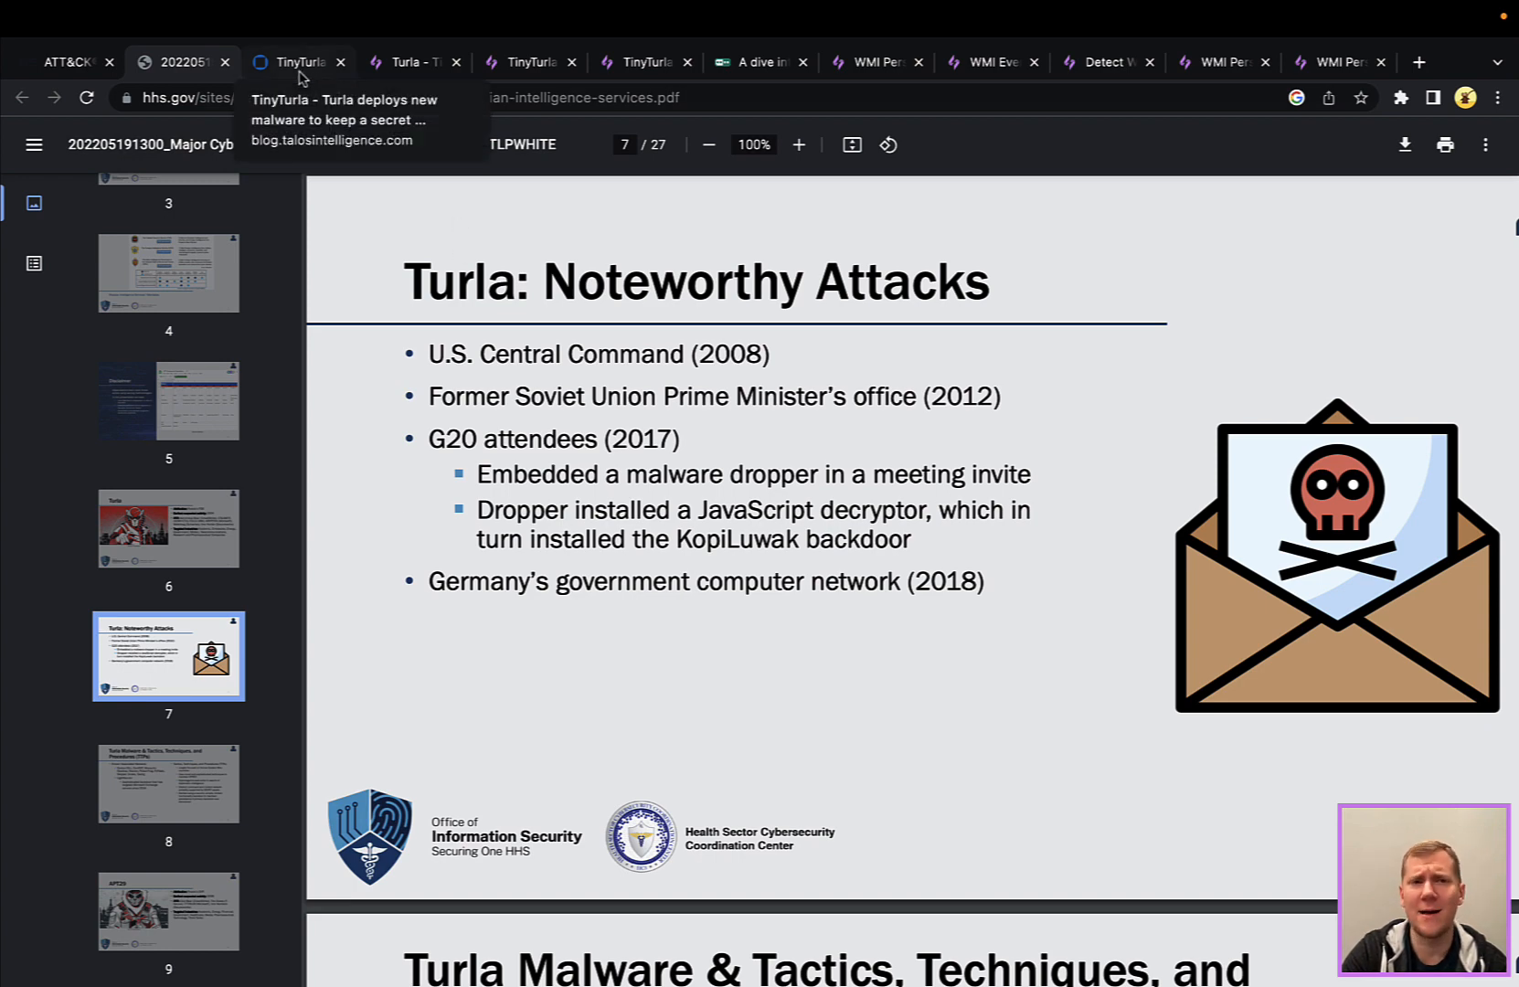
{"action": "left_click", "coordinate": [296, 62]}
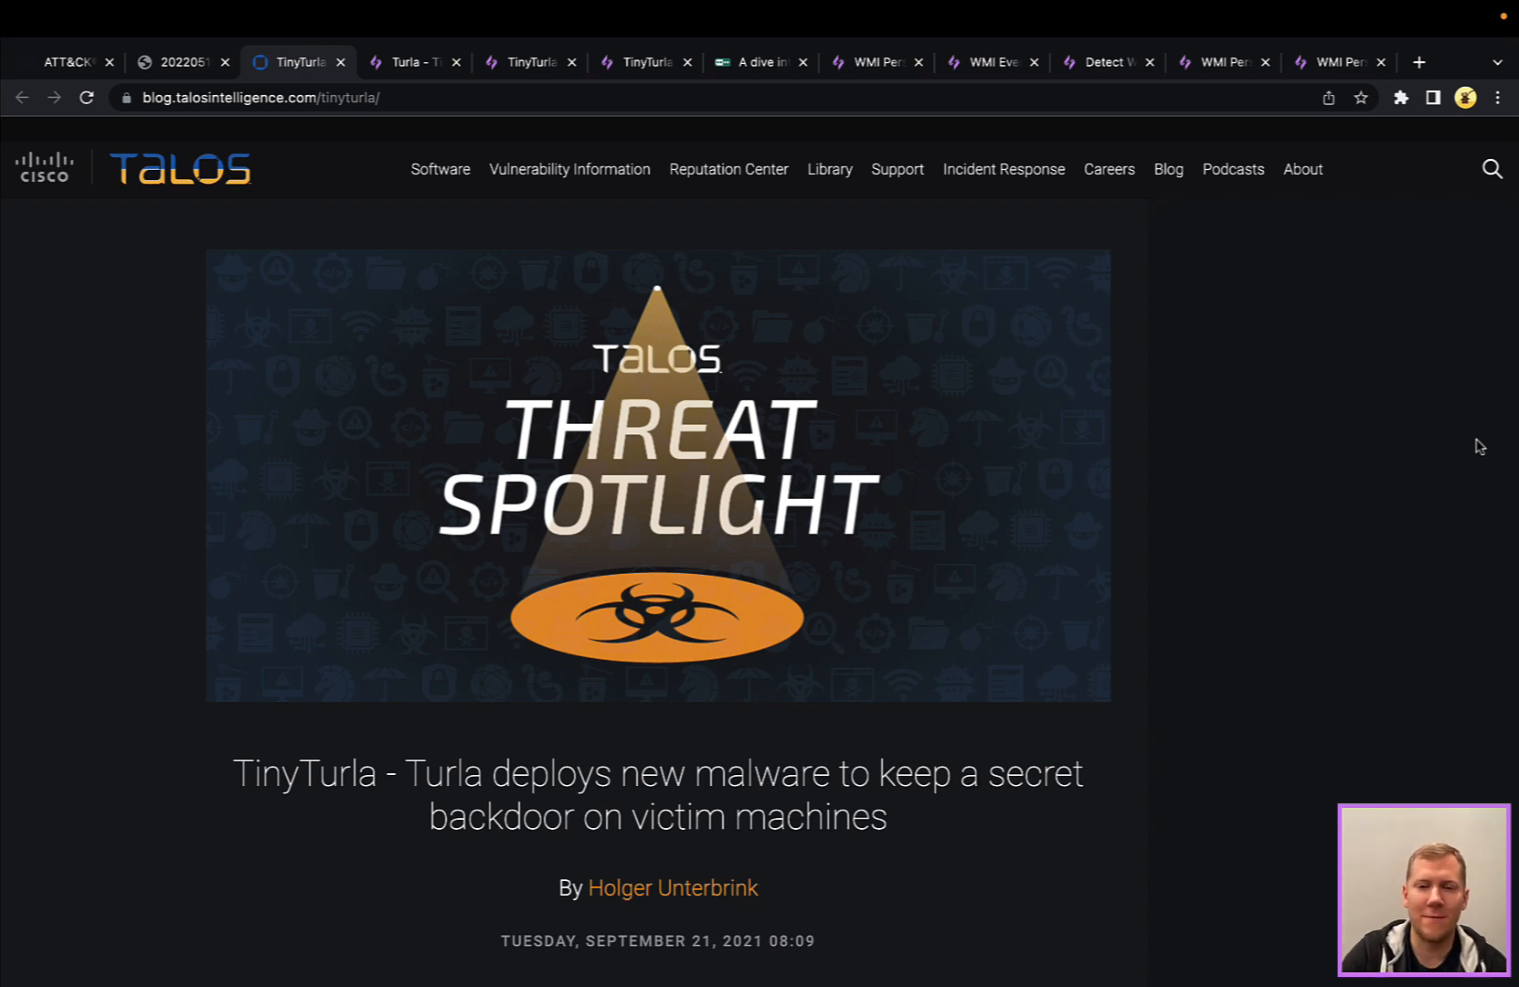
Read the TinyTurla post from the news summary down to the Technical details with the w64time.dll properties
{"action": "scroll", "scroll_direction": "down", "scroll_amount": 3}
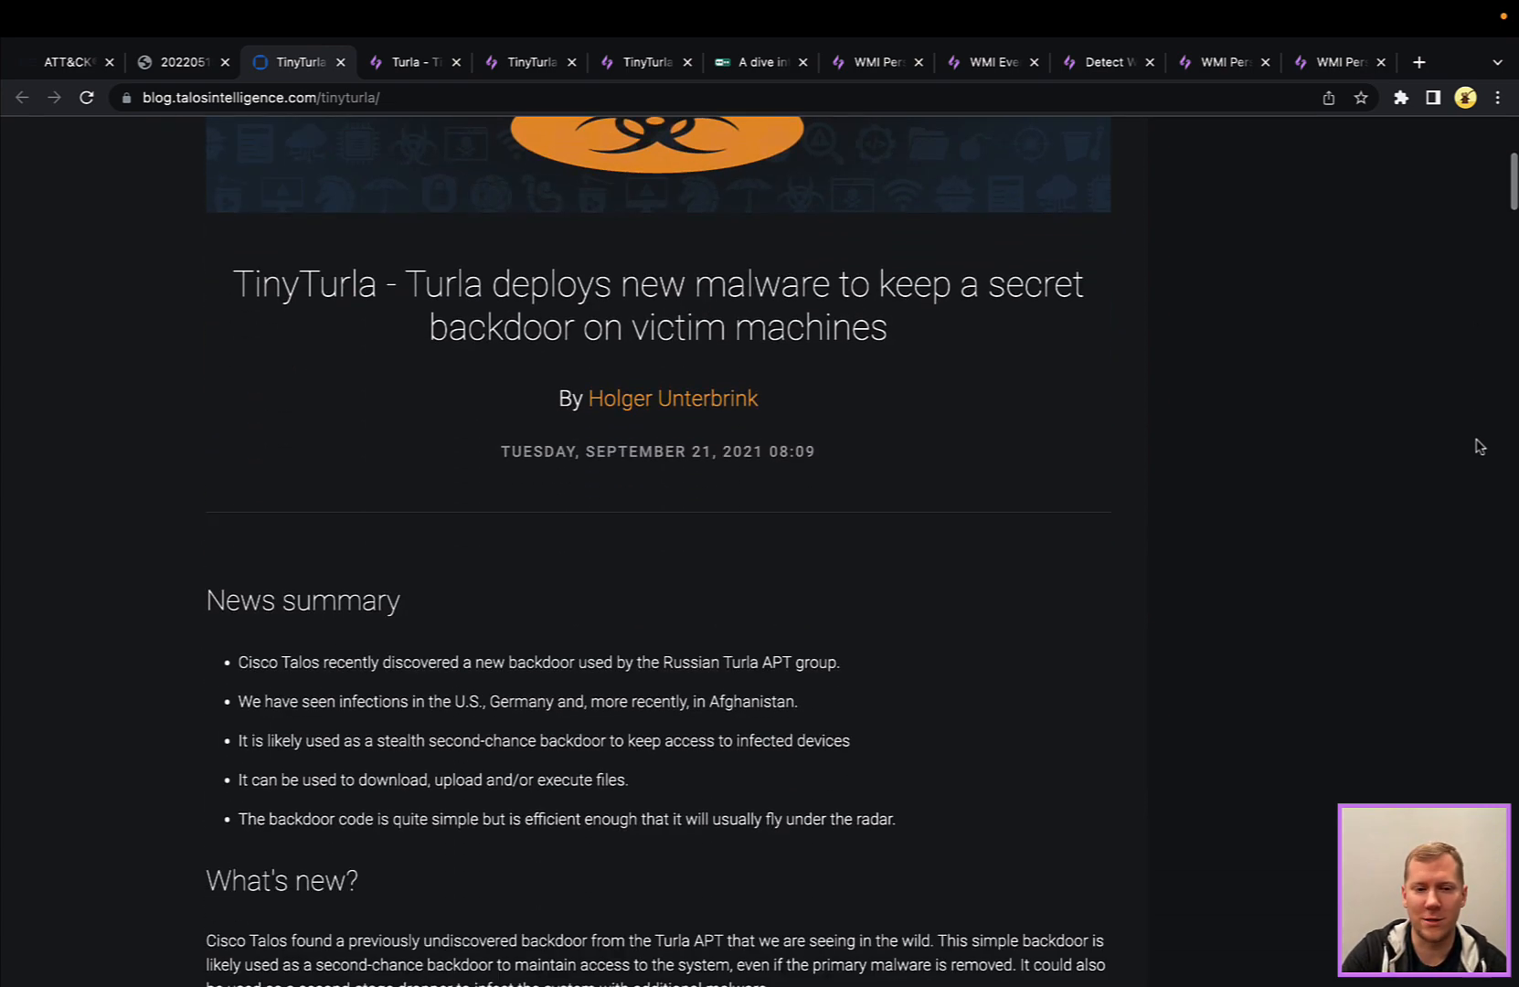
{"action": "scroll", "scroll_direction": "down", "scroll_amount": 3}
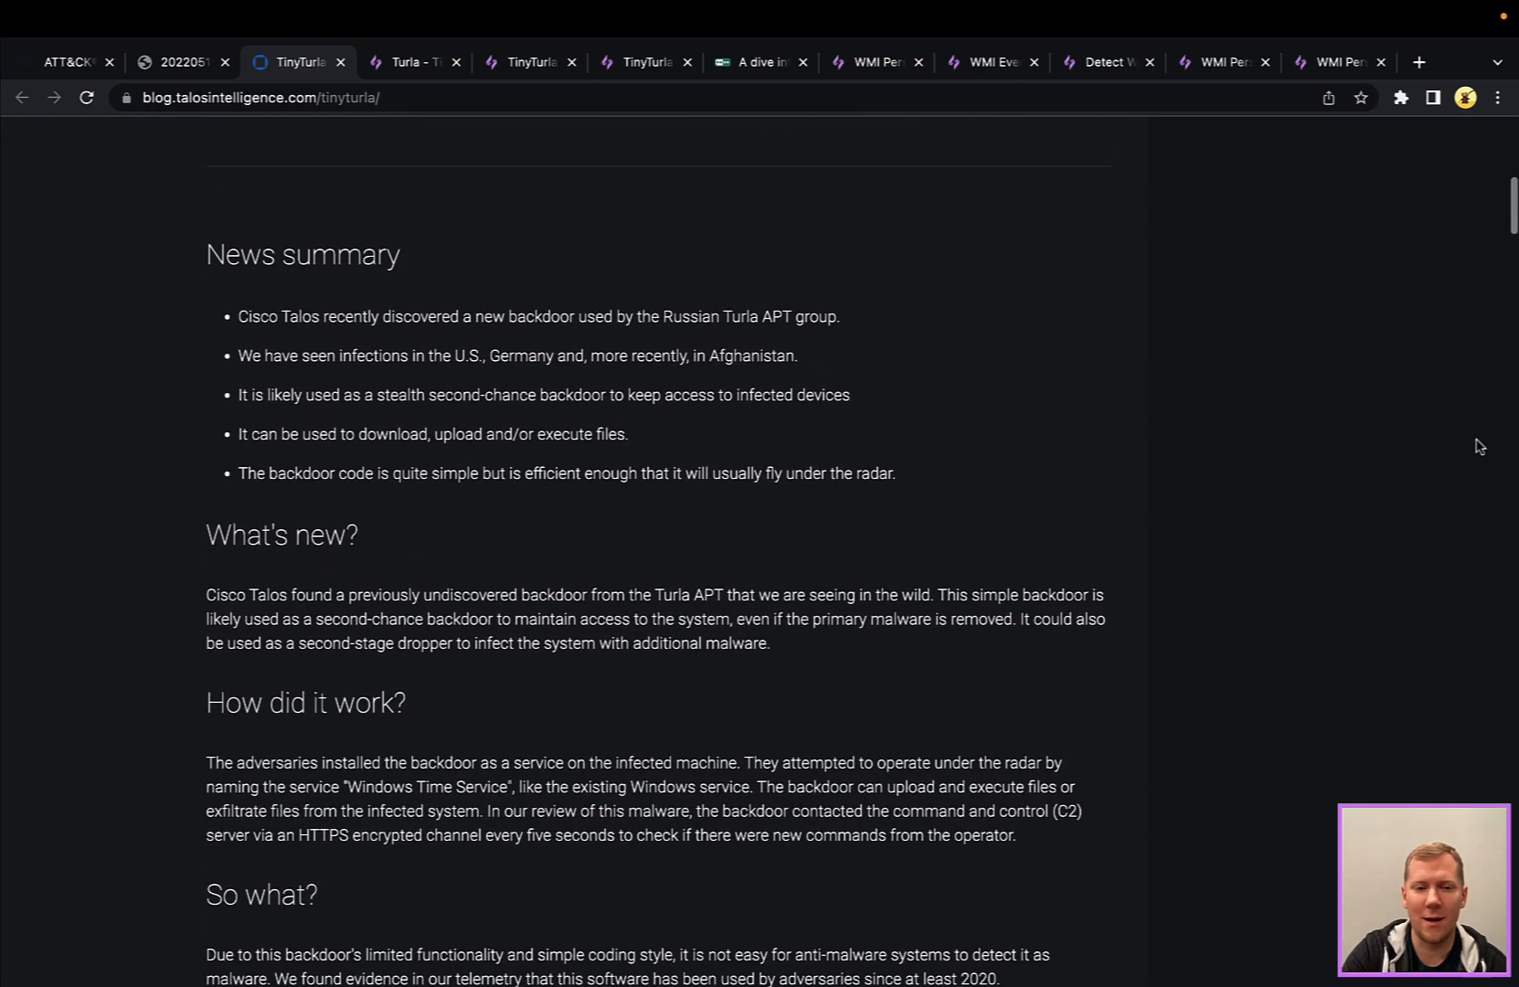
{"action": "scroll", "scroll_direction": "down", "scroll_amount": 3}
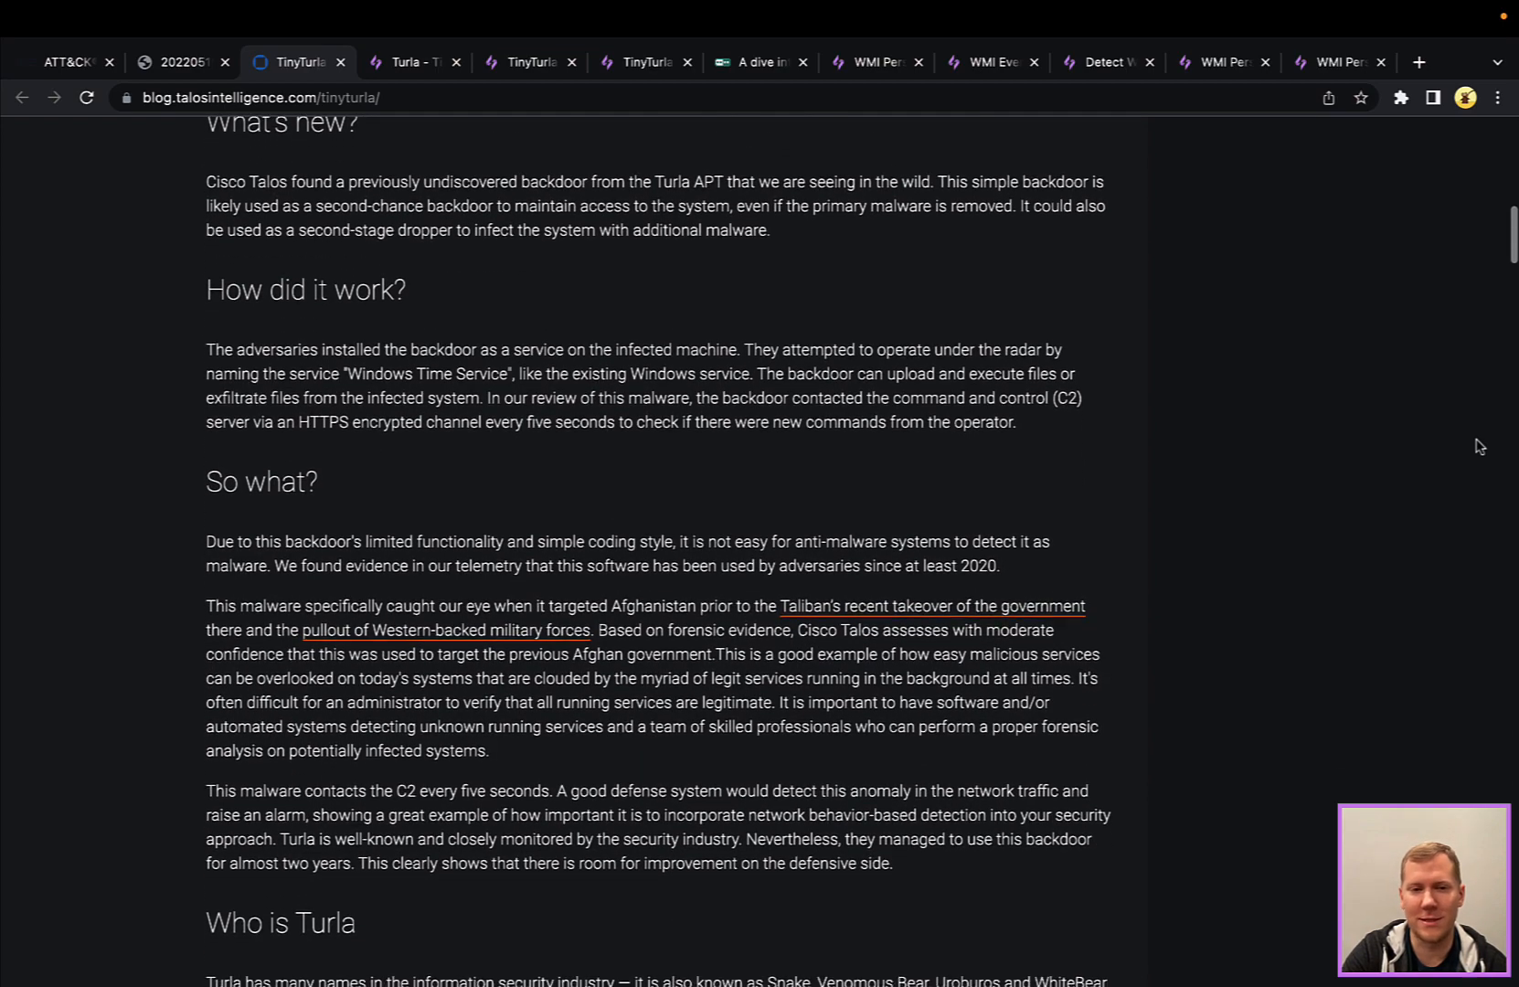
{"action": "scroll", "scroll_direction": "down", "scroll_amount": 3}
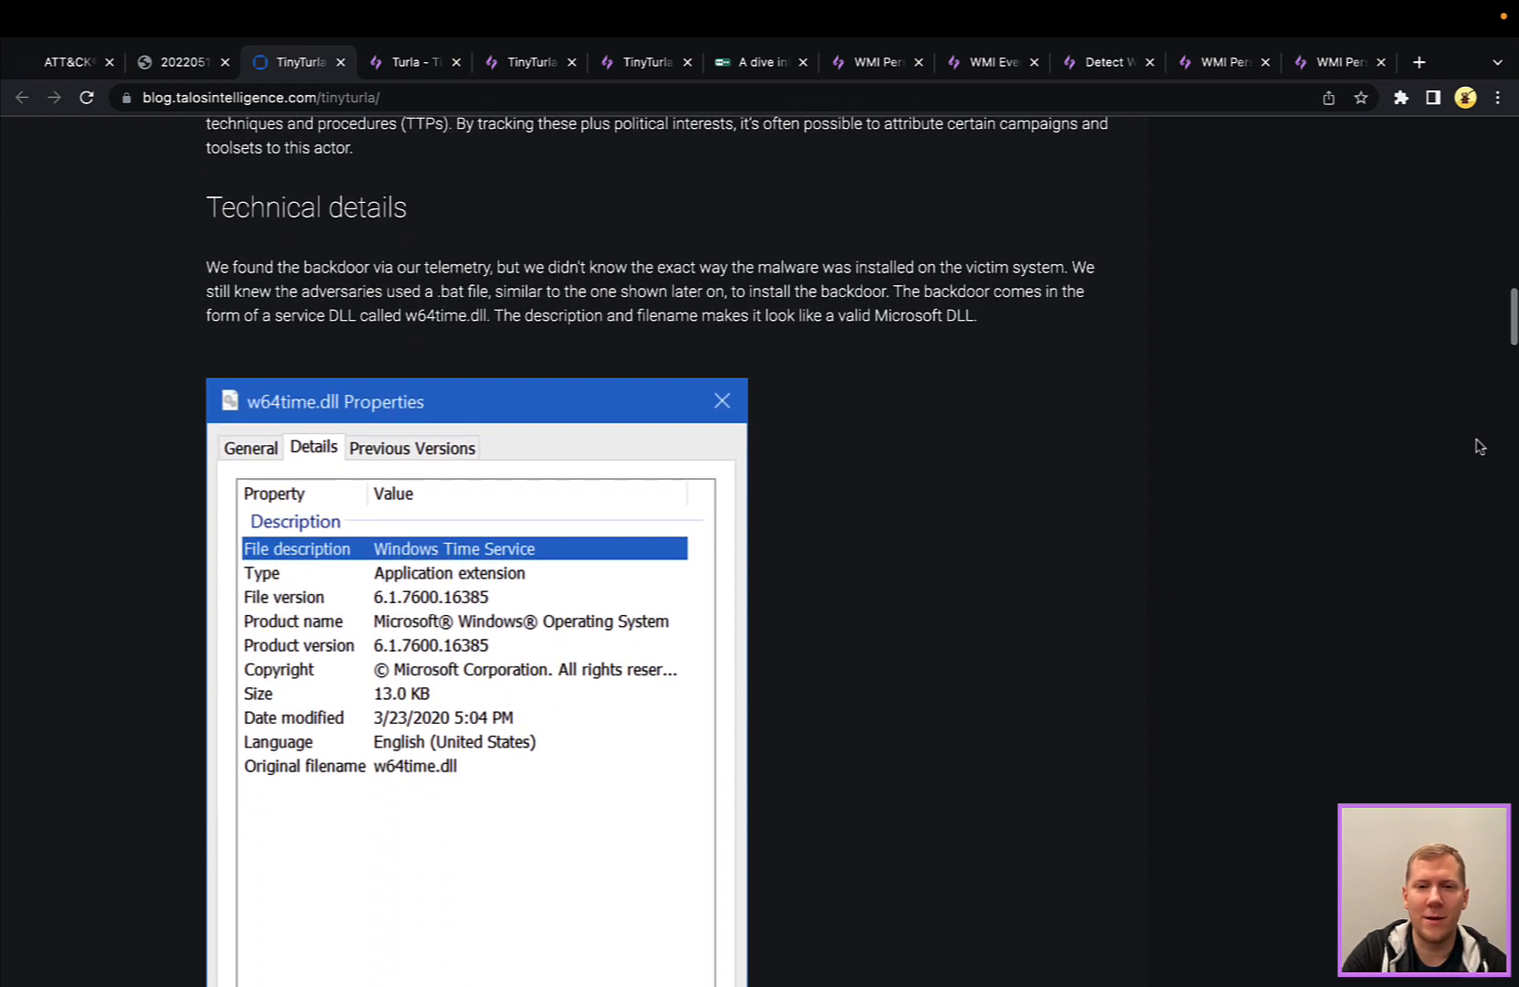
{"action": "scroll", "scroll_direction": "down", "scroll_amount": 3}
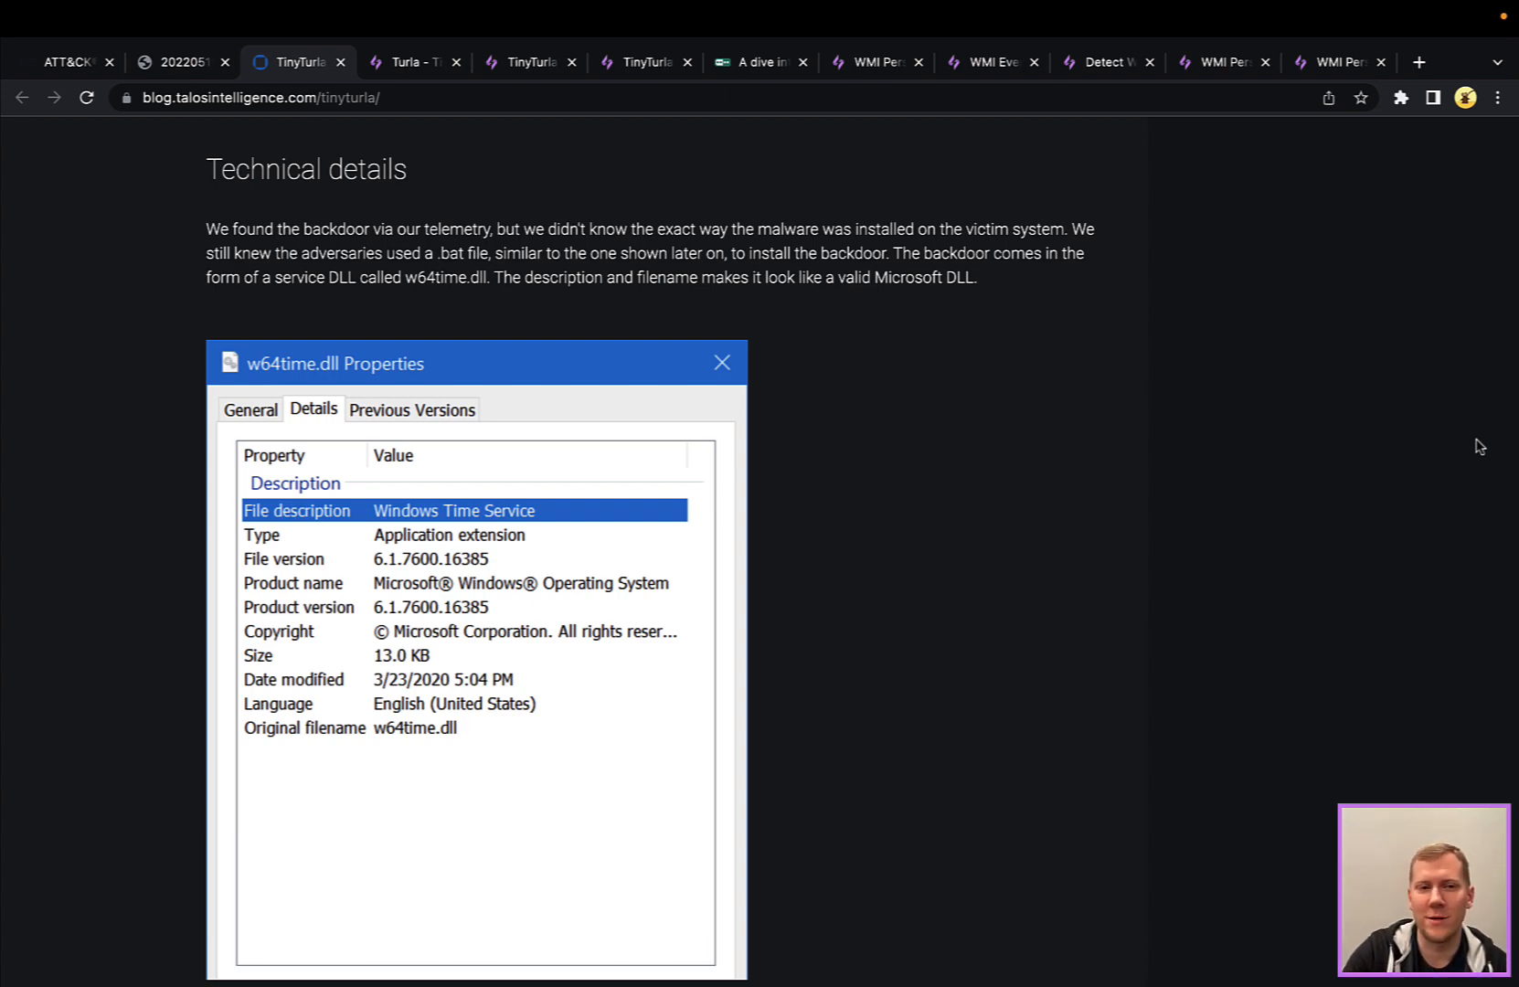
Read past the .bat service install script and ServiceMain code to the C2 communication loop and TLS details
{"action": "scroll", "scroll_direction": "down", "scroll_amount": 3}
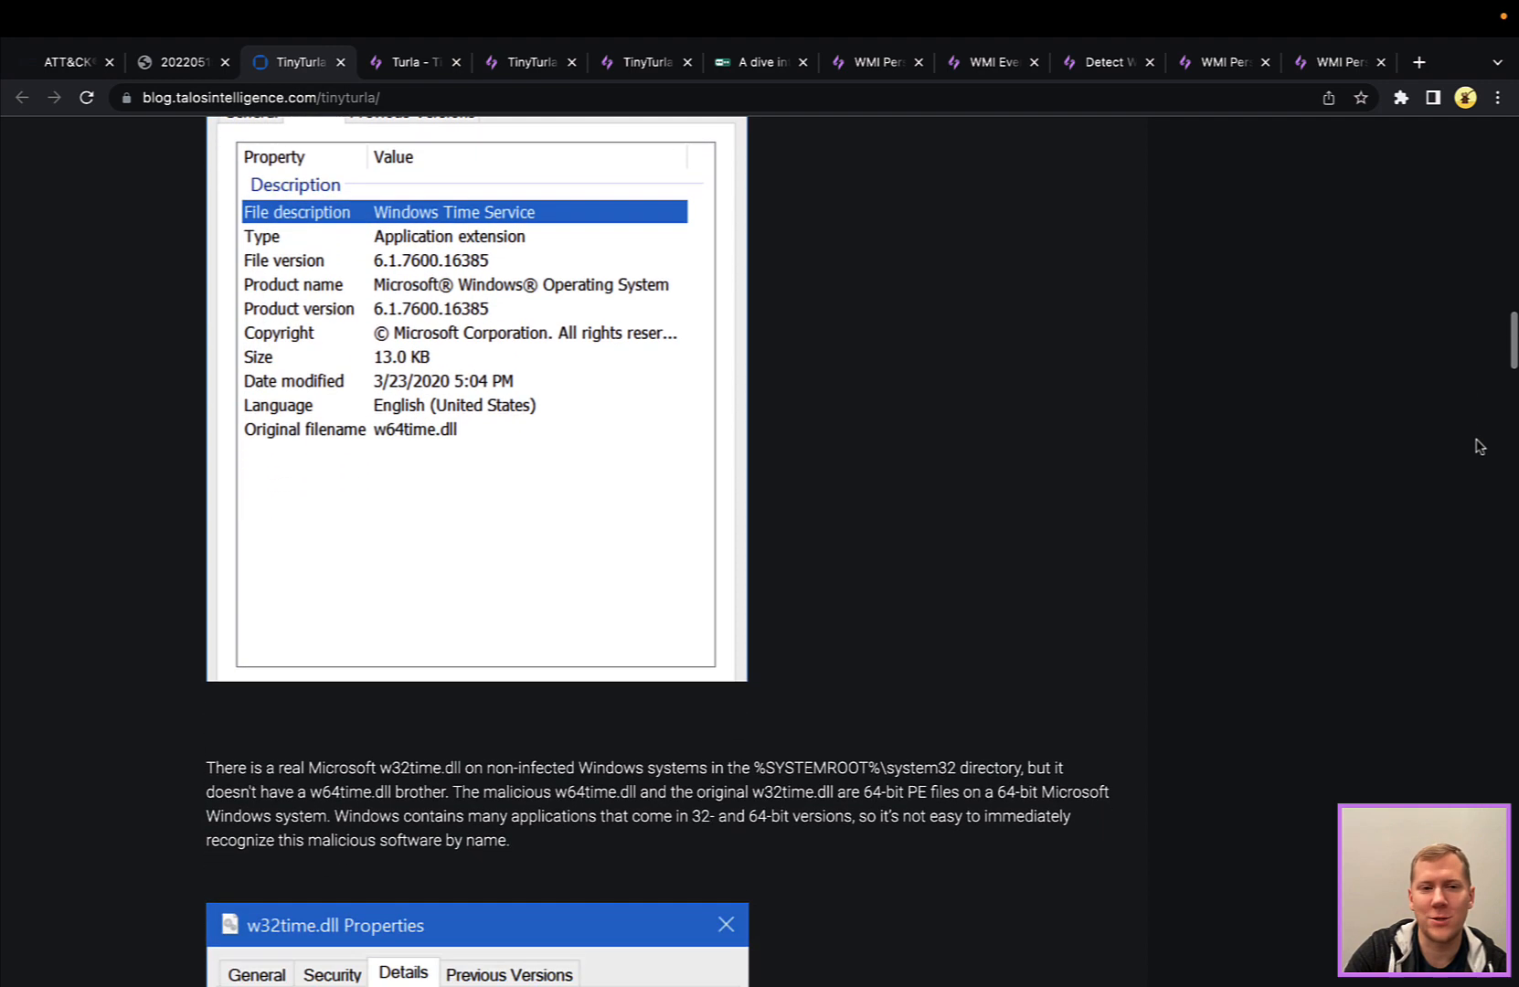
{"action": "scroll", "scroll_direction": "down", "scroll_amount": 3}
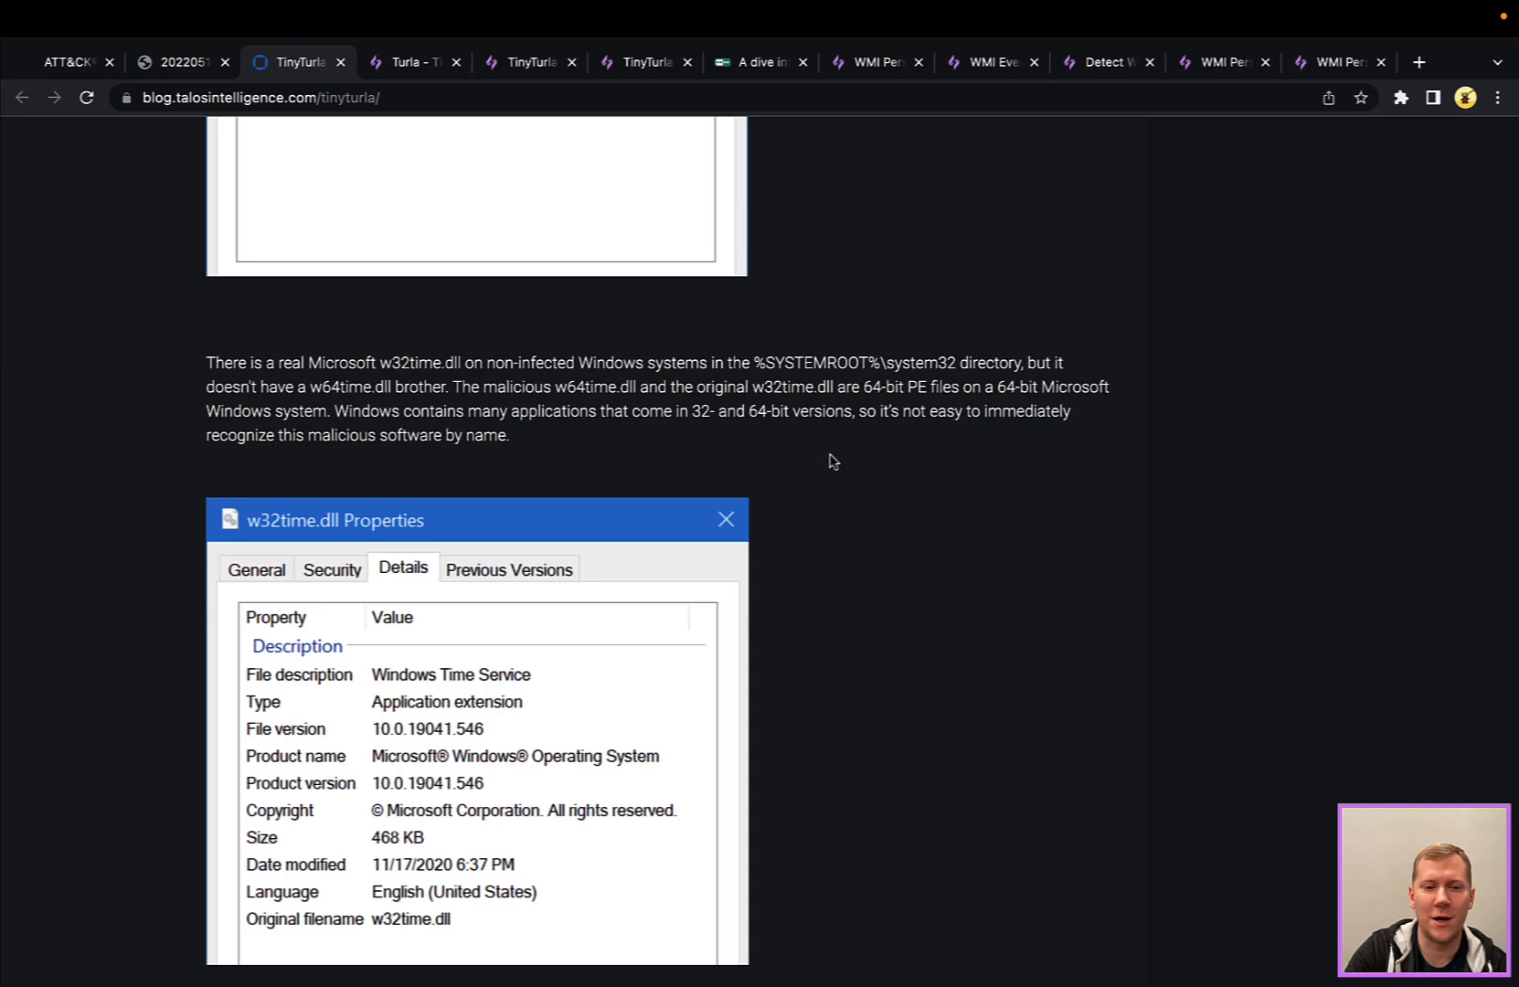
{"action": "scroll", "scroll_direction": "down", "scroll_amount": 3}
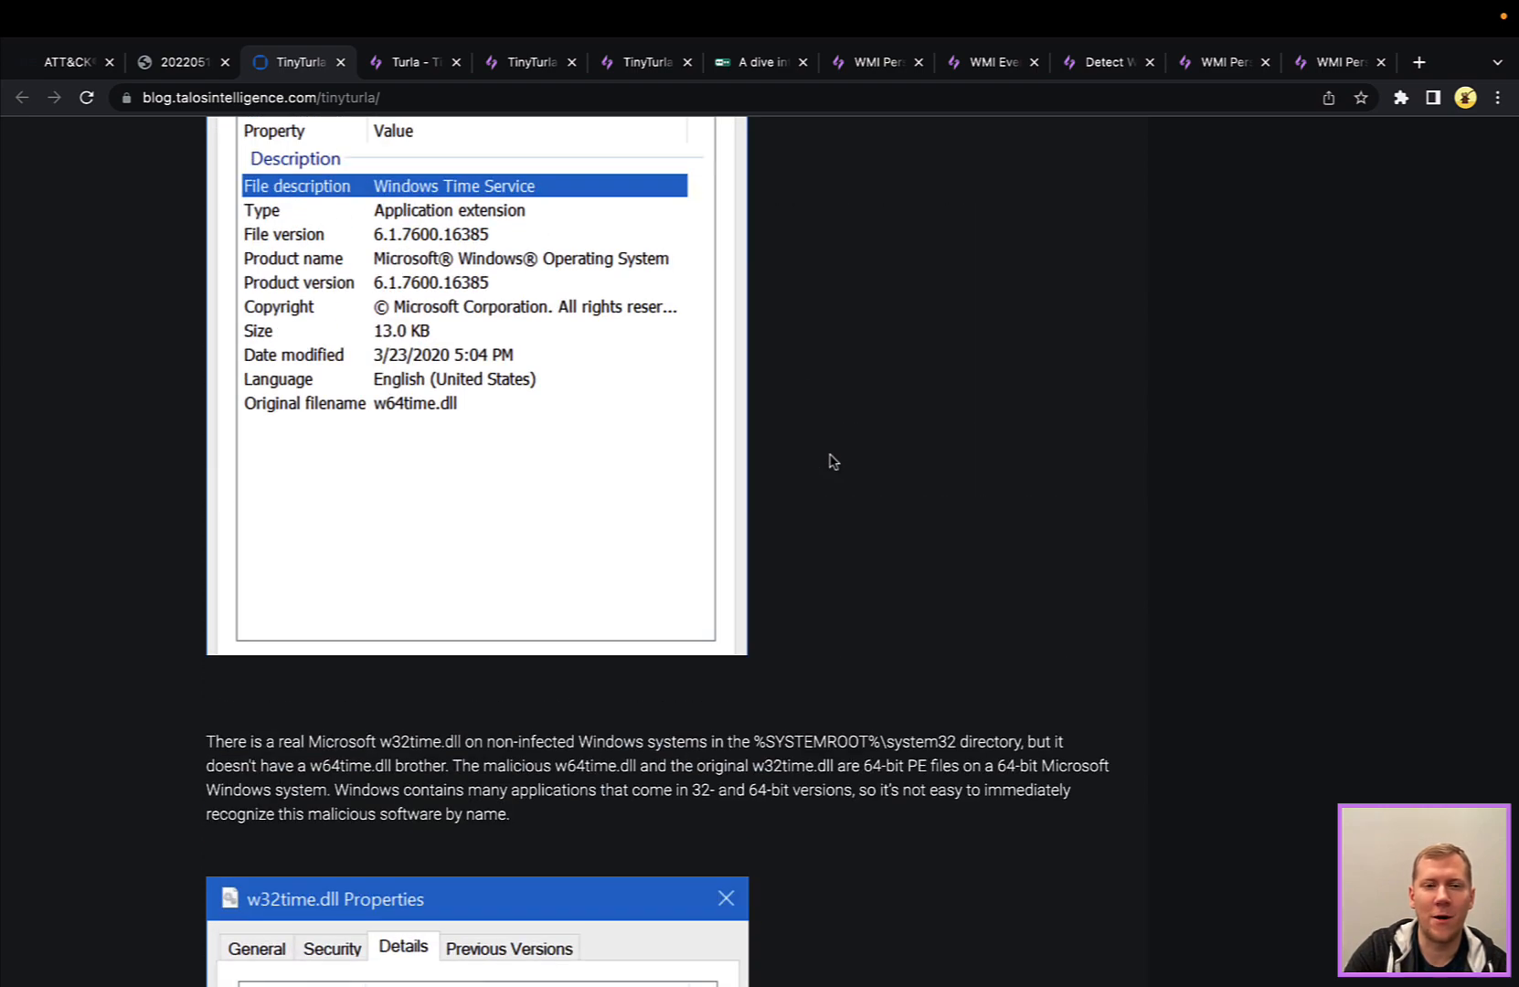
{"action": "scroll", "scroll_direction": "down", "scroll_amount": 3}
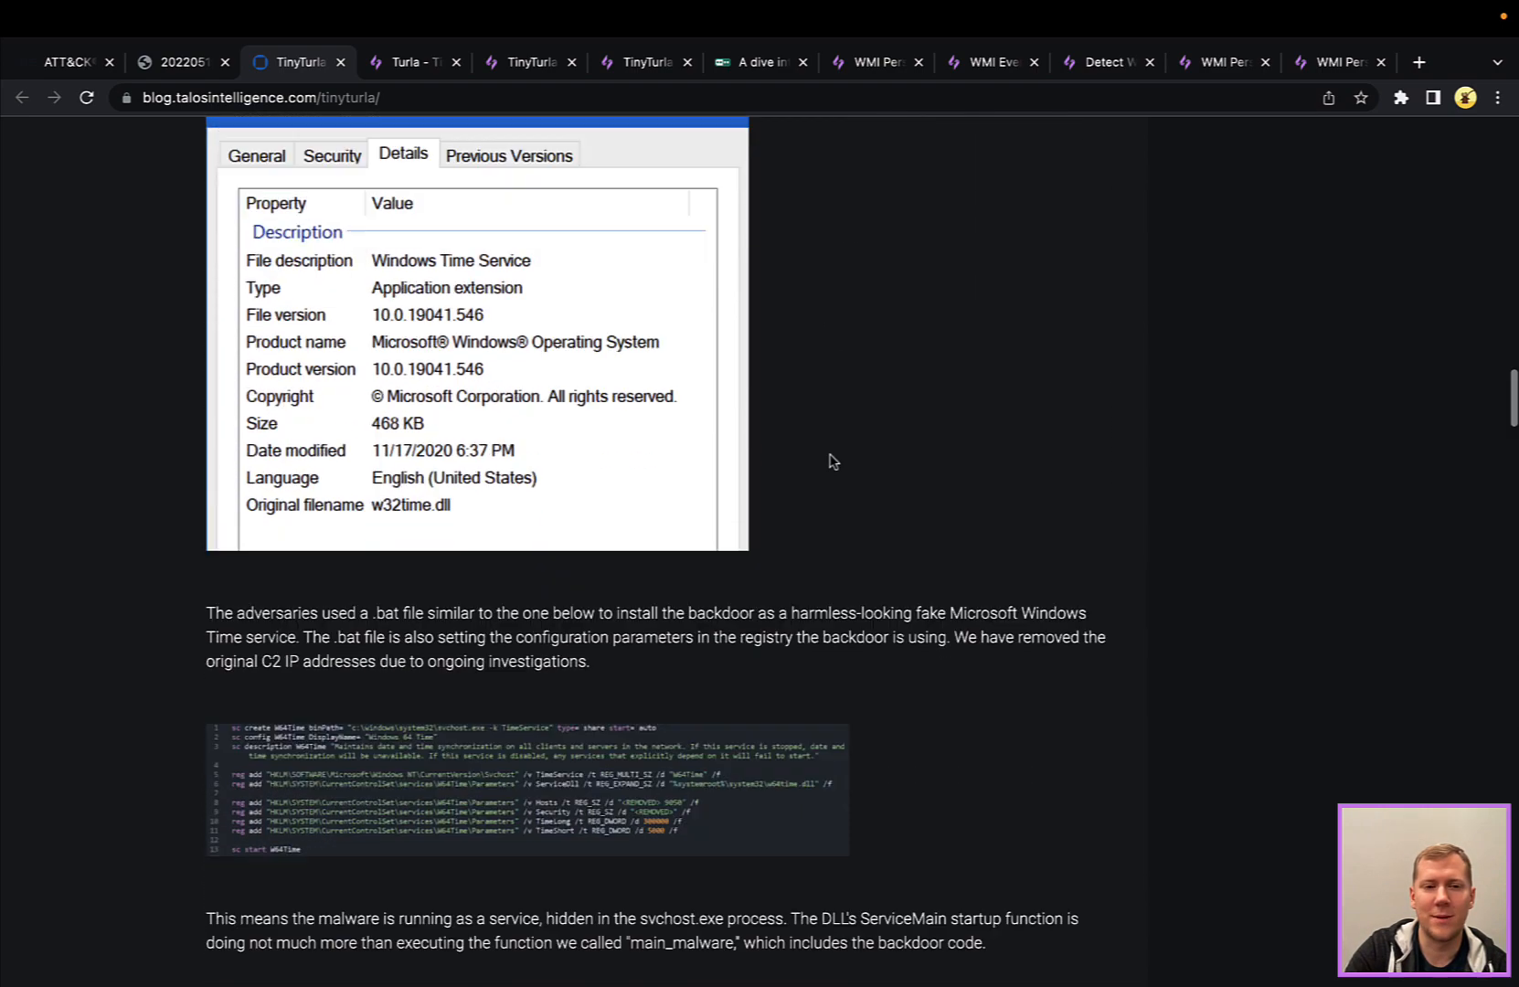
{"action": "scroll", "scroll_direction": "down", "scroll_amount": 3}
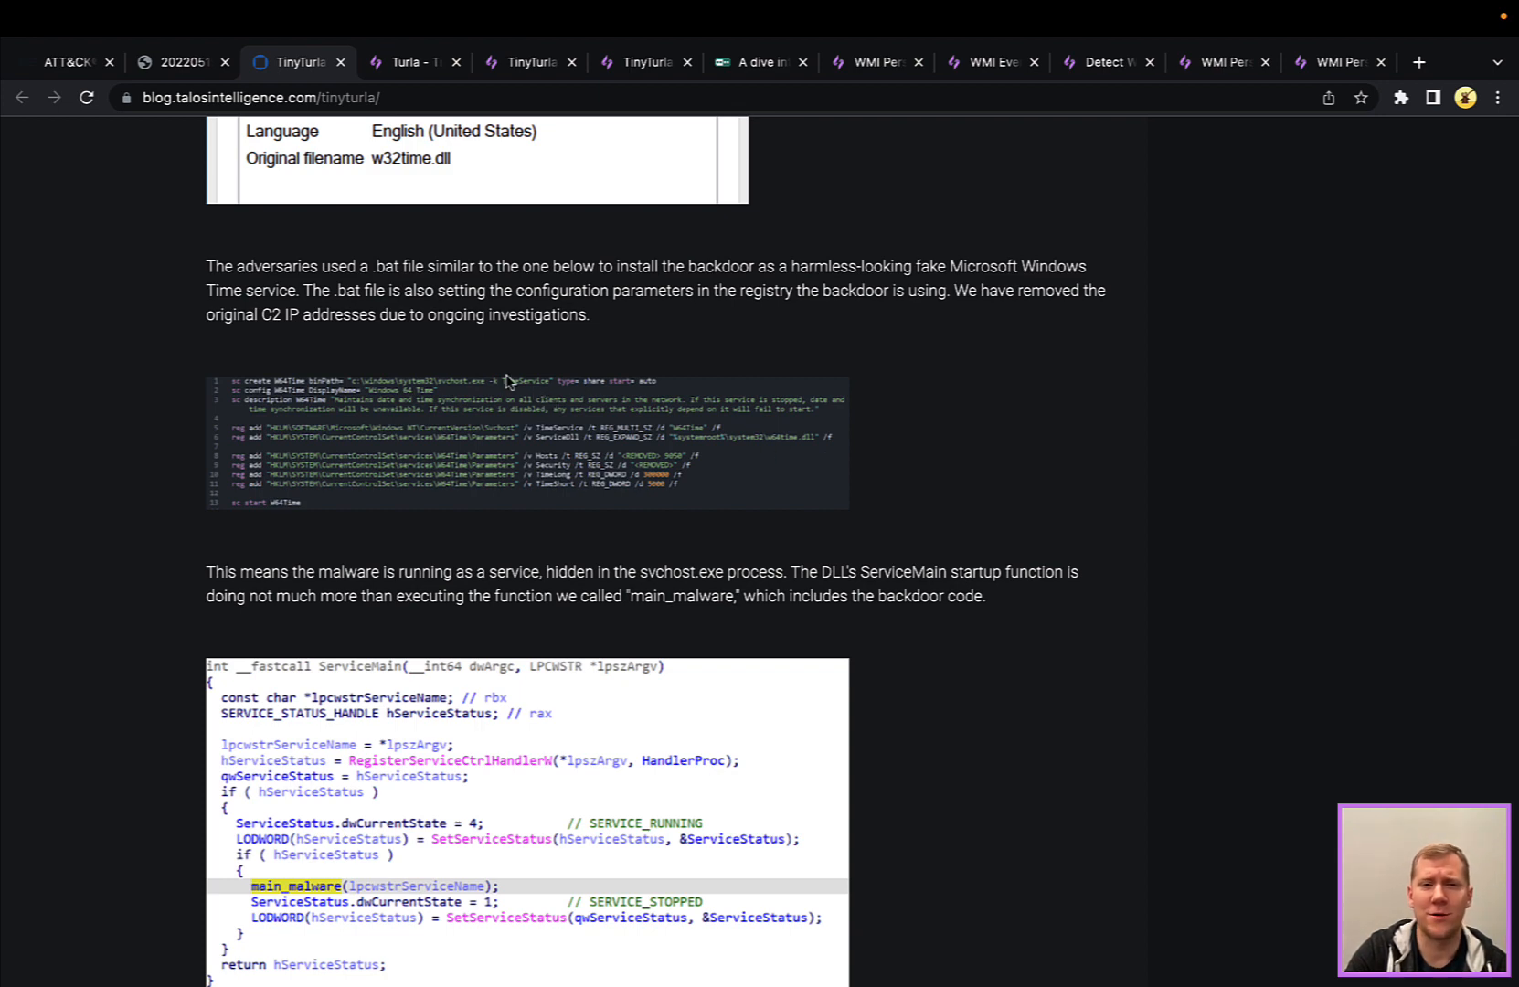
{"action": "mouse_move", "coordinate": [532, 490]}
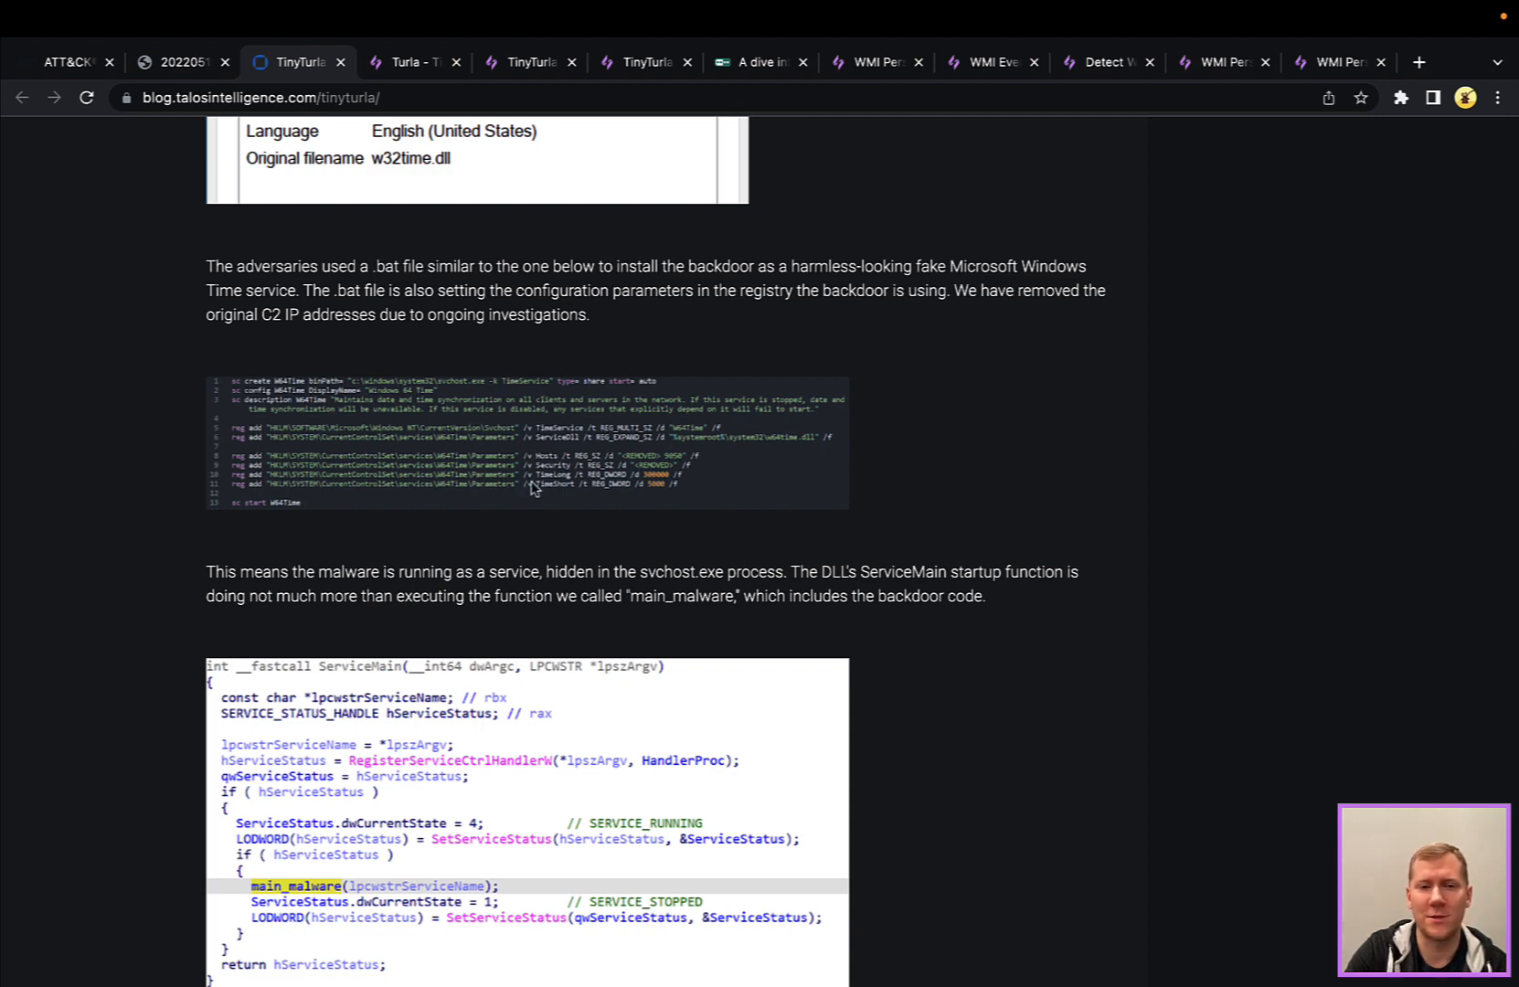
{"action": "scroll", "scroll_direction": "down", "scroll_amount": 3}
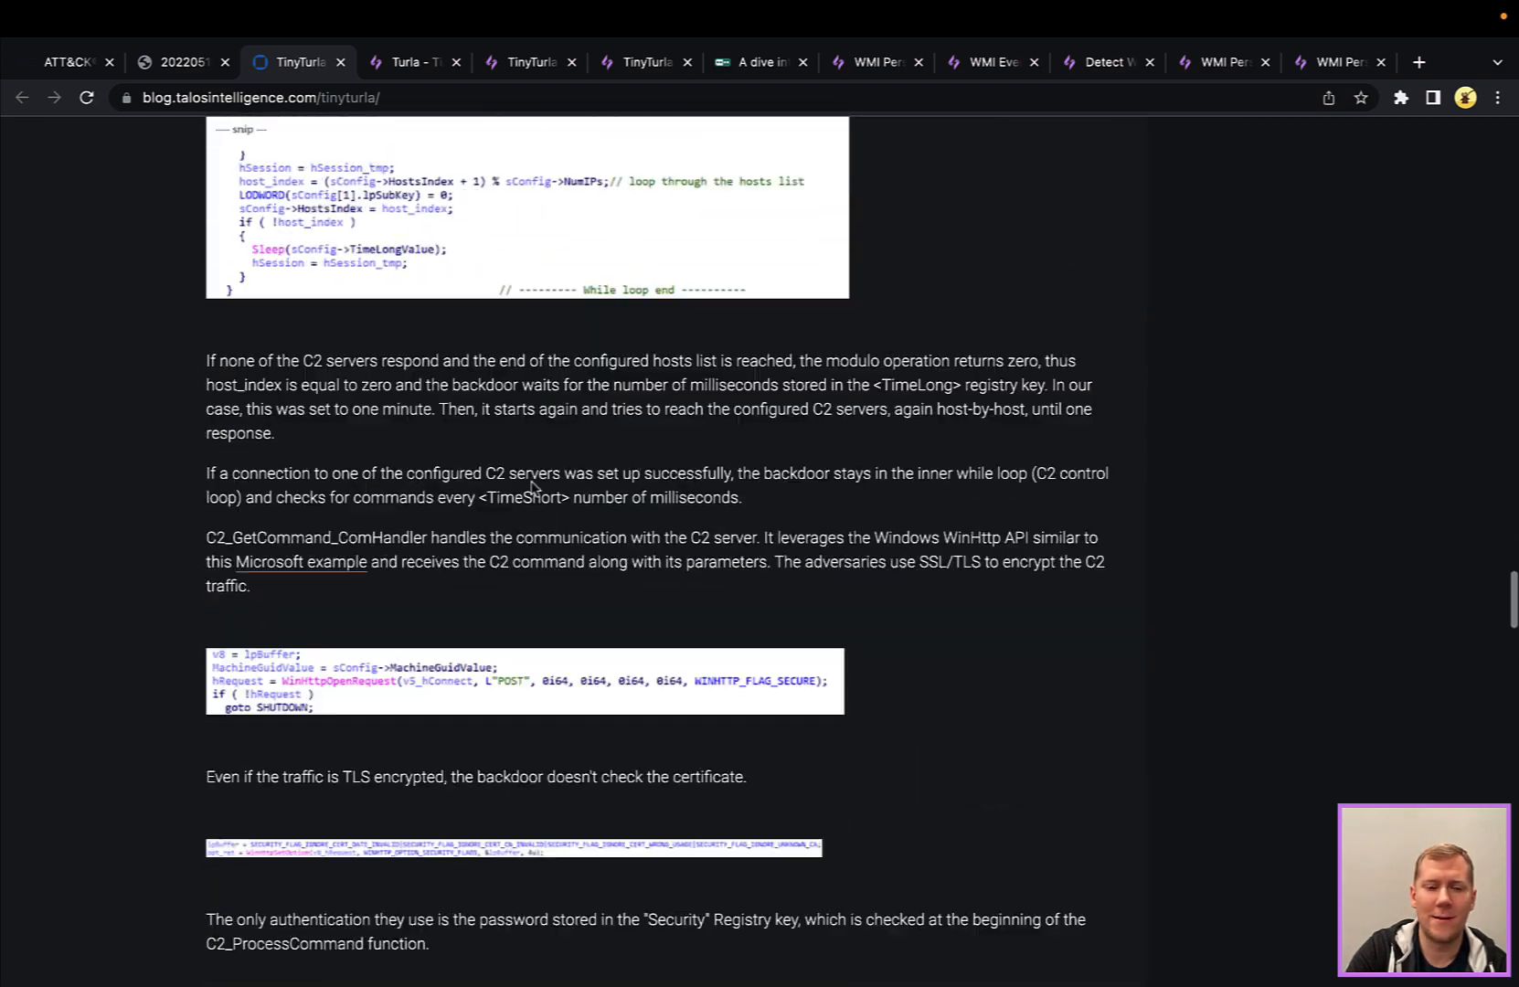
Read the C2_command_codes list and Conclusion, then switch to the SnapAttack TinyTurla threat capture
{"action": "scroll", "scroll_direction": "down", "scroll_amount": 3}
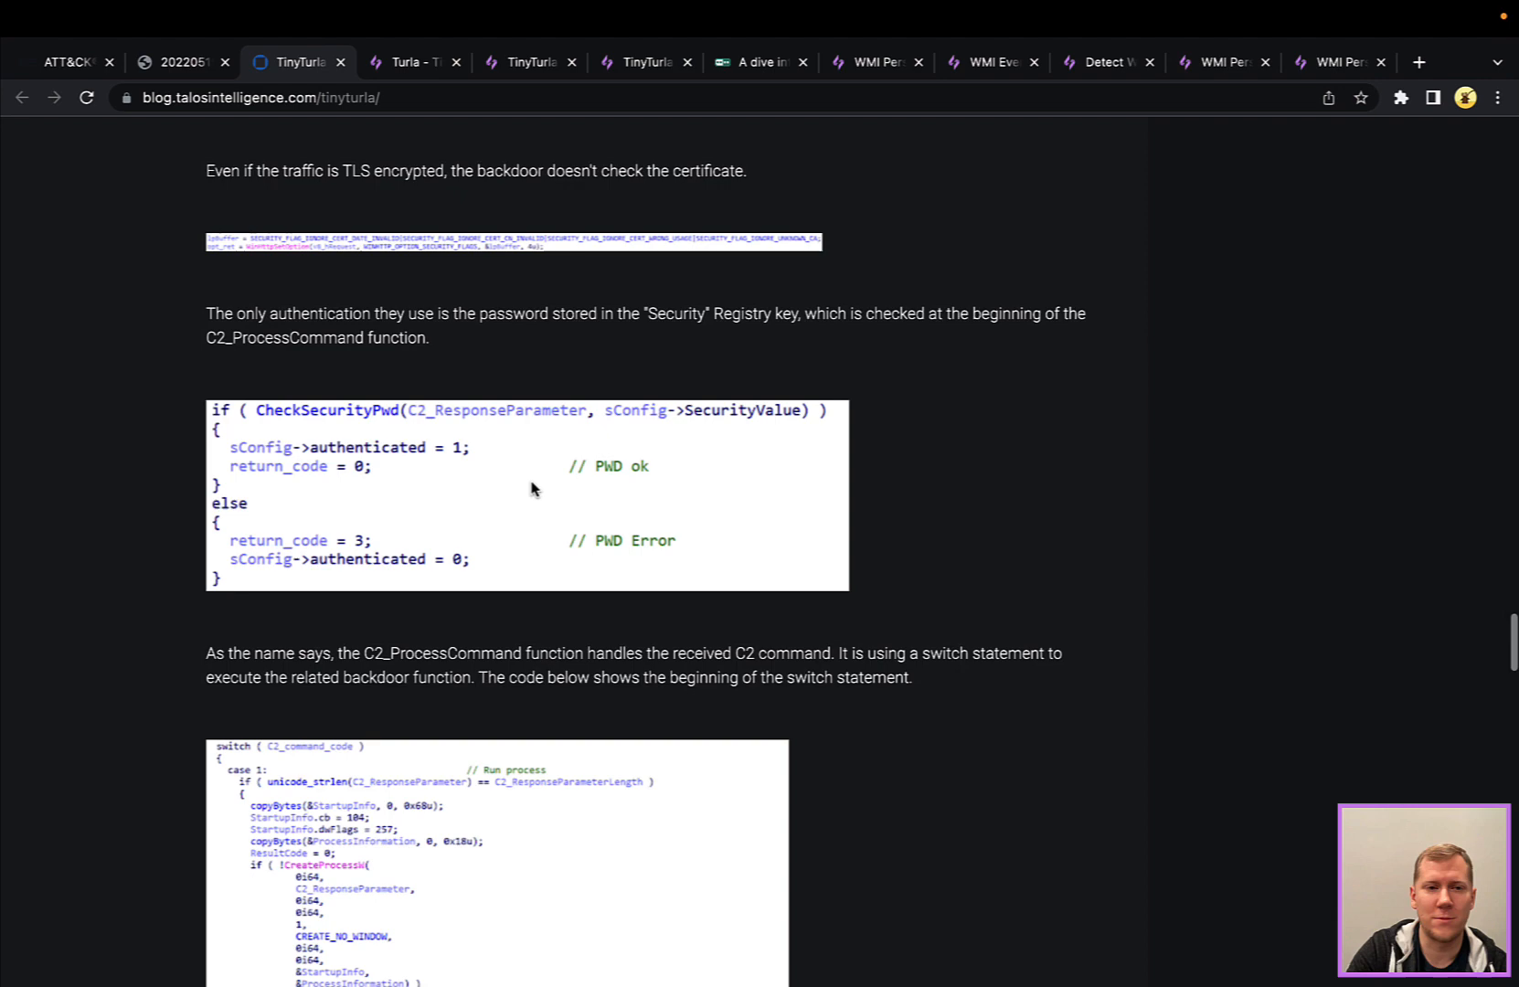
{"action": "scroll", "scroll_direction": "down", "scroll_amount": 3}
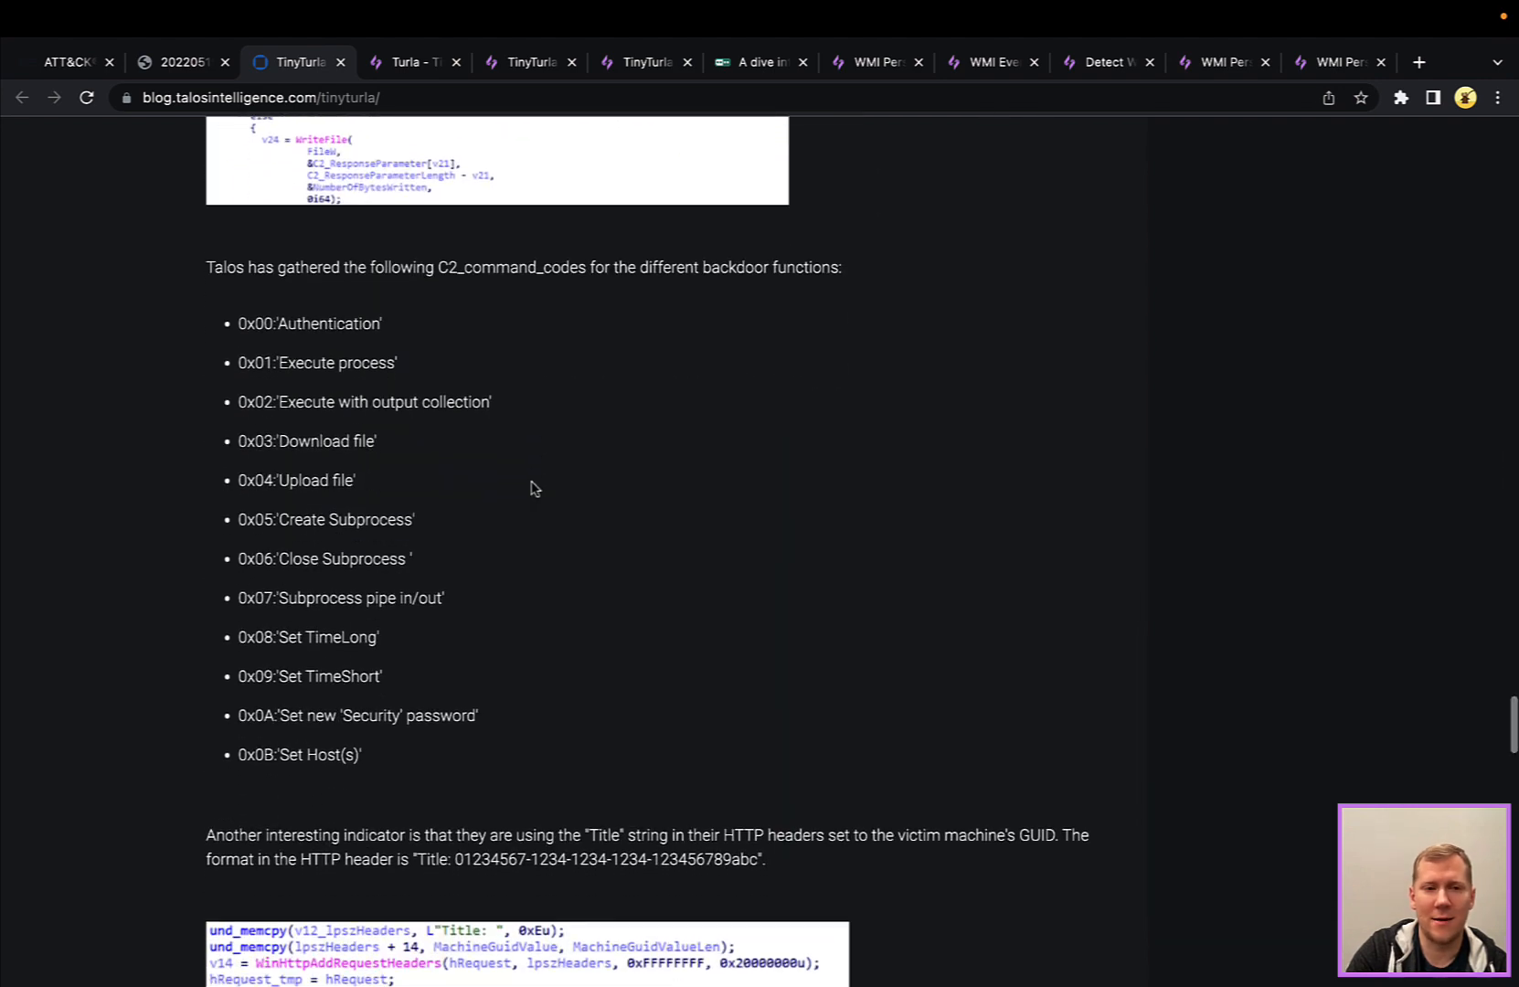
{"action": "scroll", "scroll_direction": "down", "scroll_amount": 3}
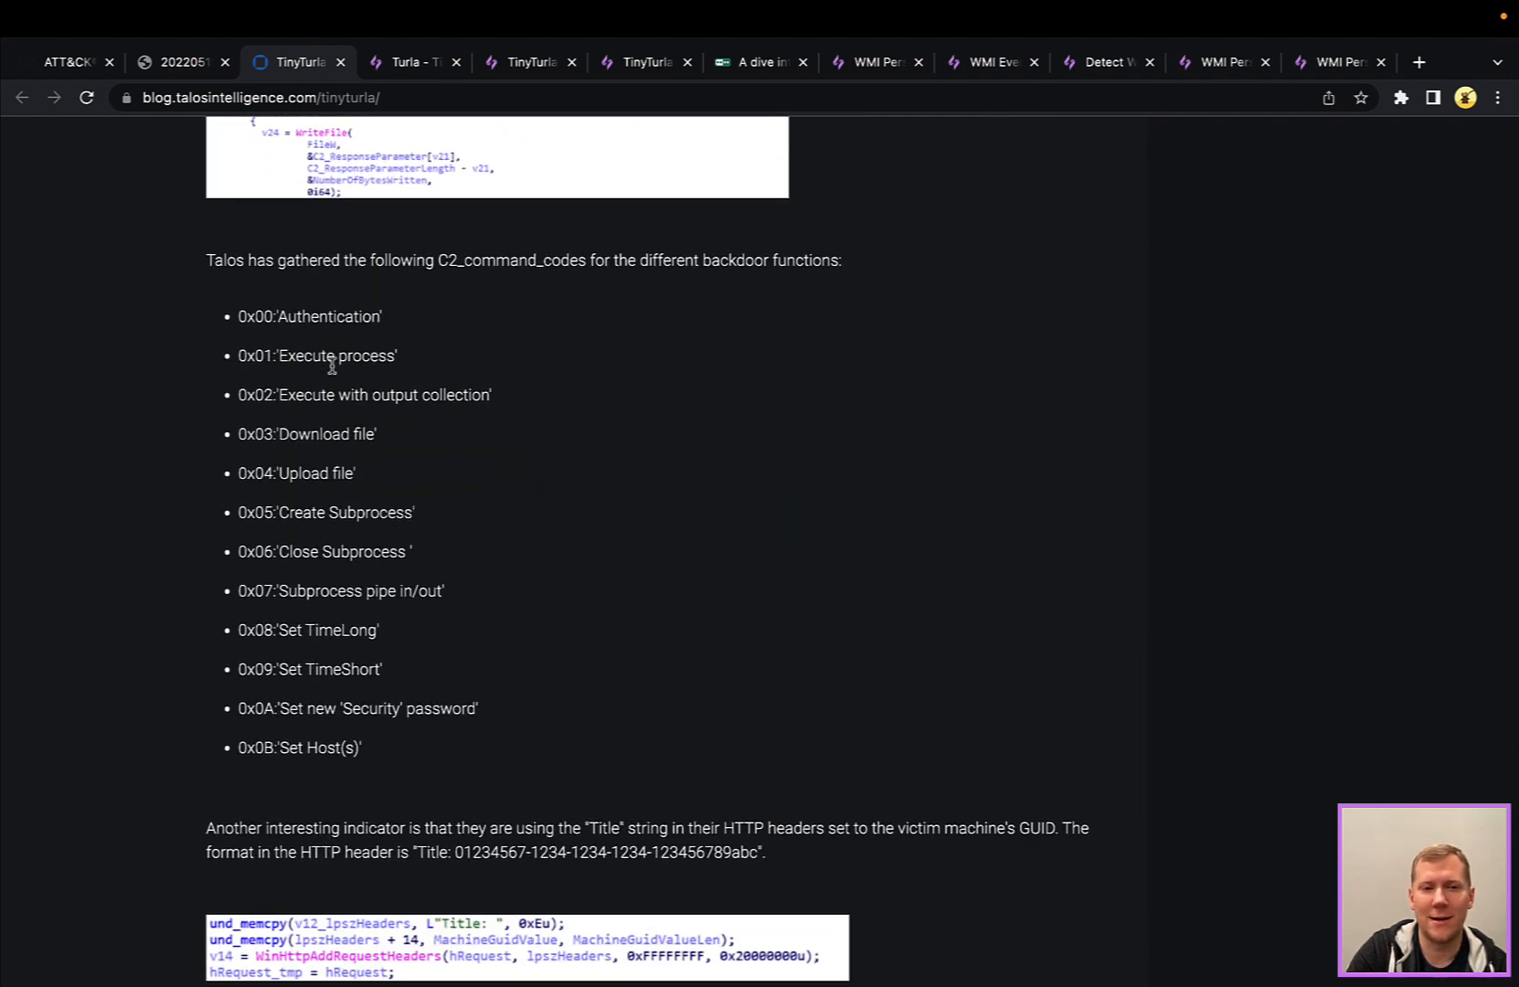
{"action": "mouse_move", "coordinate": [340, 464]}
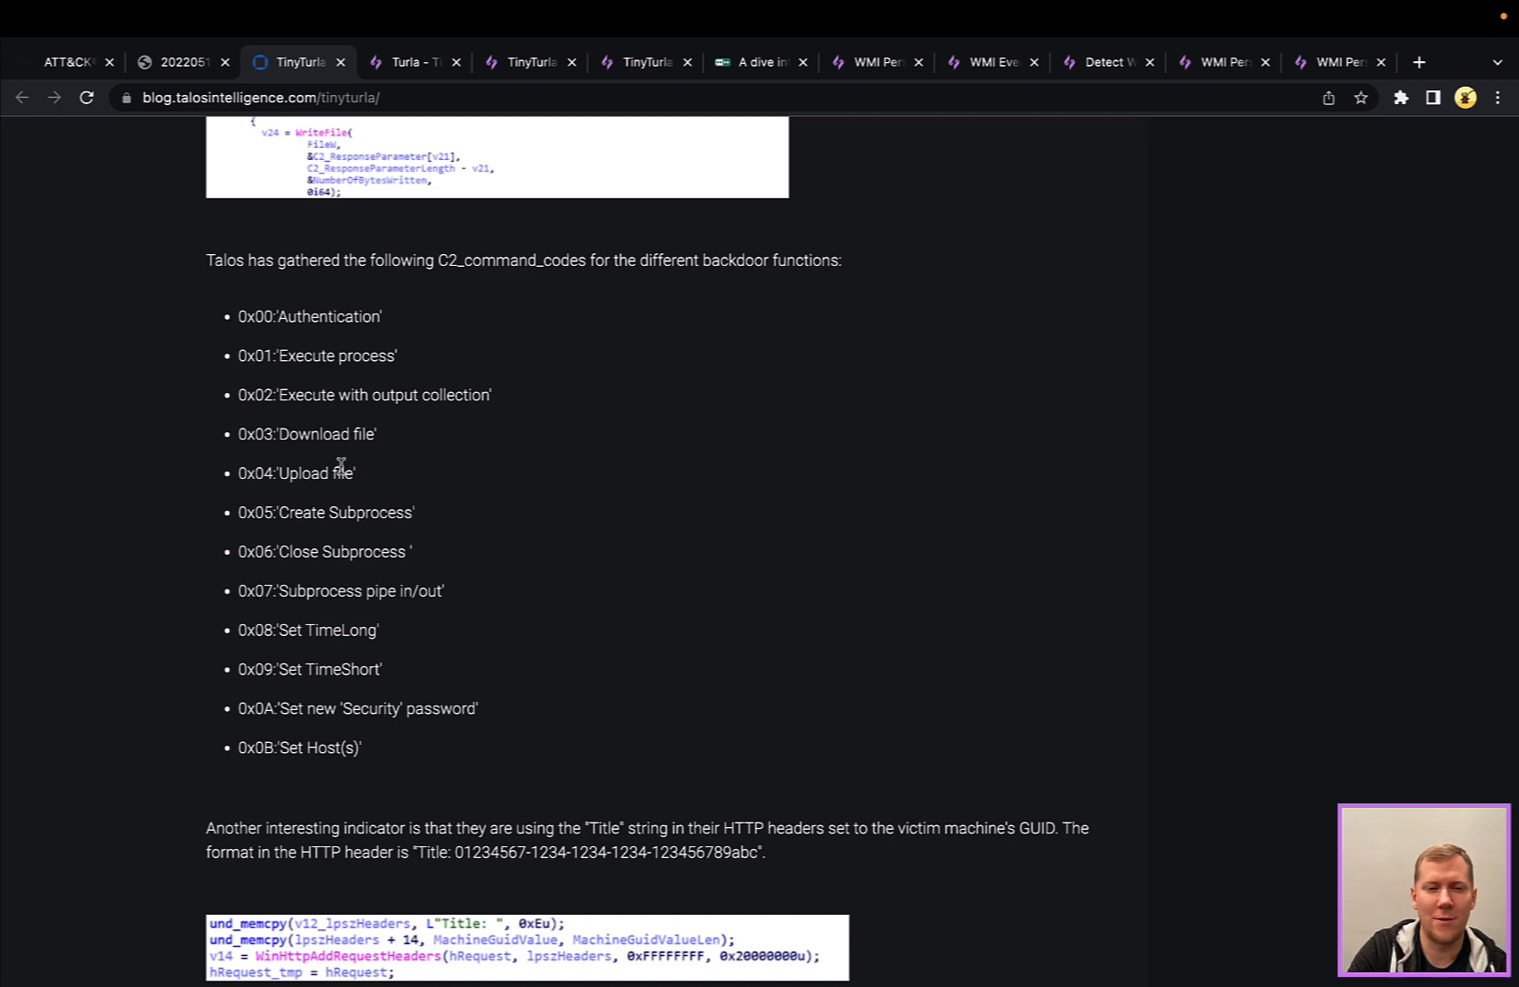
{"action": "mouse_move", "coordinate": [393, 685]}
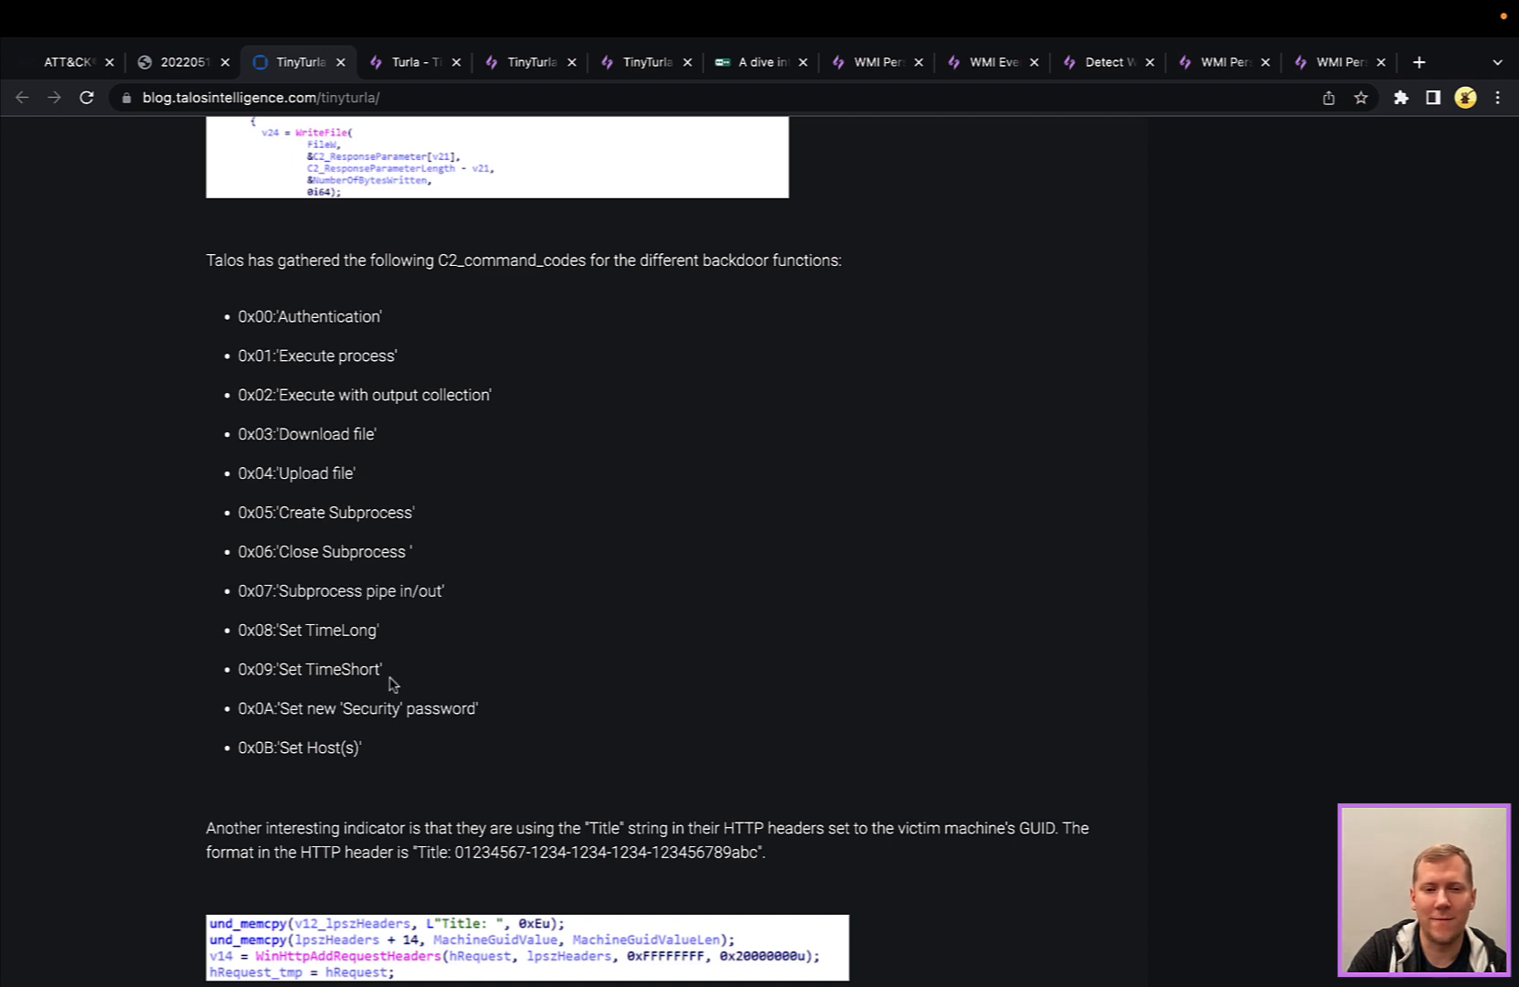
{"action": "mouse_move", "coordinate": [347, 634]}
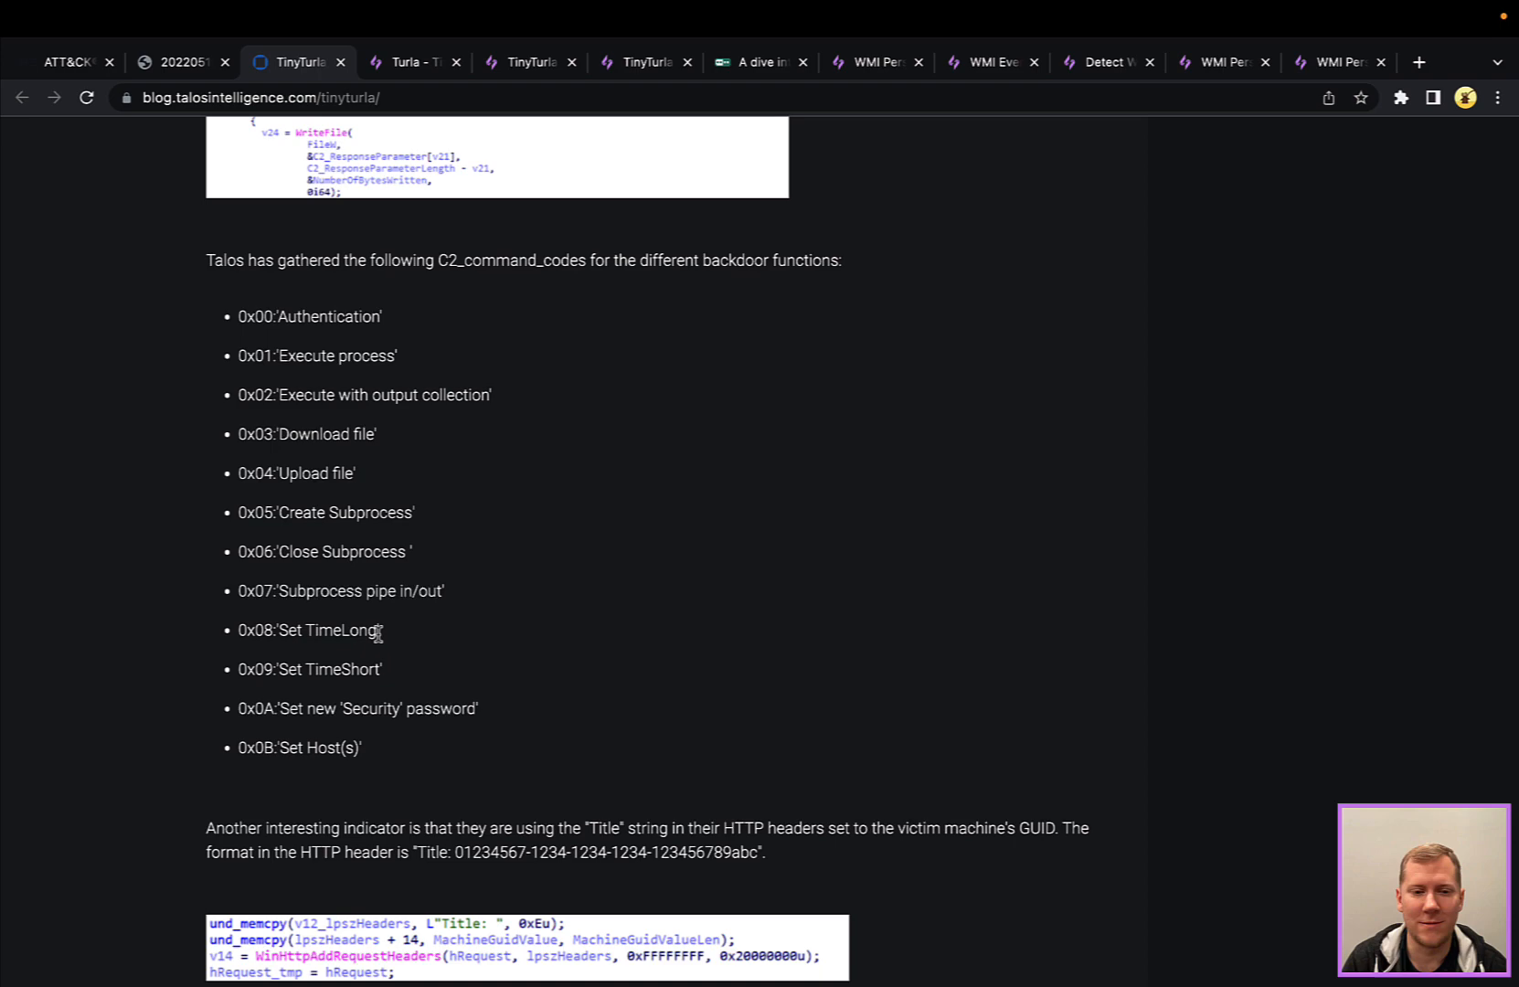
{"action": "scroll", "scroll_direction": "down", "scroll_amount": 3}
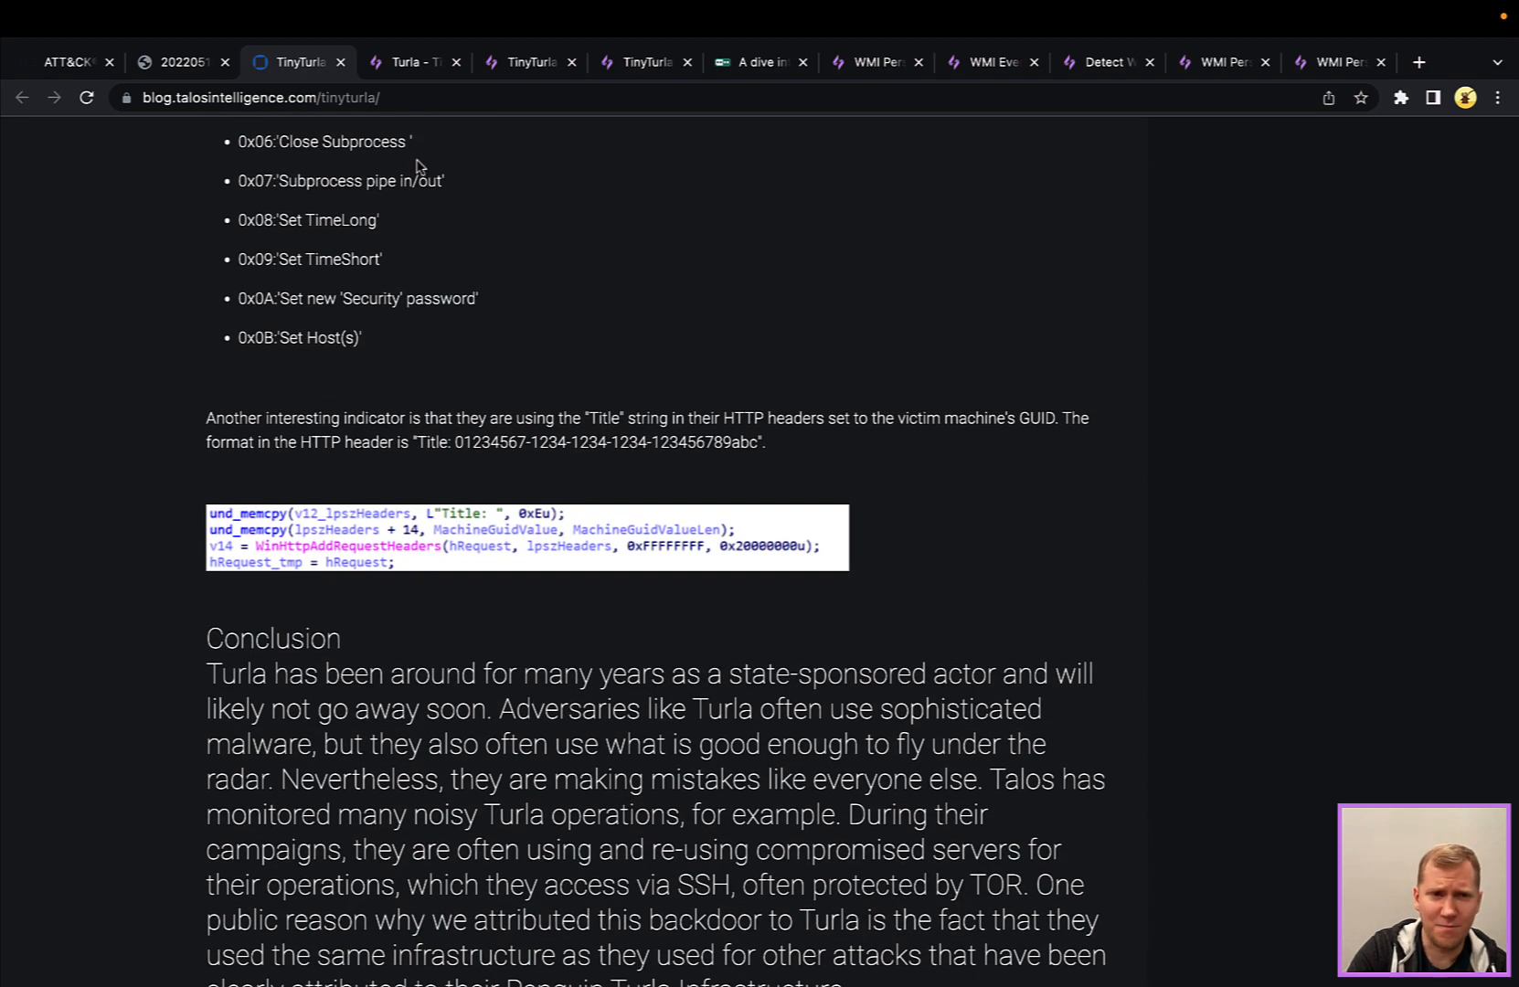
{"action": "left_click", "coordinate": [407, 62]}
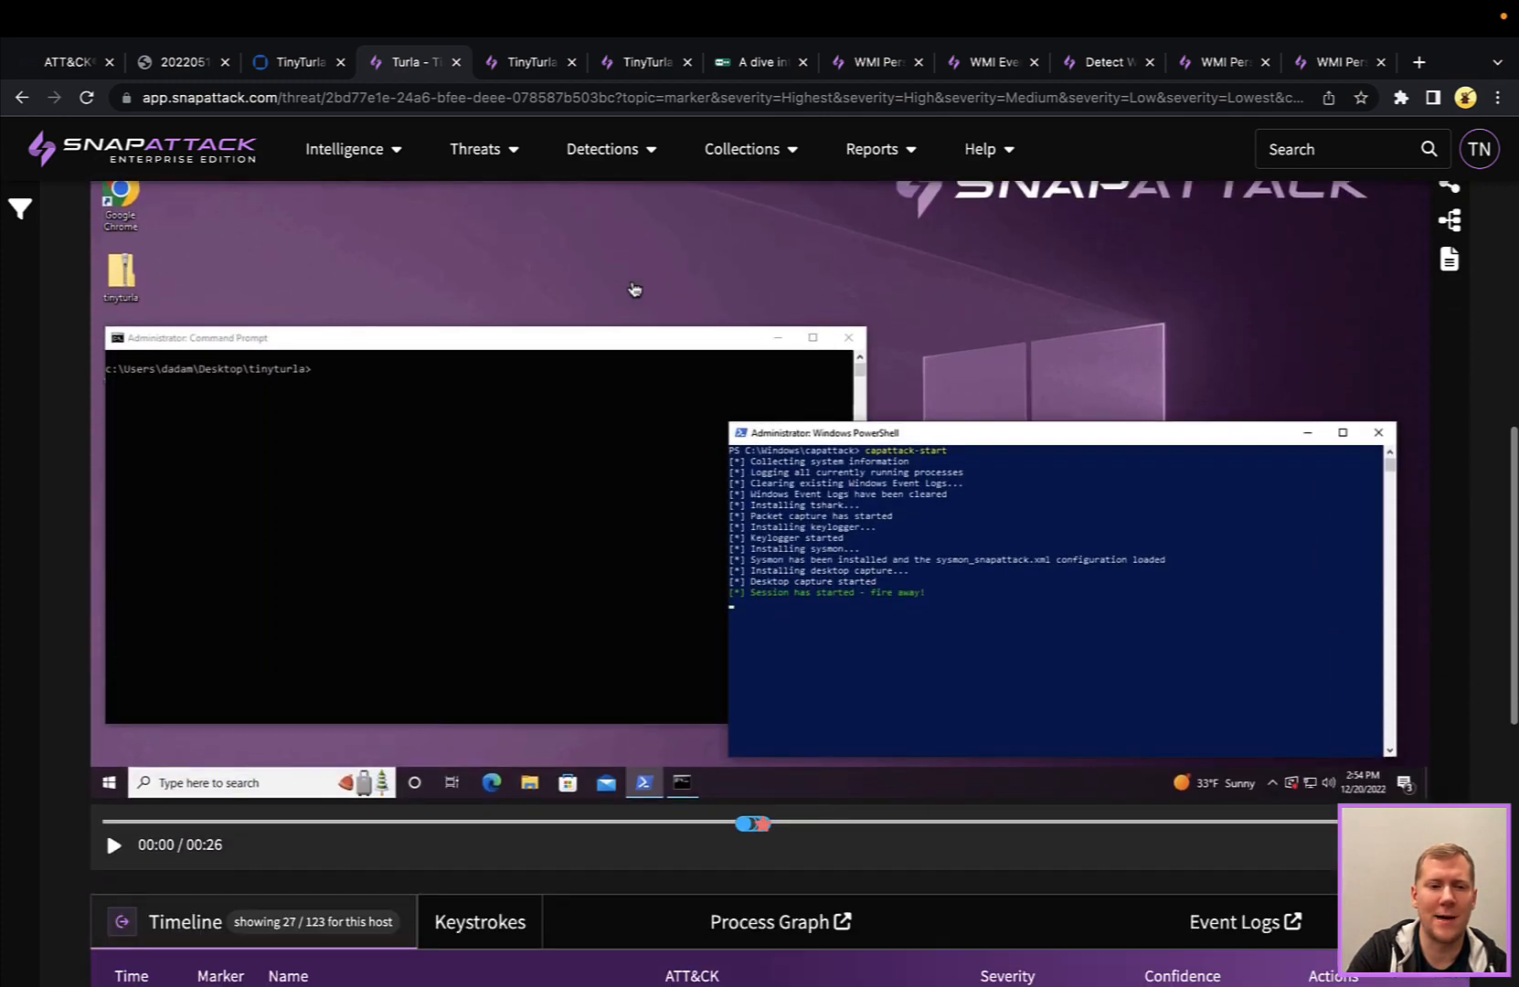
Play the 26-second TinyTurla capture showing registry edits and service start, then view its Timeline of detections
{"action": "left_click", "coordinate": [112, 844]}
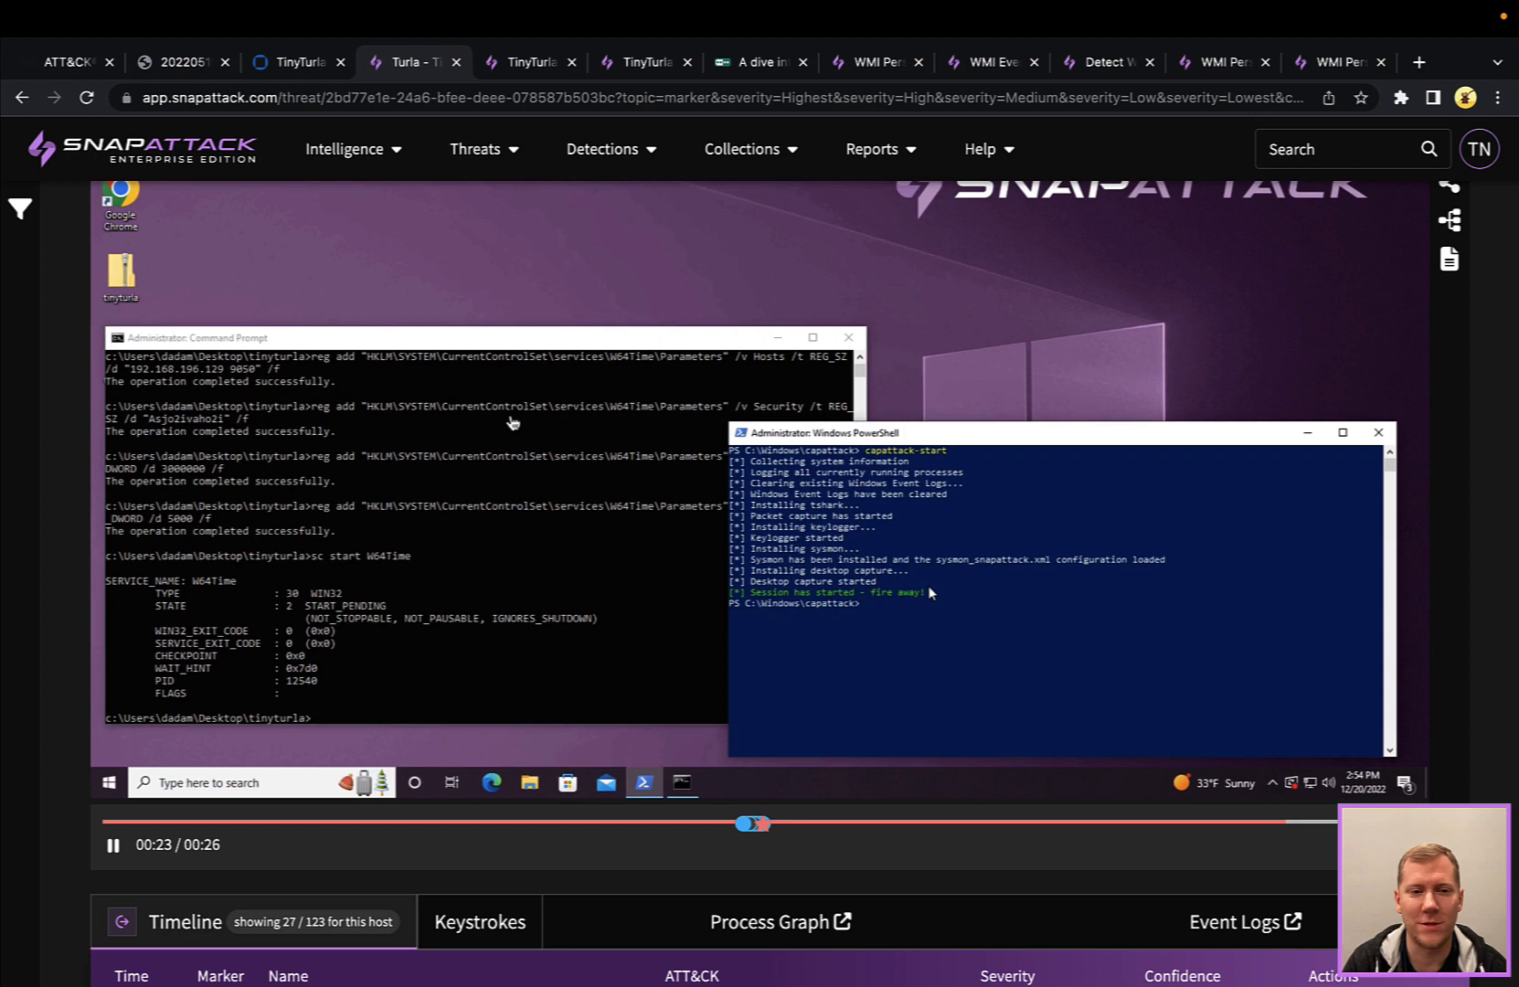
{"action": "type", "text": "capattack-stop"}
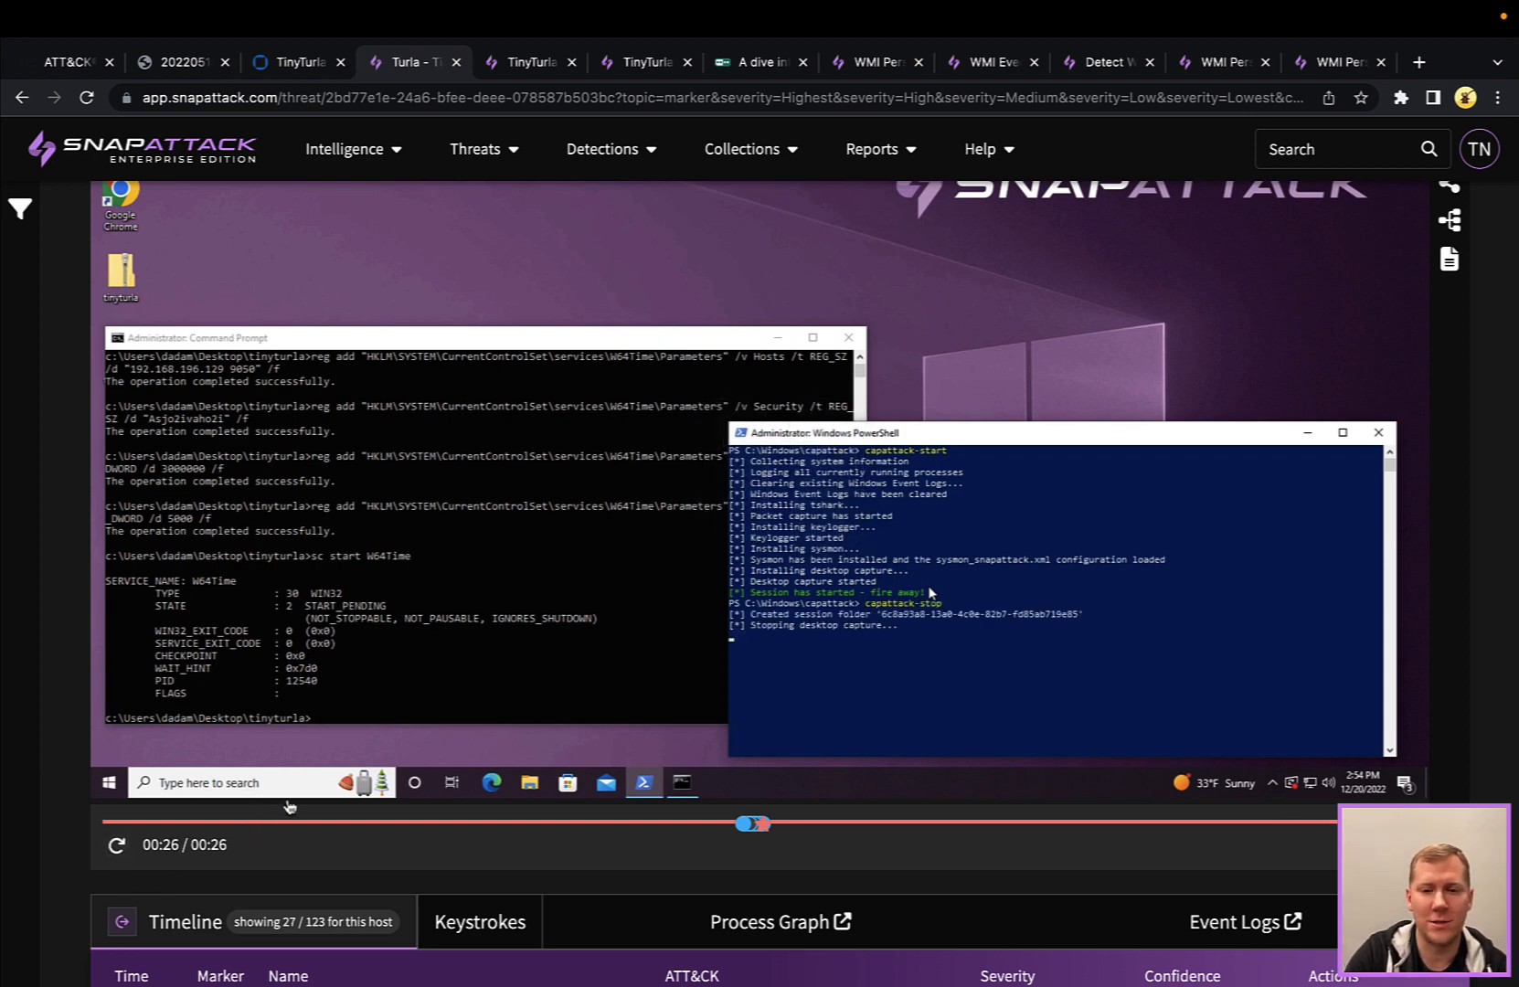
{"action": "scroll", "scroll_direction": "down", "scroll_amount": 3}
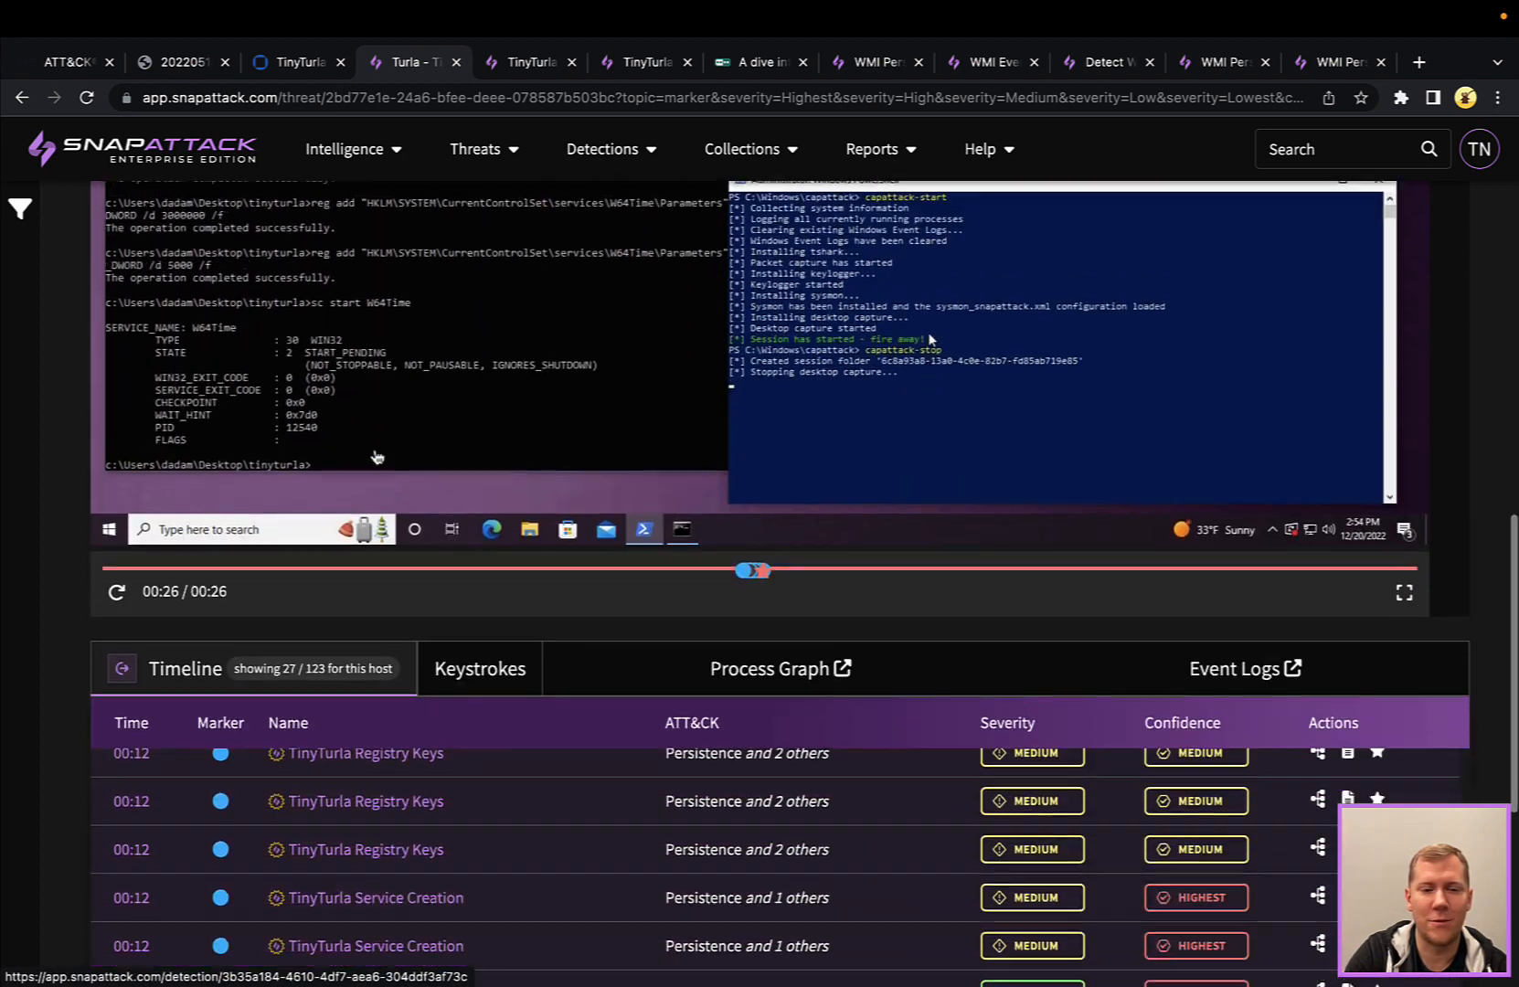
{"action": "scroll", "scroll_direction": "down", "scroll_amount": 3}
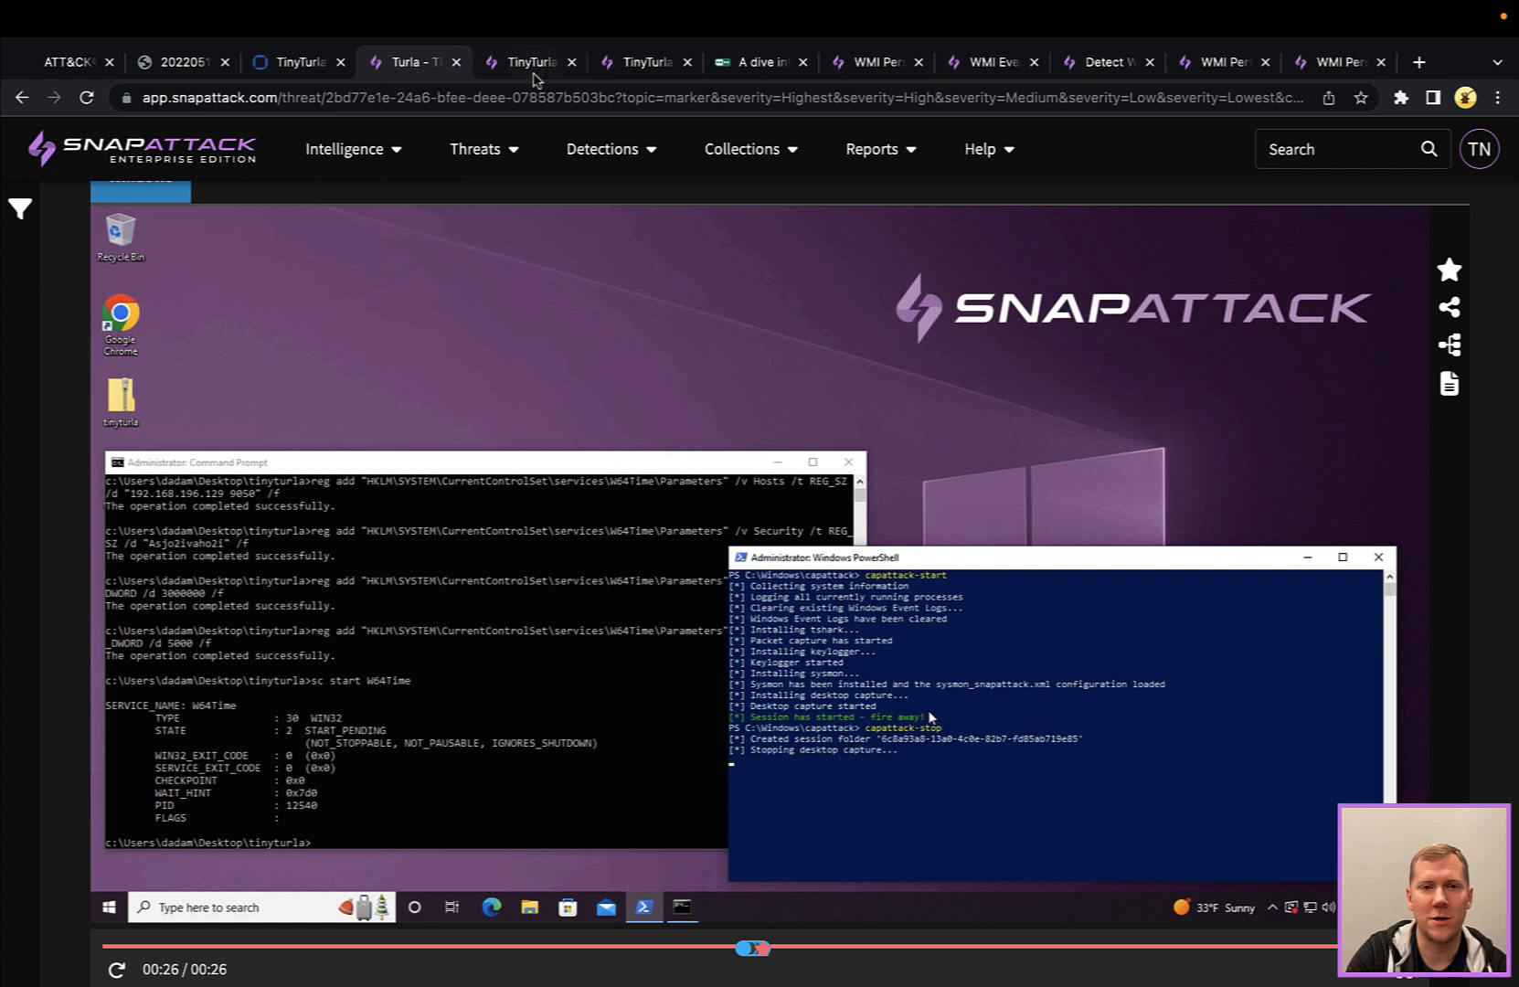
Review the validated TinyTurla Registry Keys detection with its Sysmon query and 12 matching logs
{"action": "left_click", "coordinate": [526, 62]}
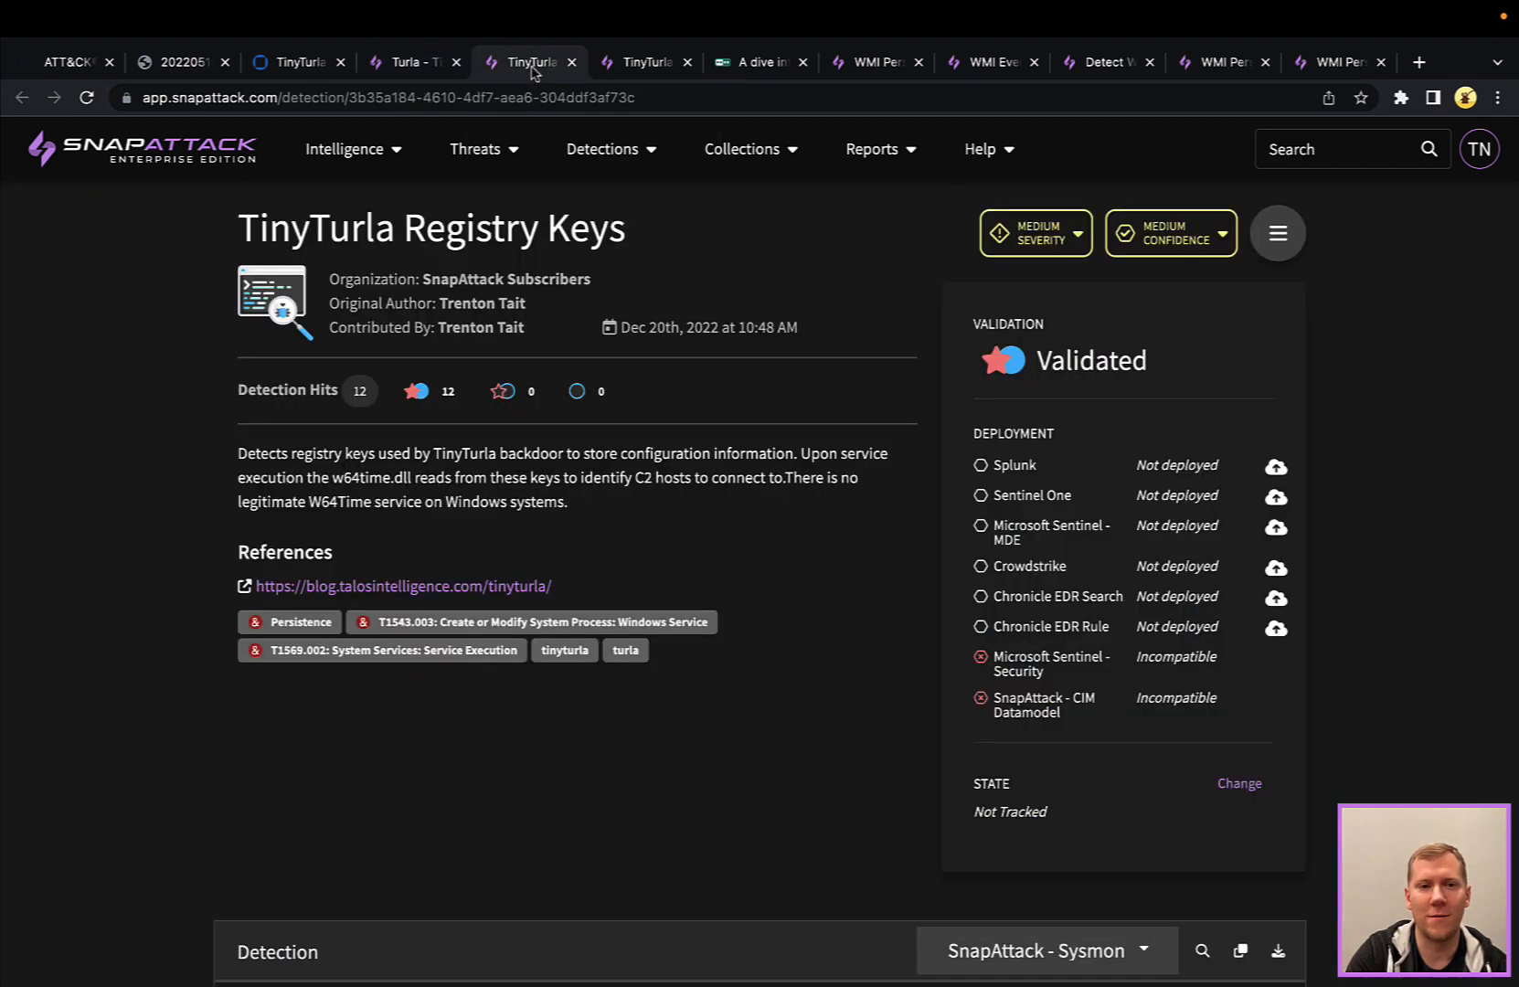
{"action": "mouse_move", "coordinate": [850, 399]}
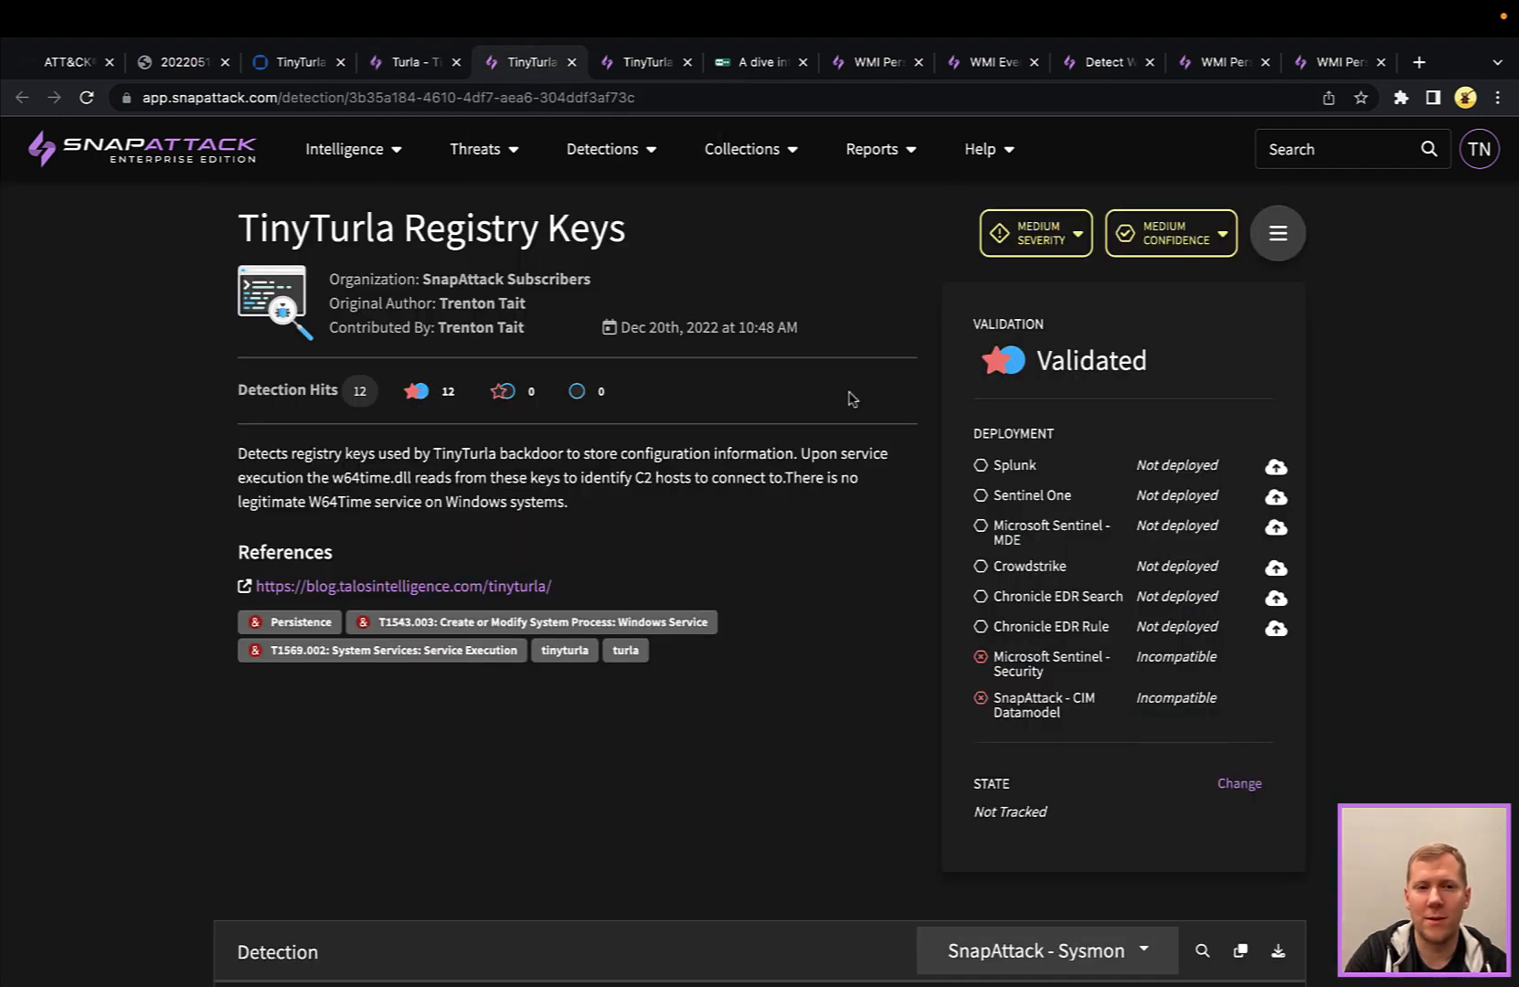
{"action": "scroll", "scroll_direction": "down", "scroll_amount": 3}
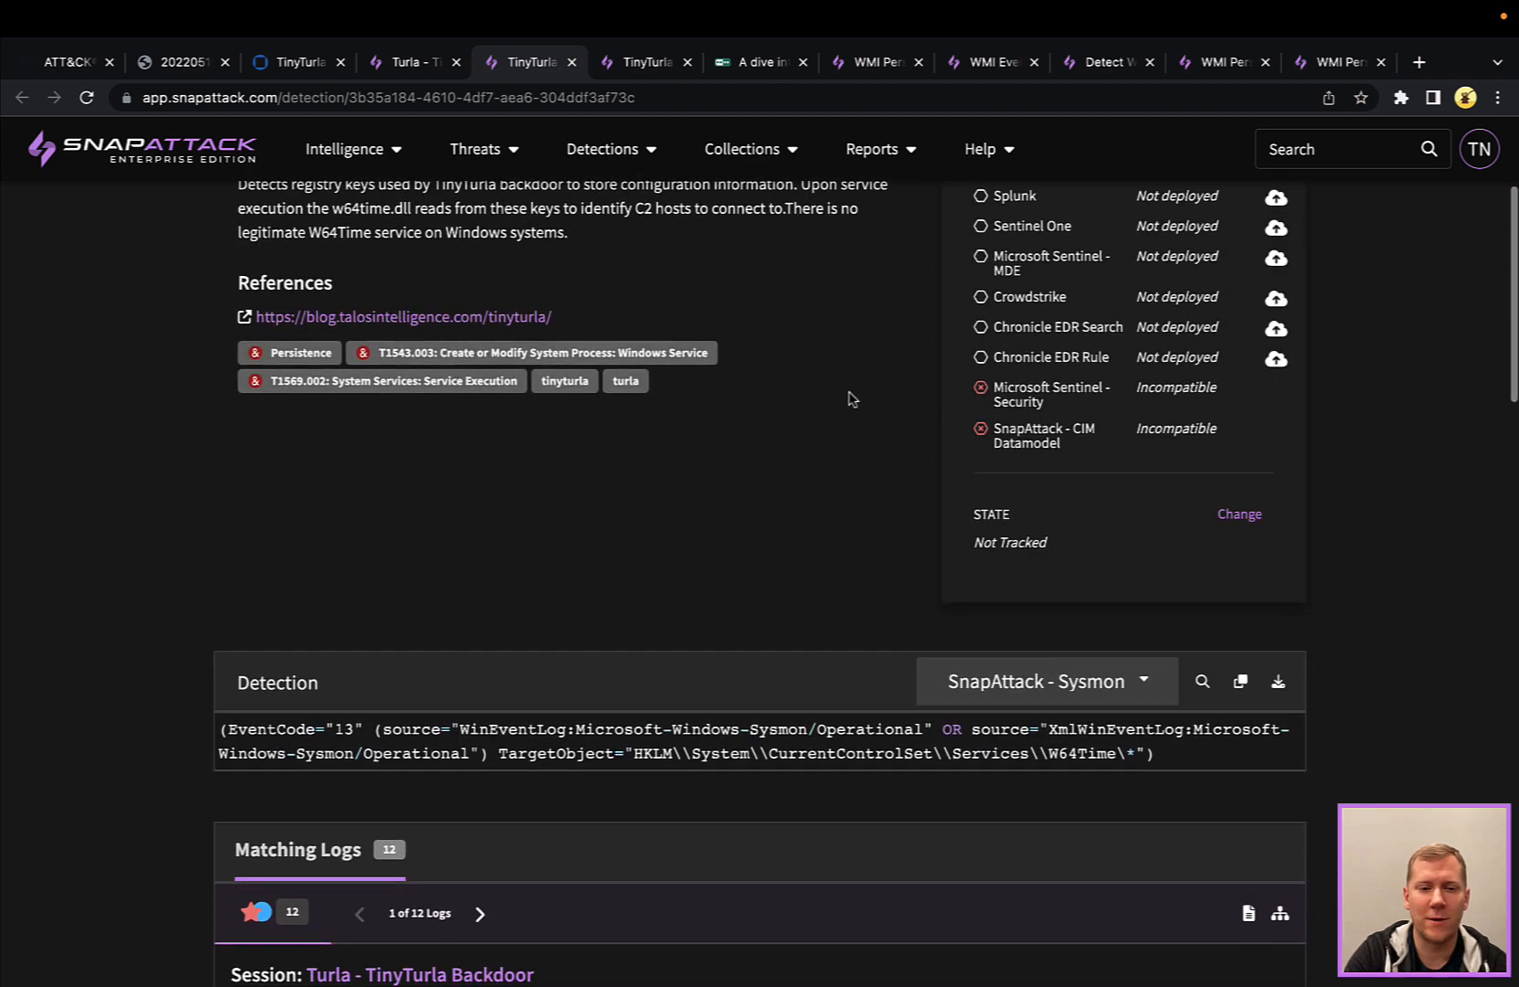
{"action": "scroll", "scroll_direction": "down", "scroll_amount": 3}
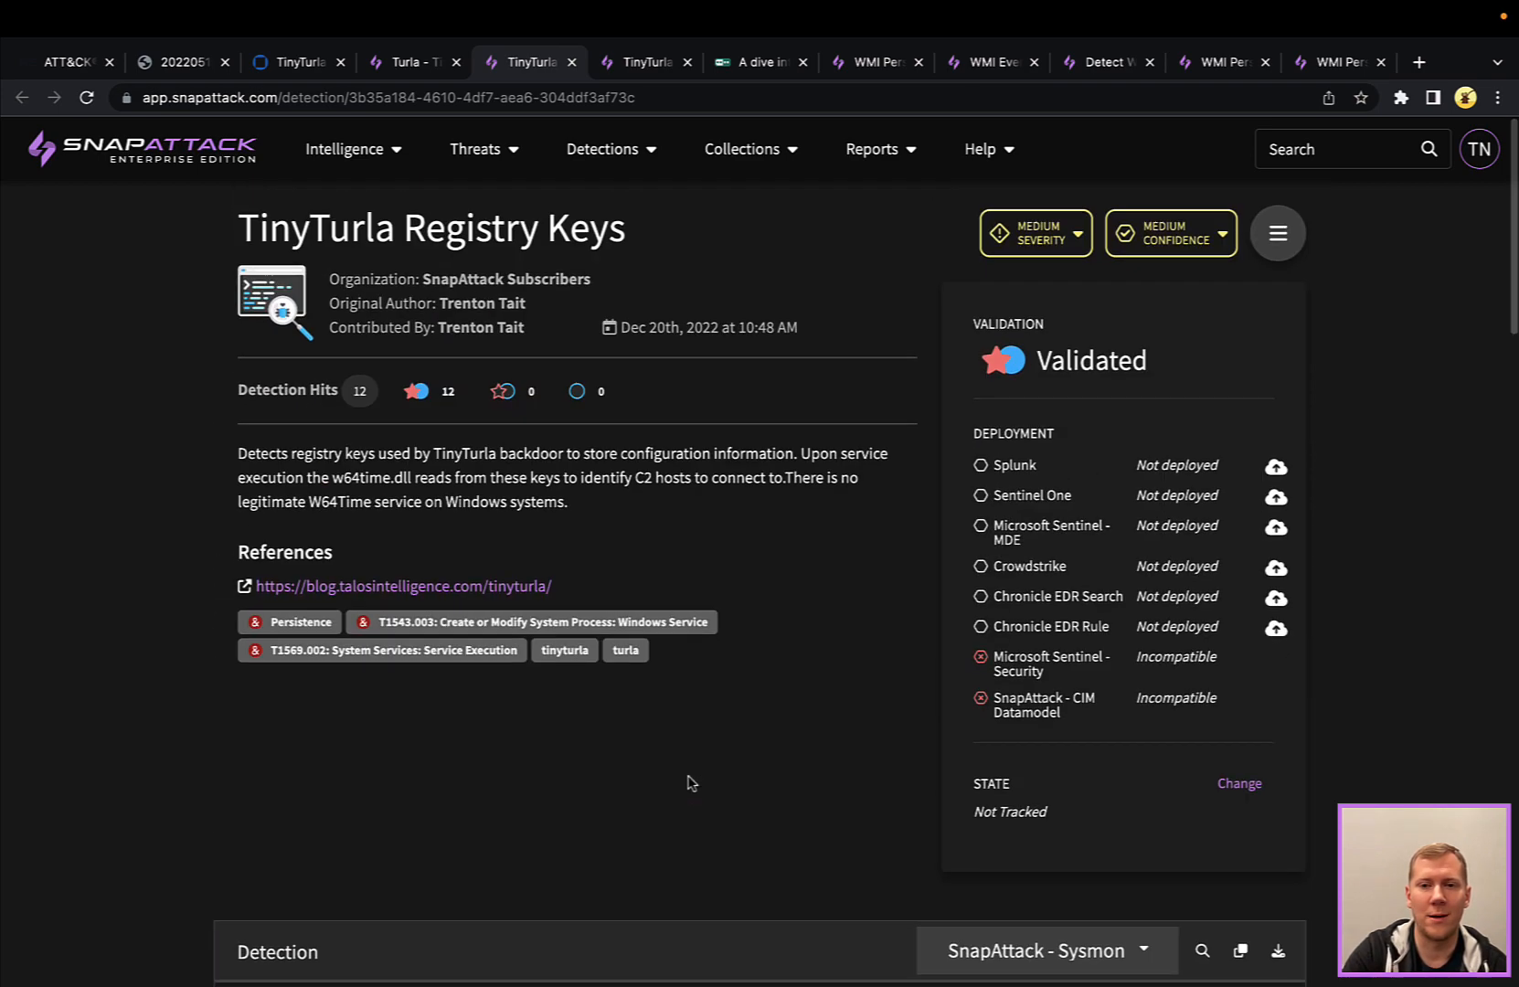
{"action": "mouse_move", "coordinate": [698, 232]}
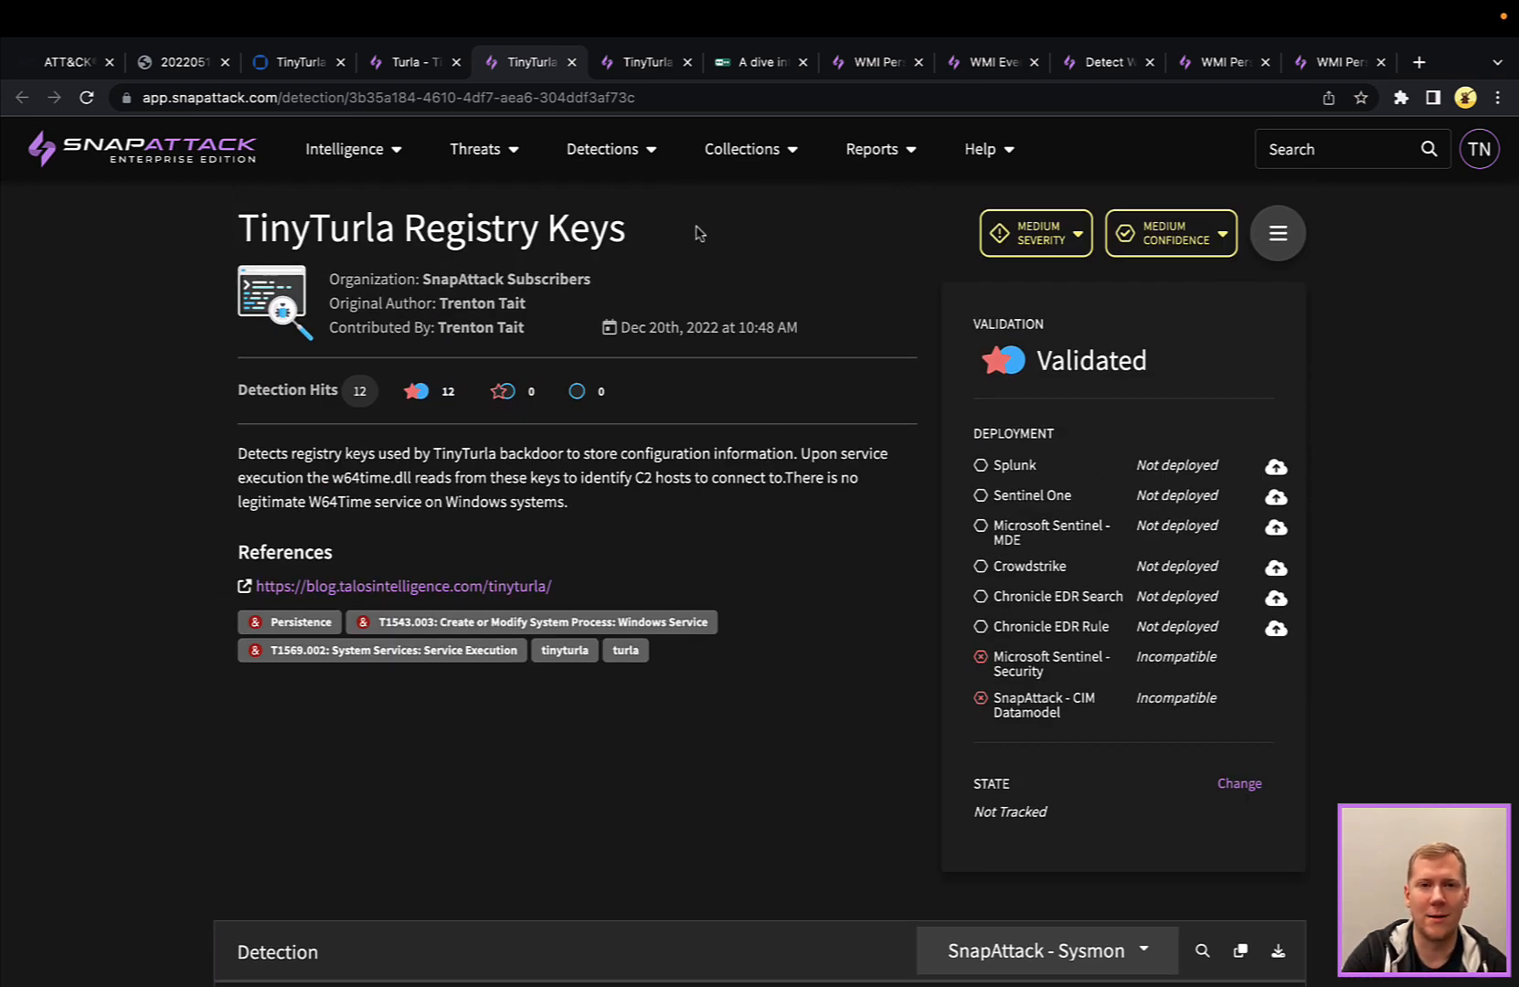
Review the validated TinyTurla Service Creation detection: EventCode 4697 W64Time query with 2 matching logs
{"action": "left_click", "coordinate": [641, 62]}
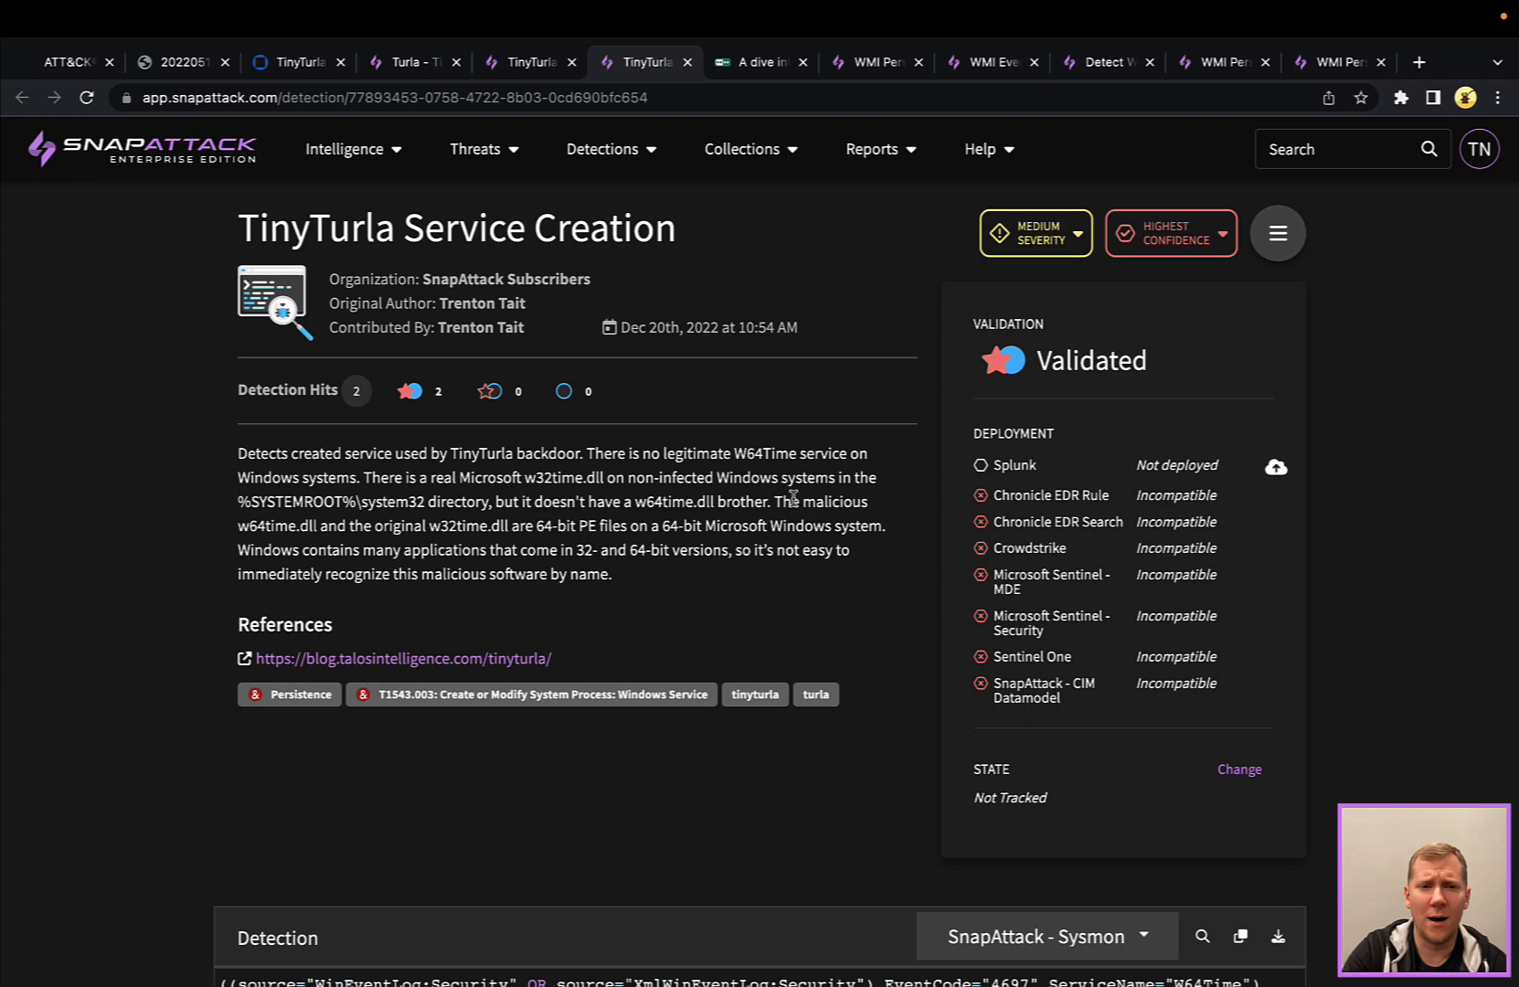
{"action": "scroll", "scroll_direction": "down", "scroll_amount": 3}
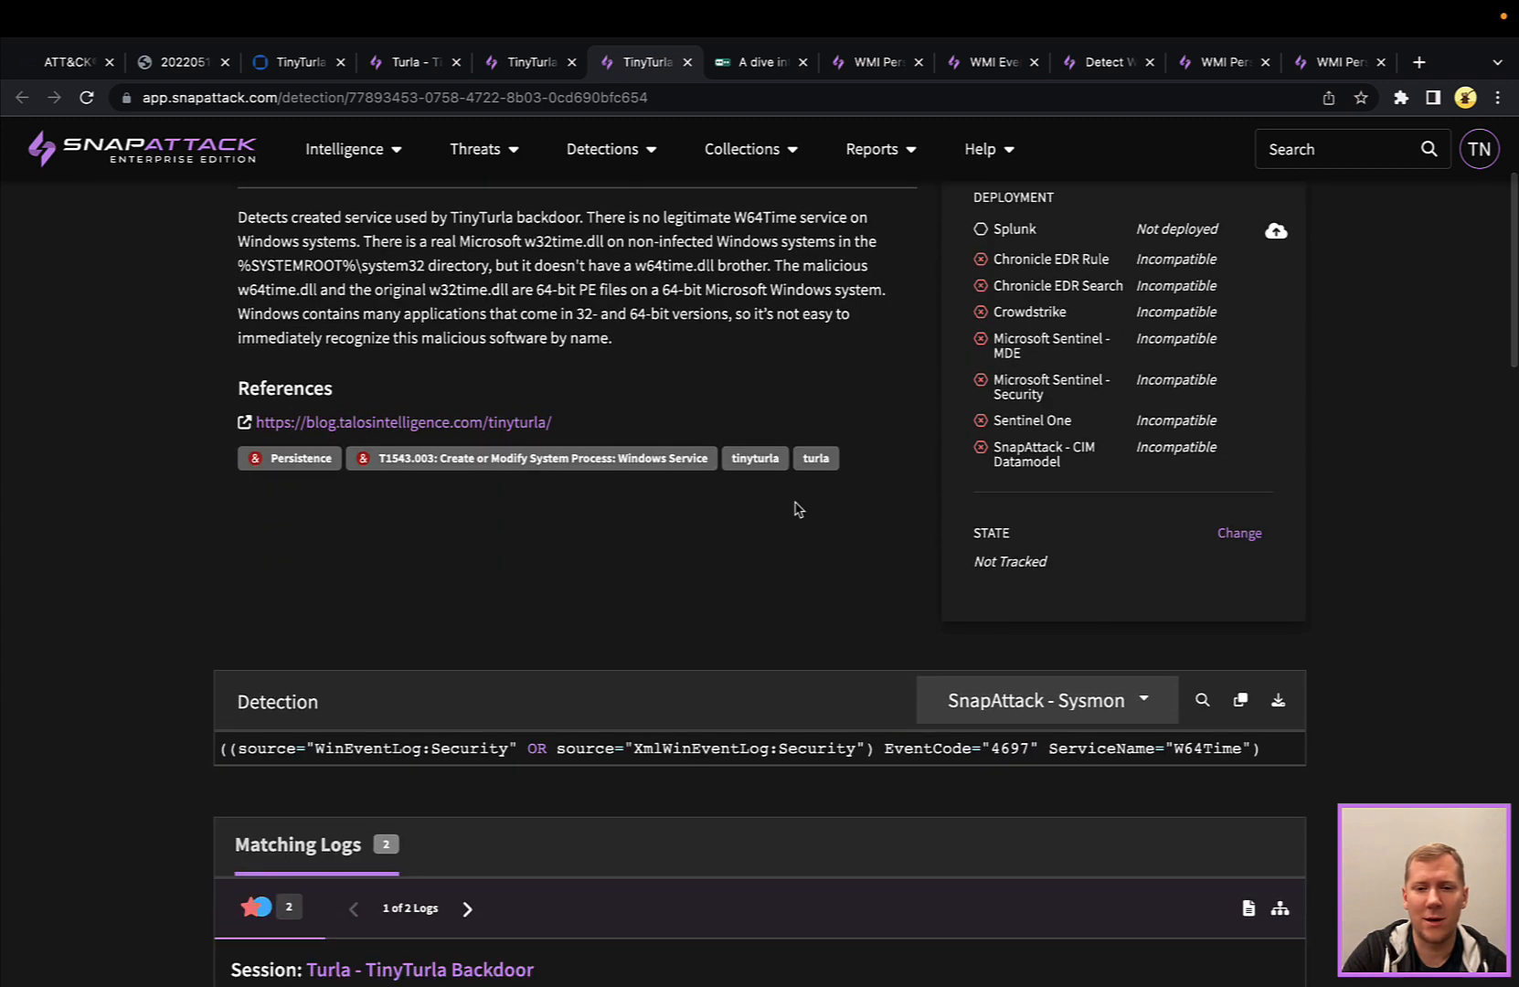
{"action": "scroll", "scroll_direction": "down", "scroll_amount": 3}
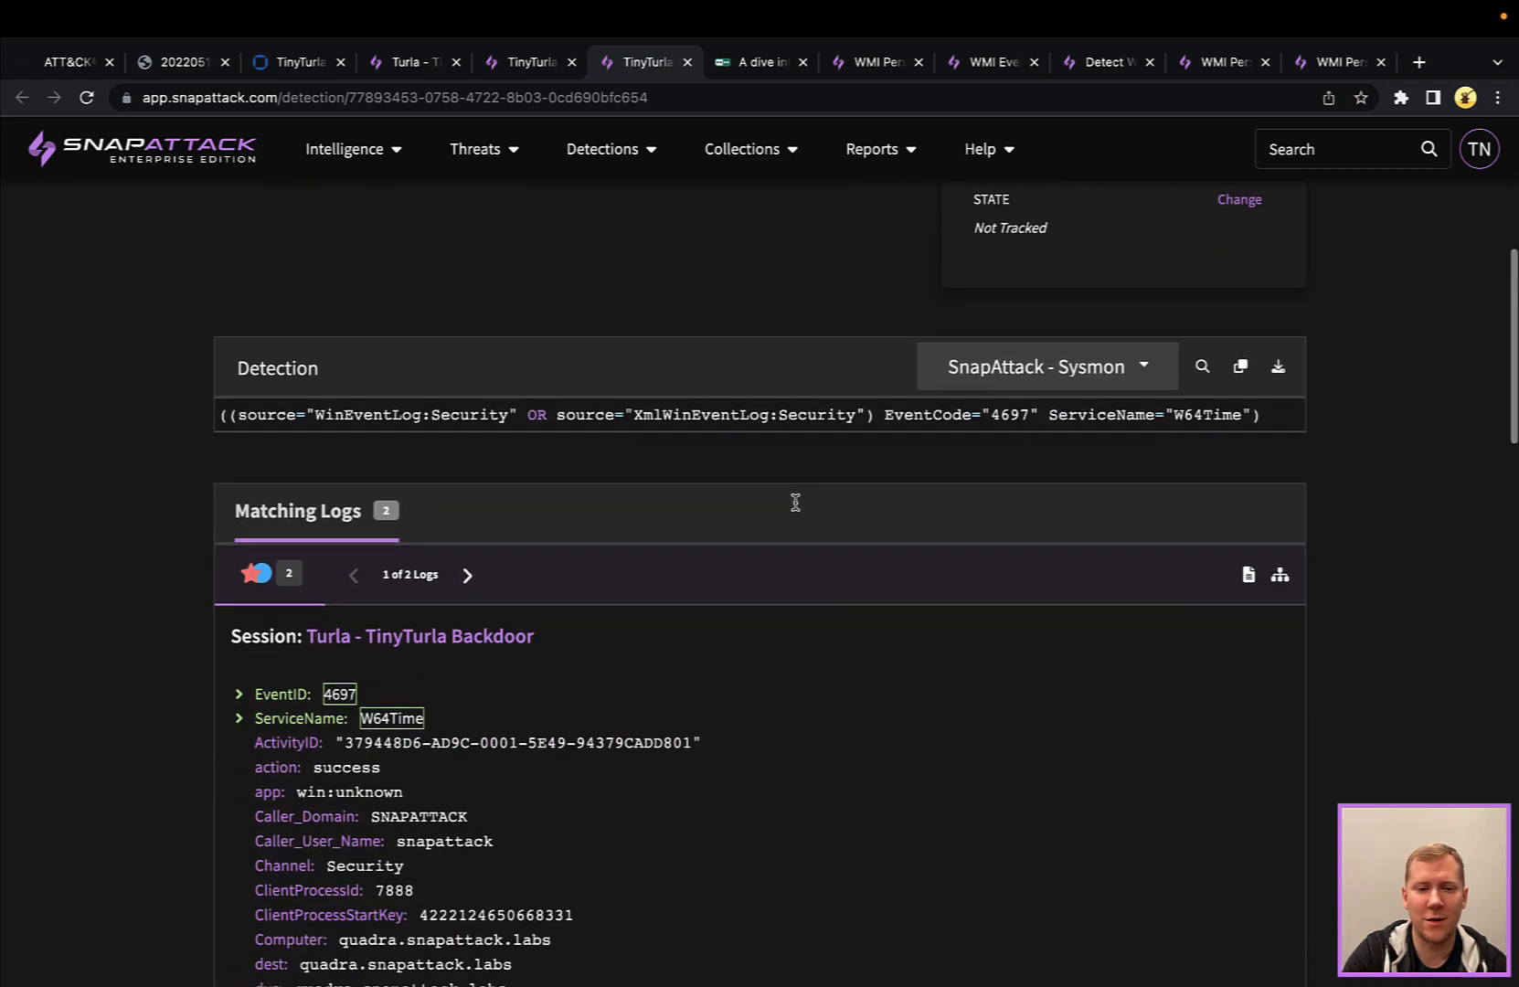
{"action": "mouse_move", "coordinate": [789, 610]}
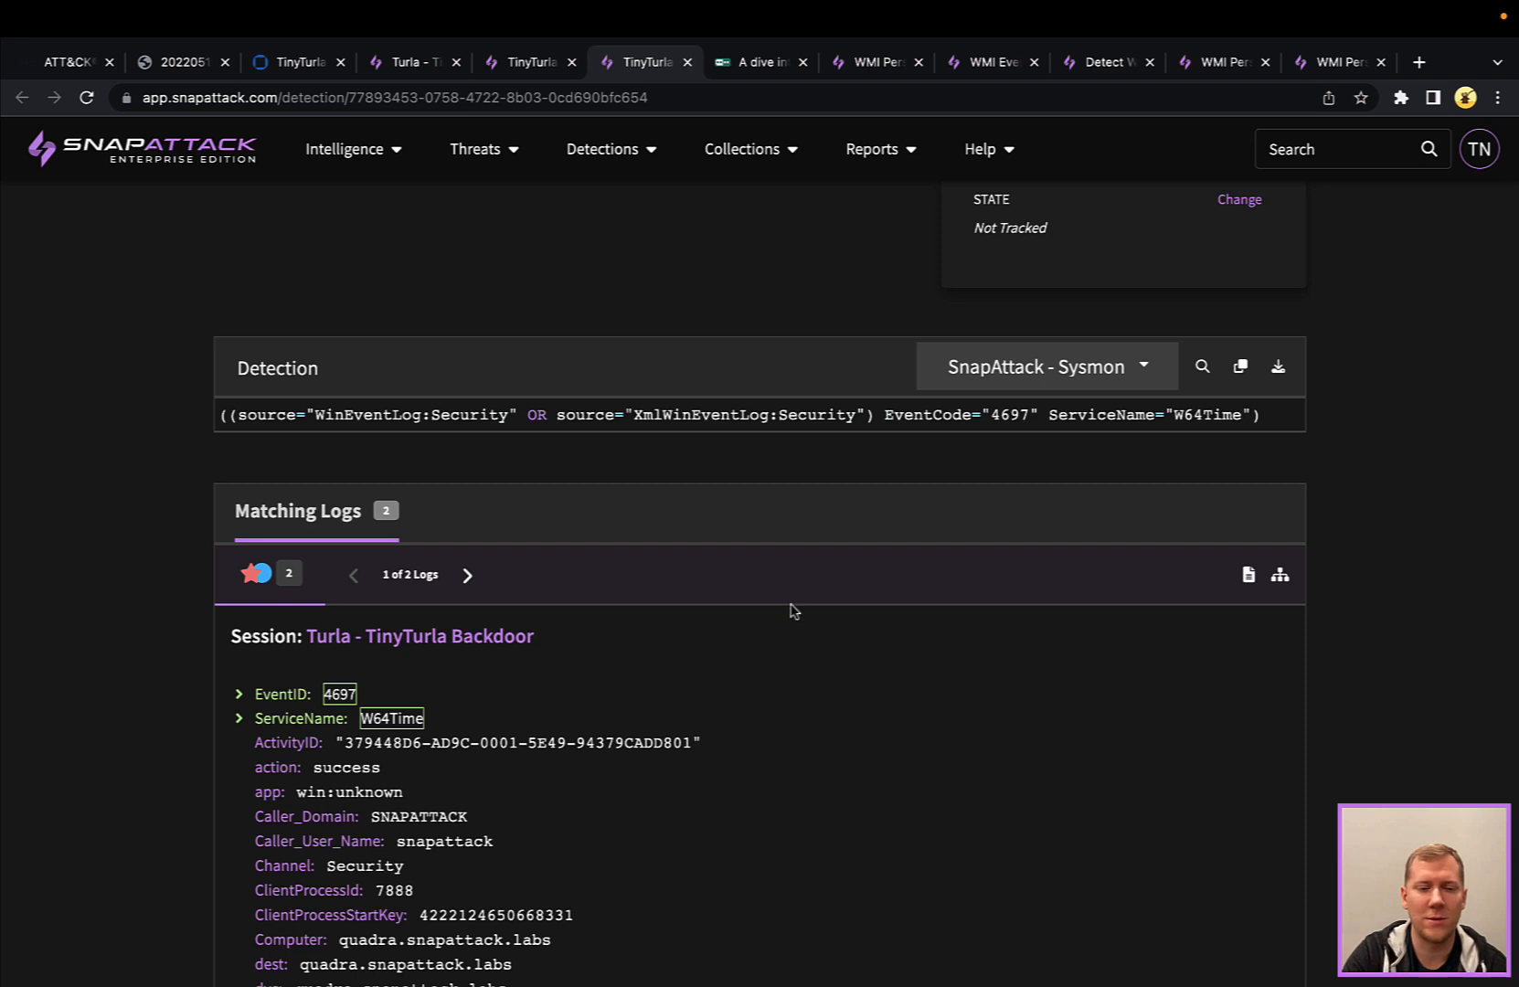
{"action": "scroll", "scroll_direction": "down", "scroll_amount": 3}
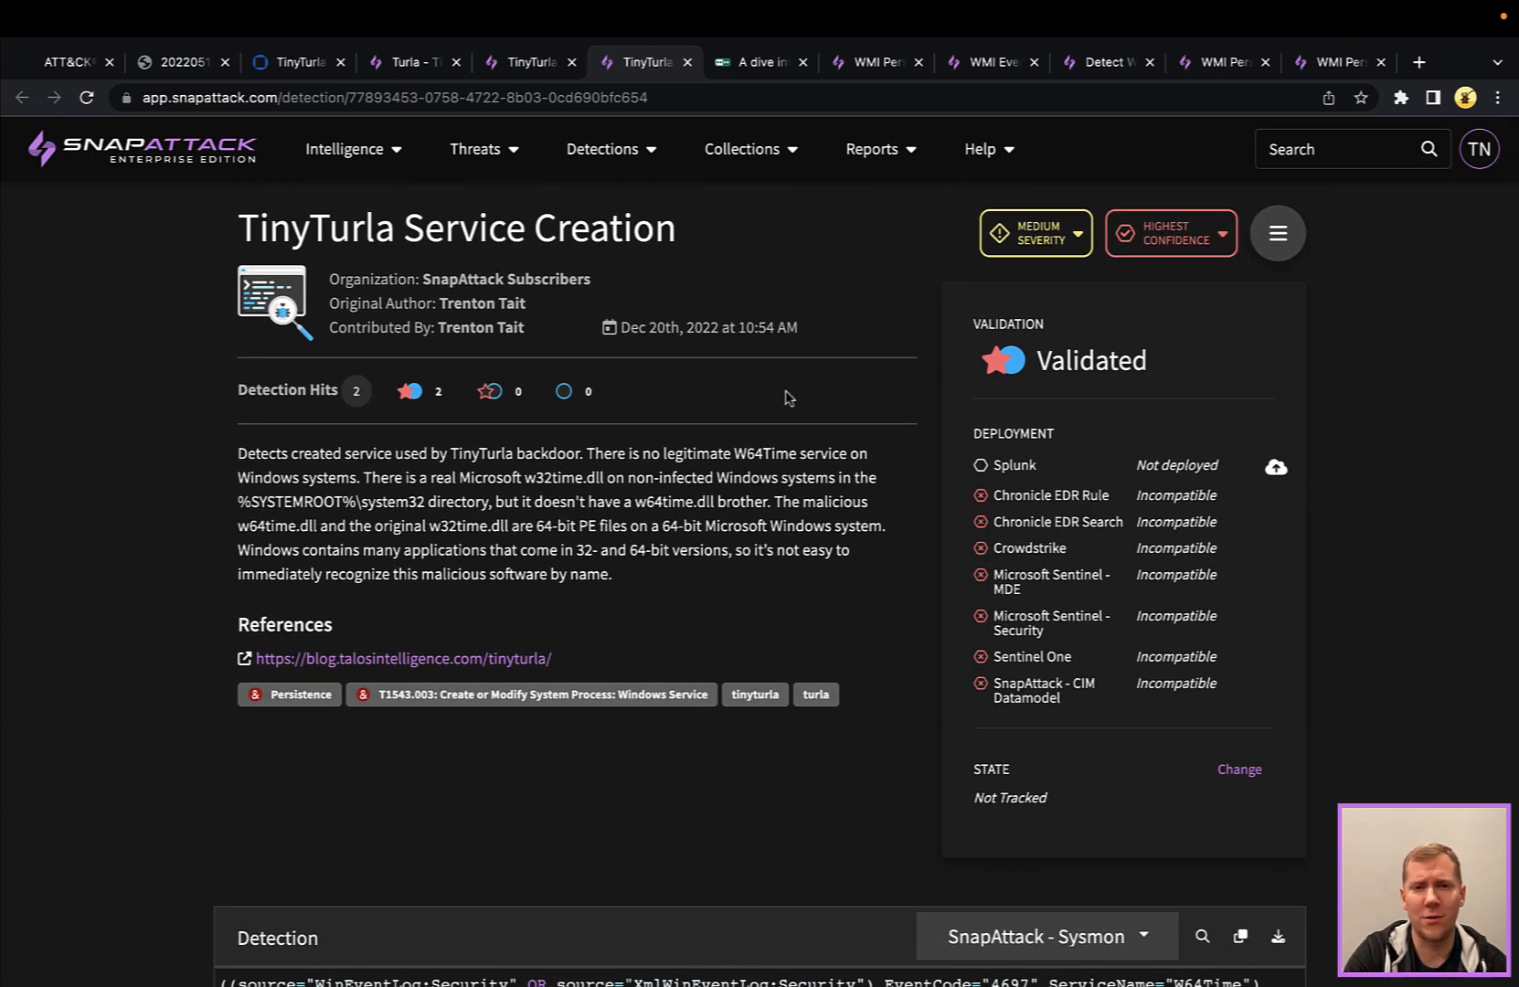
{"action": "mouse_move", "coordinate": [834, 407]}
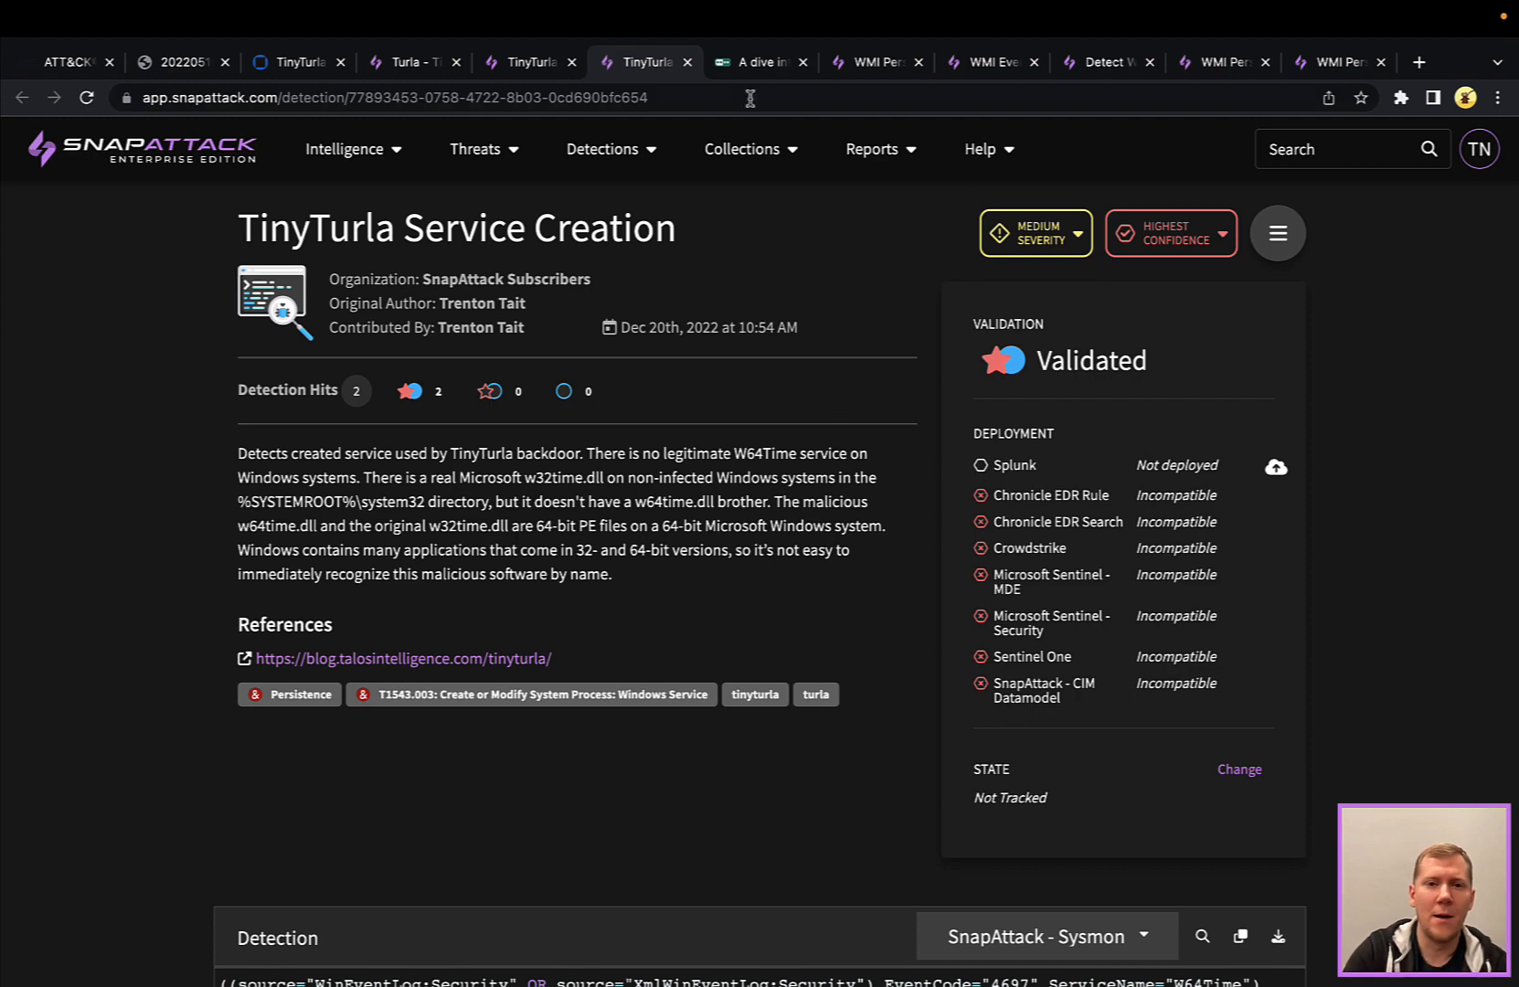
{"action": "left_click", "coordinate": [759, 62]}
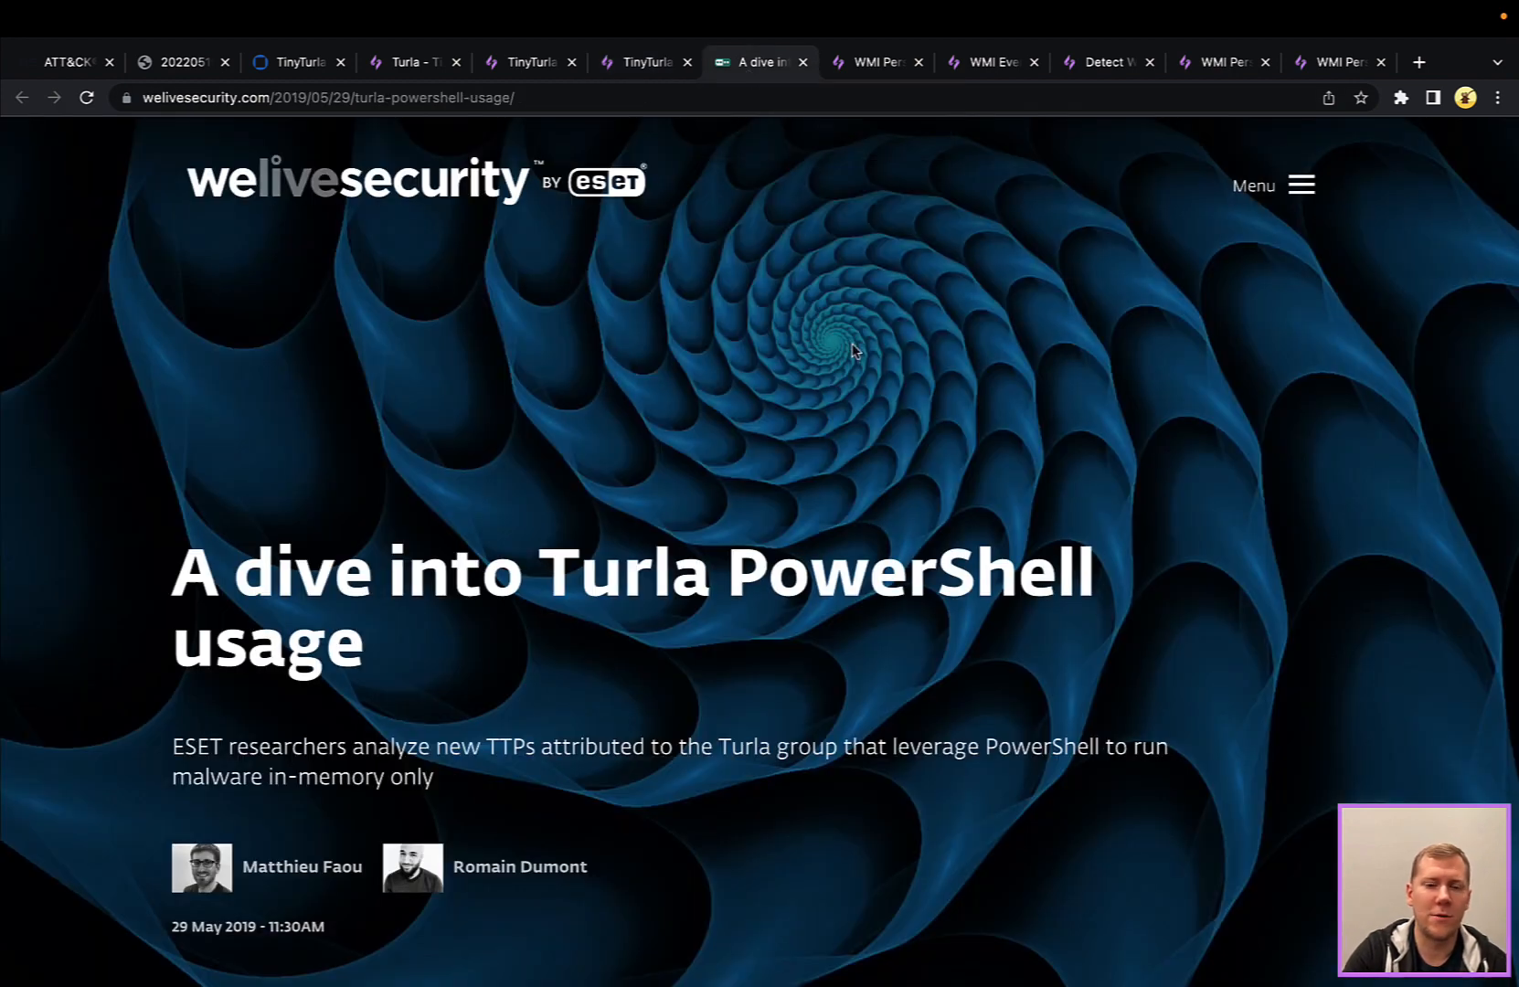
{"action": "mouse_move", "coordinate": [1200, 460]}
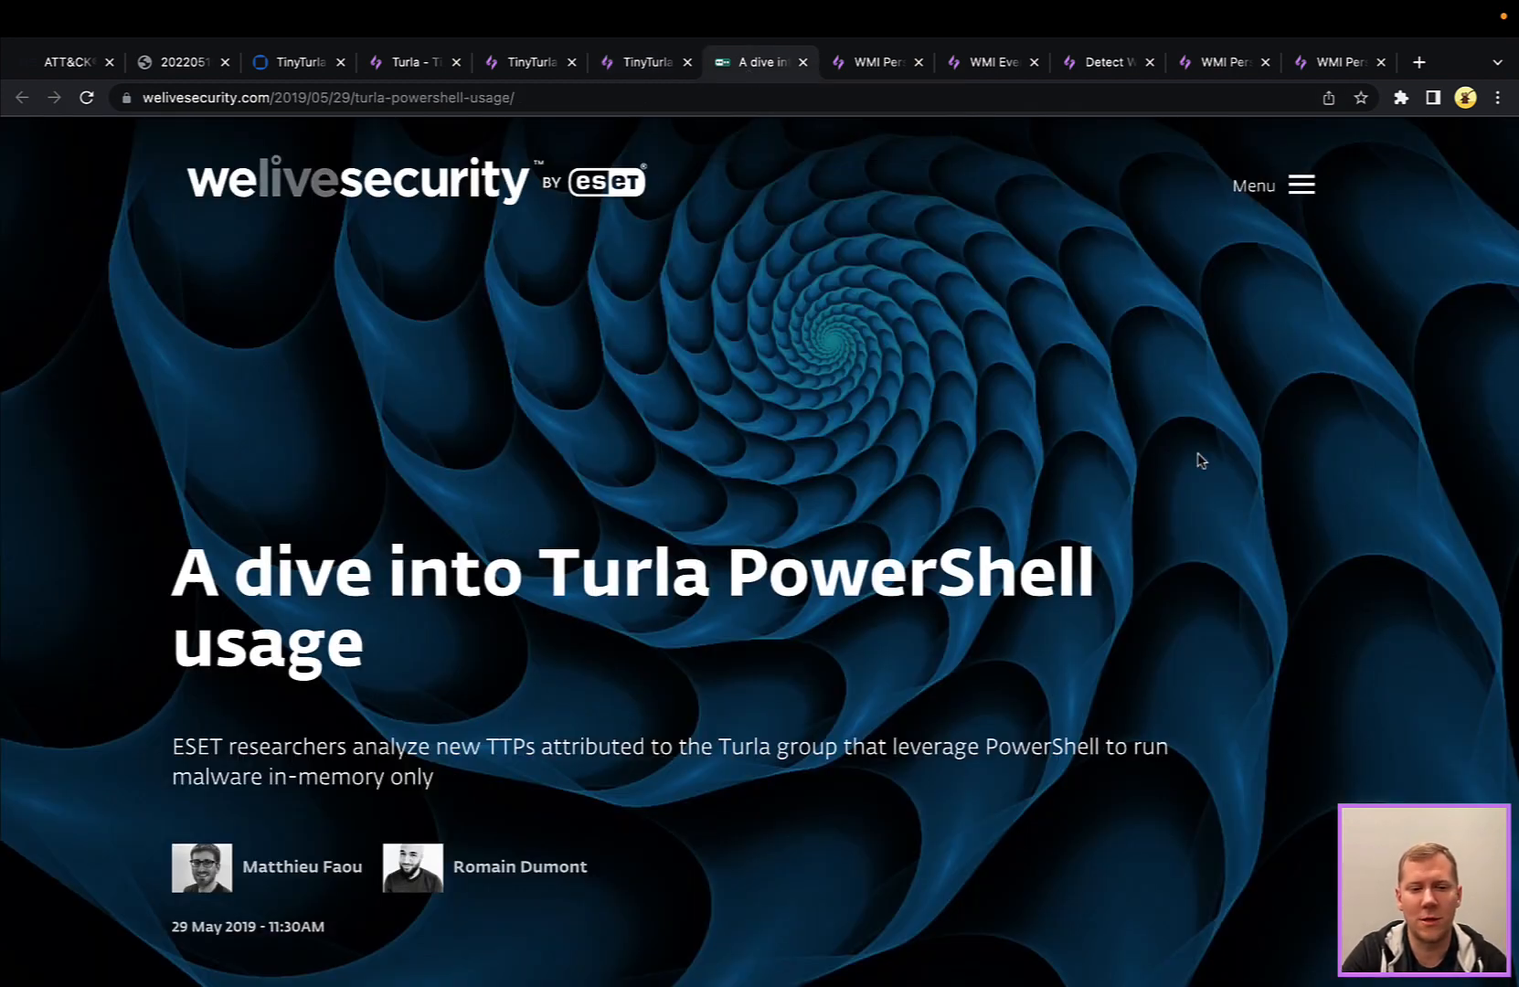
{"action": "scroll", "scroll_direction": "down", "scroll_amount": 3}
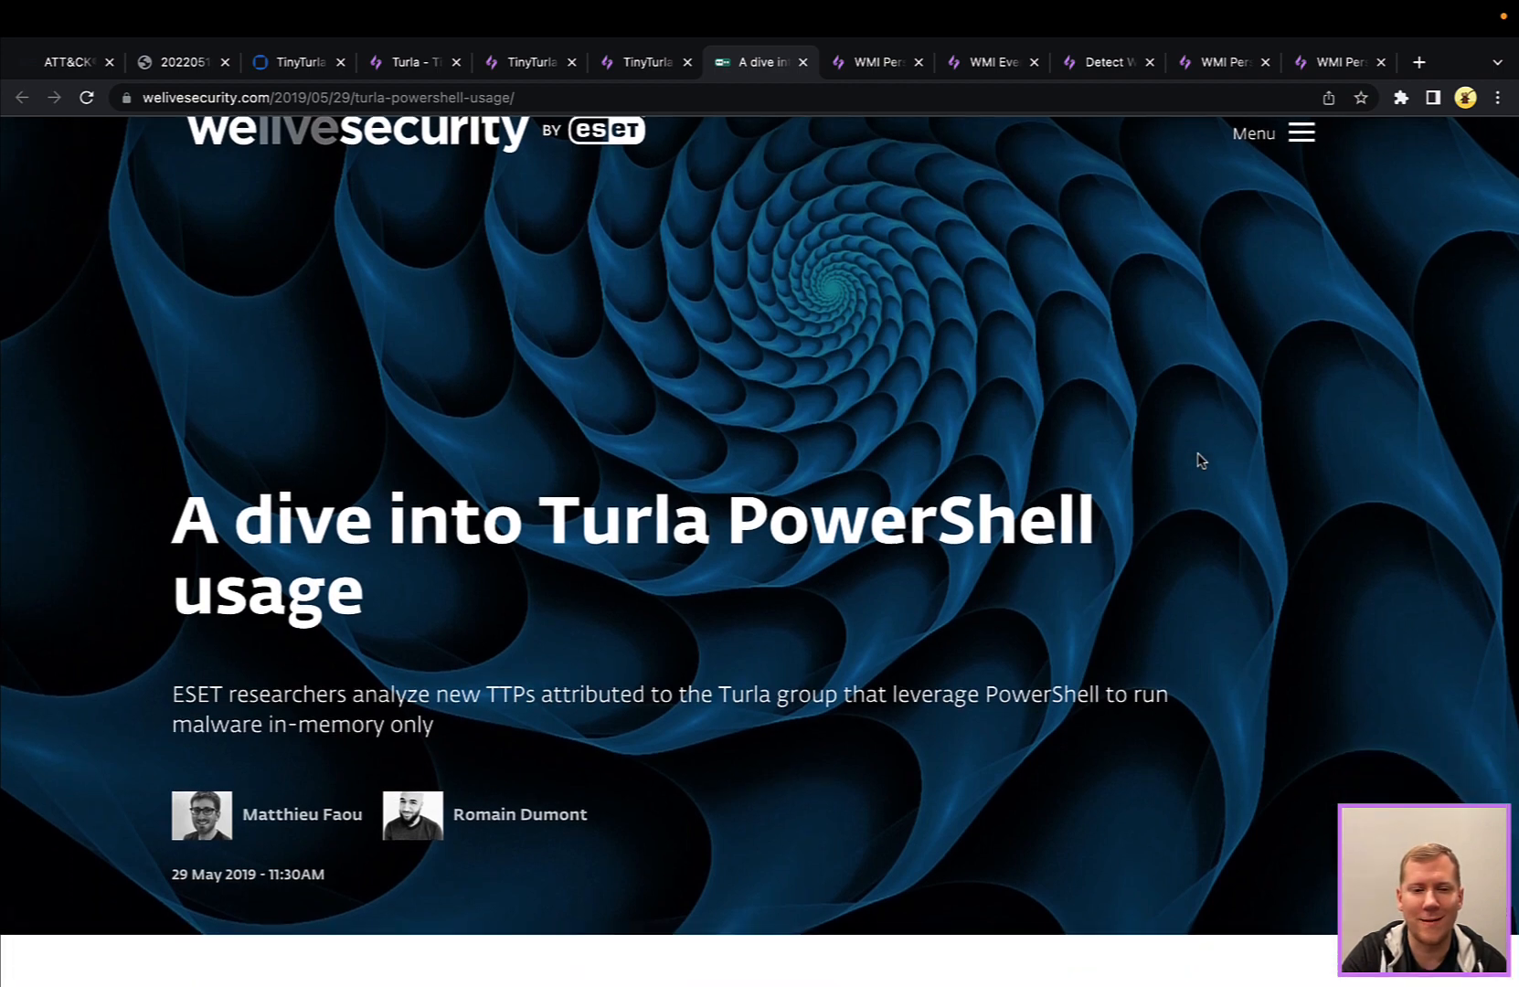
{"action": "scroll", "scroll_direction": "down", "scroll_amount": 3}
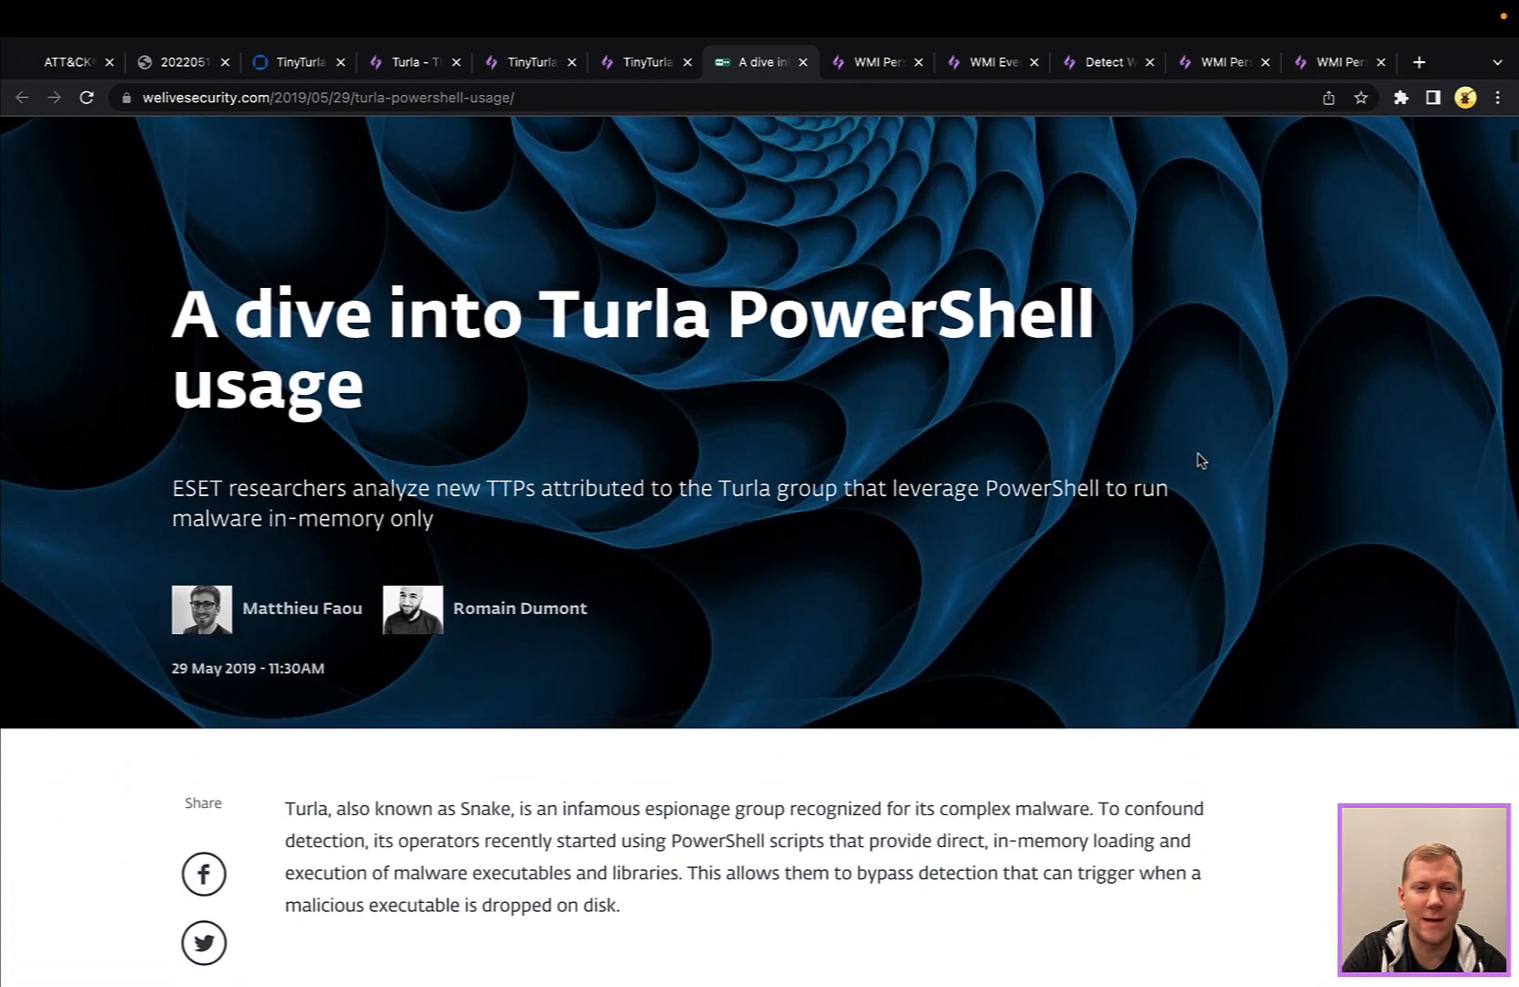
{"action": "scroll", "scroll_direction": "down", "scroll_amount": 3}
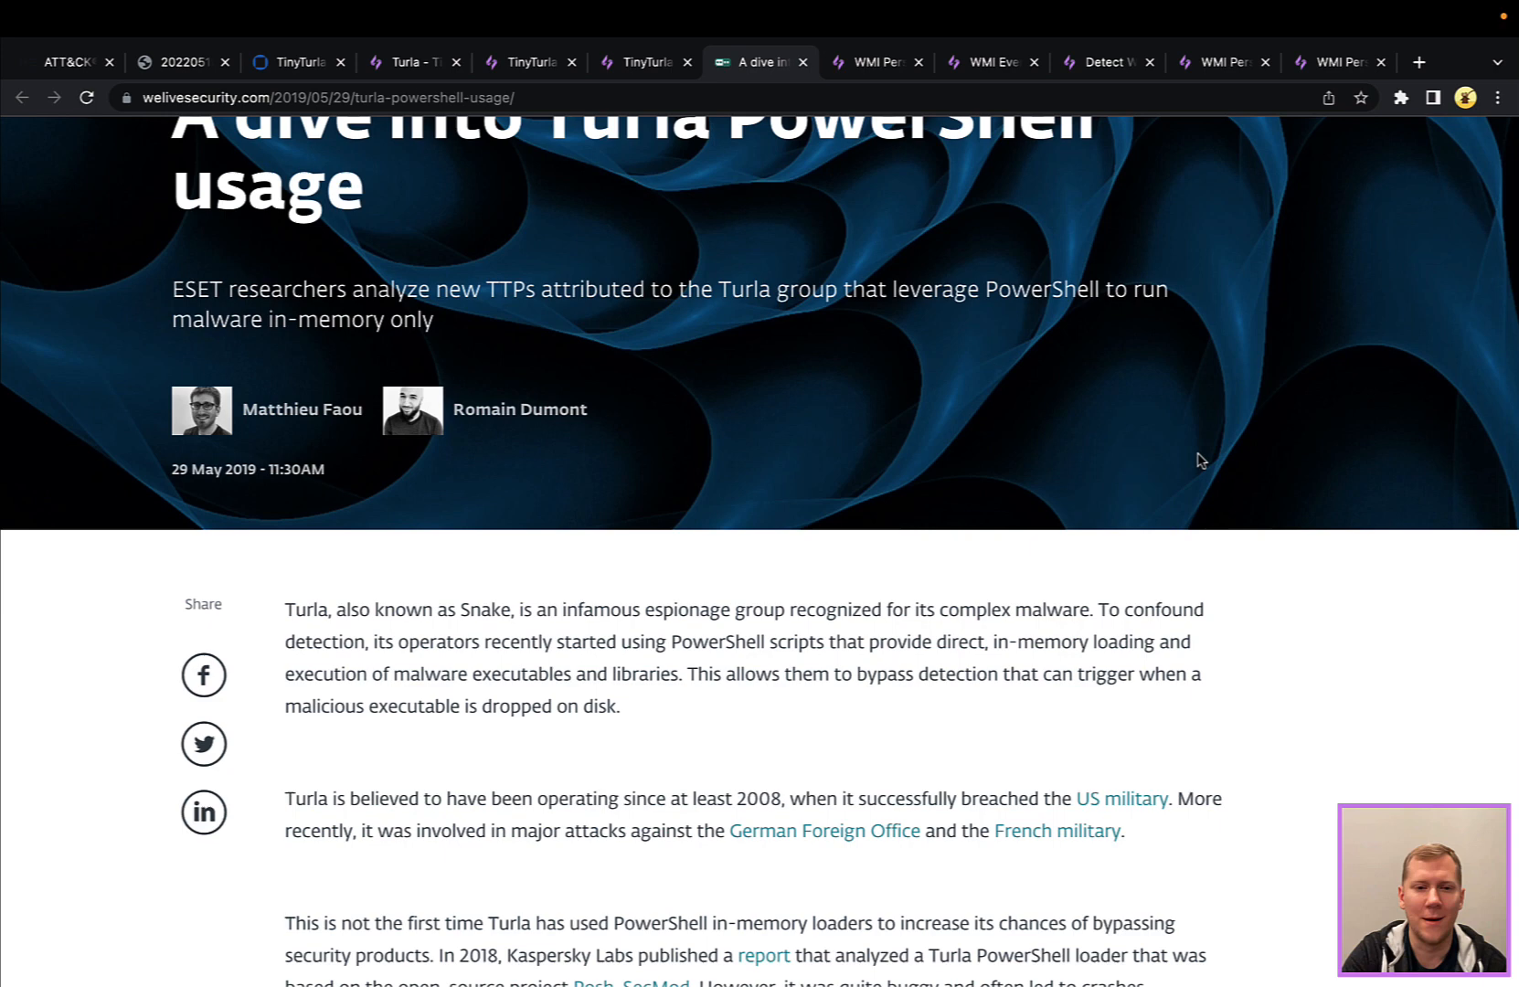
{"action": "scroll", "scroll_direction": "down", "scroll_amount": 3}
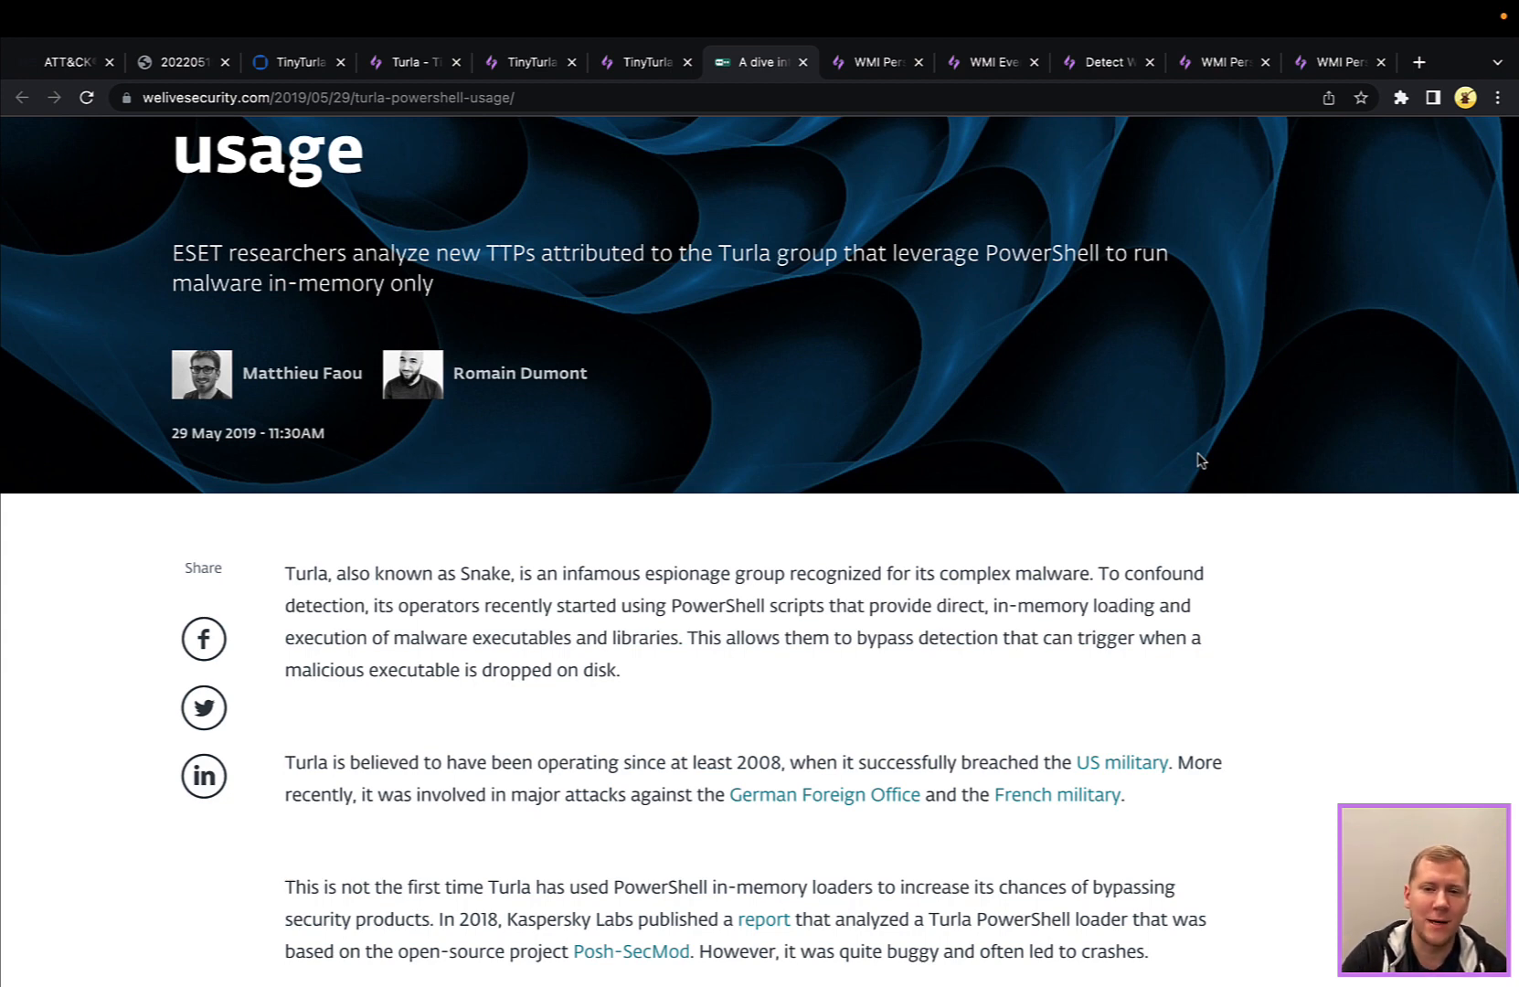
Read through the ESET article's Persistence section into the Windows Management Instrumentation part
{"action": "scroll", "scroll_direction": "down", "scroll_amount": 3}
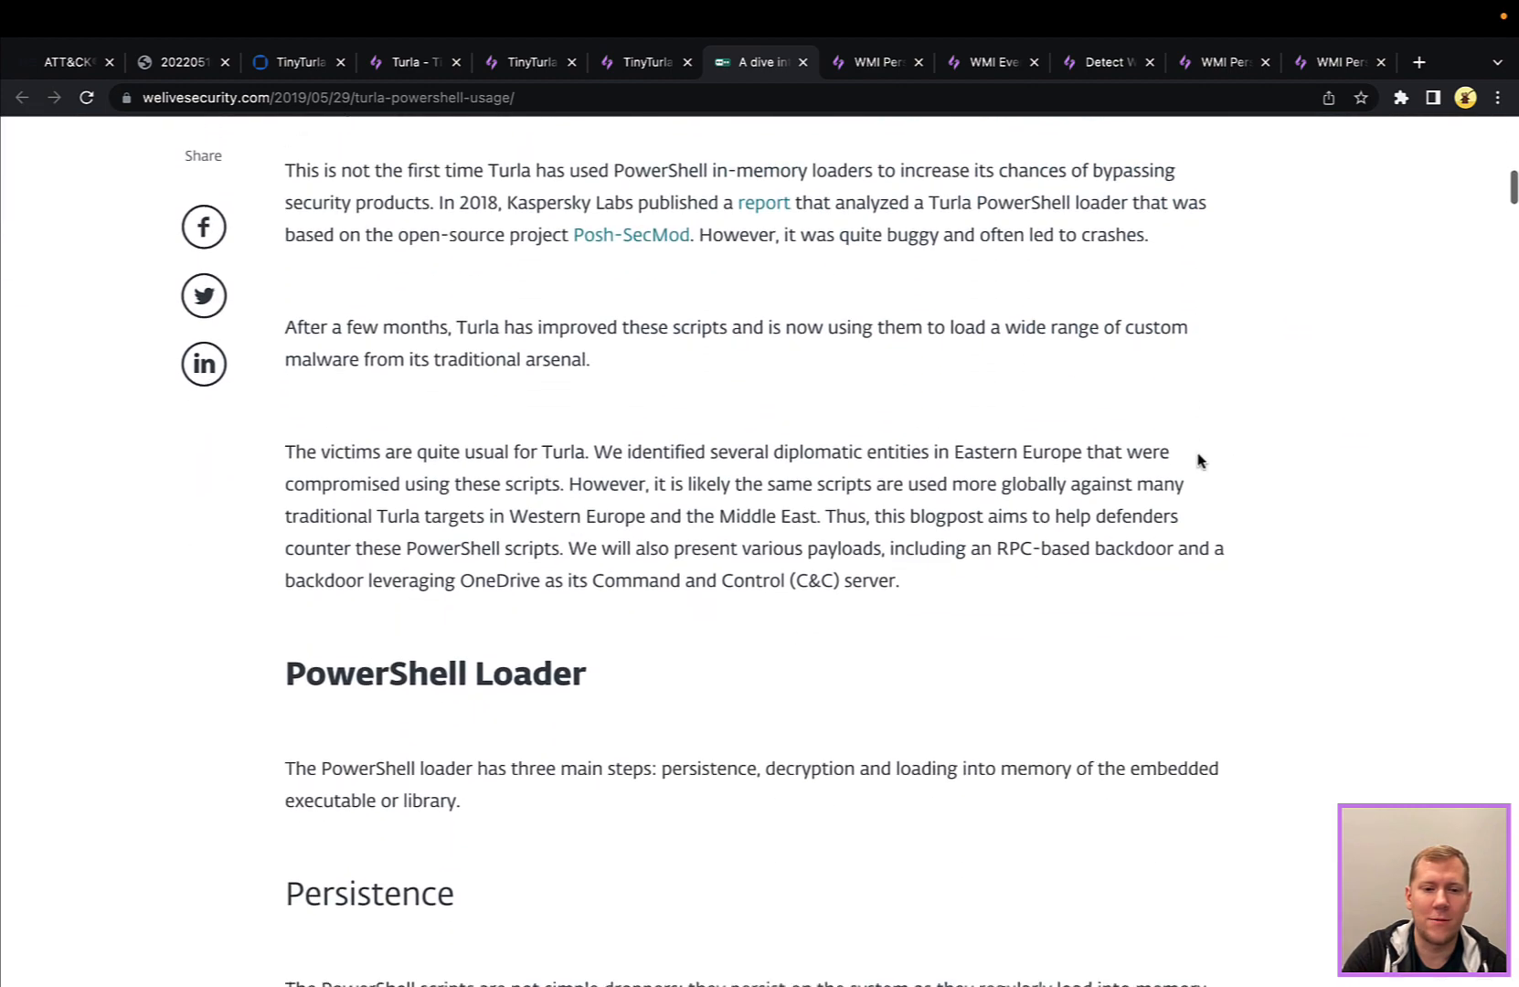
{"action": "scroll", "scroll_direction": "down", "scroll_amount": 3}
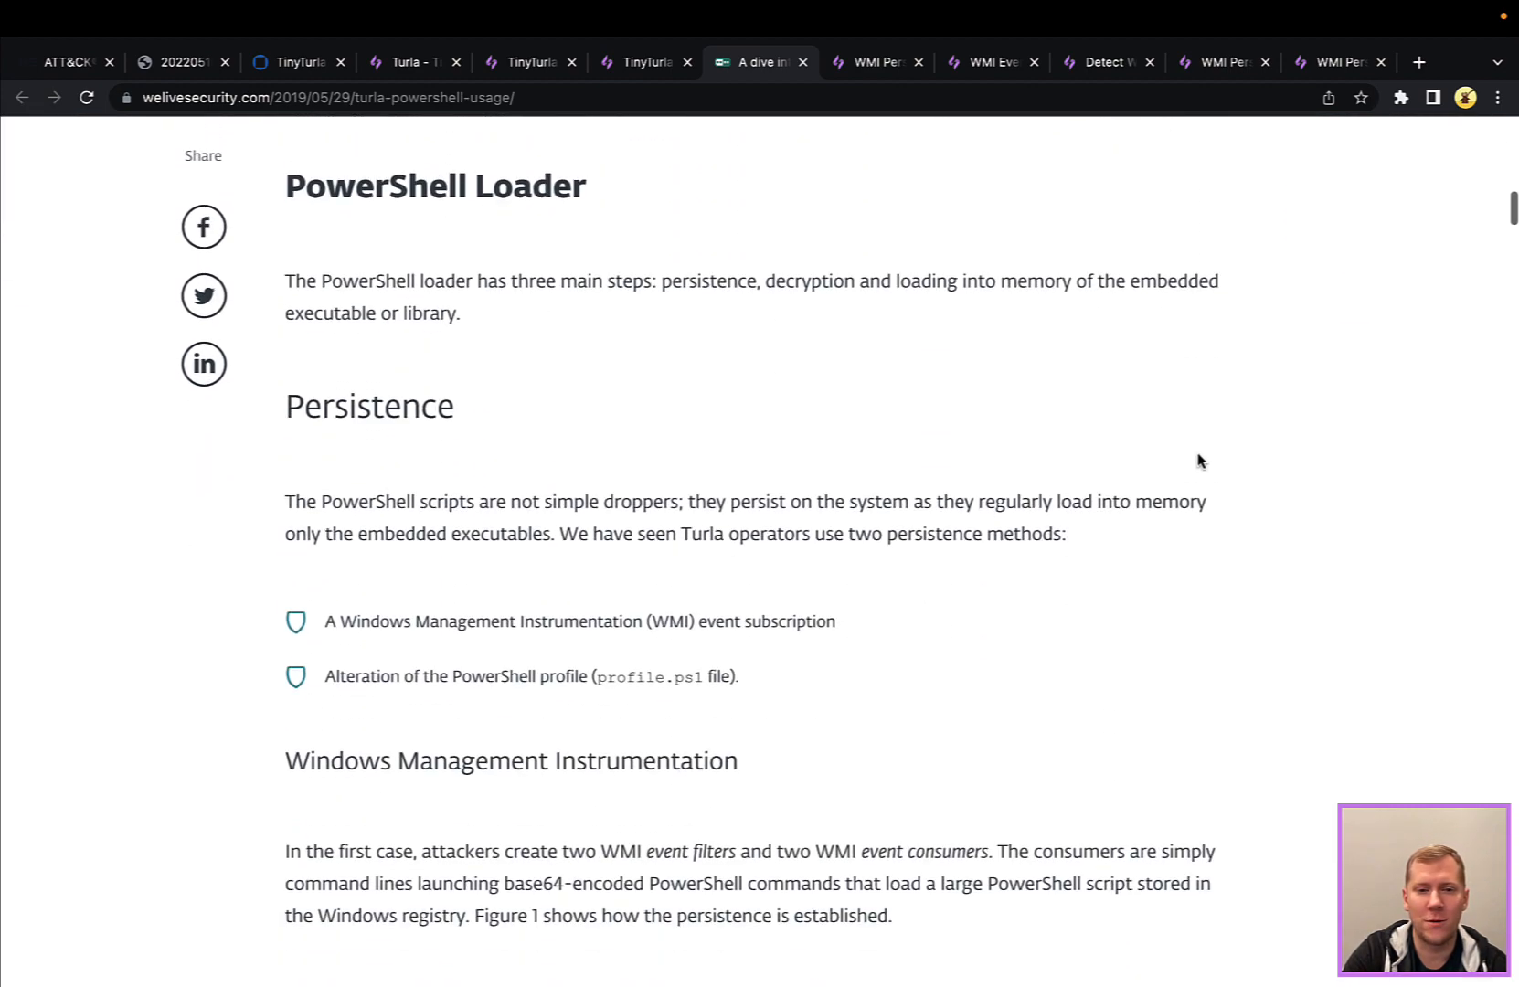
{"action": "scroll", "scroll_direction": "down", "scroll_amount": 3}
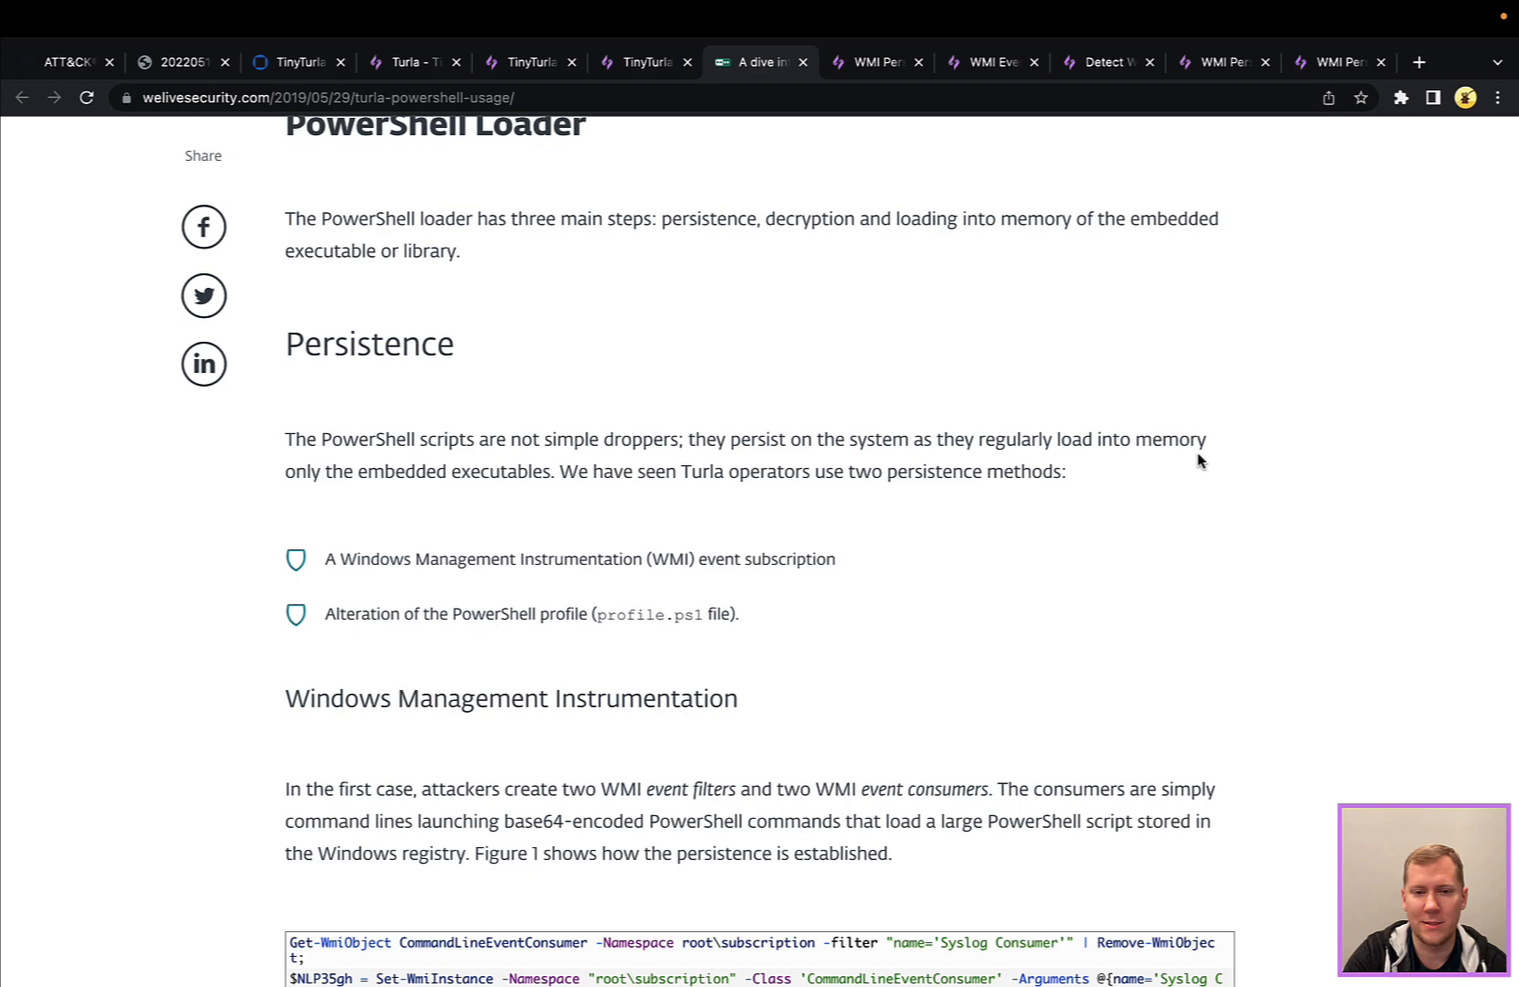
{"action": "scroll", "scroll_direction": "down", "scroll_amount": 3}
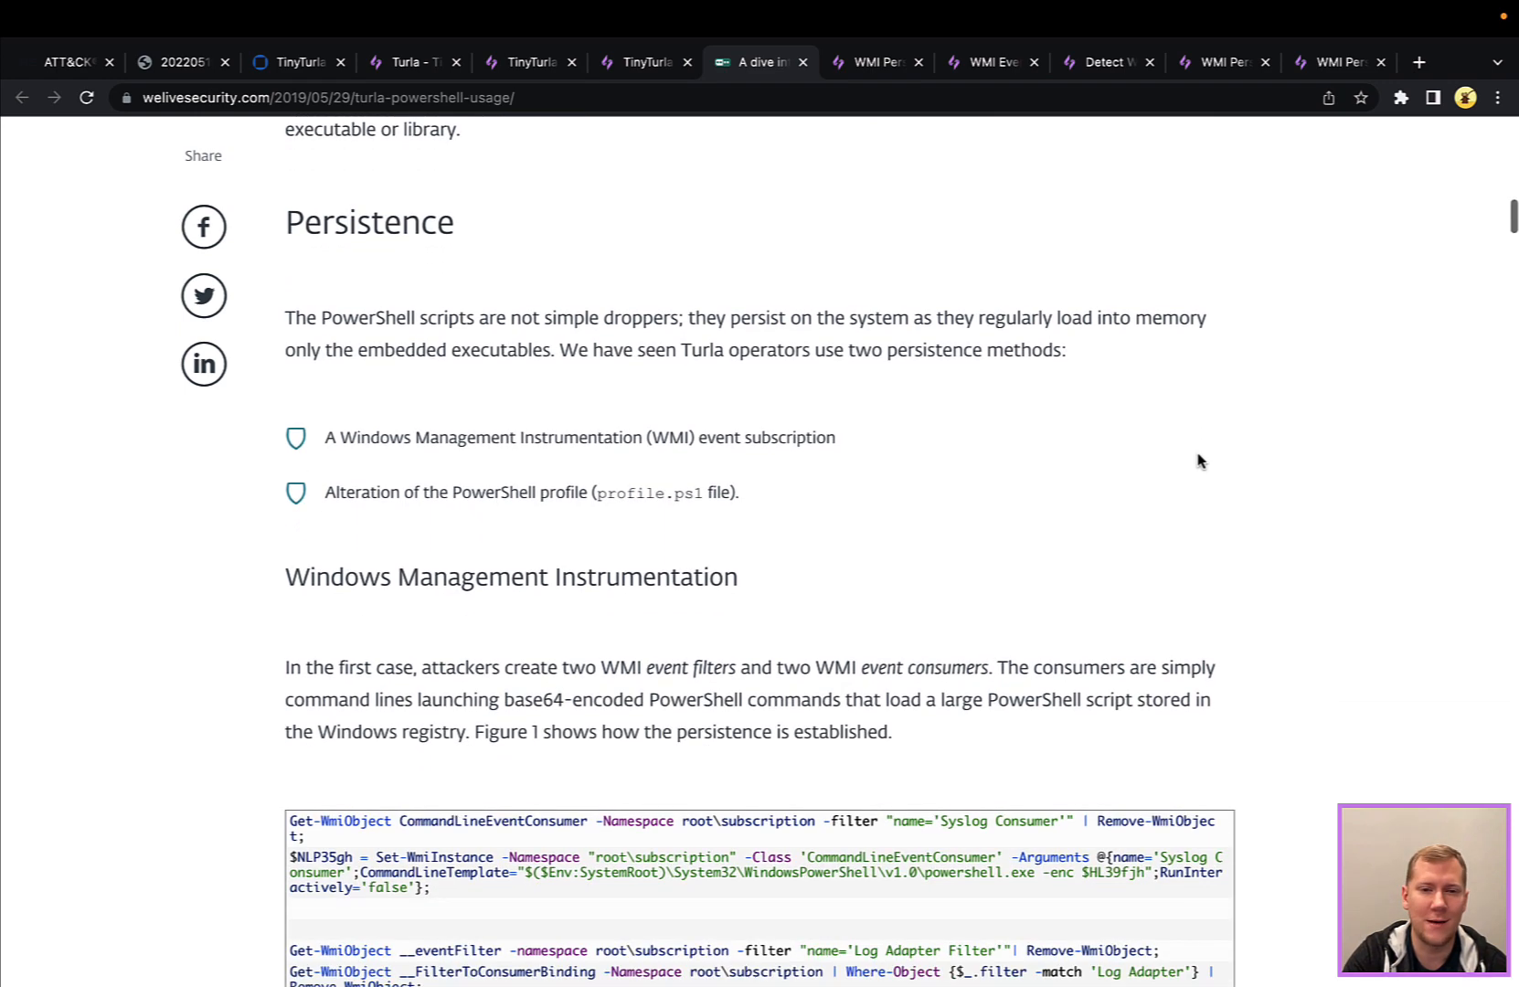
{"action": "scroll", "scroll_direction": "down", "scroll_amount": 3}
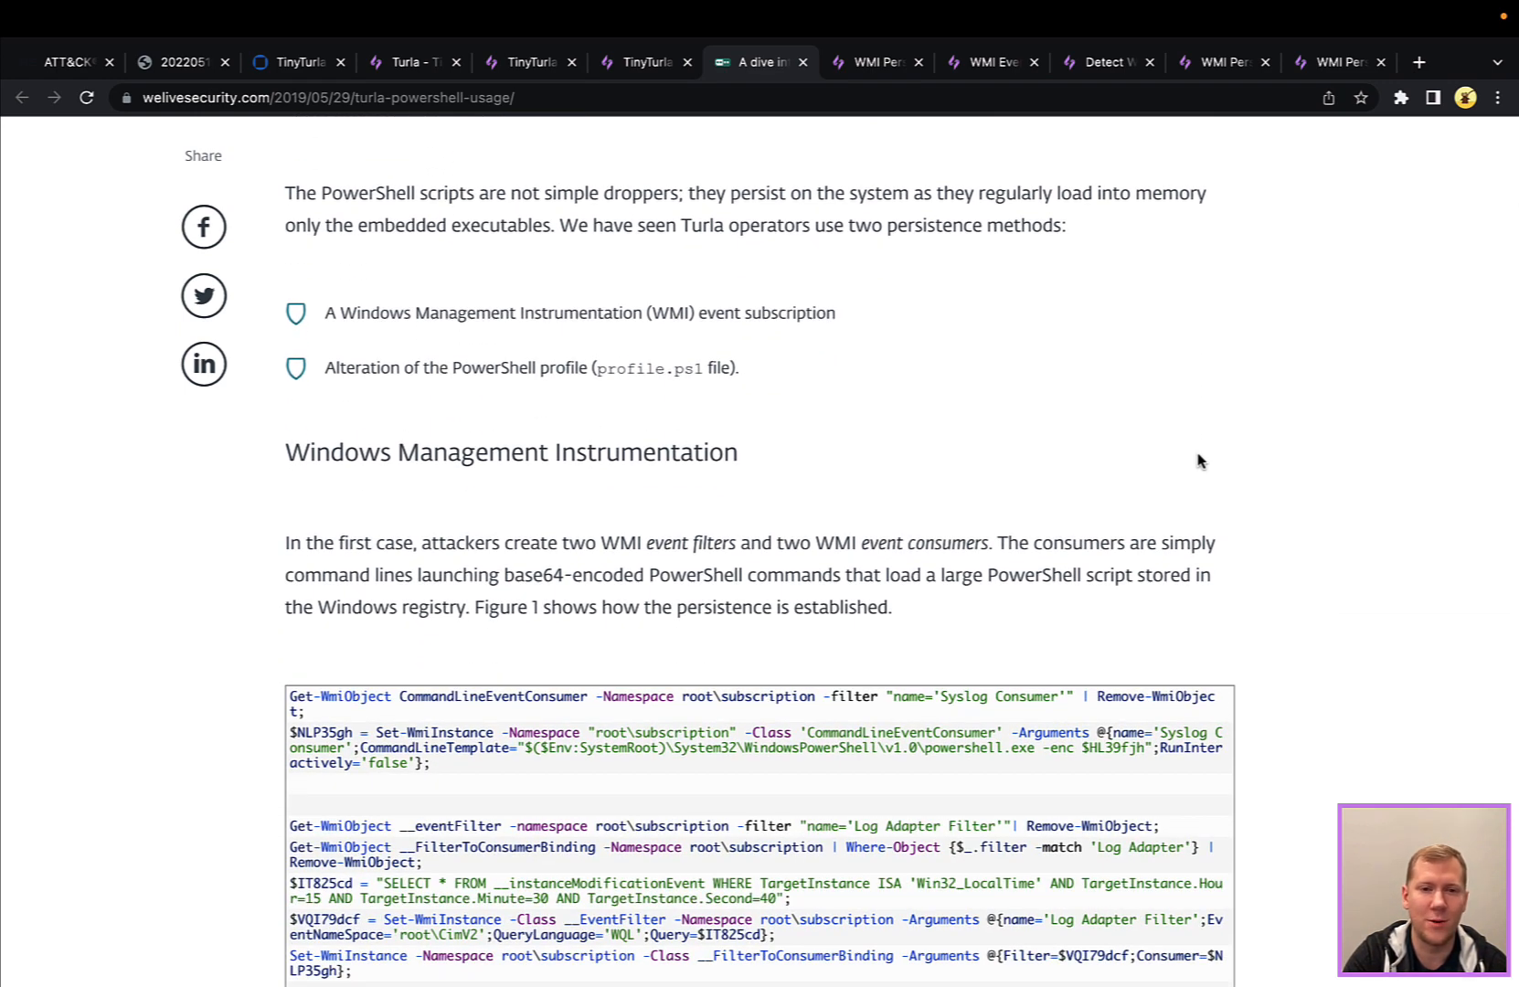
{"action": "scroll", "scroll_direction": "down", "scroll_amount": 3}
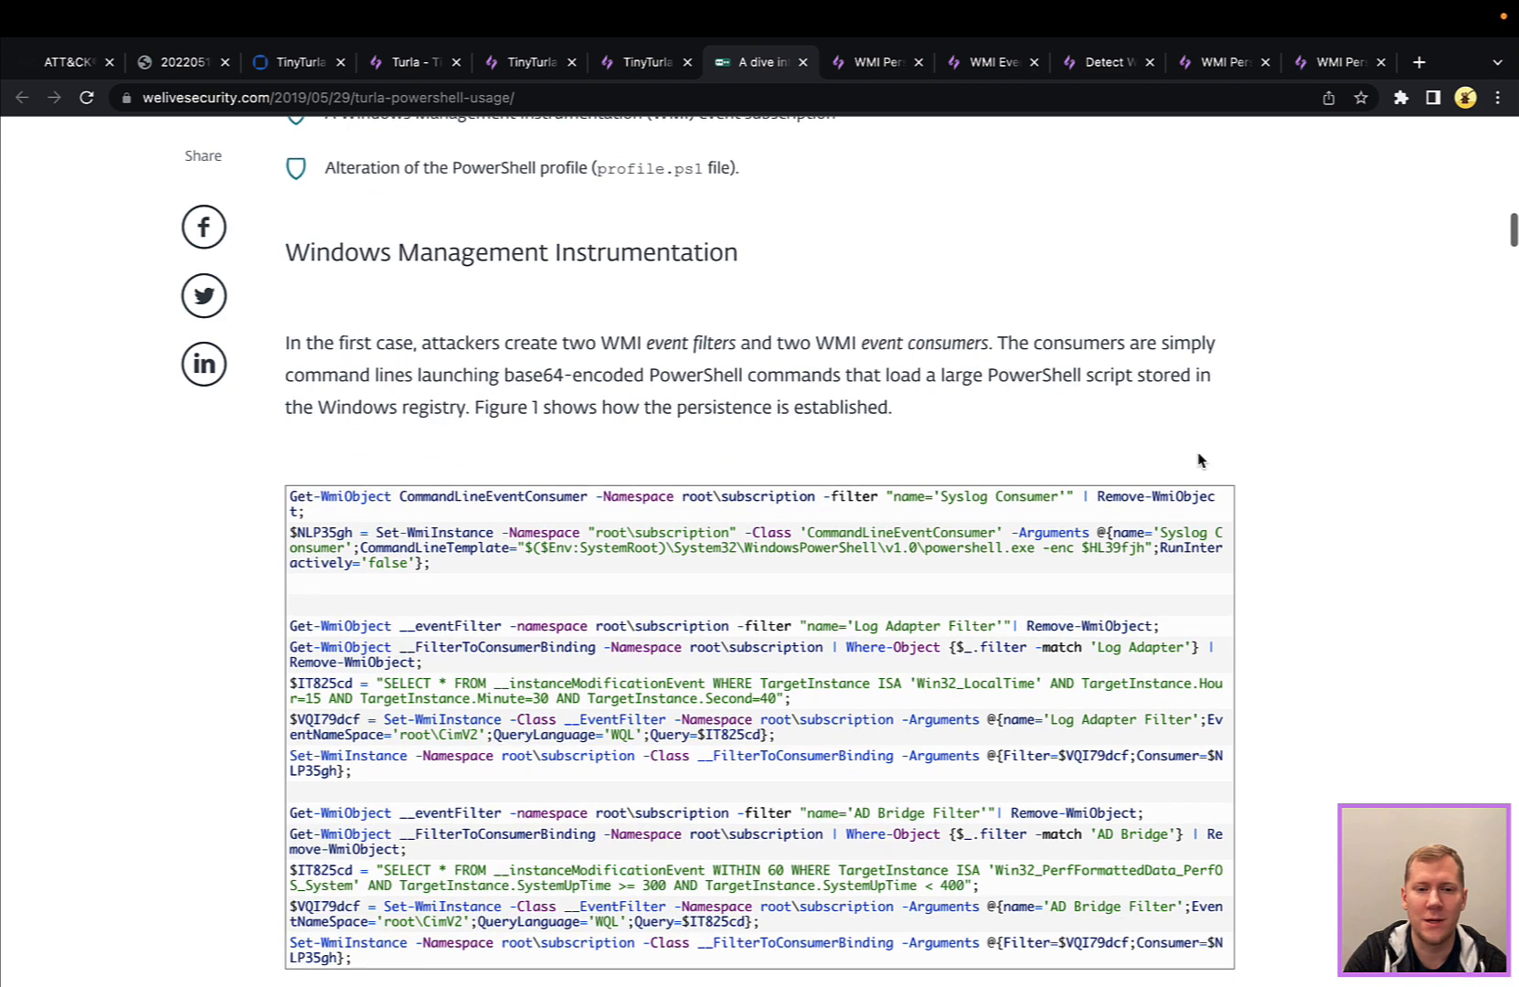
{"action": "scroll", "scroll_direction": "down", "scroll_amount": 3}
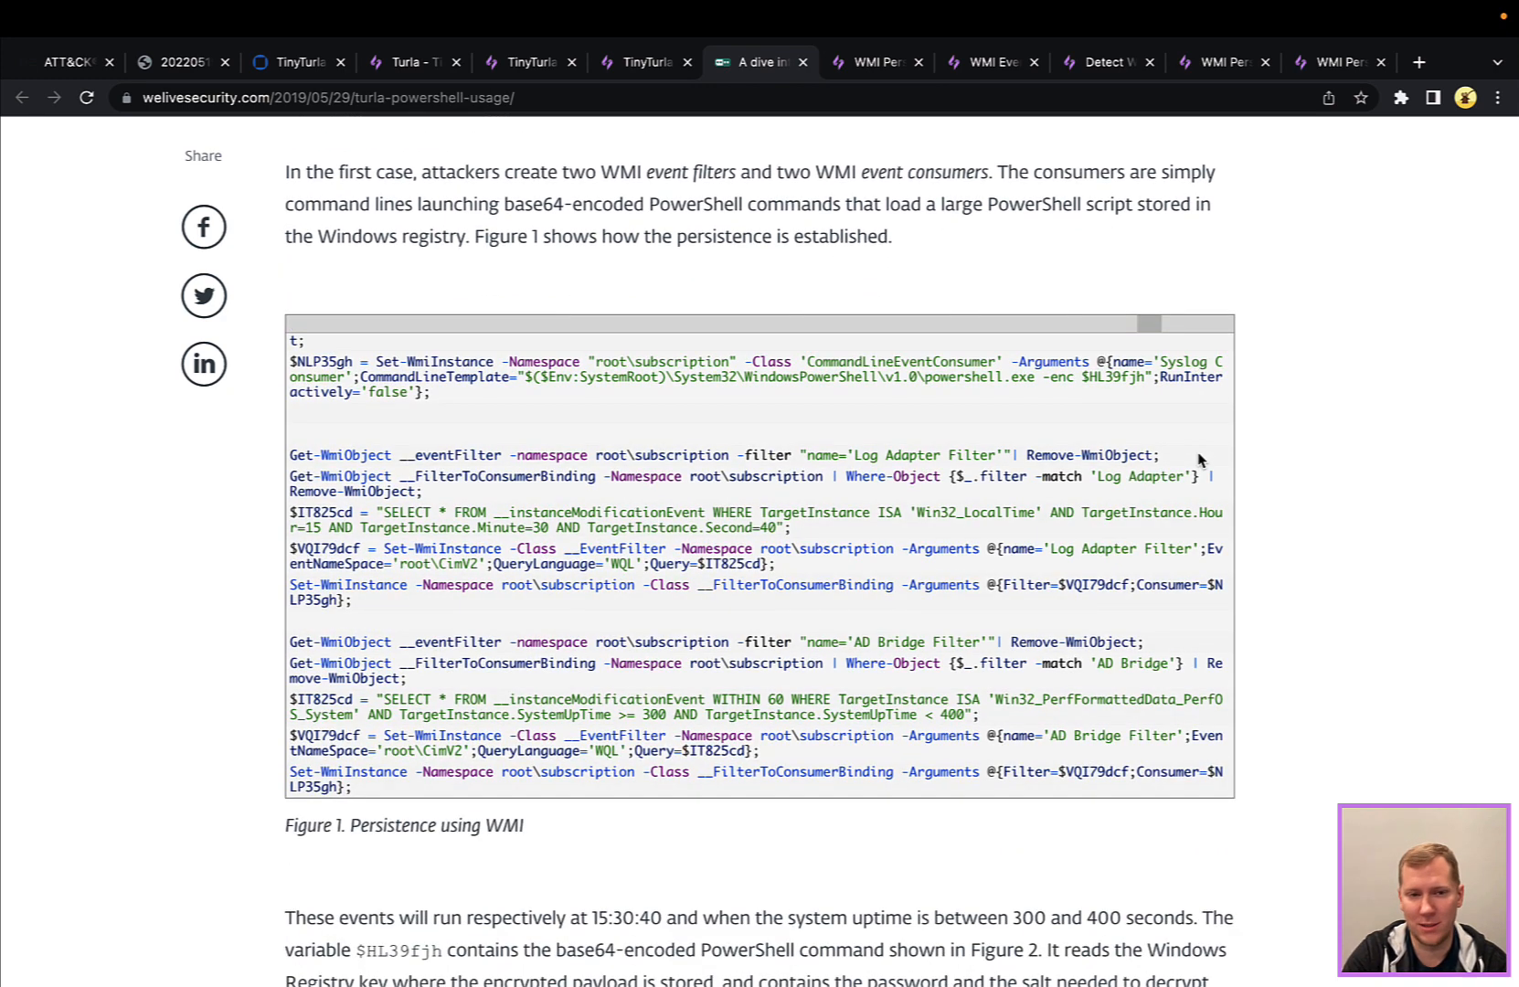
{"action": "mouse_move", "coordinate": [502, 417]}
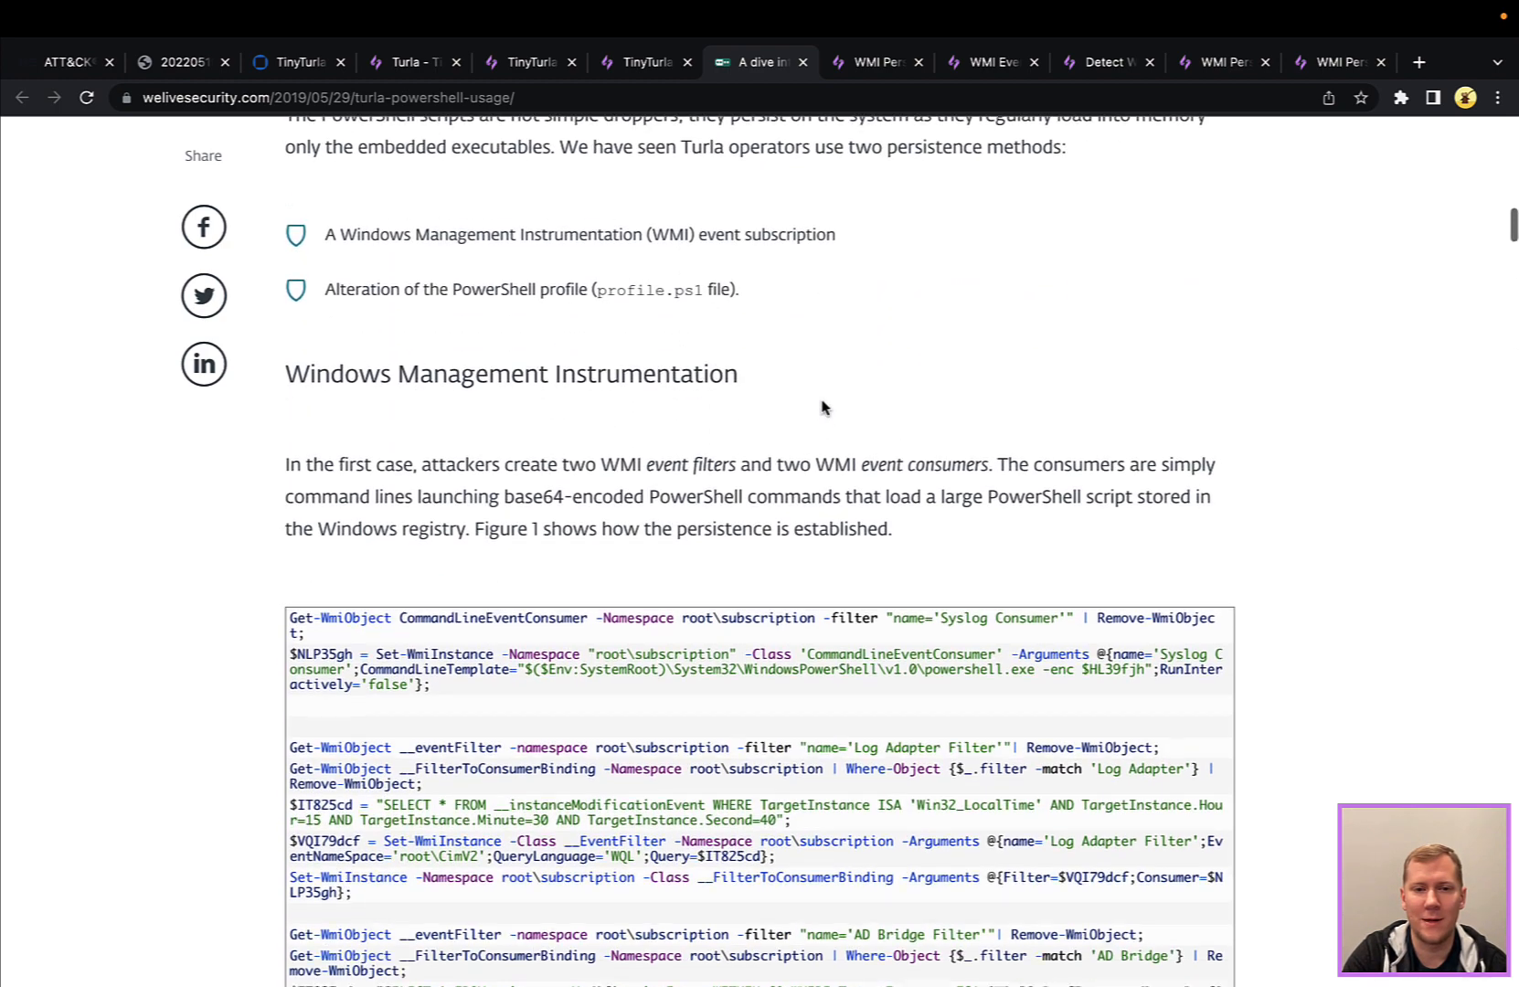
Continue through the WMI persistence figures to Profile.ps1, then switch to SnapAttack's WMI Persistence session page
{"action": "scroll", "scroll_direction": "down", "scroll_amount": 3}
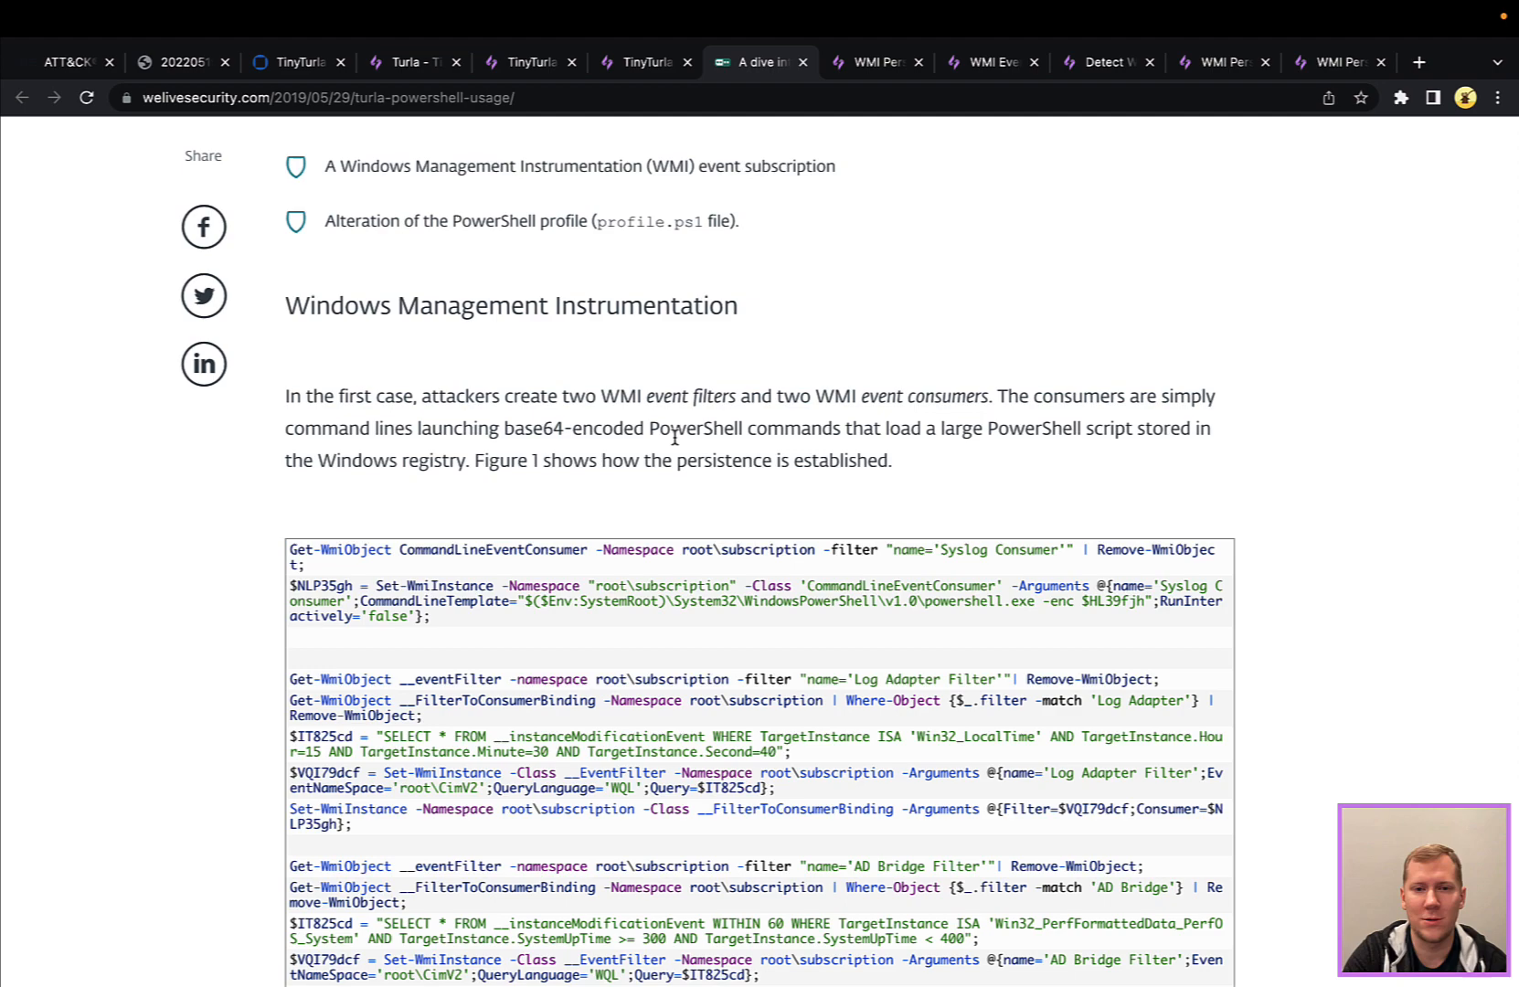
{"action": "scroll", "scroll_direction": "down", "scroll_amount": 3}
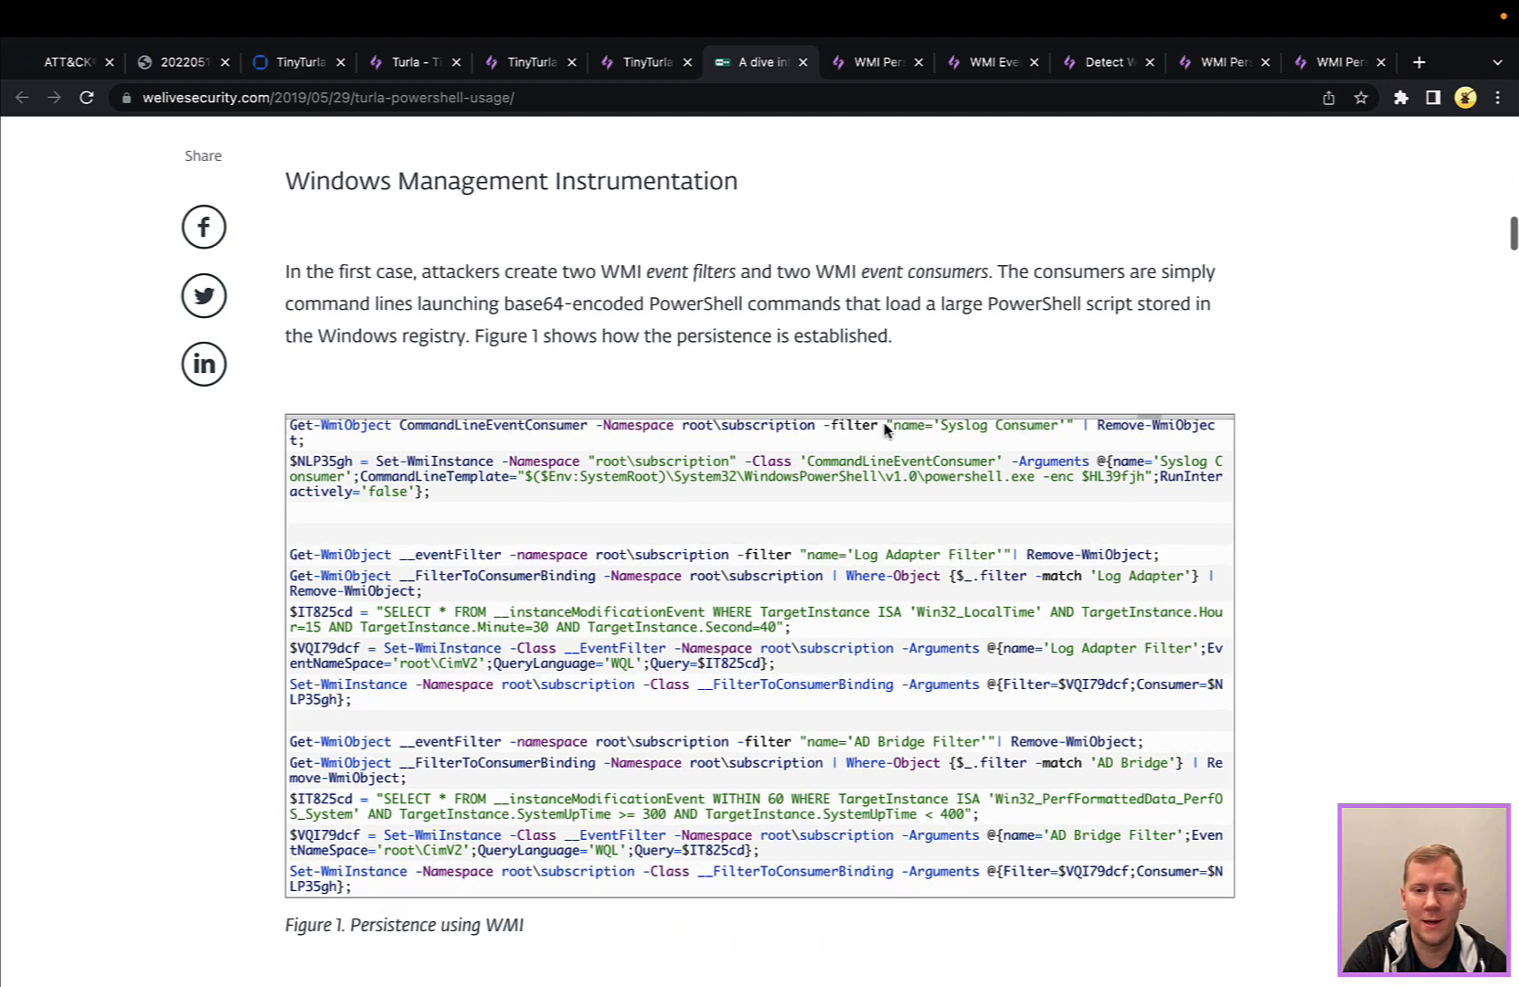
{"action": "scroll", "scroll_direction": "down", "scroll_amount": 3}
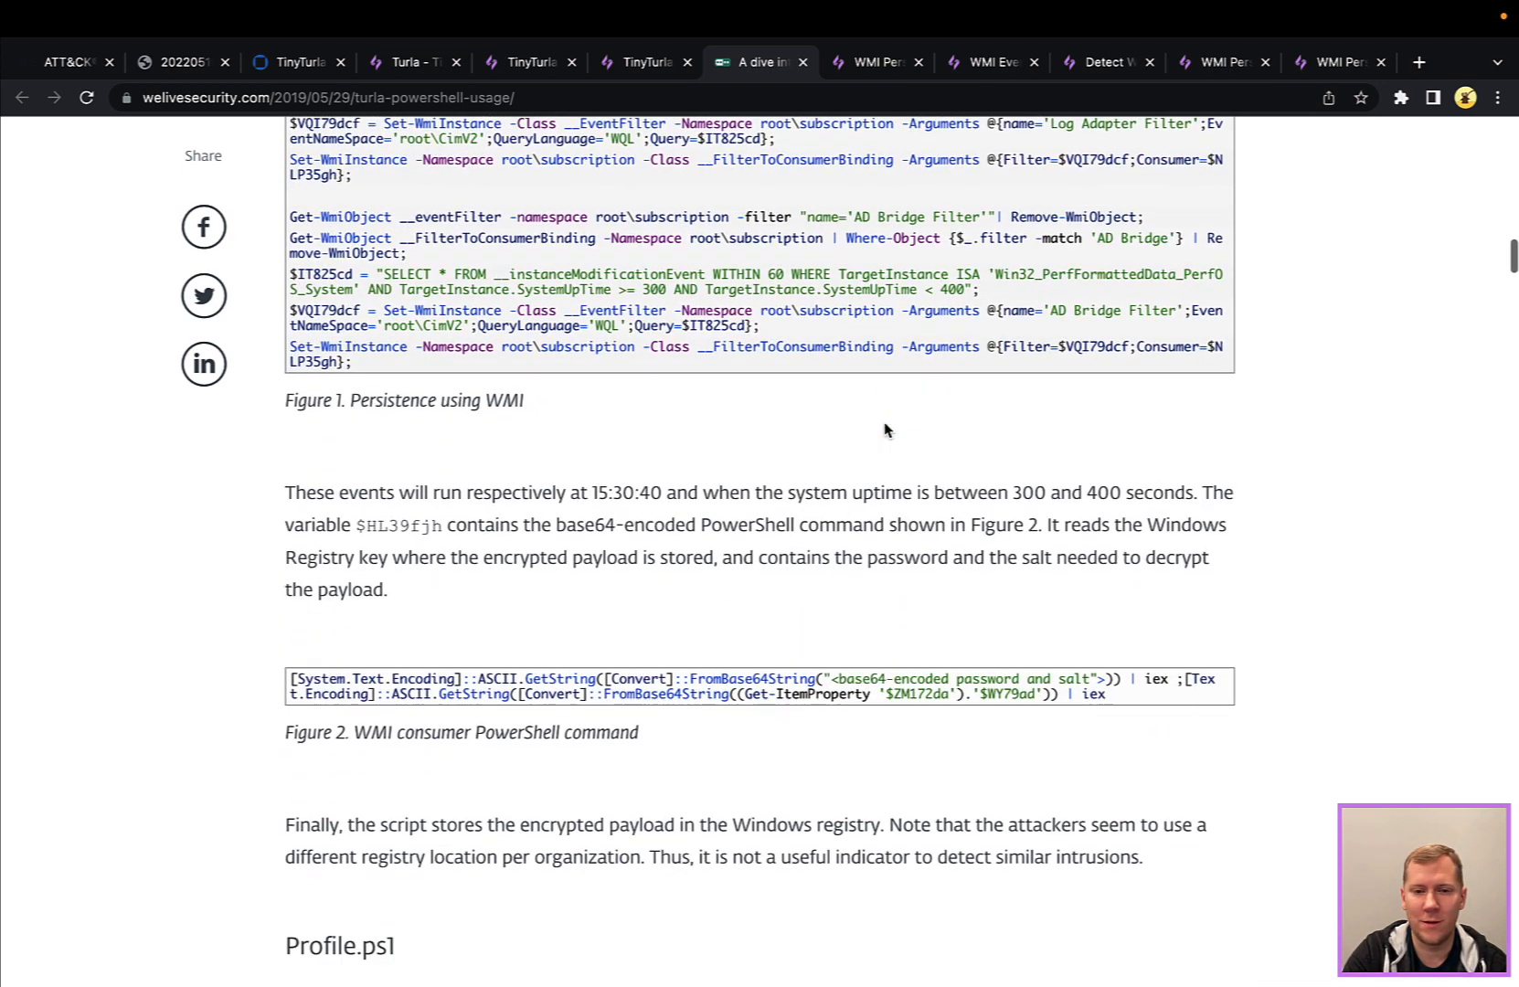
{"action": "scroll", "scroll_direction": "down", "scroll_amount": 3}
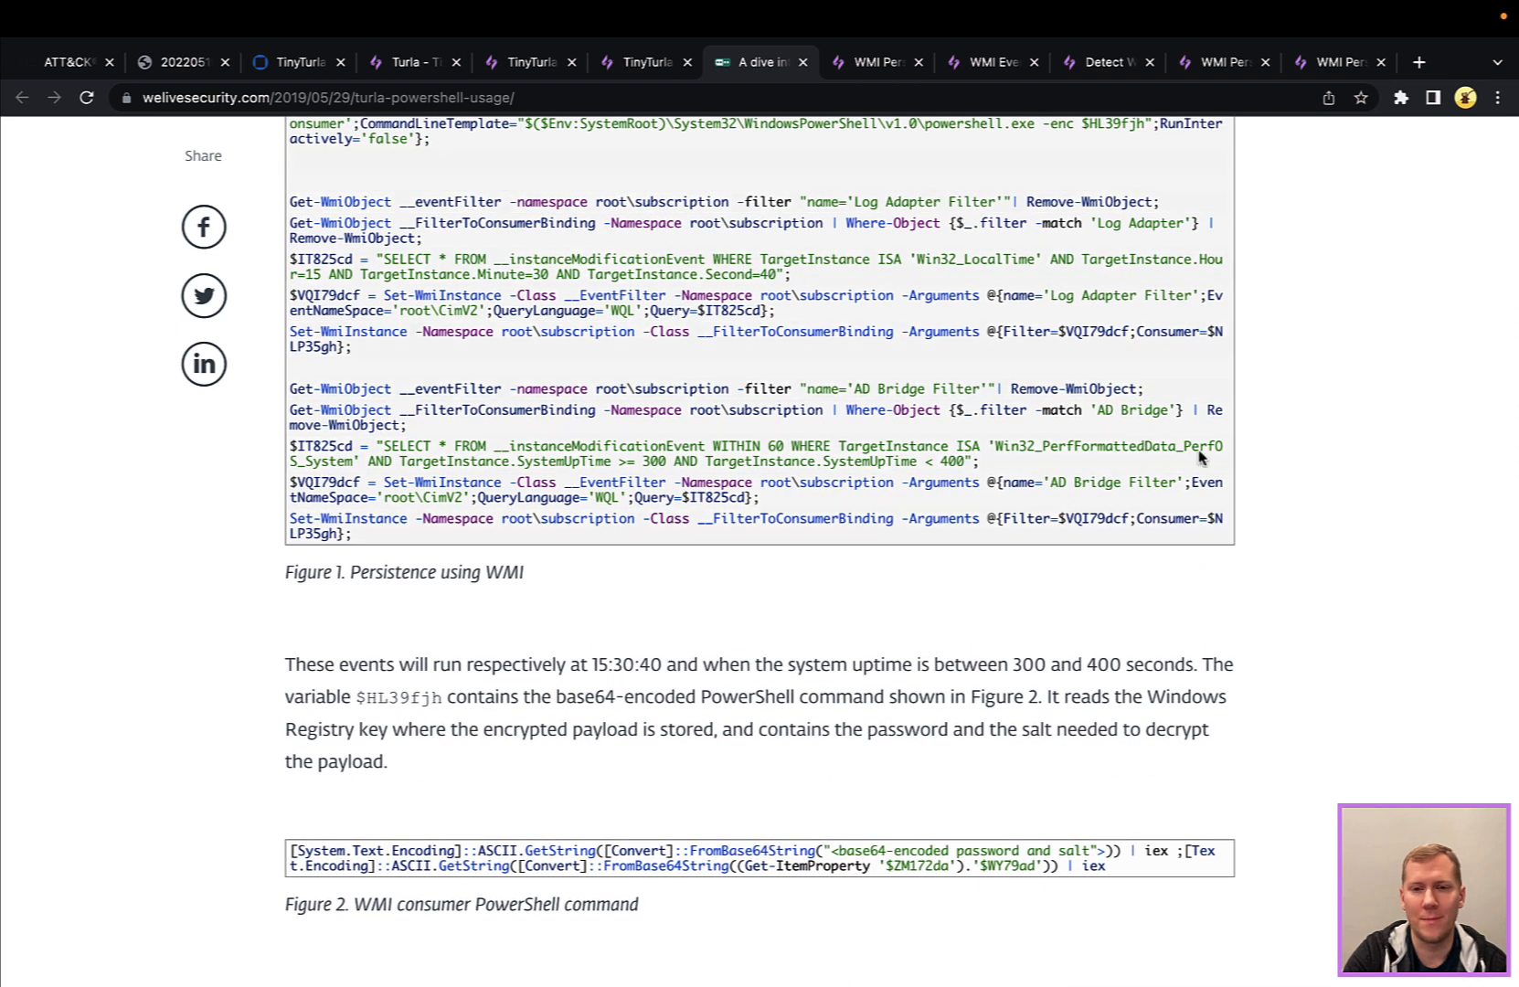
{"action": "mouse_move", "coordinate": [1340, 455]}
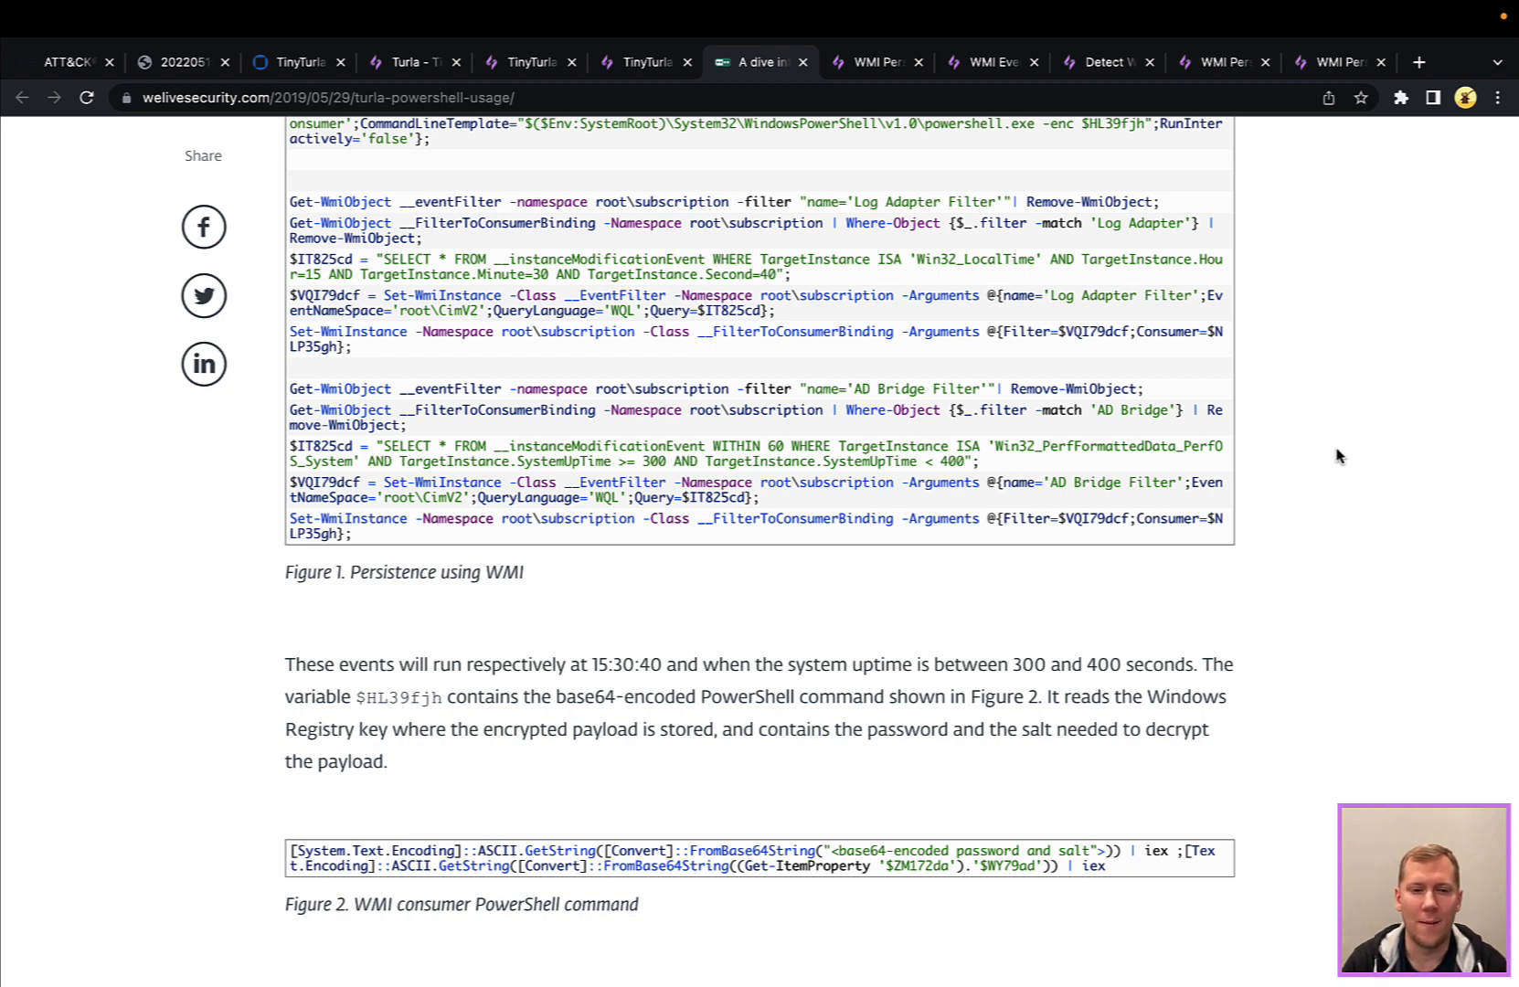
{"action": "mouse_move", "coordinate": [616, 665]}
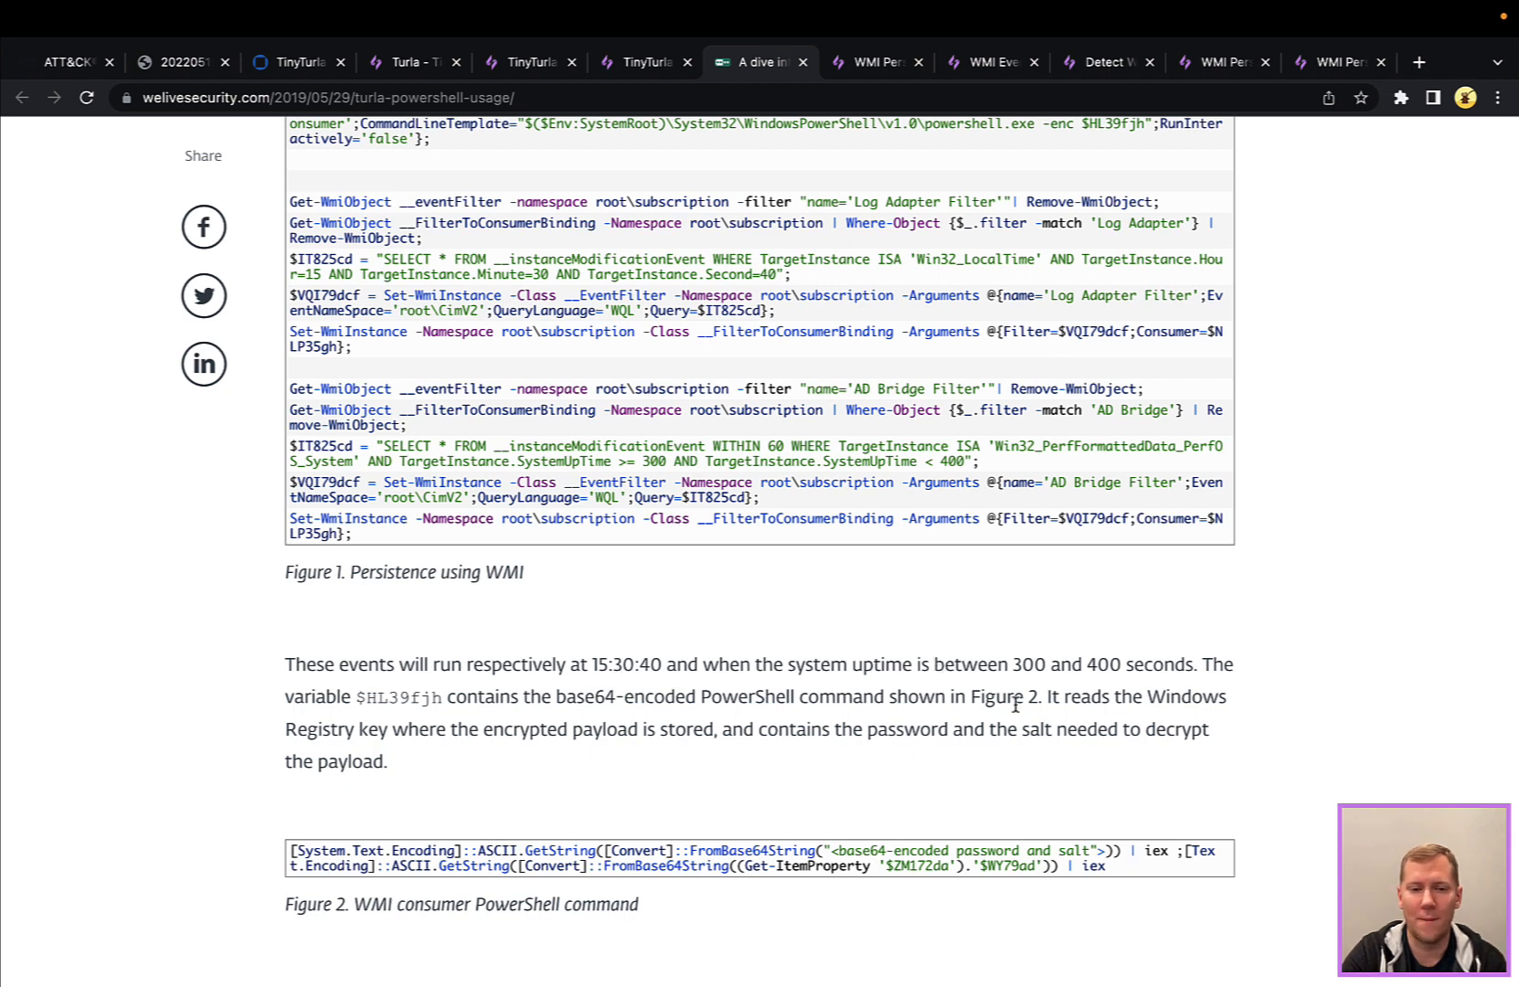
{"action": "scroll", "scroll_direction": "down", "scroll_amount": 3}
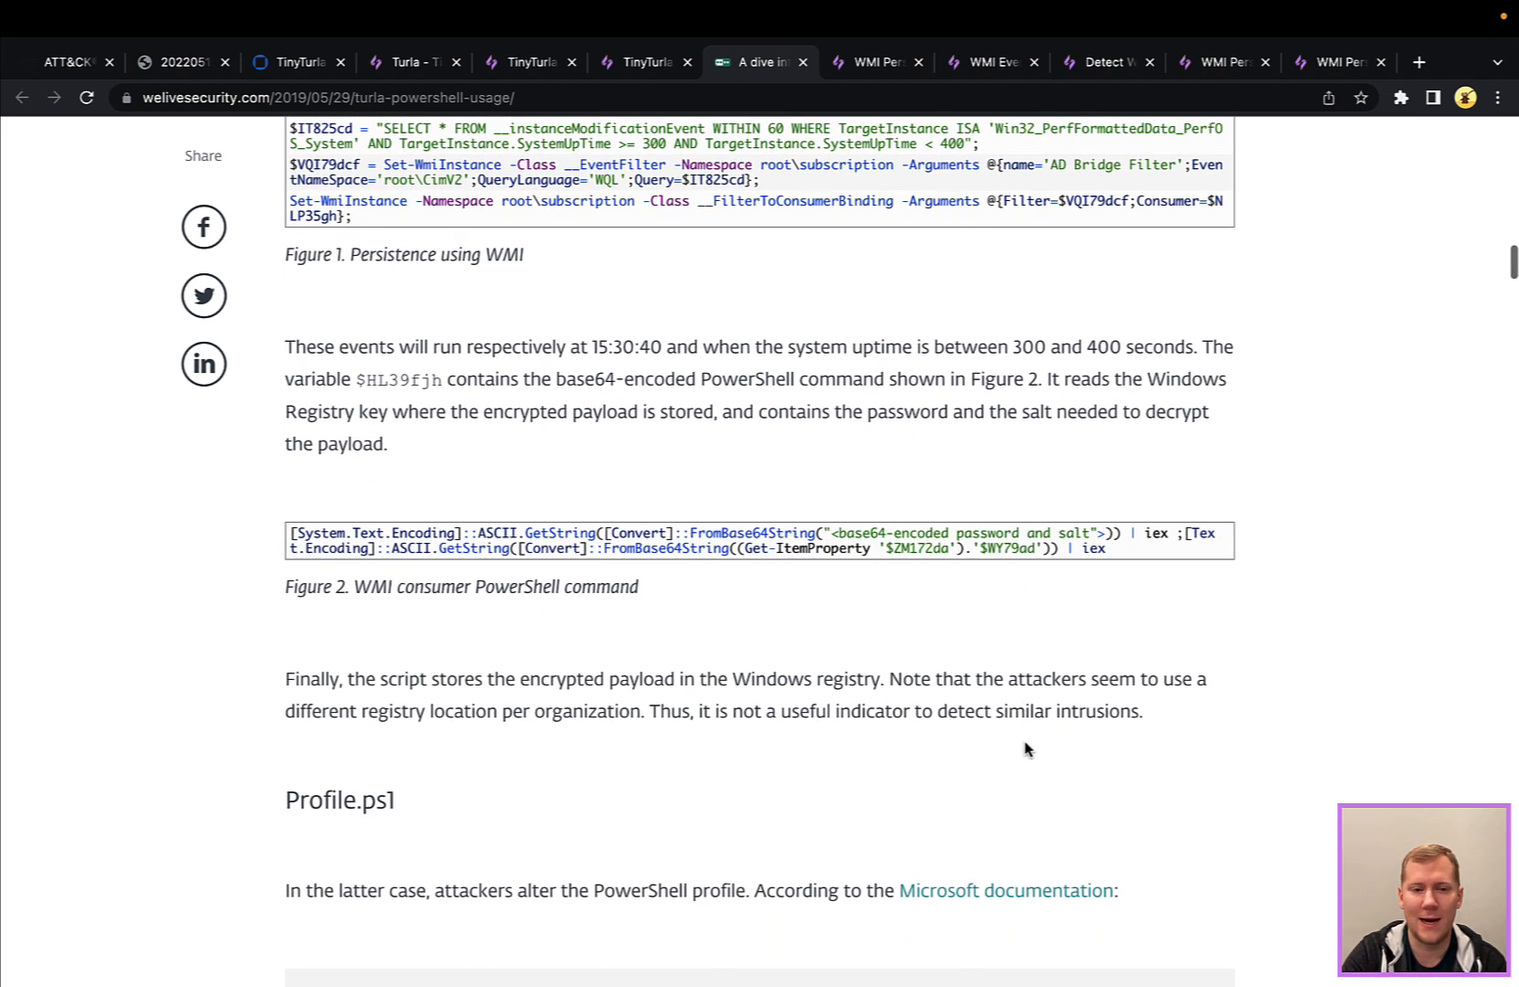
{"action": "scroll", "scroll_direction": "down", "scroll_amount": 3}
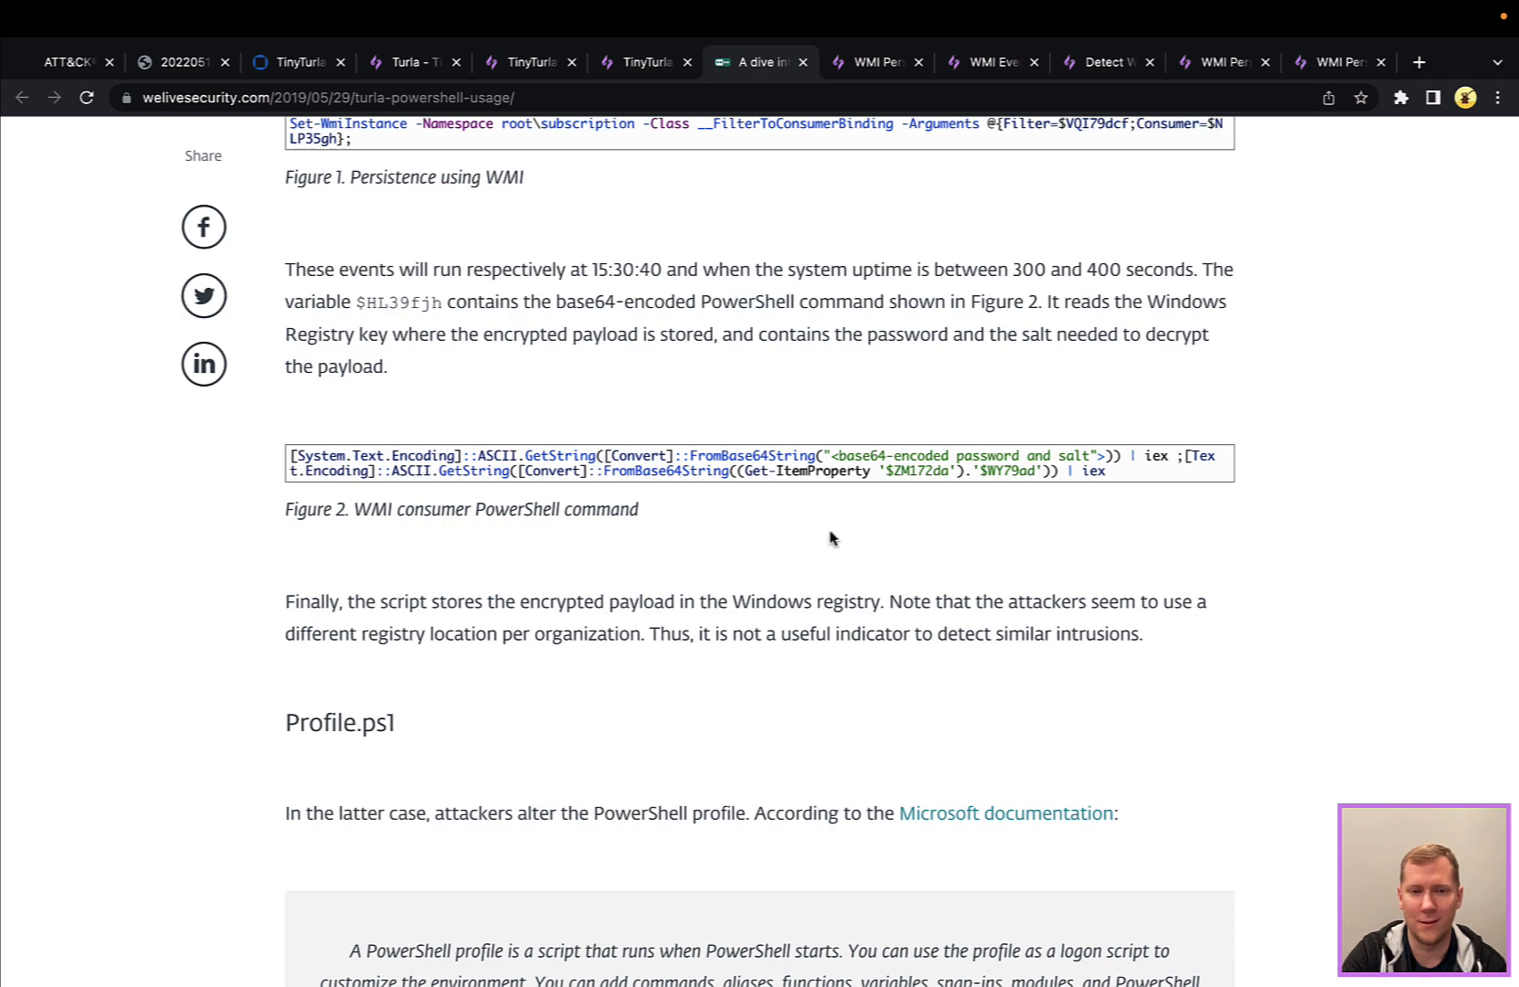
{"action": "scroll", "scroll_direction": "down", "scroll_amount": 3}
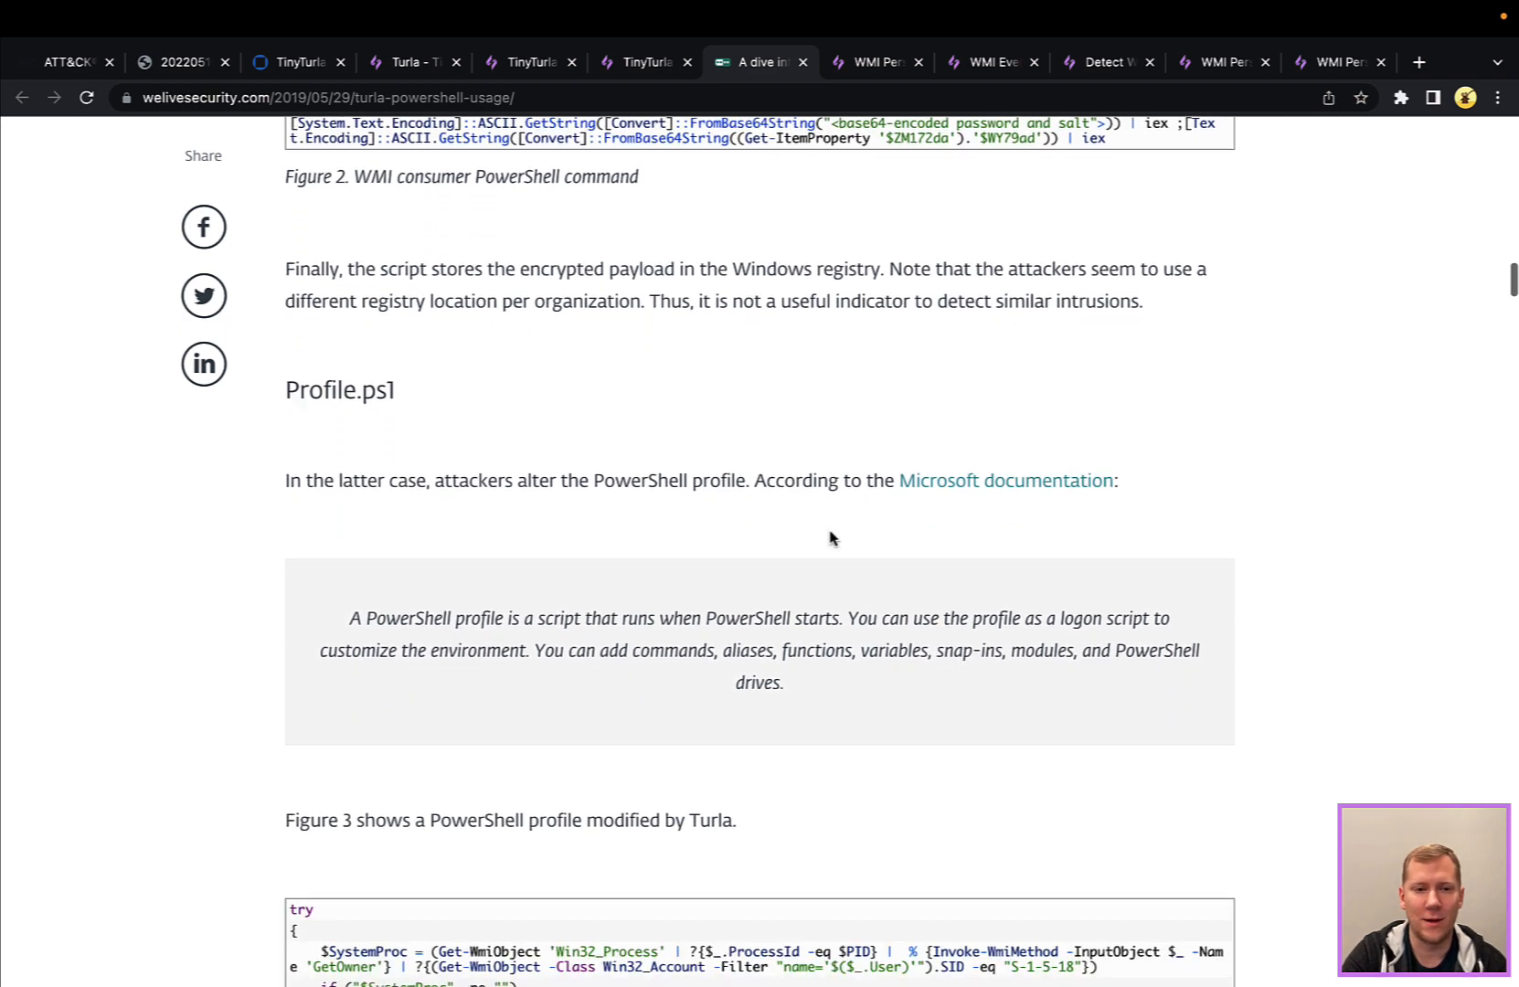
{"action": "left_click", "coordinate": [874, 62]}
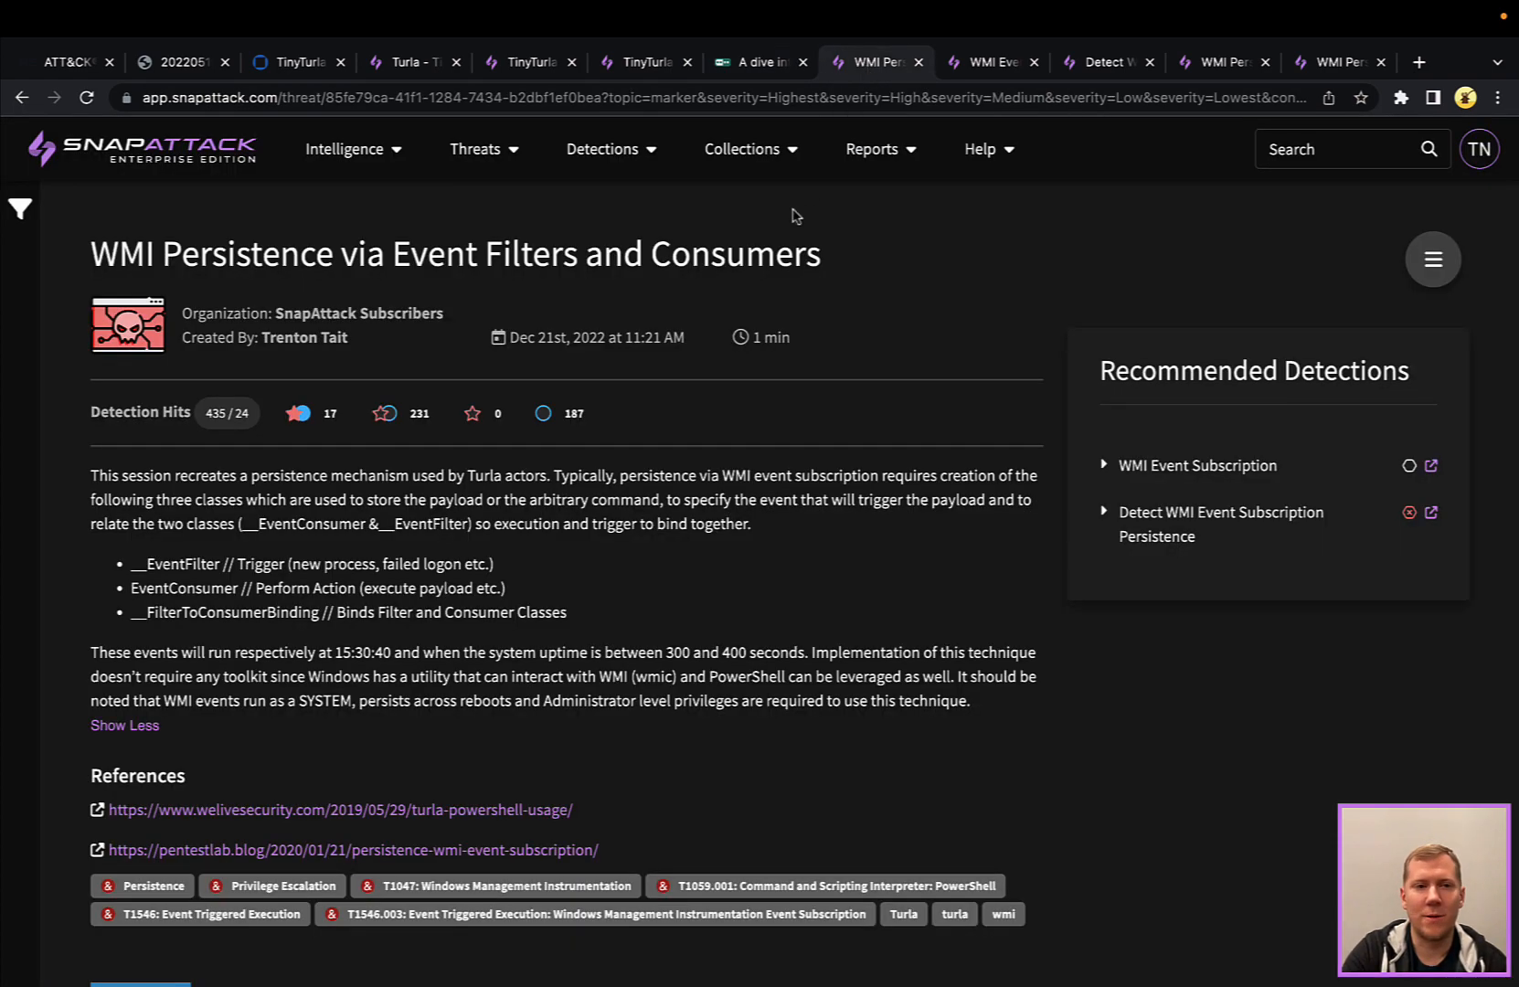
Review the Windows session recording on the threat page, then switch to the WMI Event Subscription detection
{"action": "scroll", "scroll_direction": "down", "scroll_amount": 3}
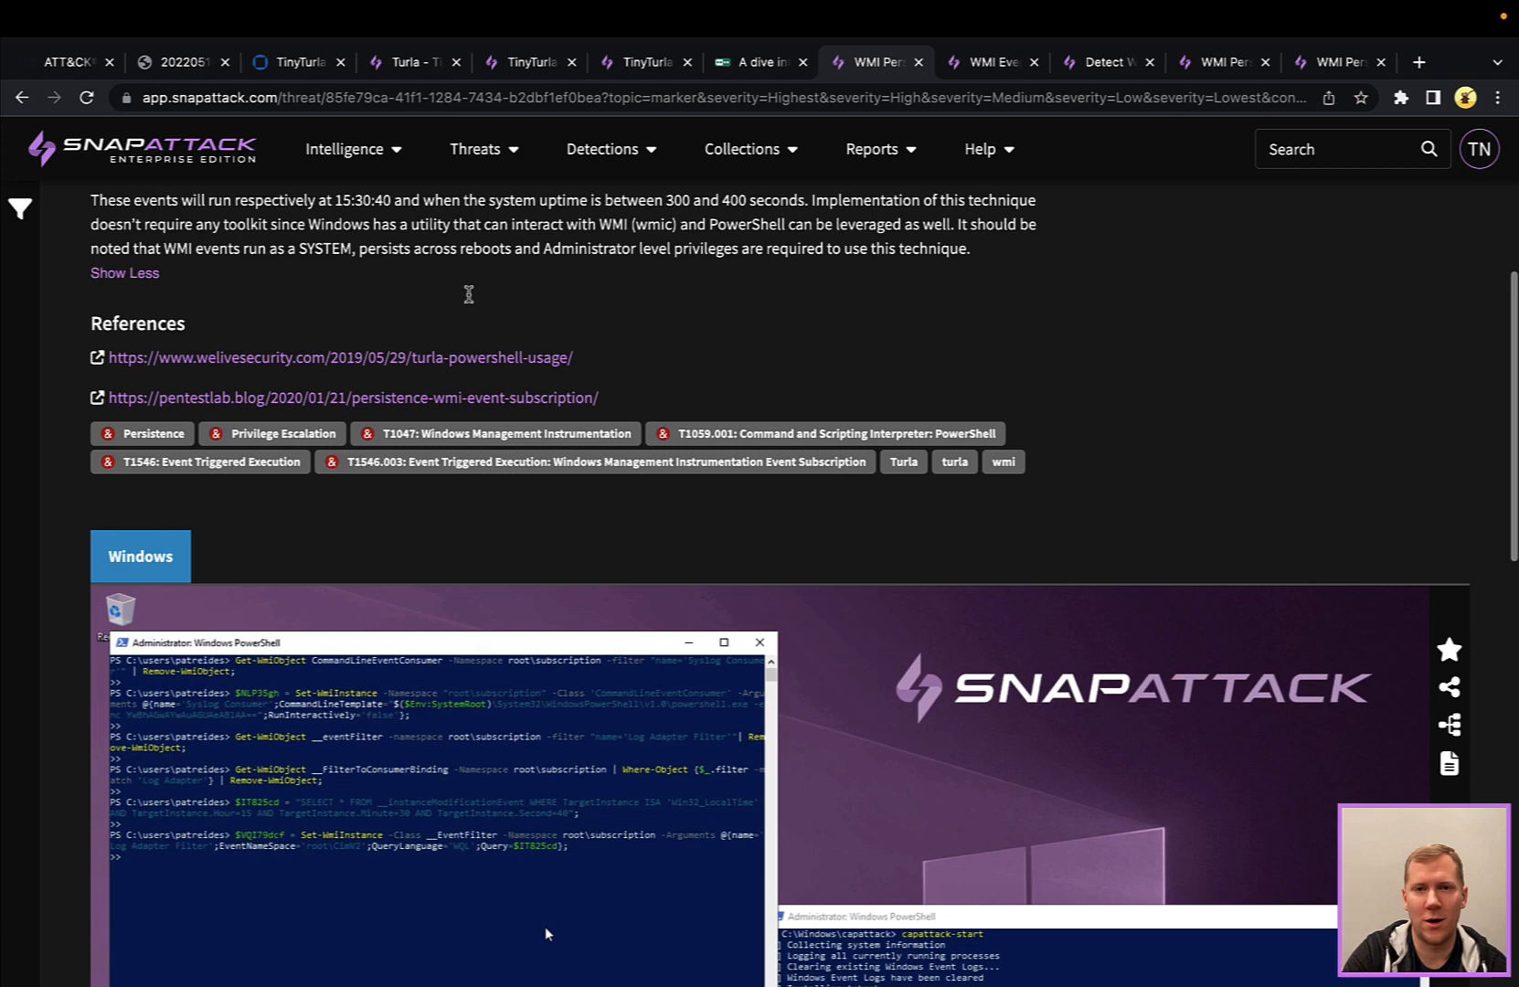
{"action": "left_click", "coordinate": [989, 62]}
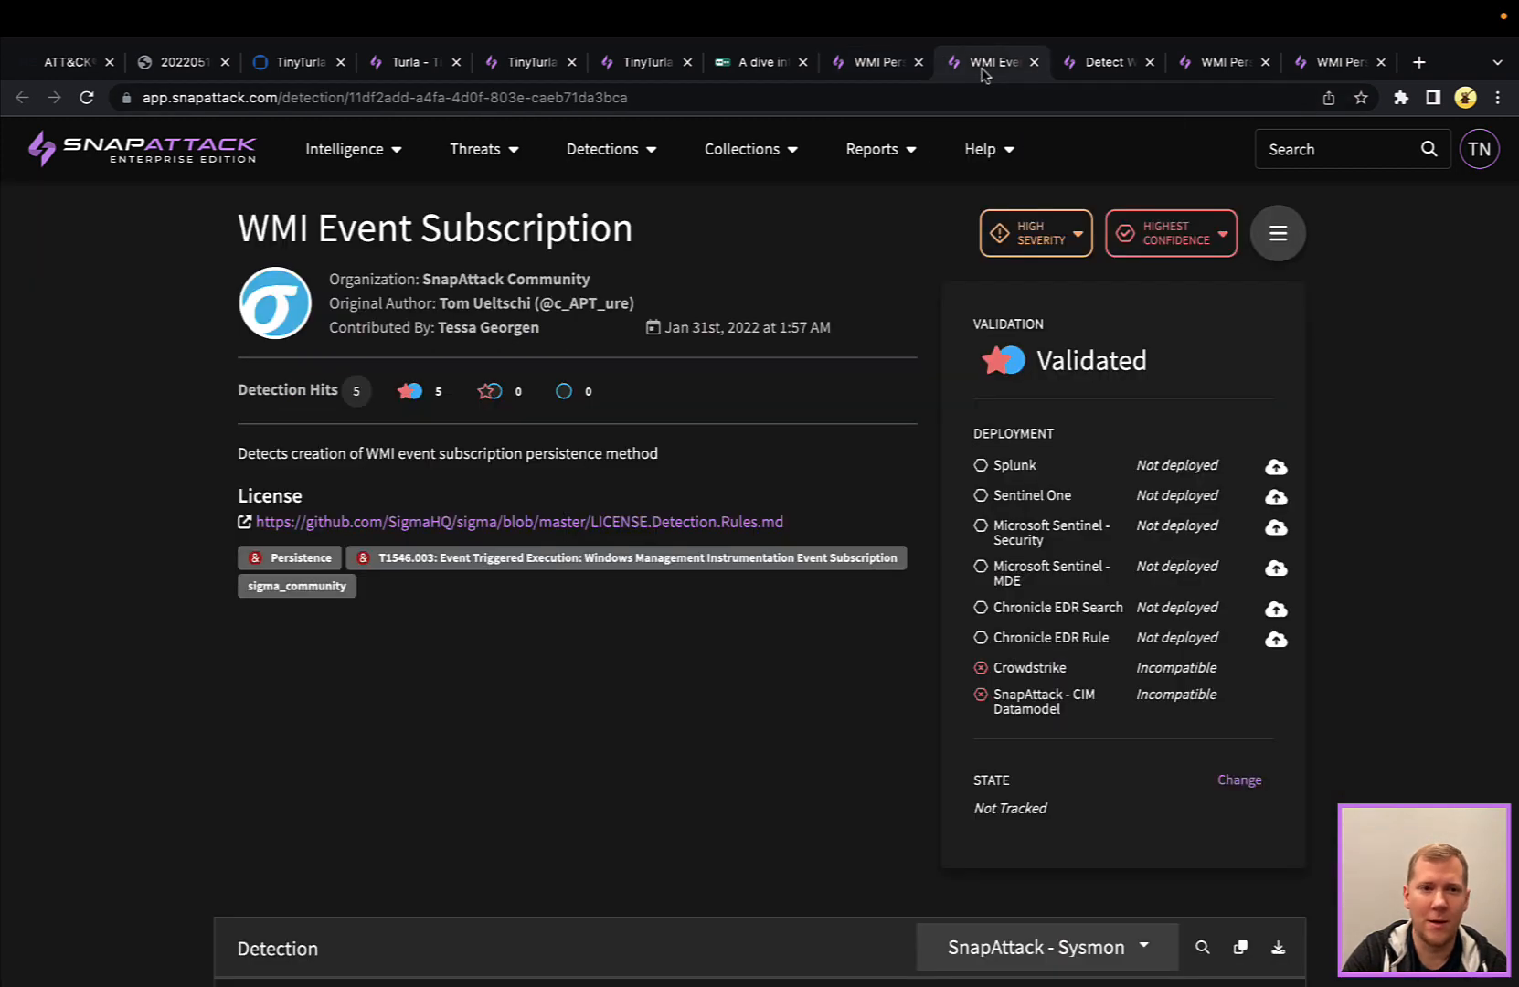
{"action": "mouse_move", "coordinate": [528, 667]}
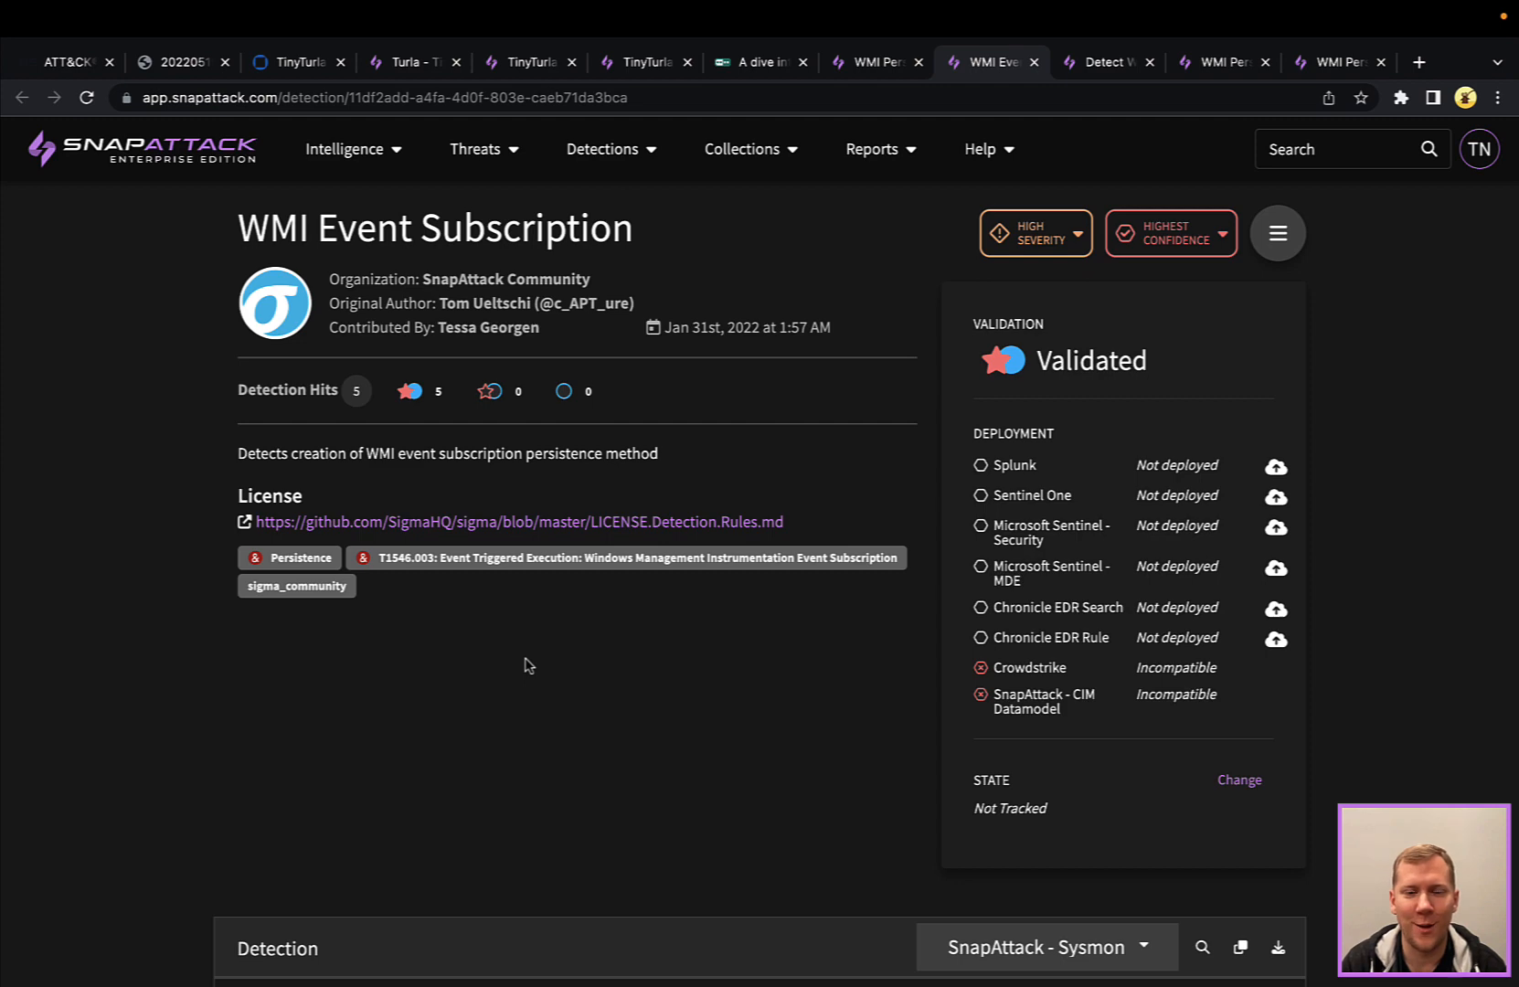
Review the WMI Event Subscription detection's query and matching logs, then switch to the Splunk 'Detect WMI Event Subscription Persistence' detection
{"action": "scroll", "scroll_direction": "down", "scroll_amount": 3}
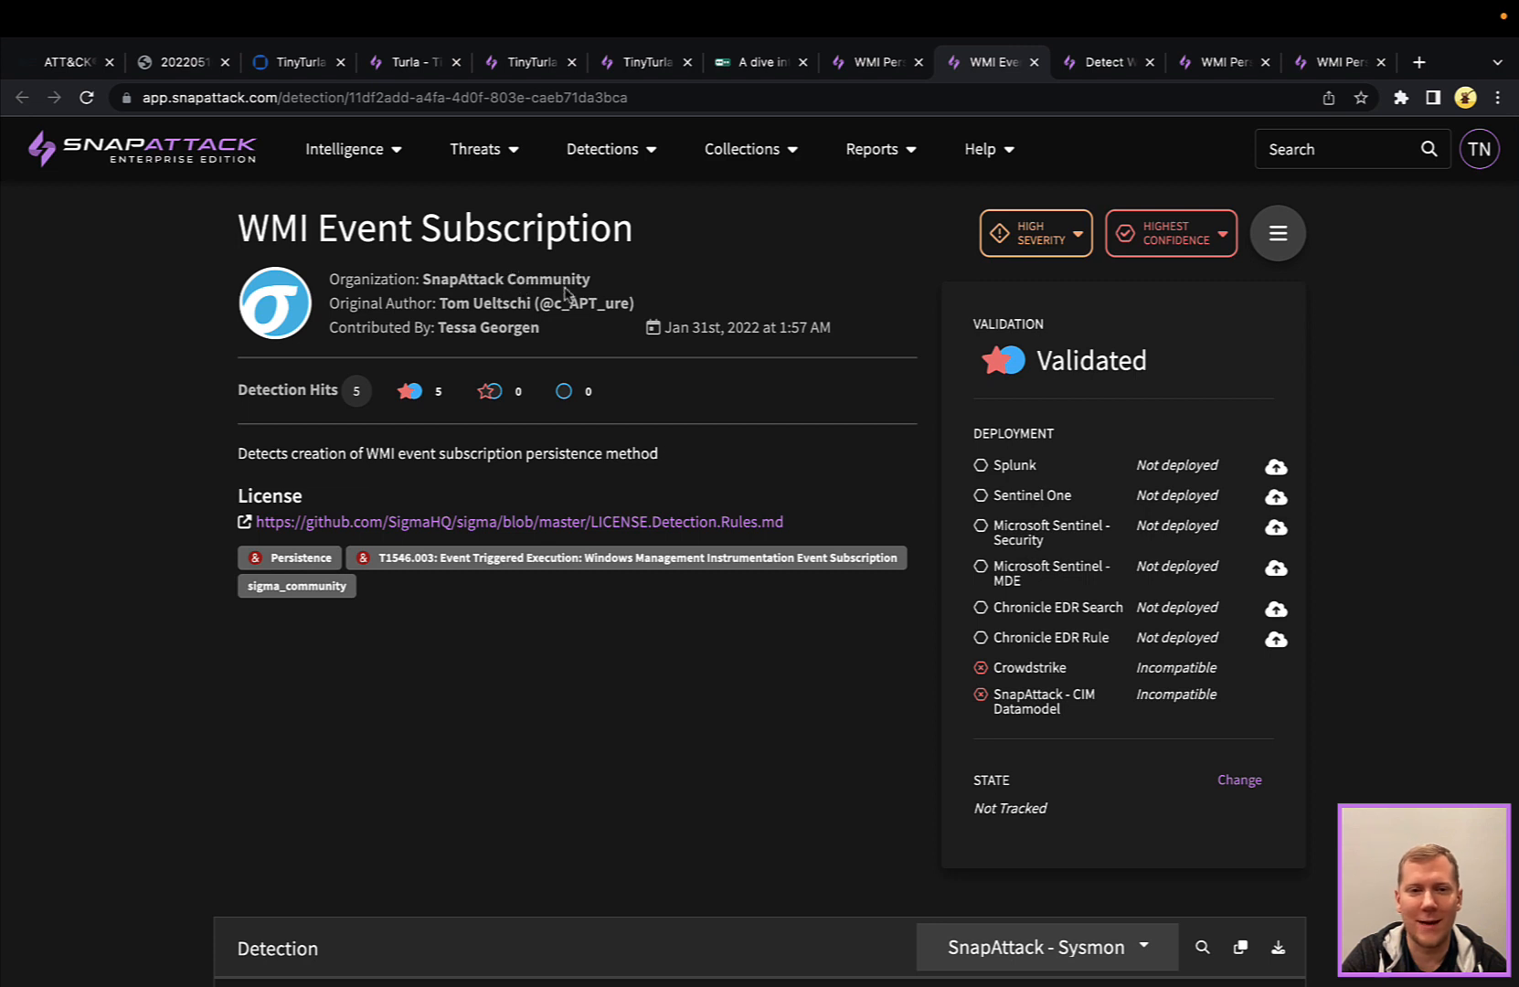
{"action": "scroll", "scroll_direction": "down", "scroll_amount": 3}
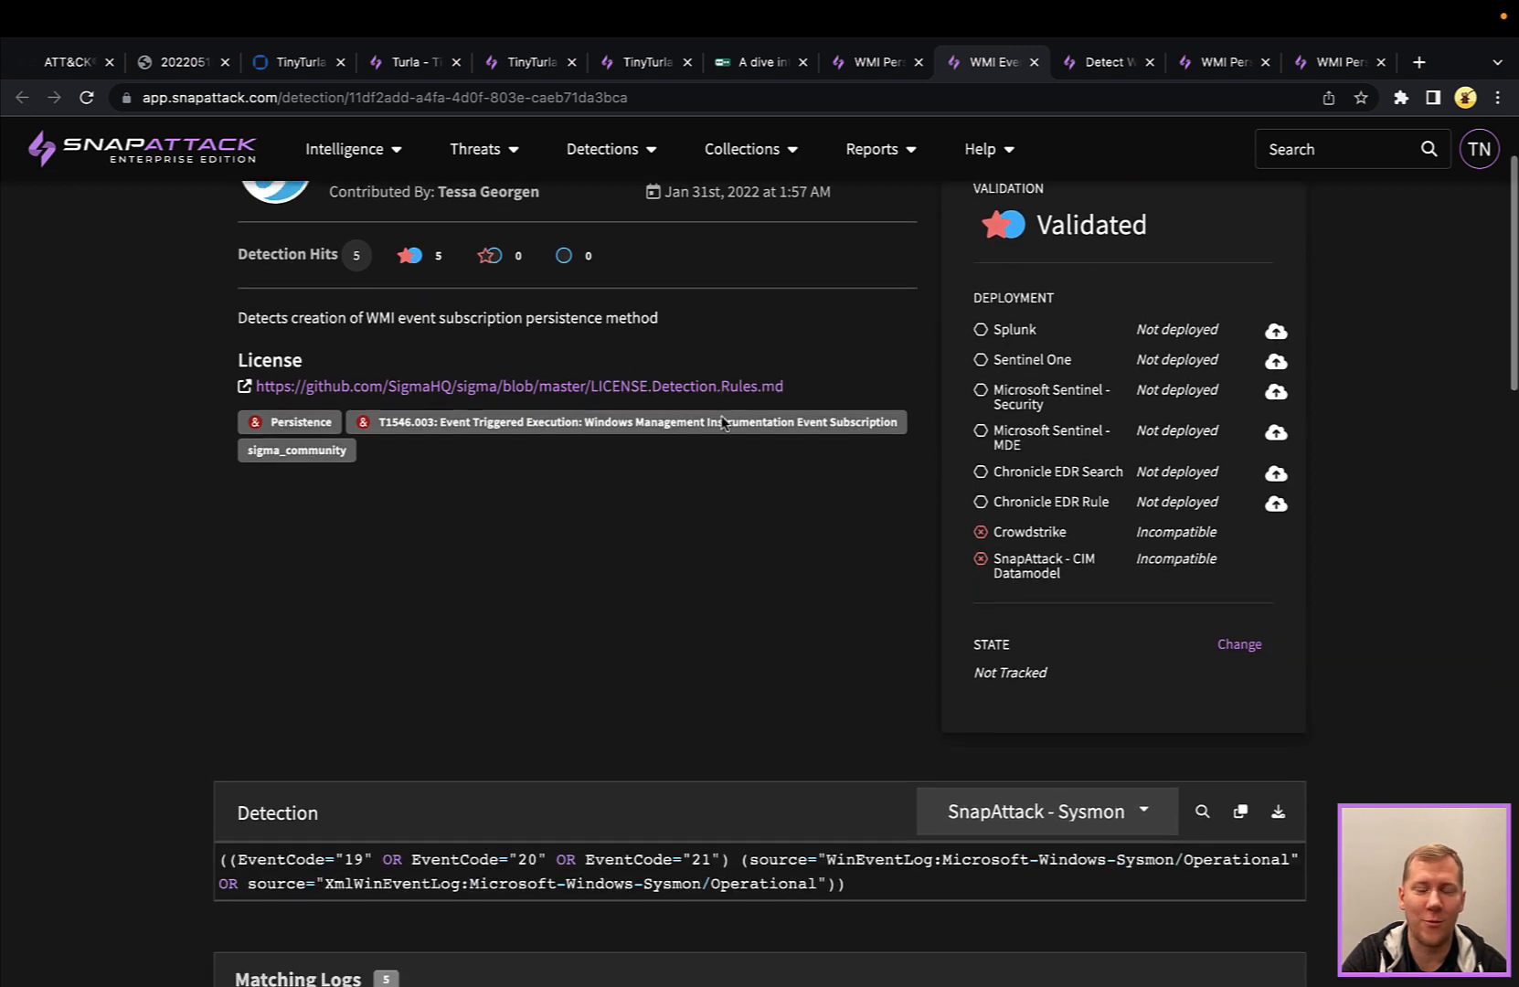
{"action": "scroll", "scroll_direction": "down", "scroll_amount": 3}
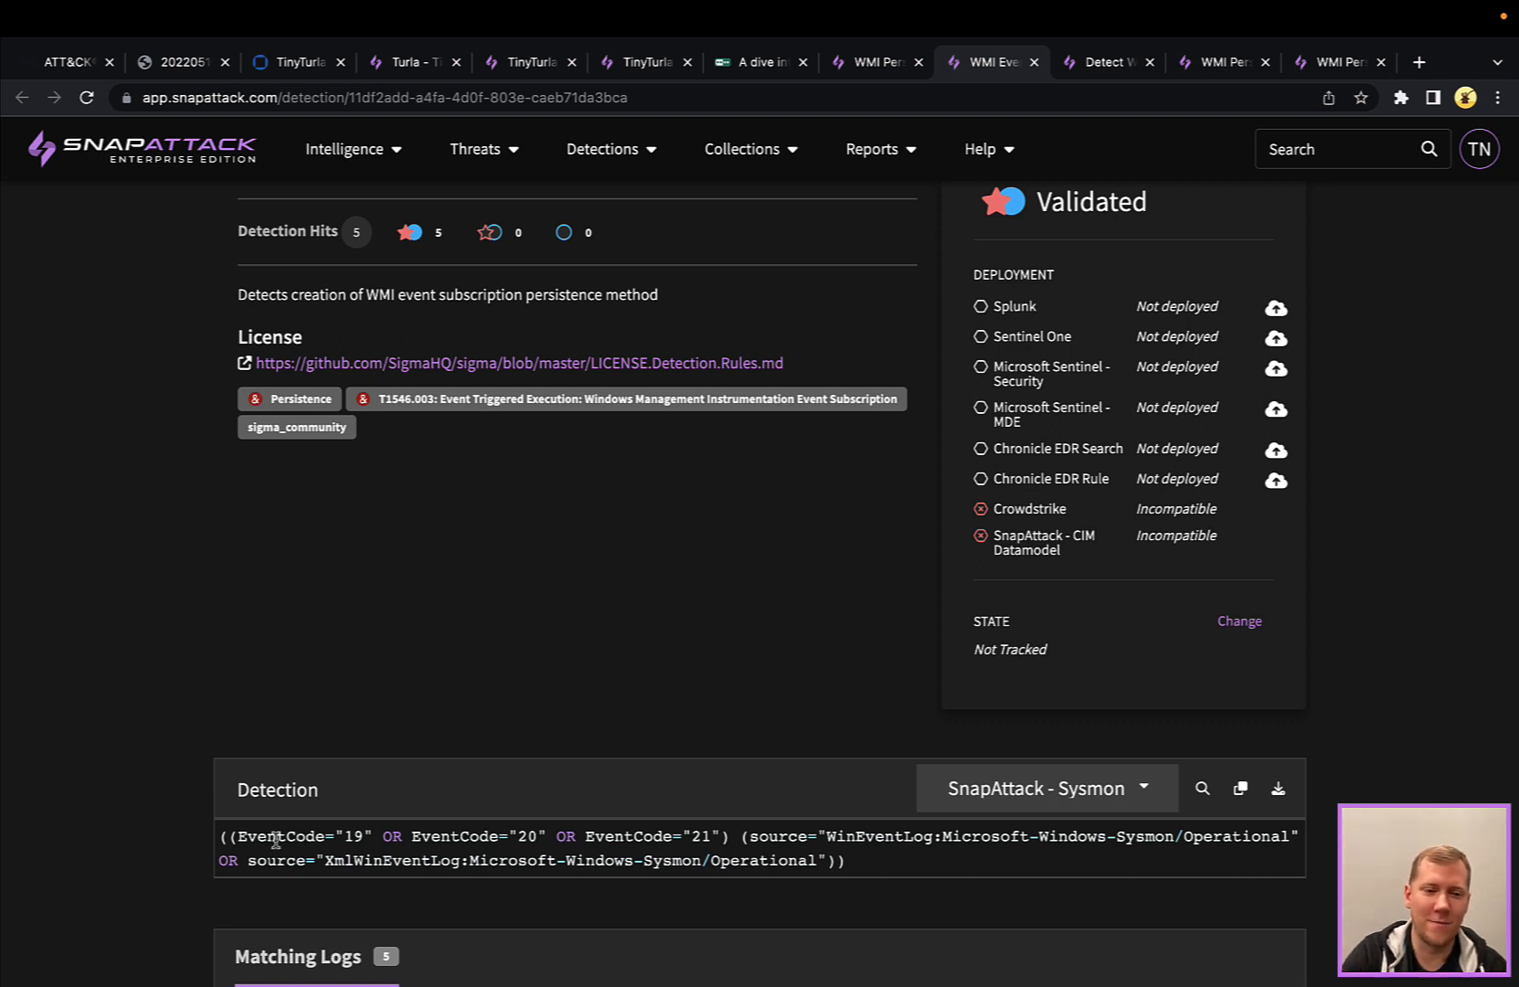
{"action": "mouse_move", "coordinate": [696, 832]}
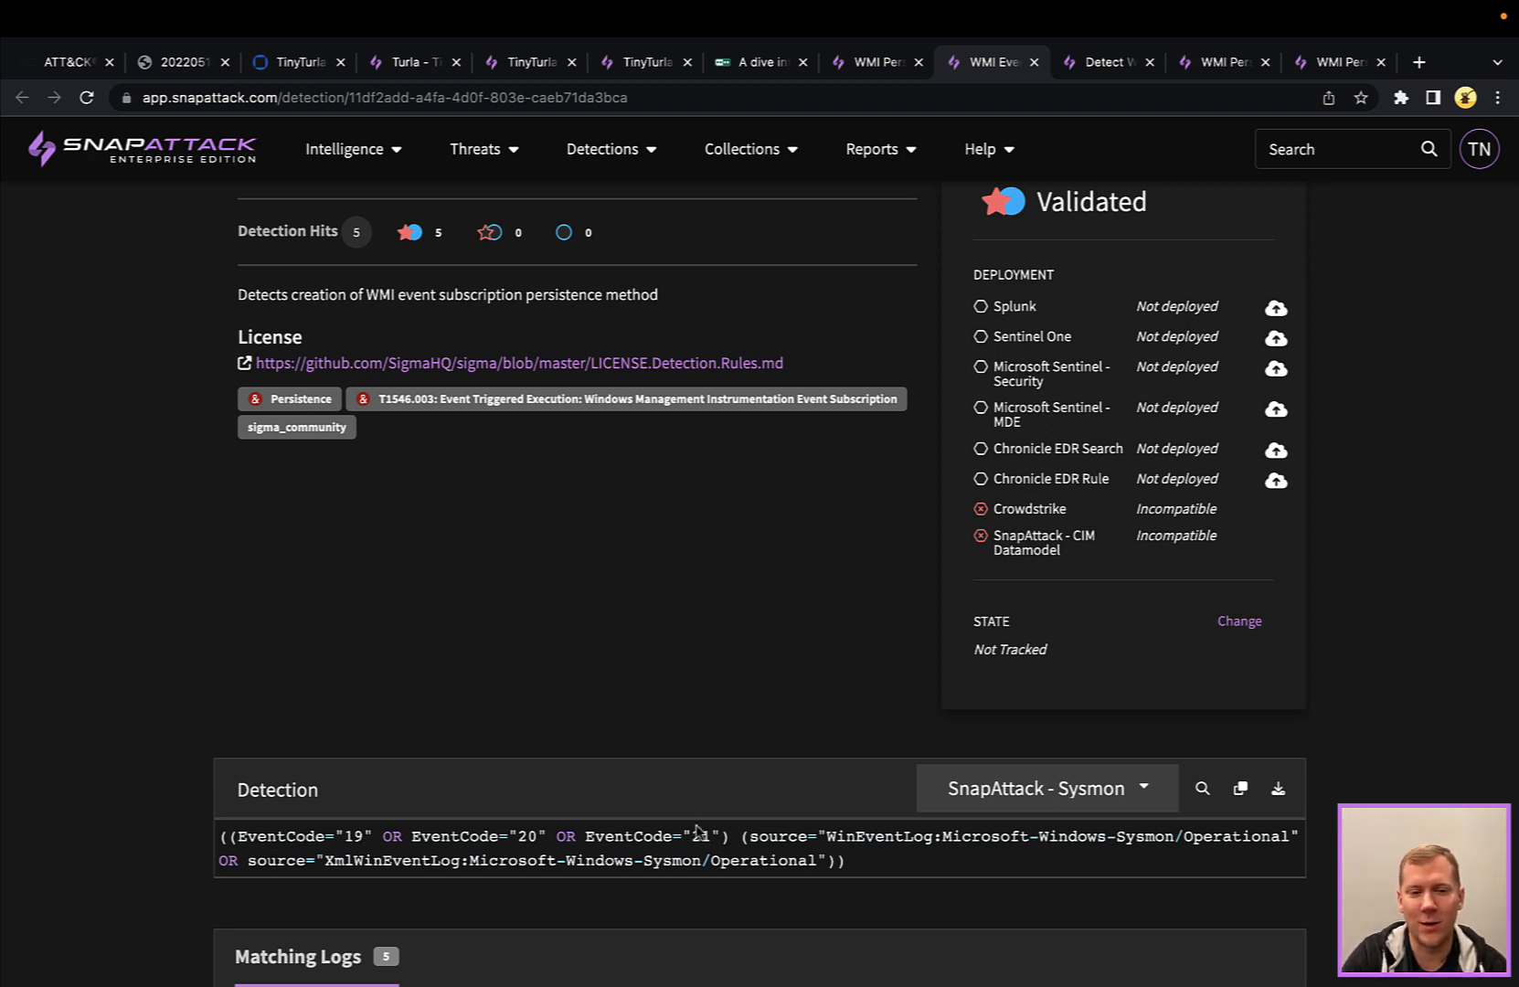
{"action": "scroll", "scroll_direction": "down", "scroll_amount": 3}
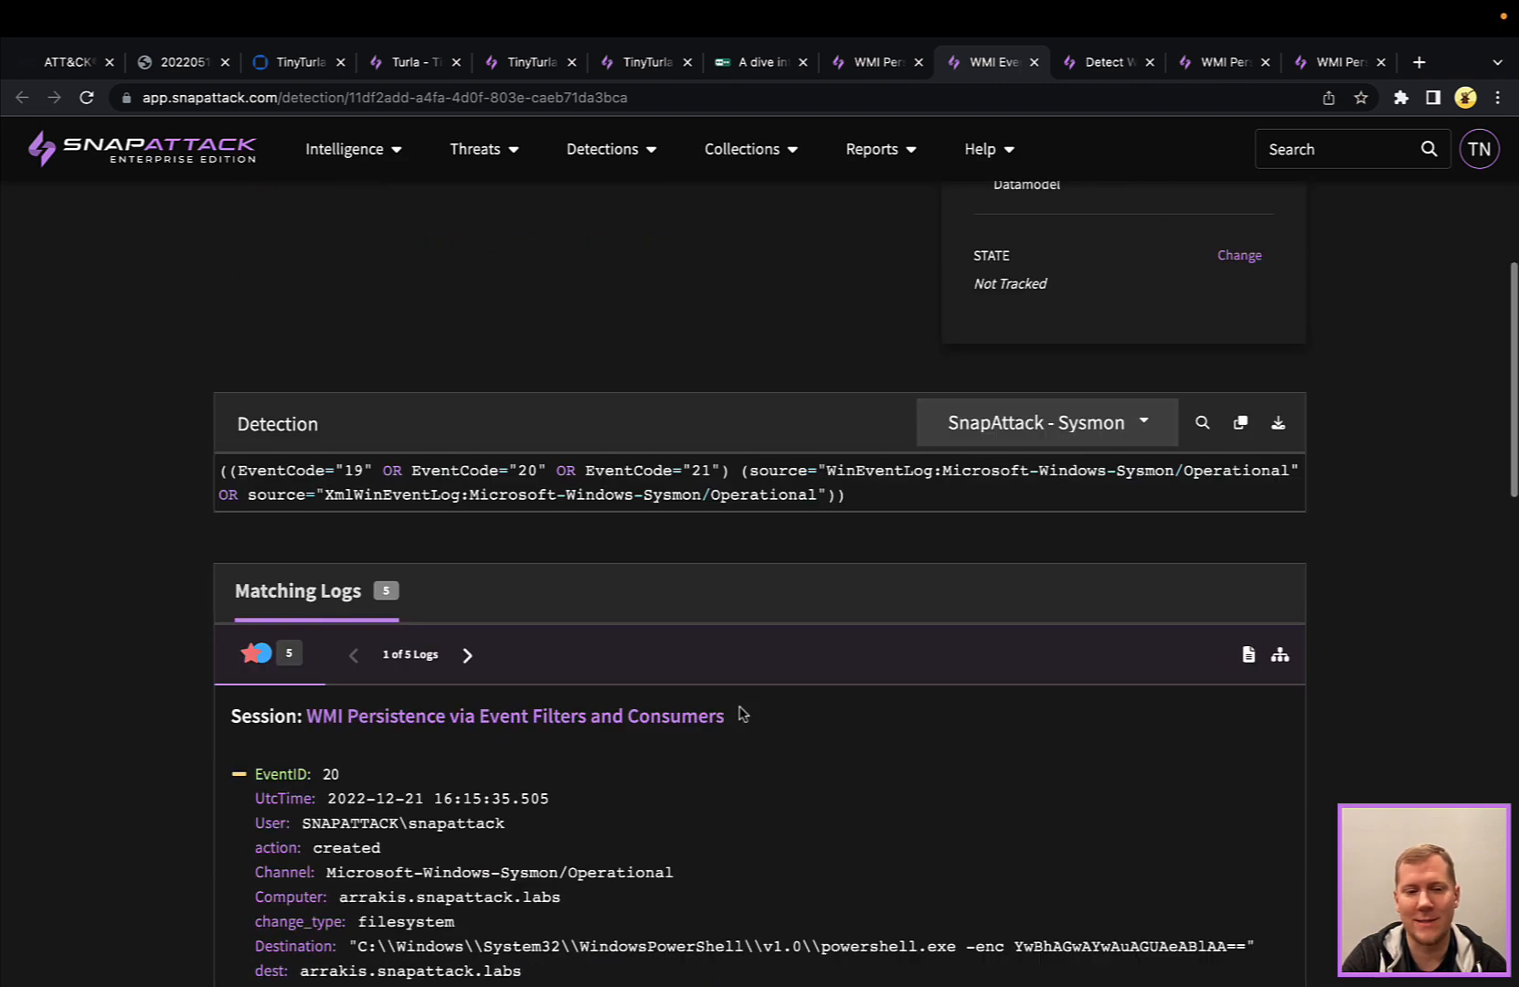
{"action": "scroll", "scroll_direction": "down", "scroll_amount": 3}
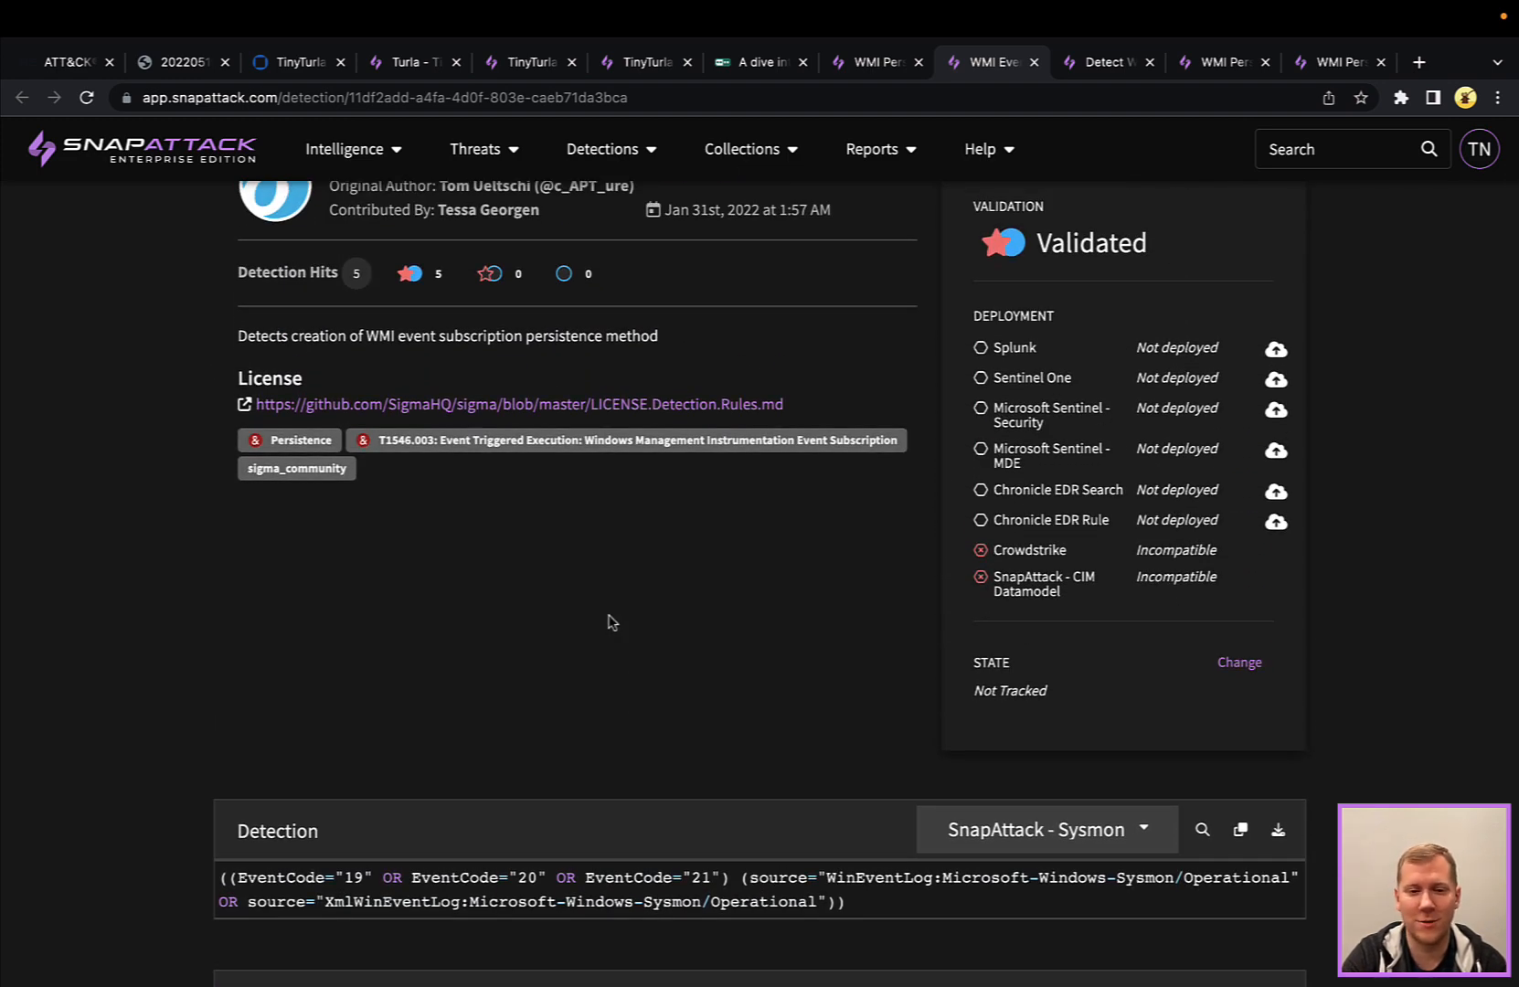
{"action": "scroll", "scroll_direction": "down", "scroll_amount": 3}
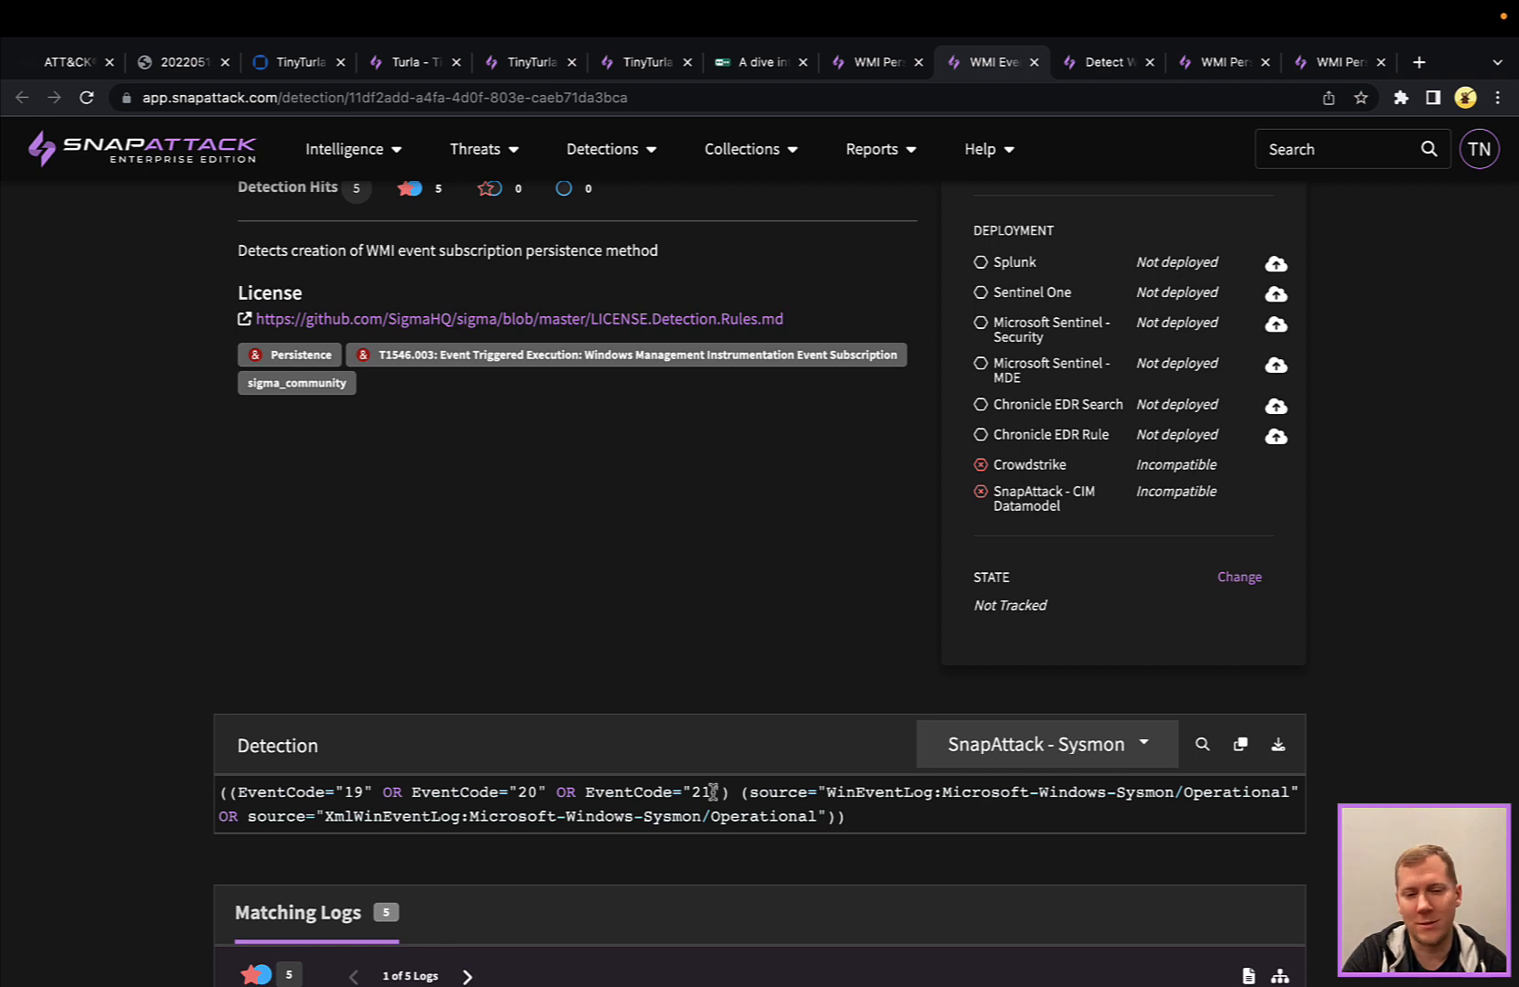
{"action": "mouse_move", "coordinate": [720, 675]}
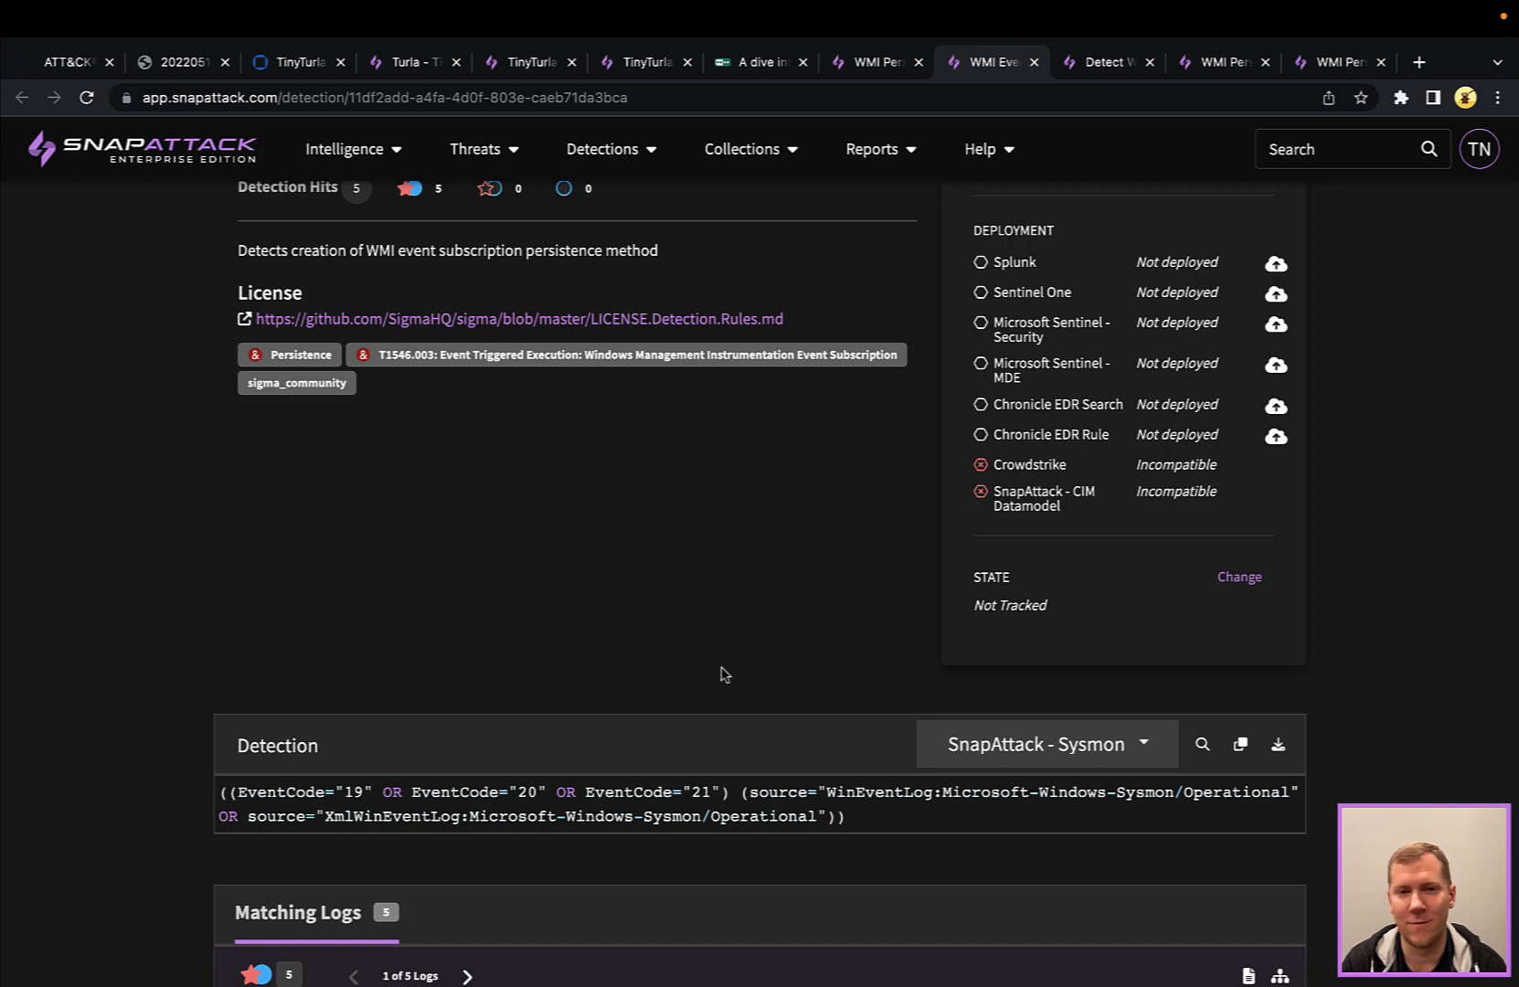
{"action": "scroll", "scroll_direction": "down", "scroll_amount": 3}
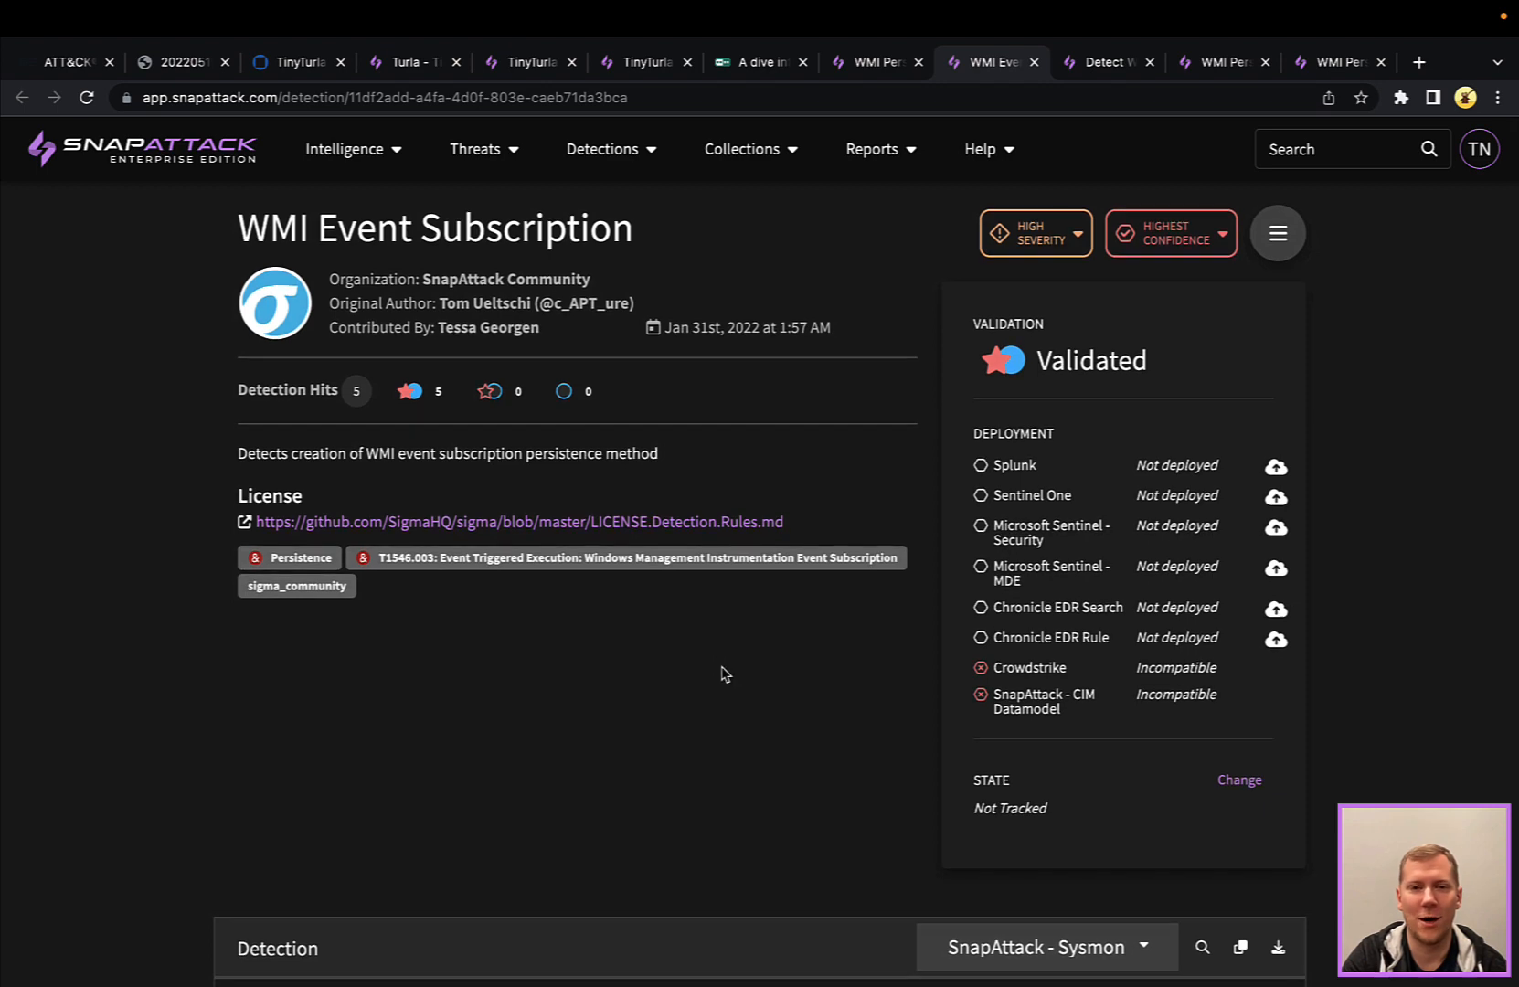
{"action": "mouse_move", "coordinate": [755, 600]}
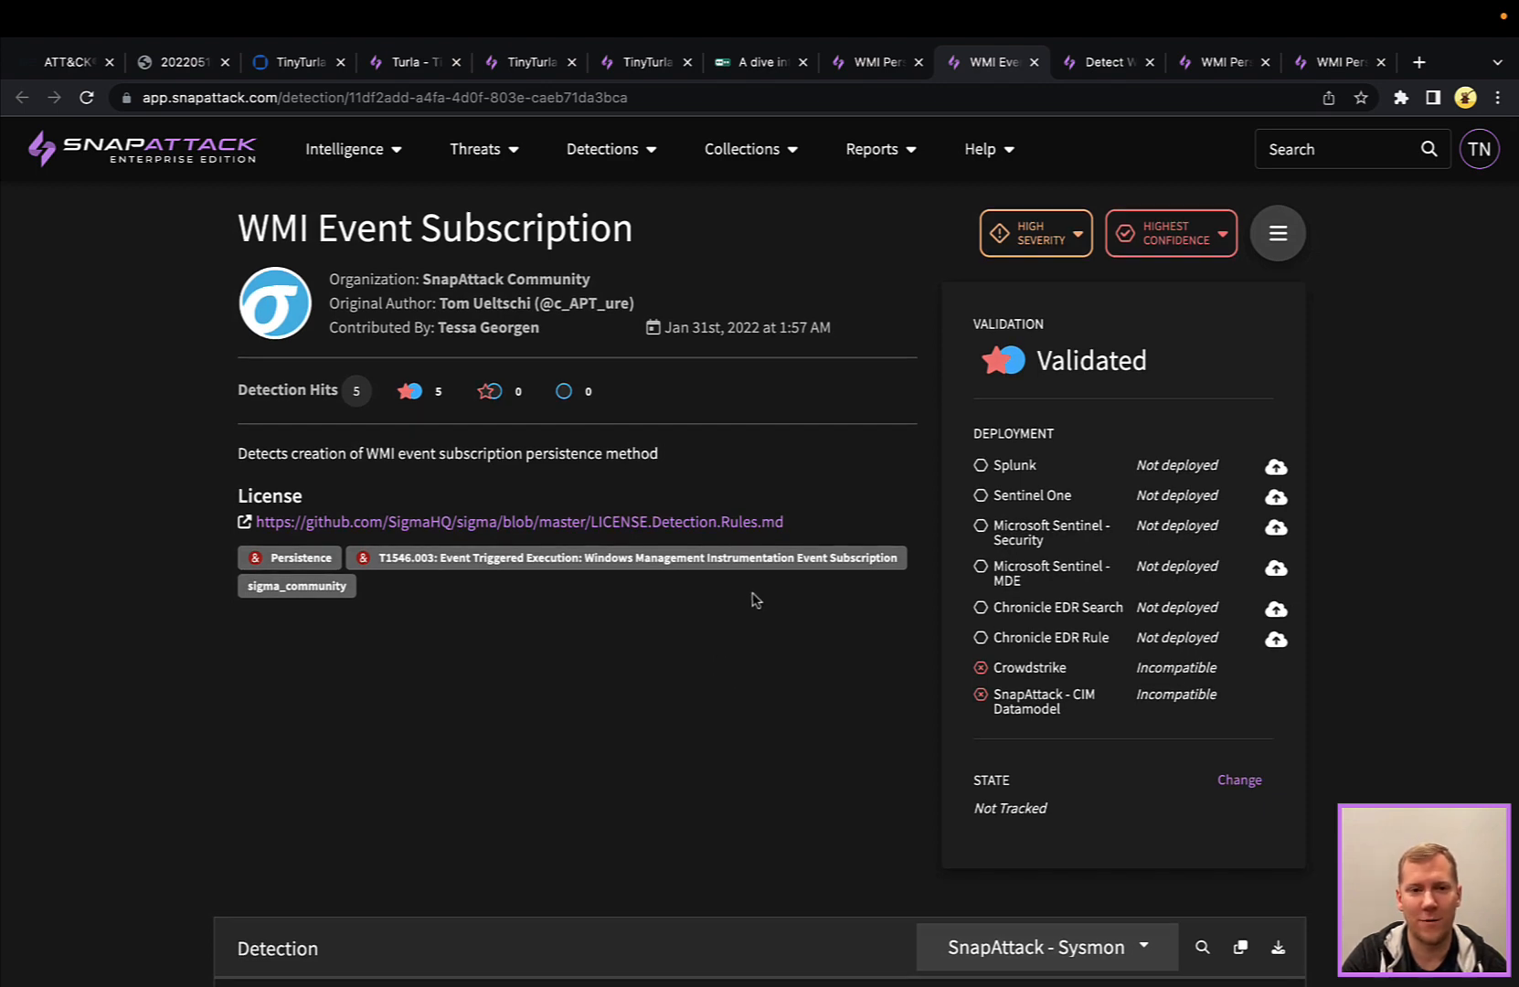
{"action": "left_click", "coordinate": [1104, 62]}
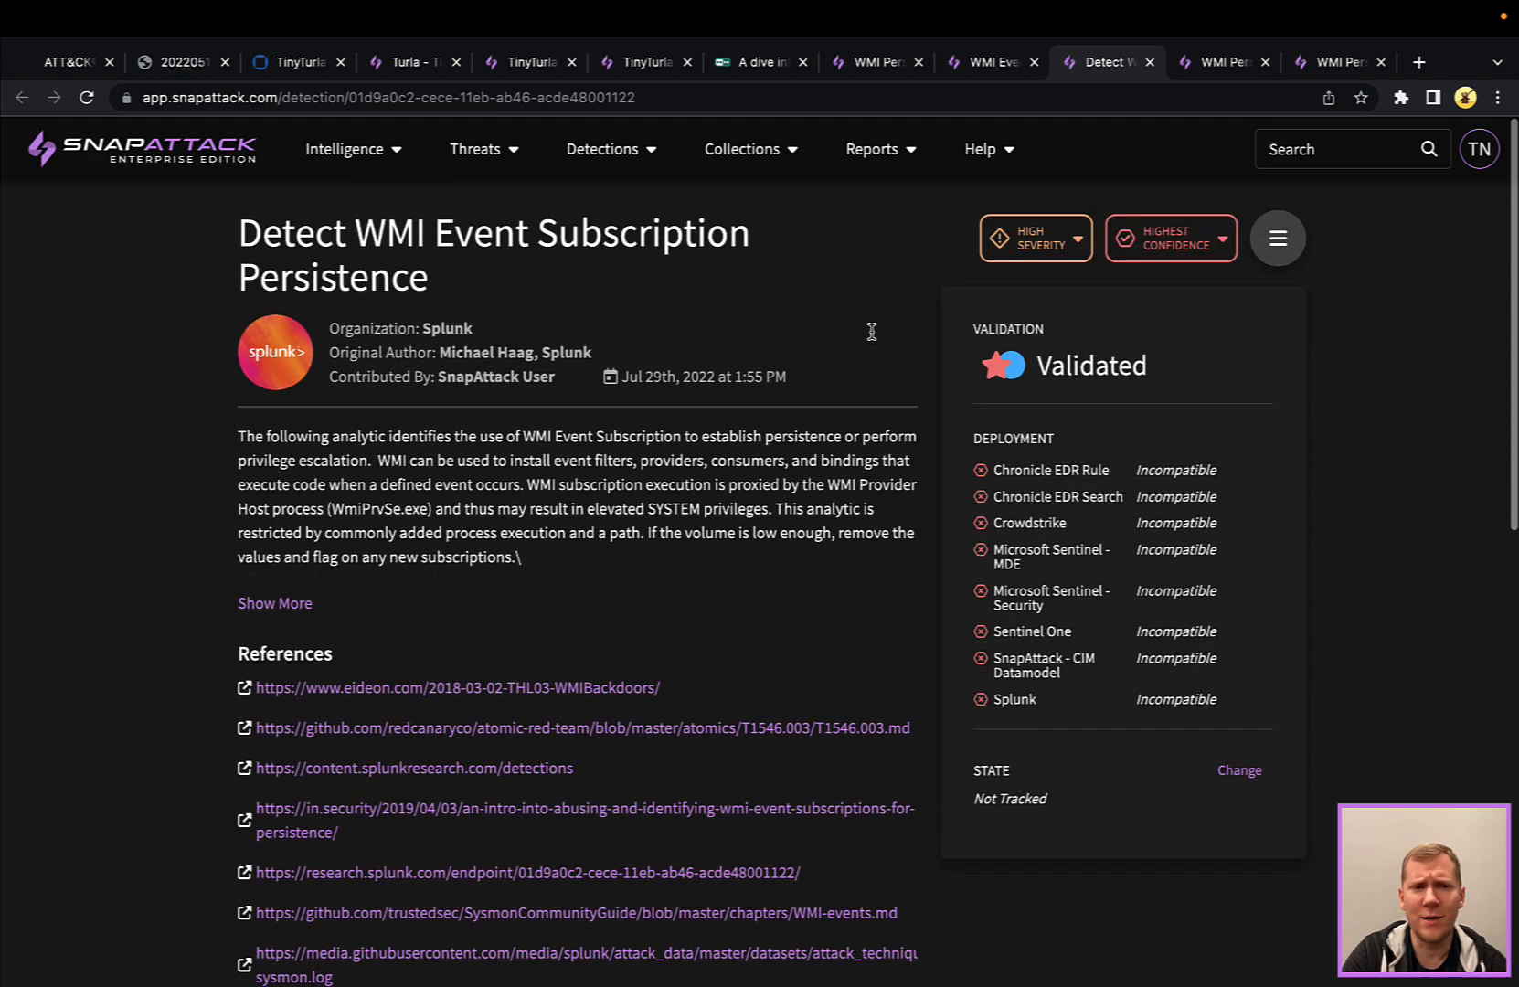
Review the Splunk detection's Native Detection query, then switch to the 'WMI Persistence Using Event Consumers' detection
{"action": "scroll", "scroll_direction": "down", "scroll_amount": 3}
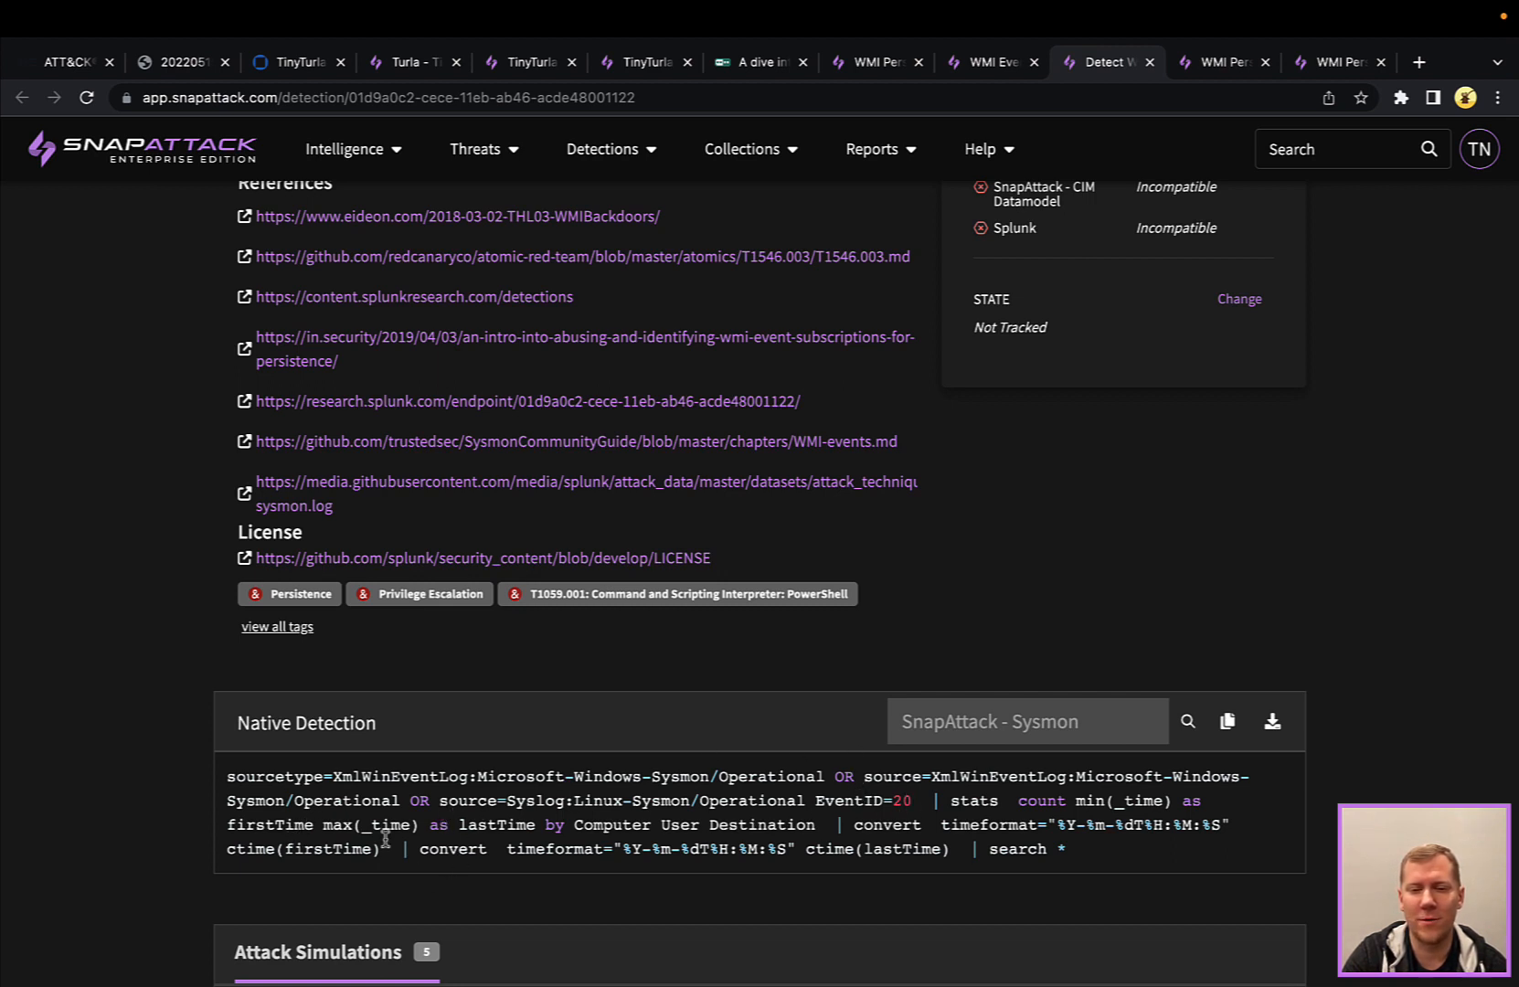
{"action": "scroll", "scroll_direction": "down", "scroll_amount": 3}
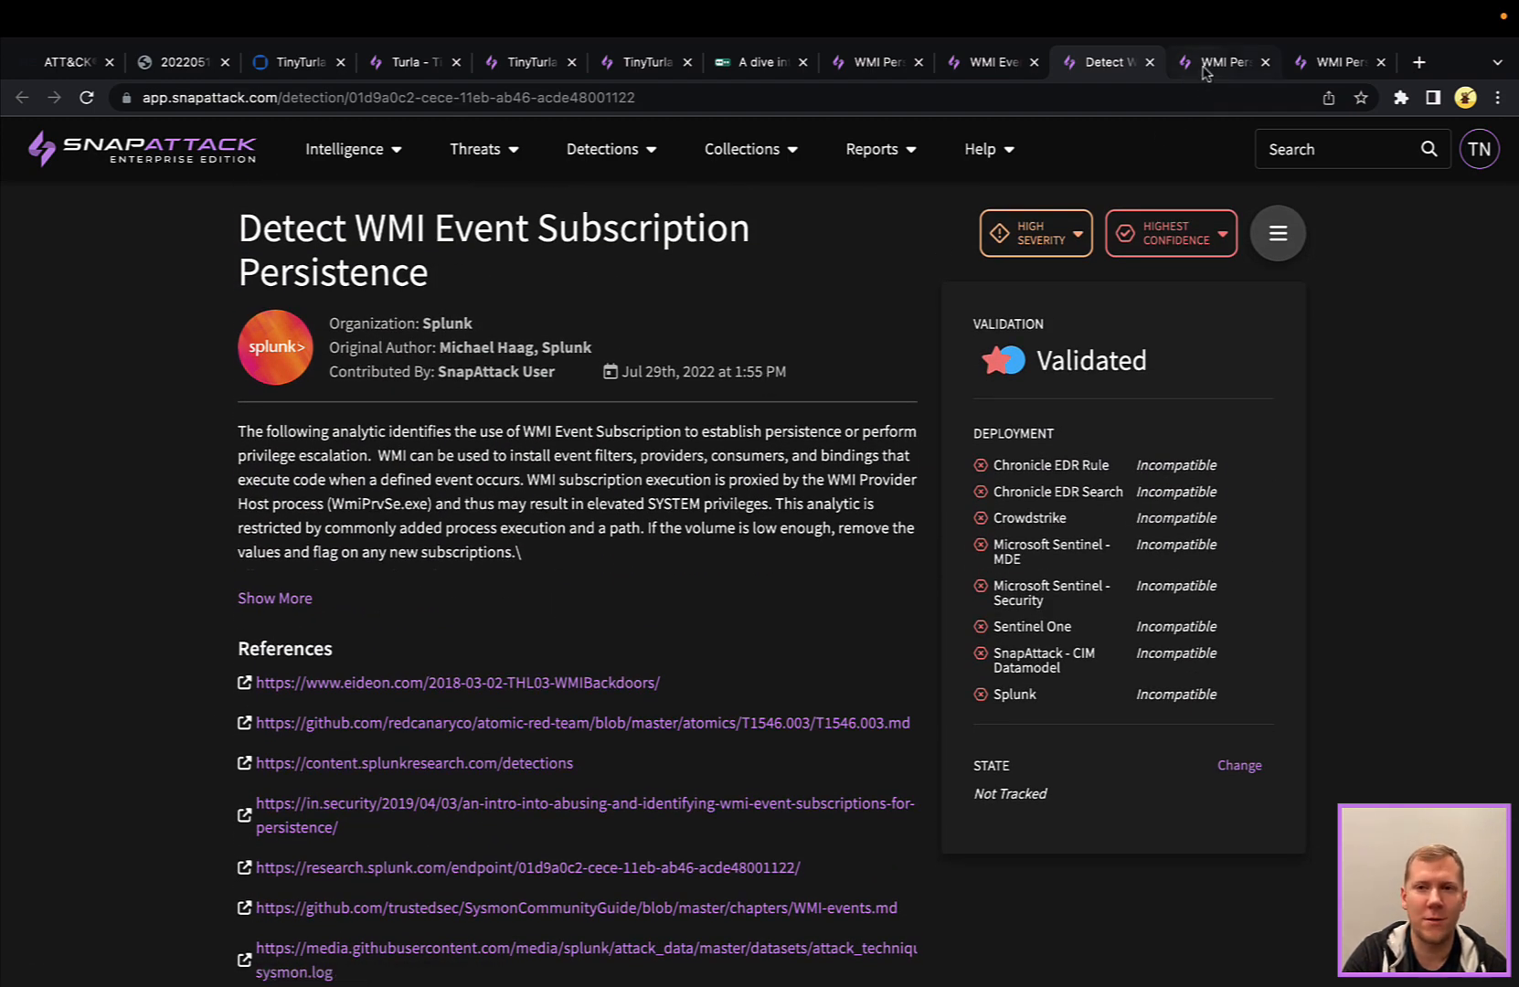
{"action": "left_click", "coordinate": [1221, 60]}
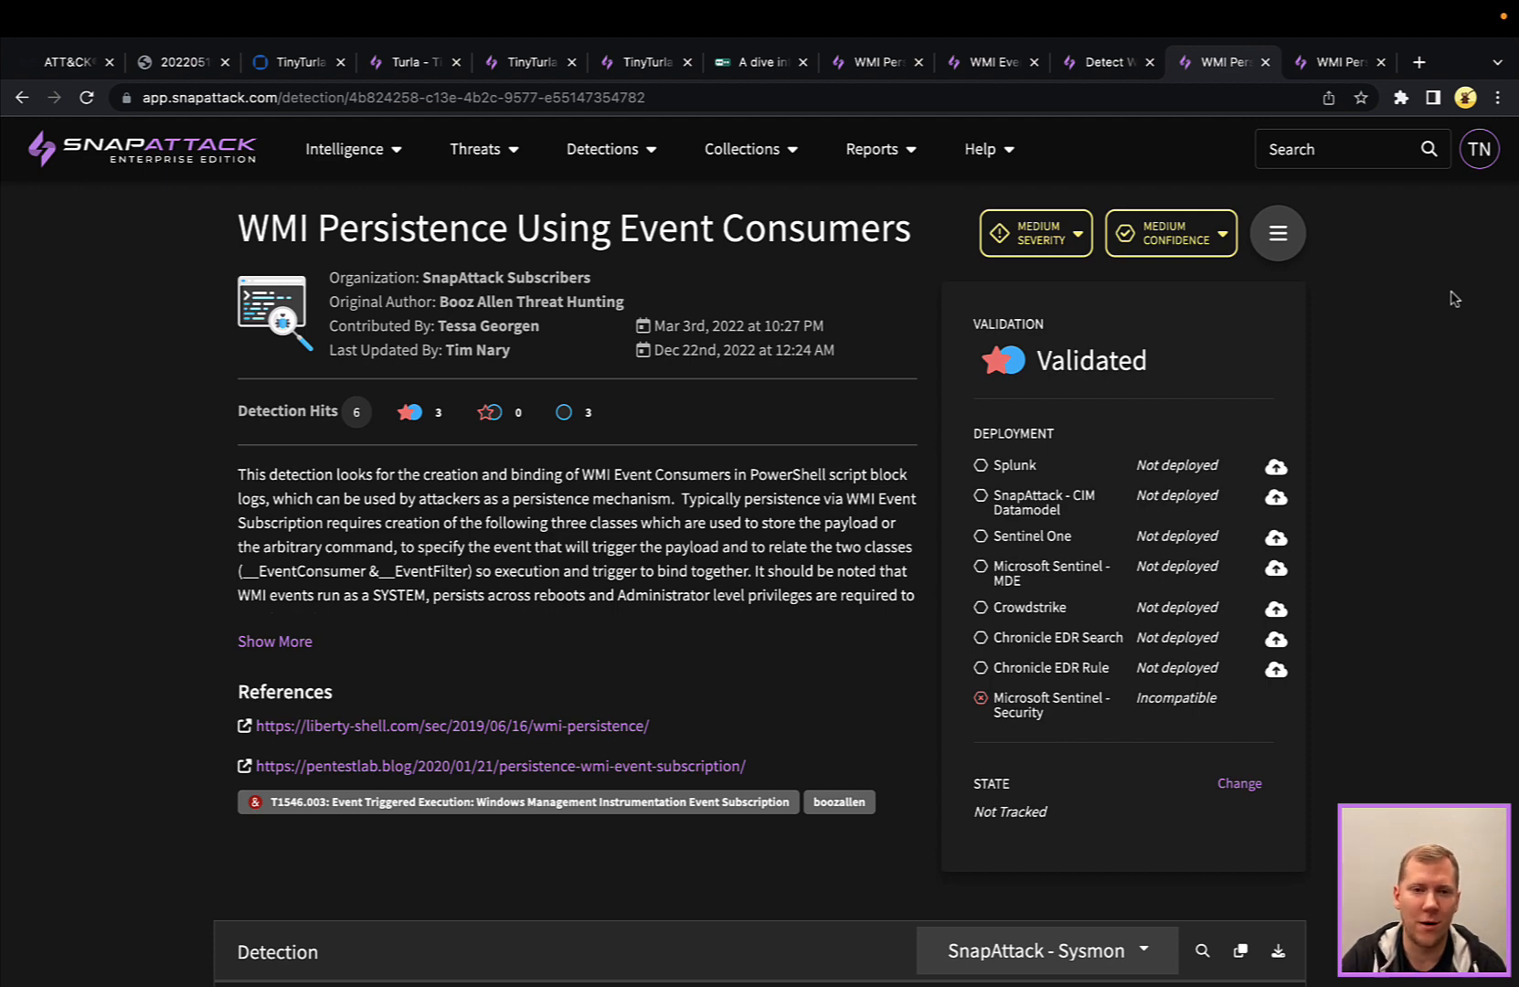
{"action": "mouse_move", "coordinate": [1011, 181]}
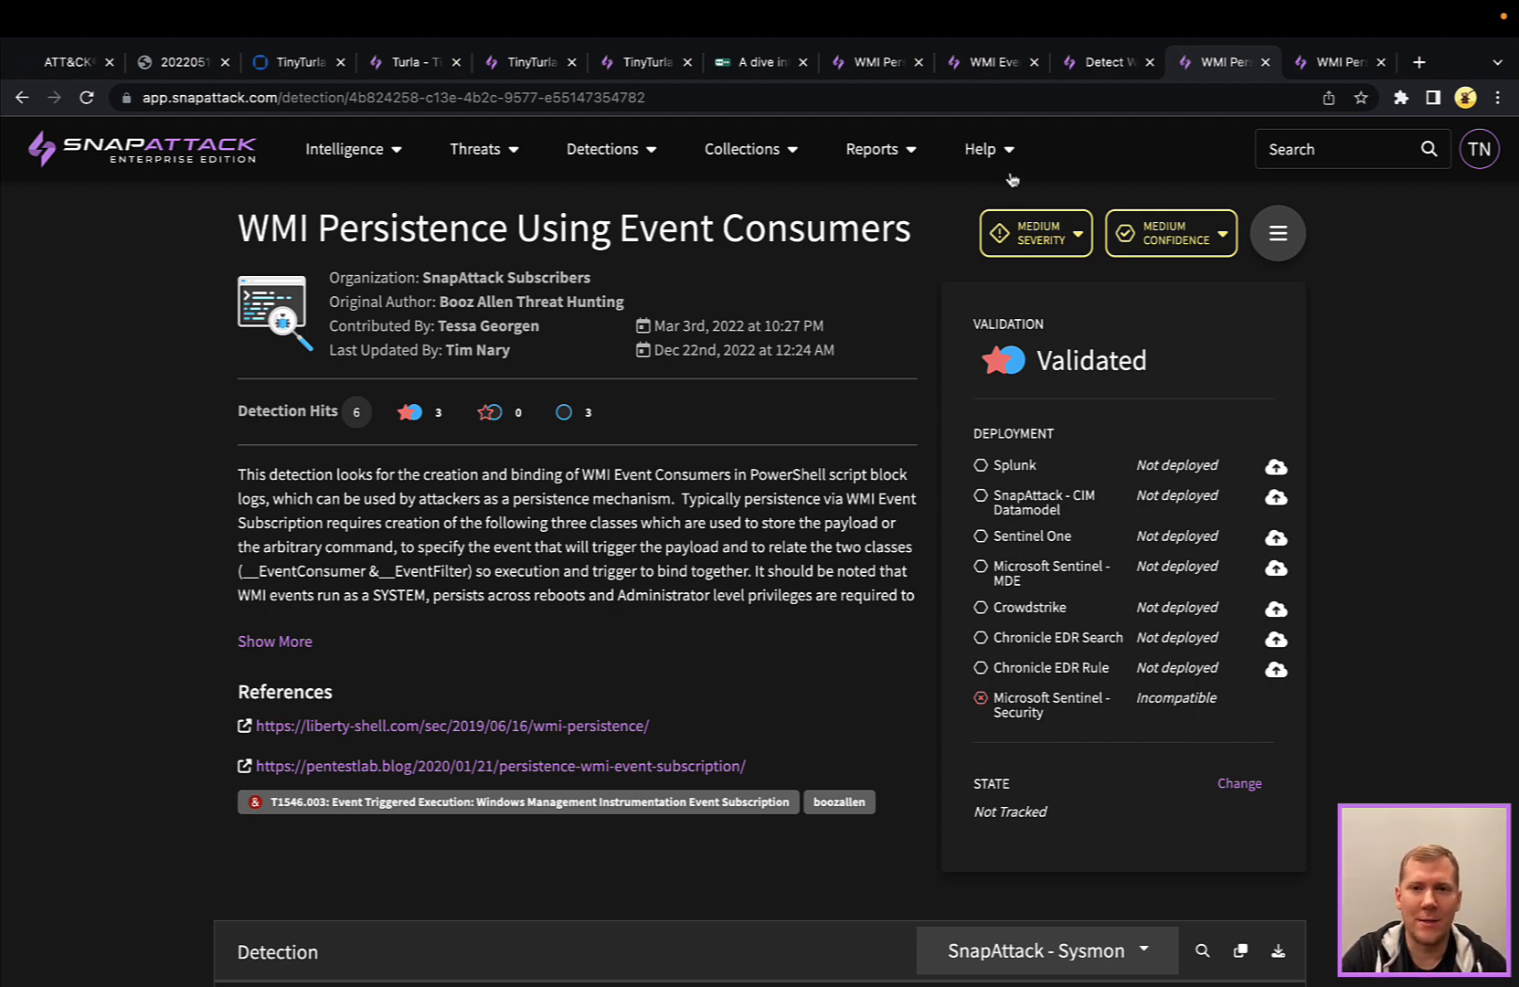
Look back at the Turla threat's attack session, then return to the Event Consumers detection and its matching logs
{"action": "left_click", "coordinate": [875, 60]}
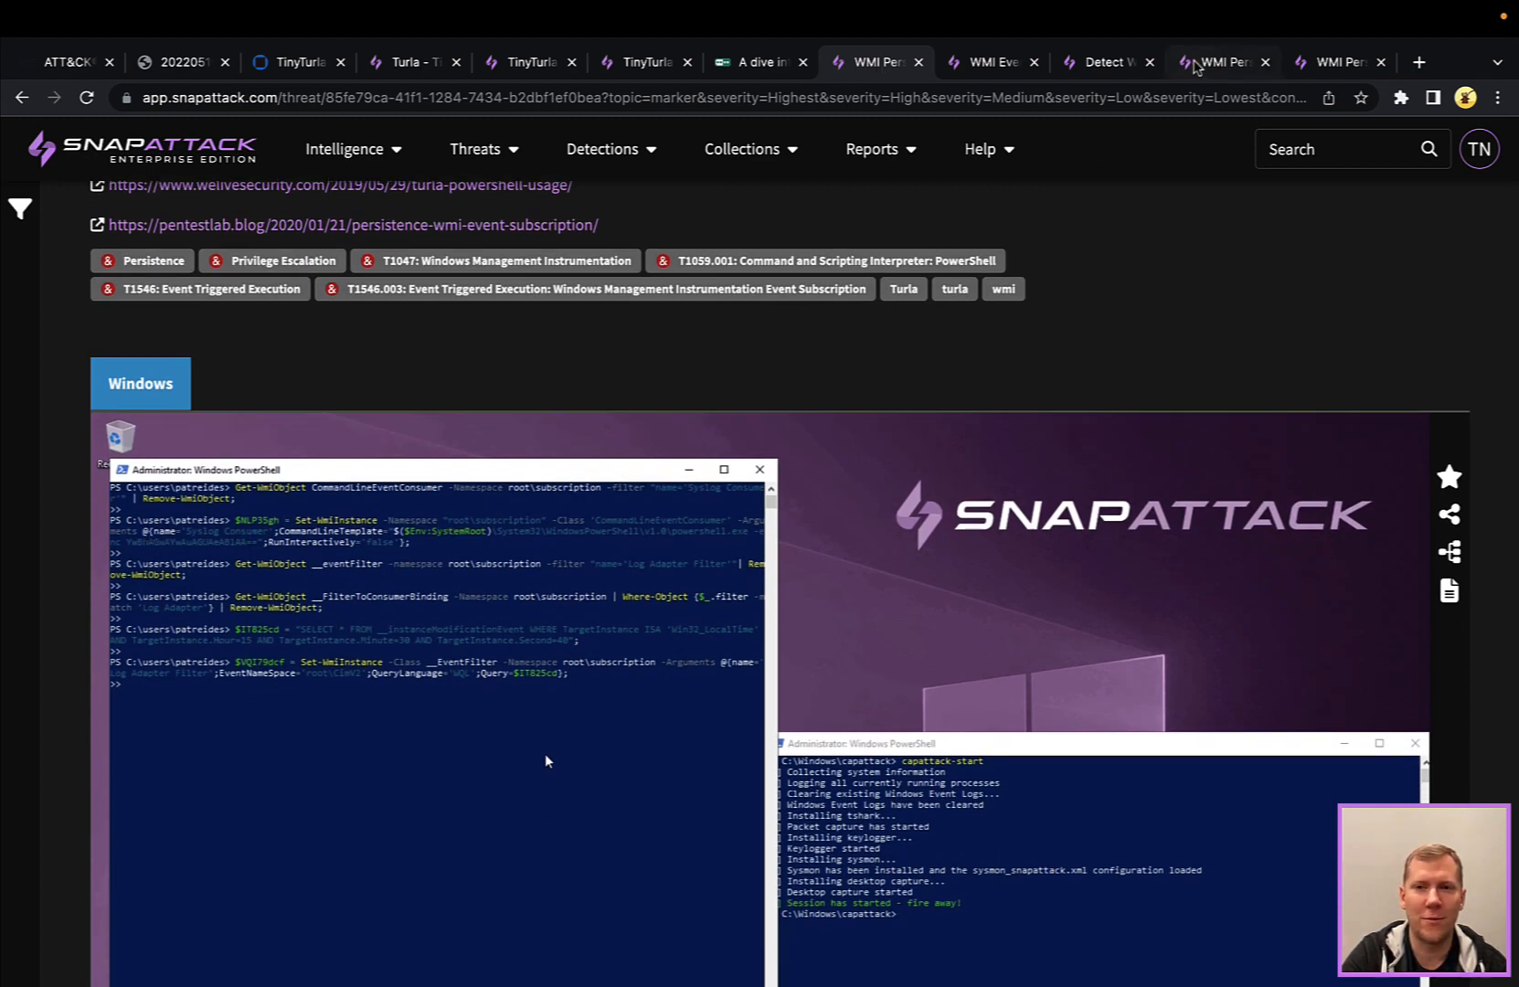
{"action": "mouse_move", "coordinate": [1221, 60]}
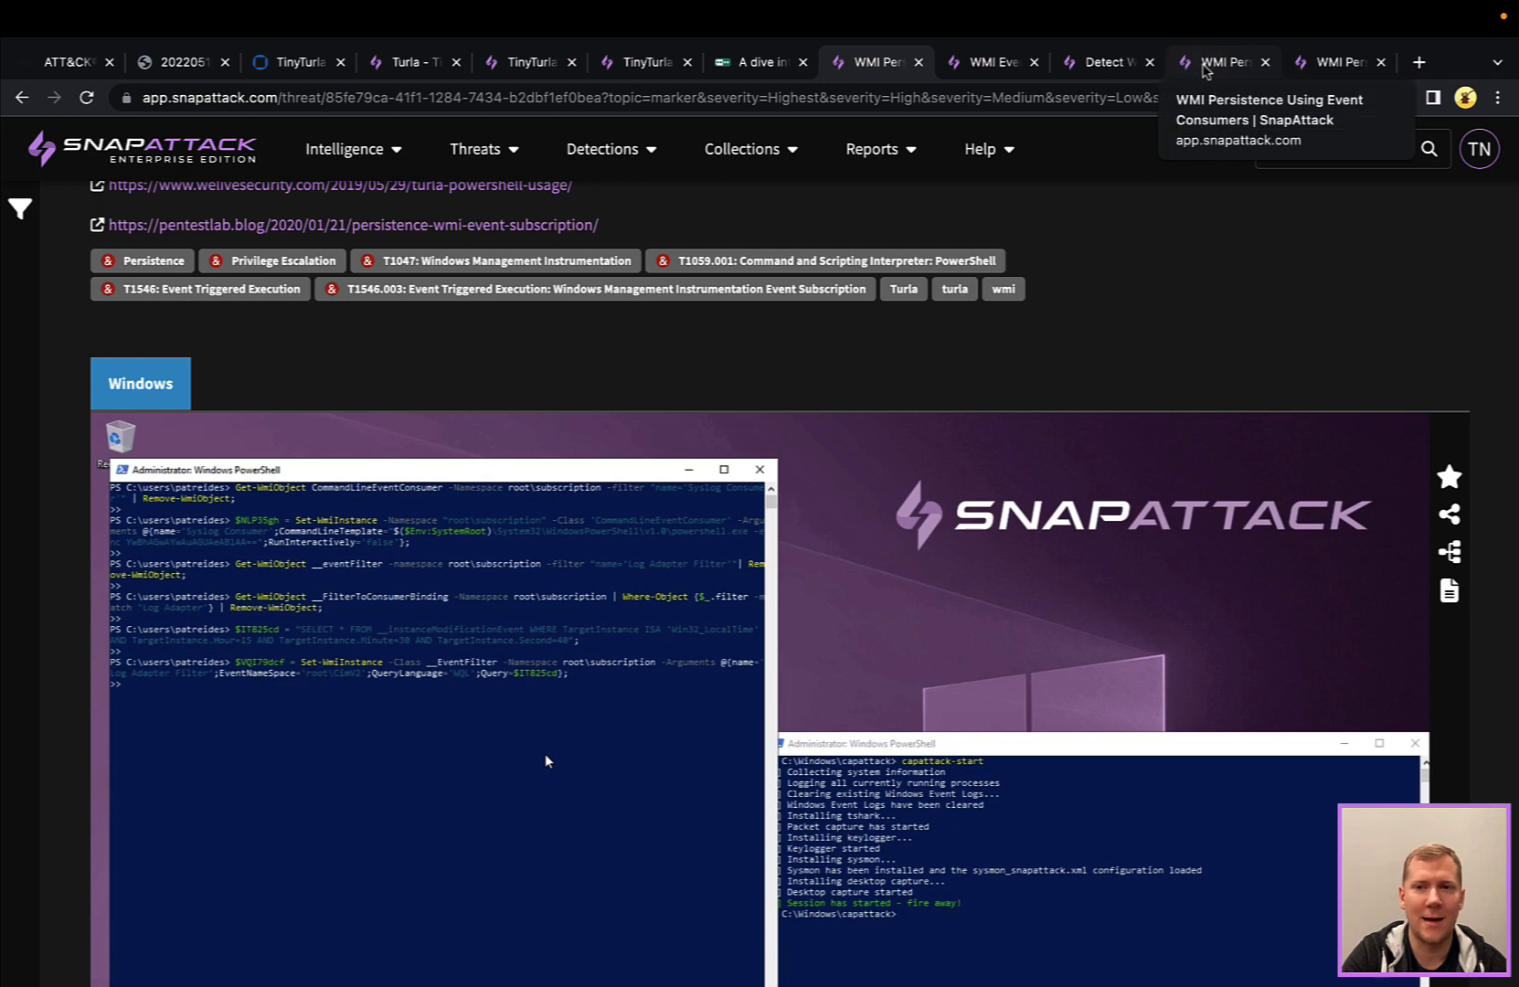
{"action": "left_click", "coordinate": [1223, 62]}
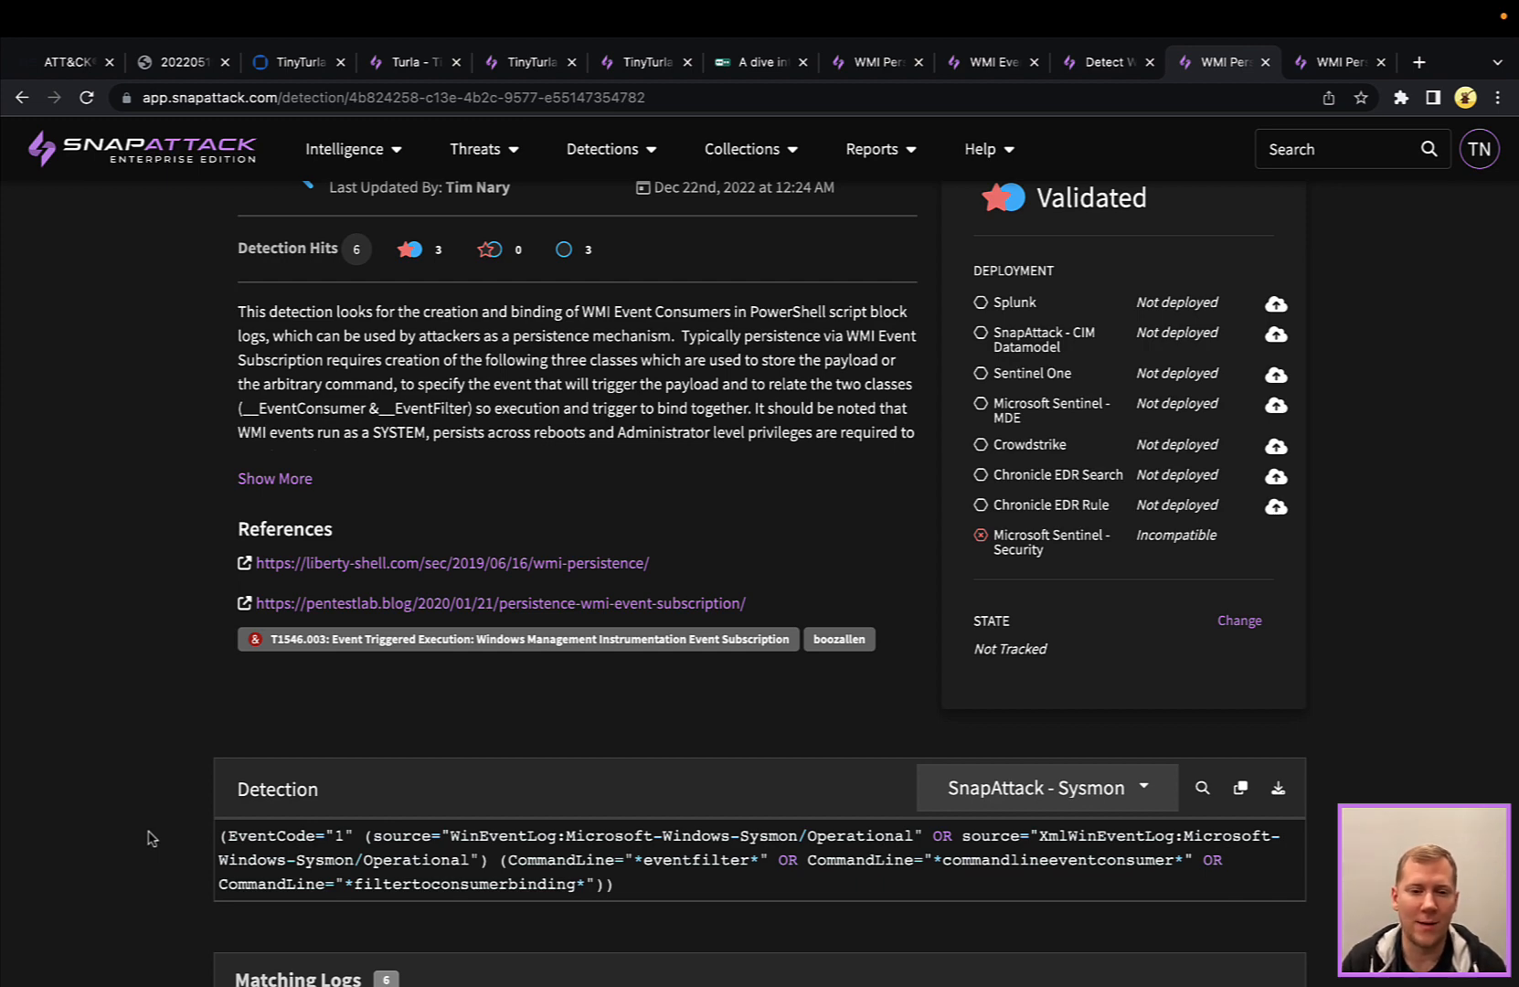
{"action": "scroll", "scroll_direction": "down", "scroll_amount": 3}
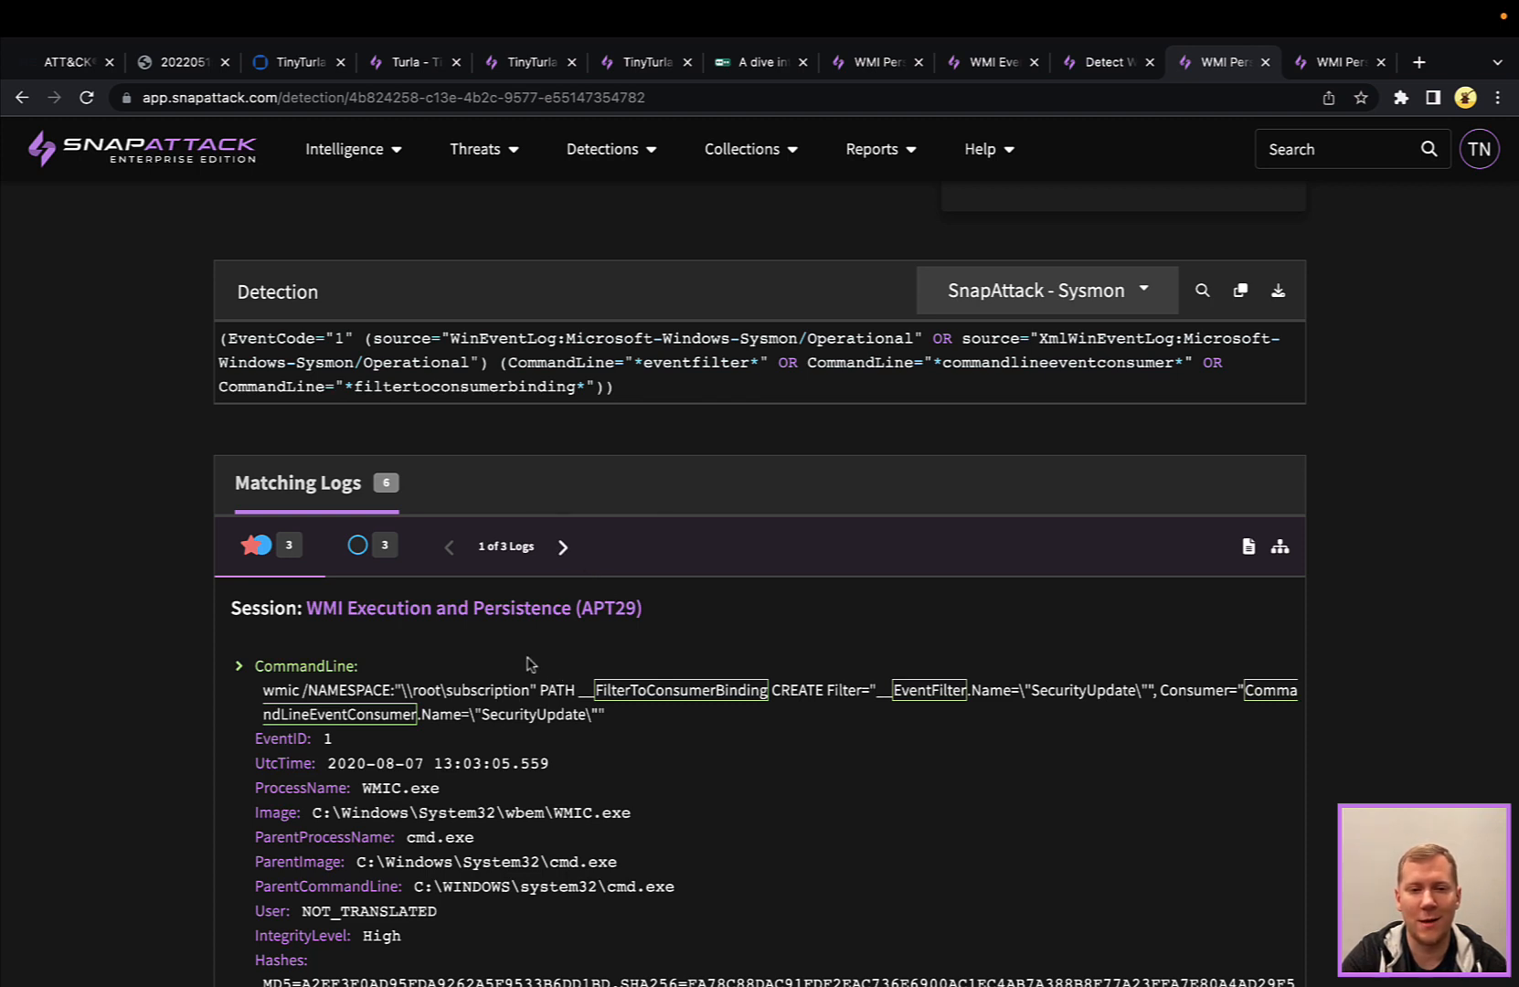
{"action": "mouse_move", "coordinate": [683, 625]}
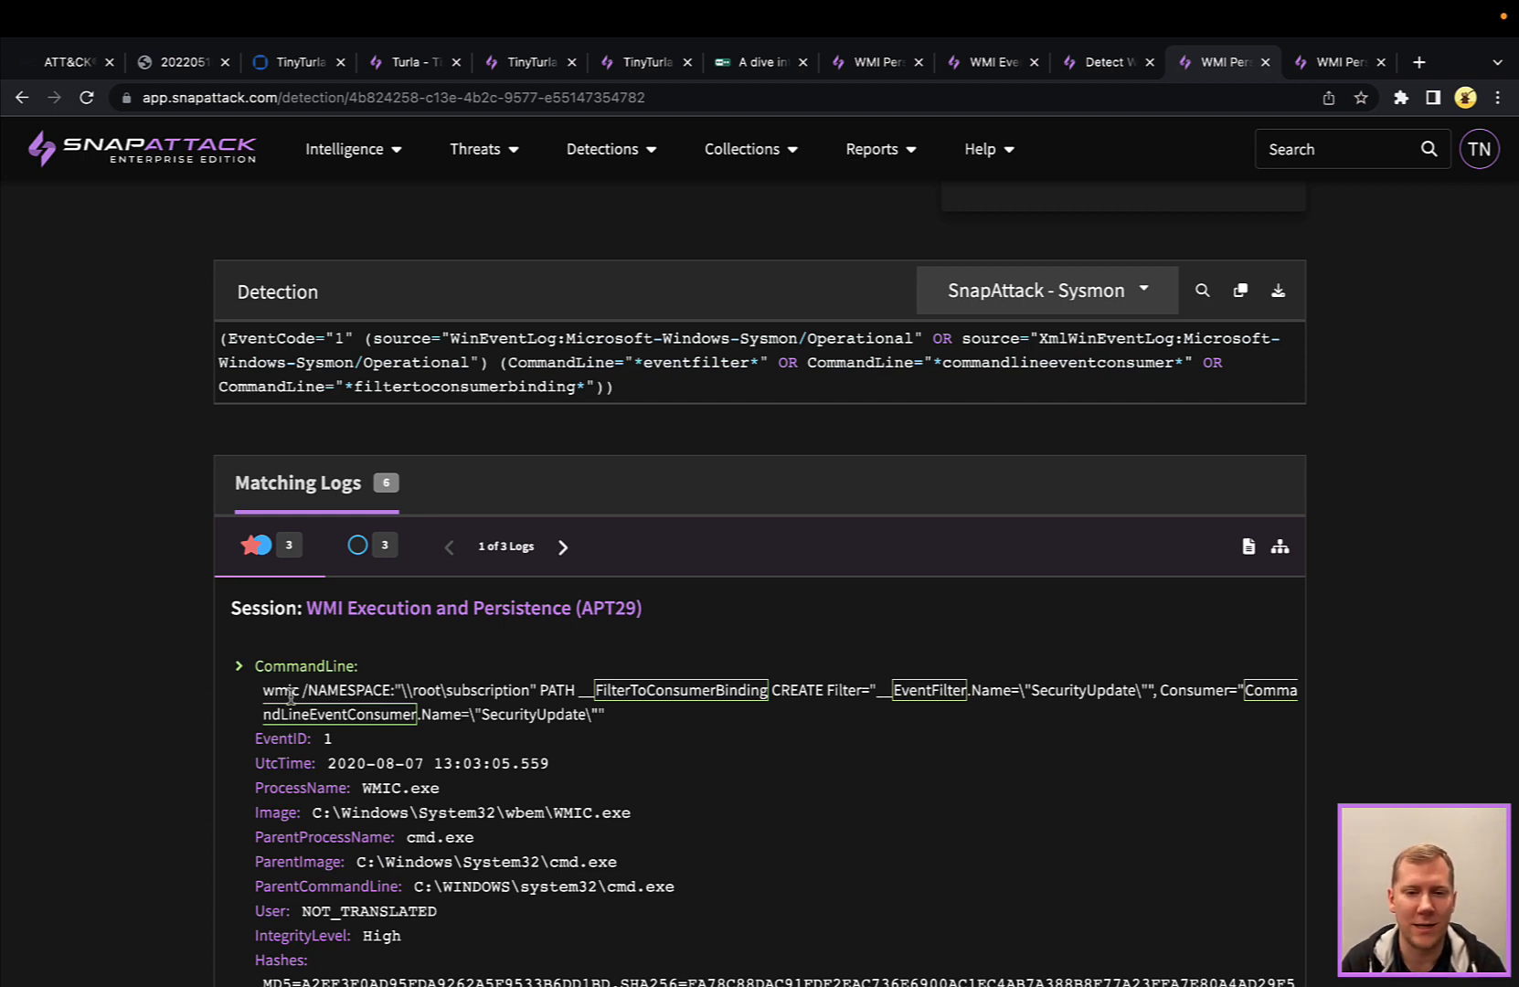
{"action": "mouse_move", "coordinate": [562, 547]}
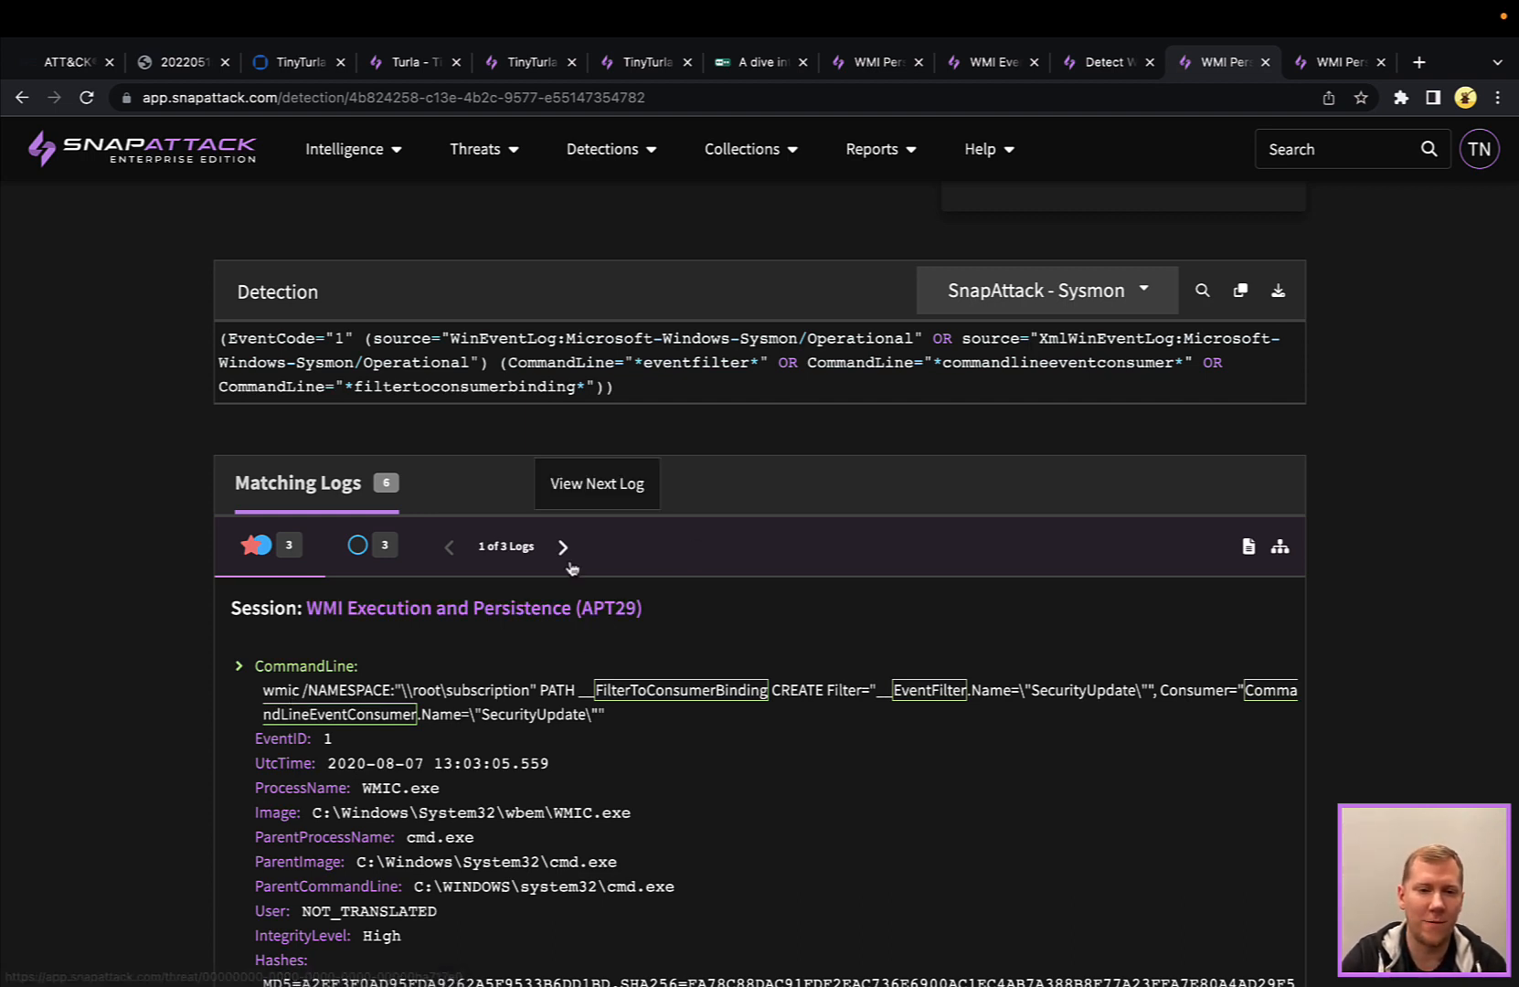
Page to the next matching log of the Event Consumers detection and review it
{"action": "left_click", "coordinate": [561, 547]}
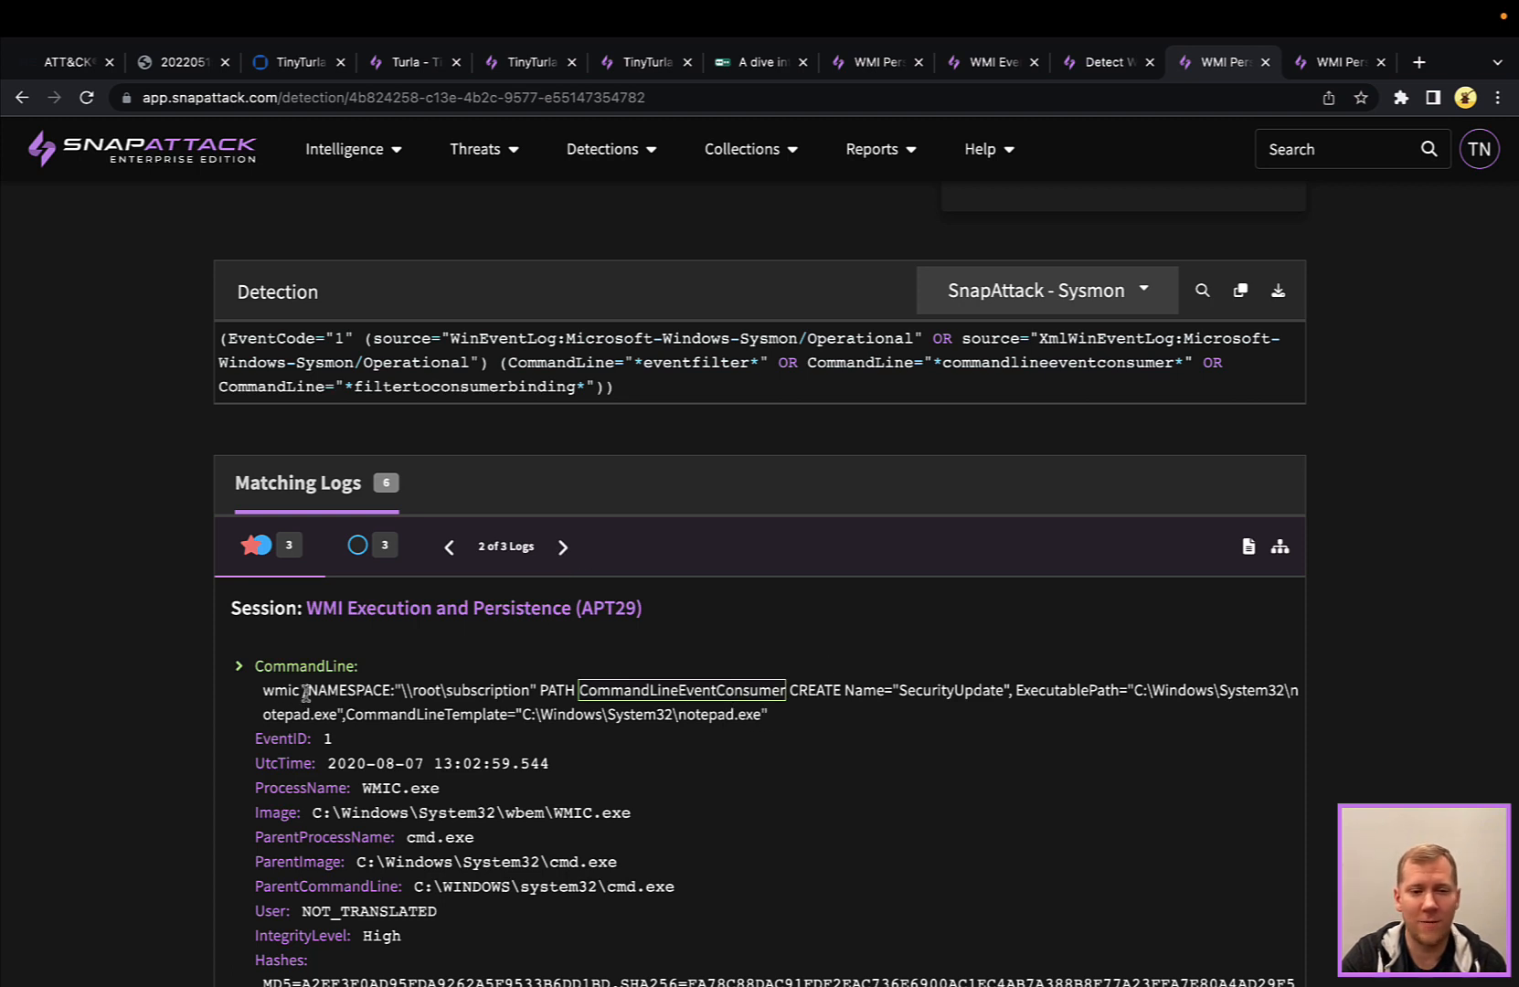
{"action": "mouse_move", "coordinate": [760, 597]}
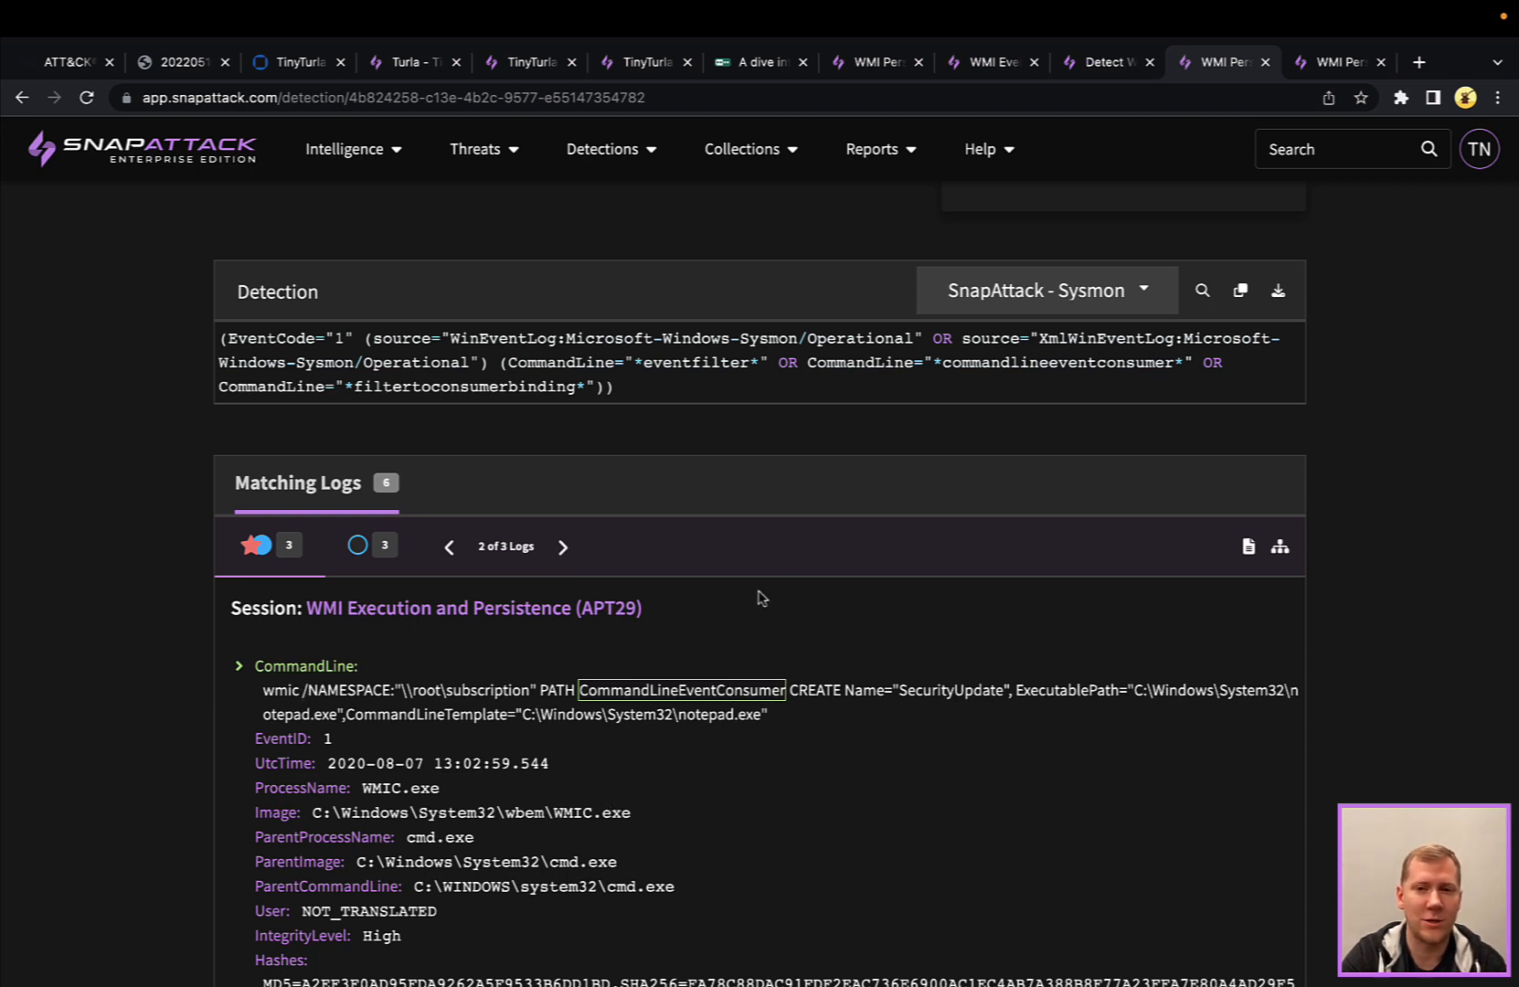
{"action": "scroll", "scroll_direction": "up", "scroll_amount": 3}
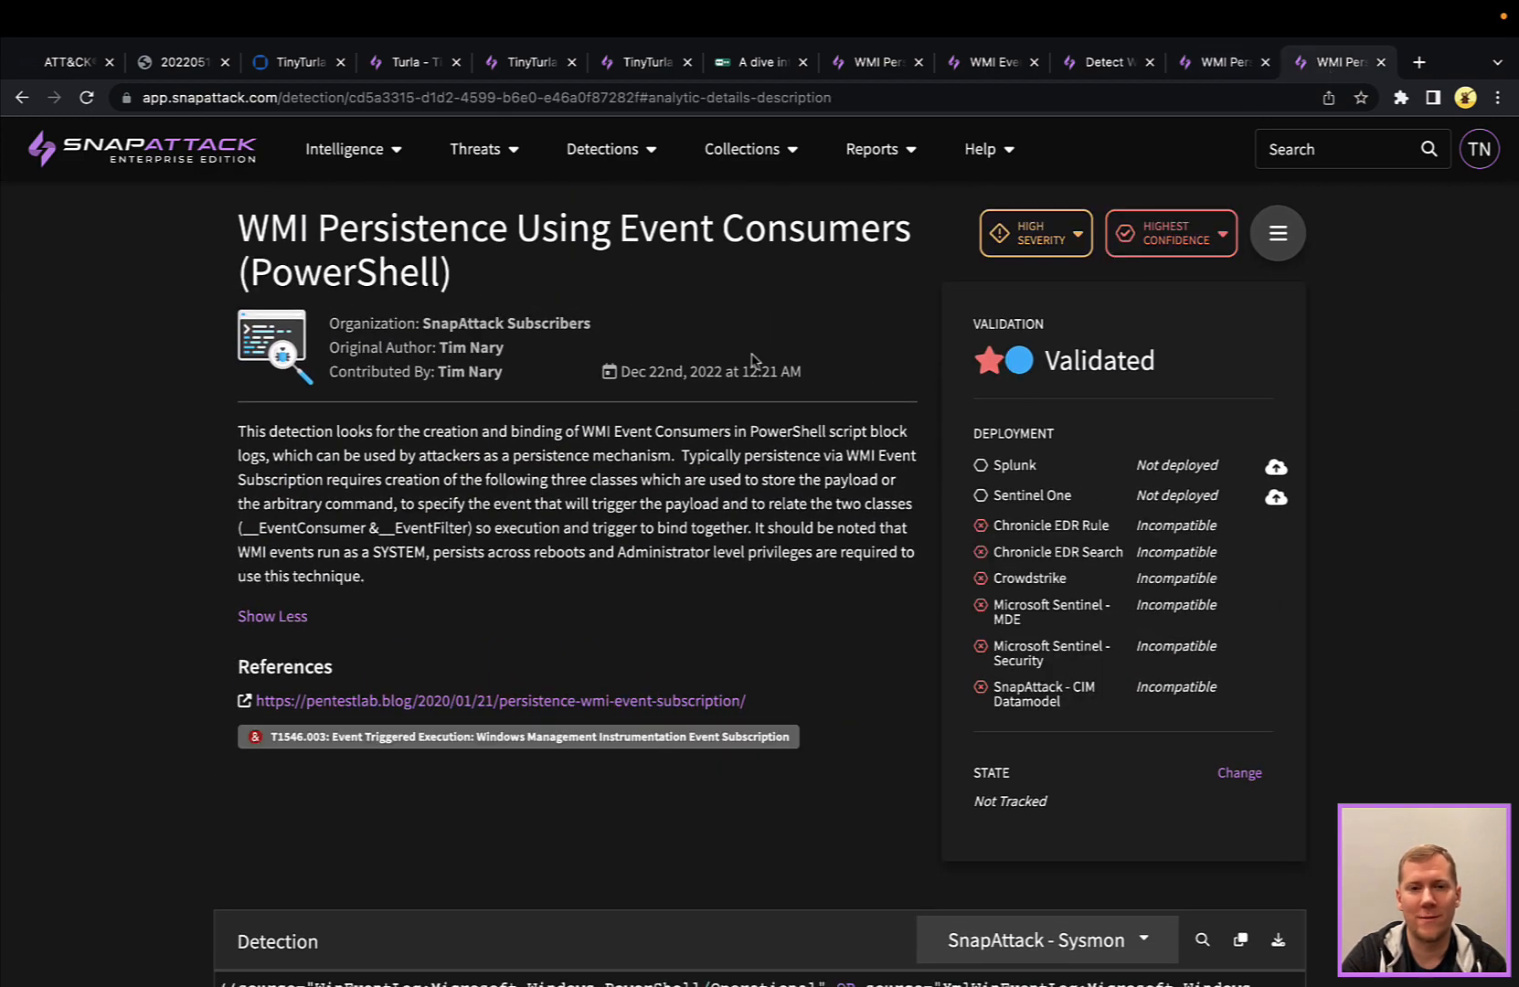
{"action": "scroll", "scroll_direction": "down", "scroll_amount": 3}
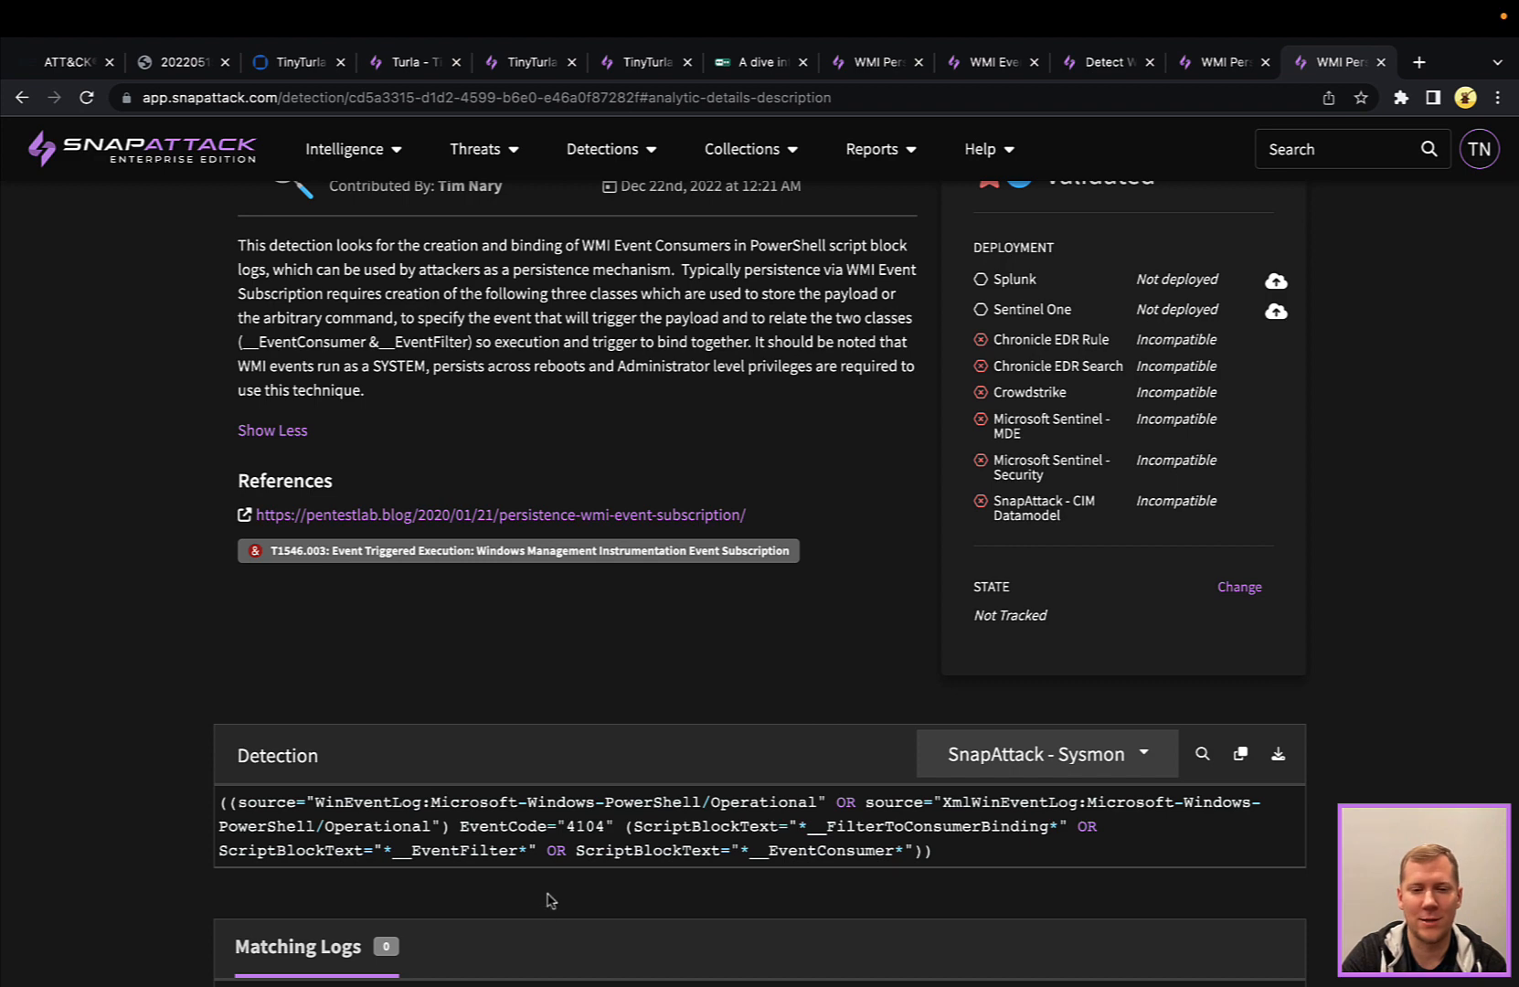